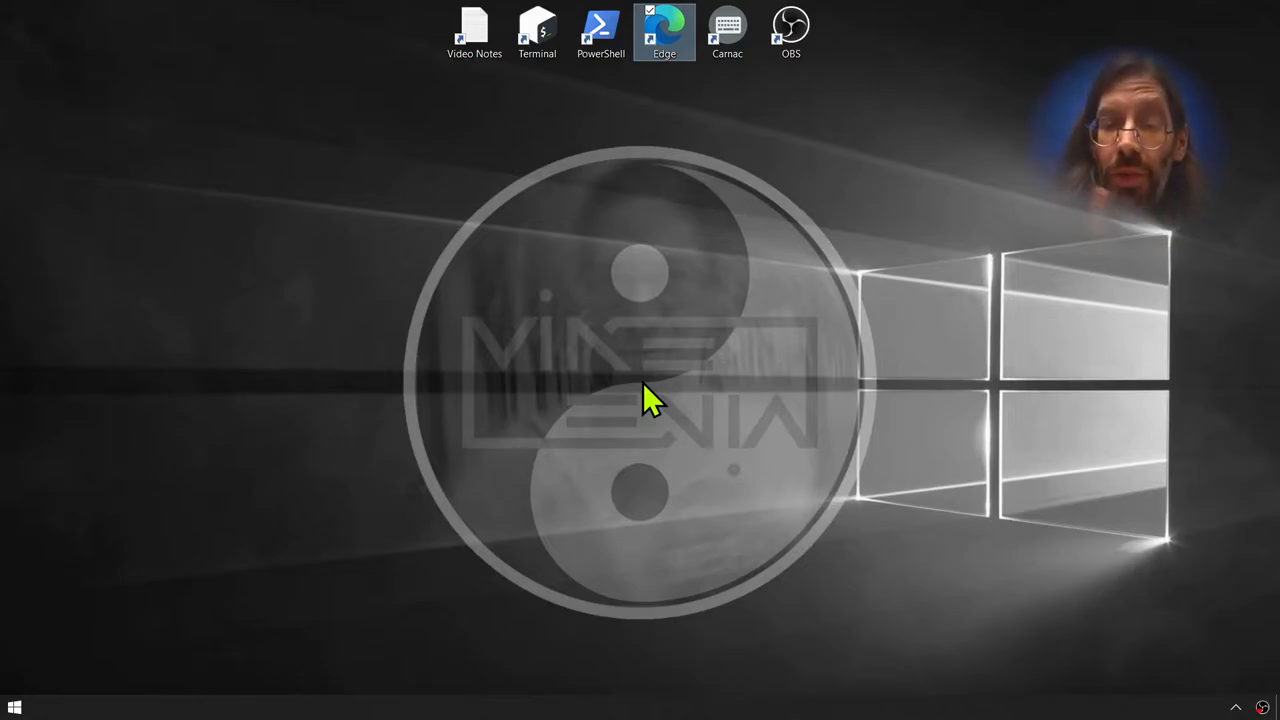
pyautogui.moveTo(600, 530)
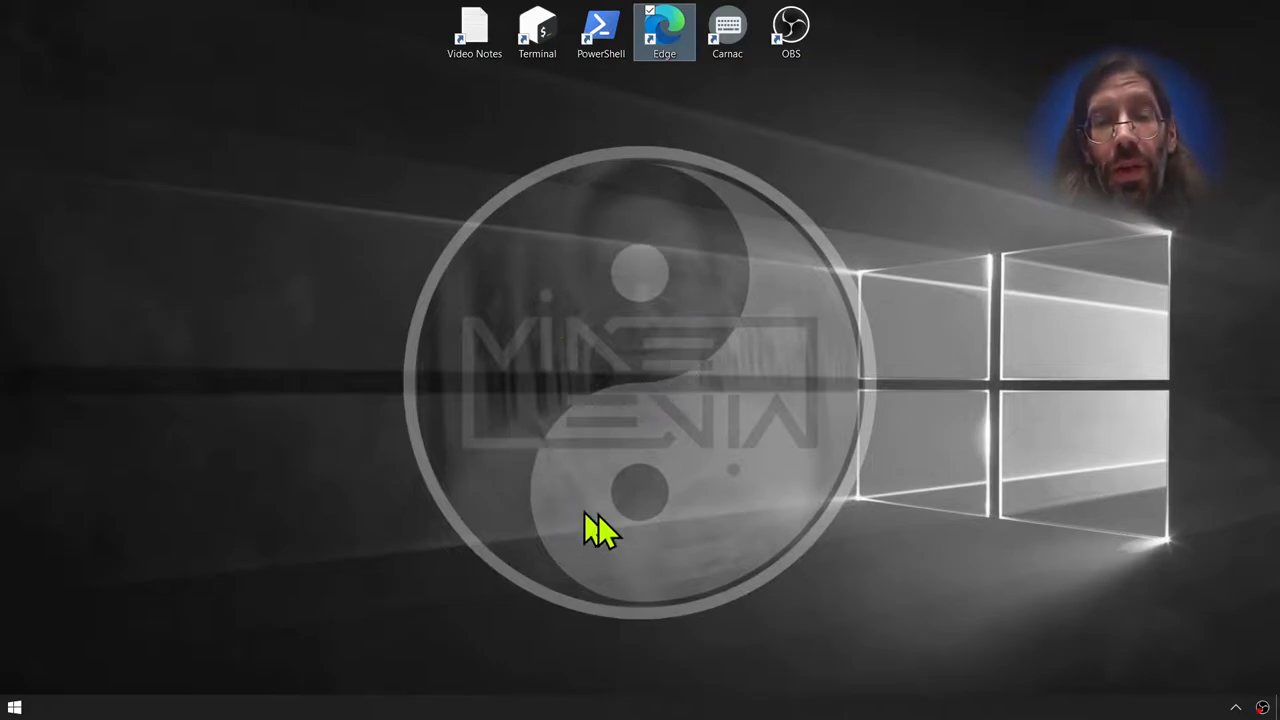
pyautogui.moveTo(585, 248)
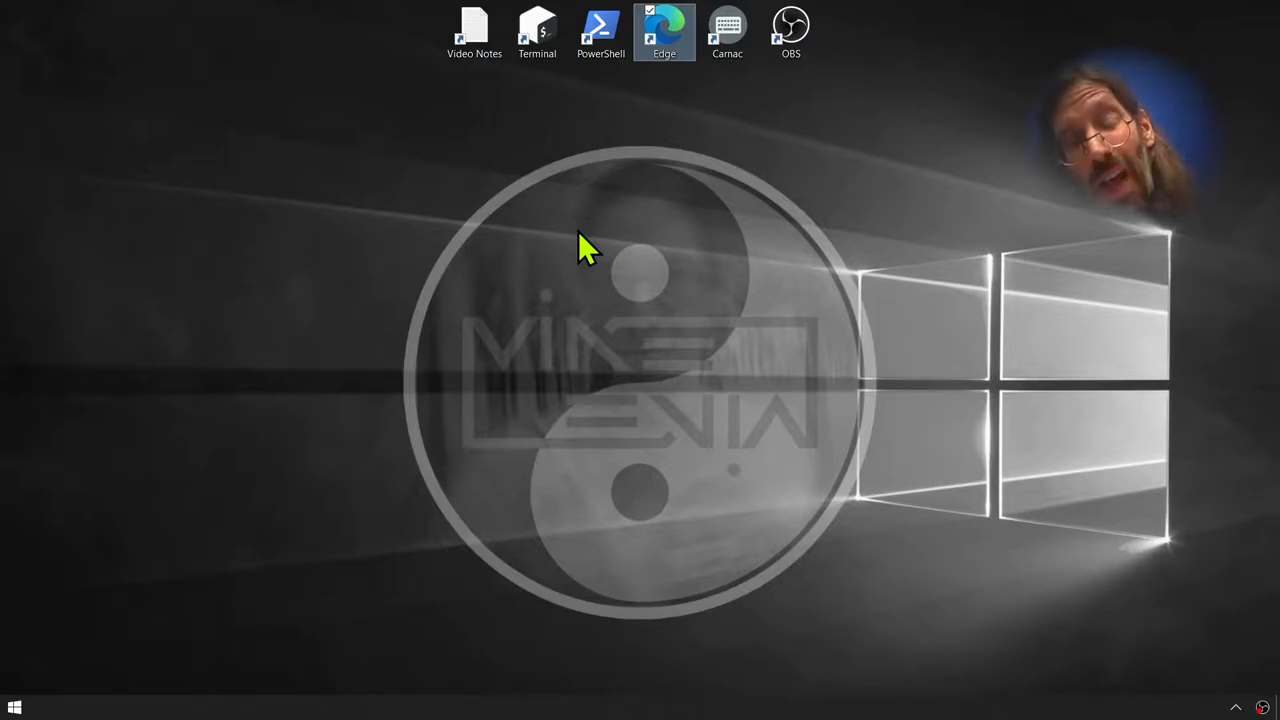
pyautogui.moveTo(705, 420)
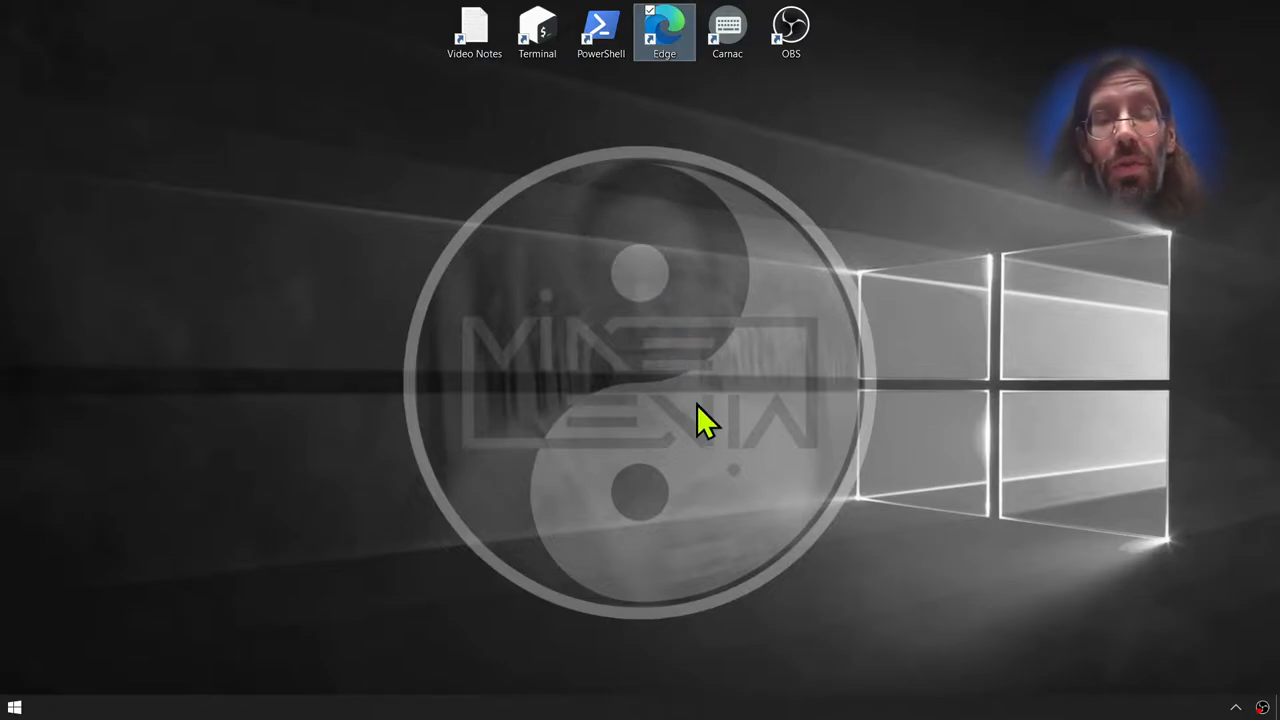
pyautogui.moveTo(640, 405)
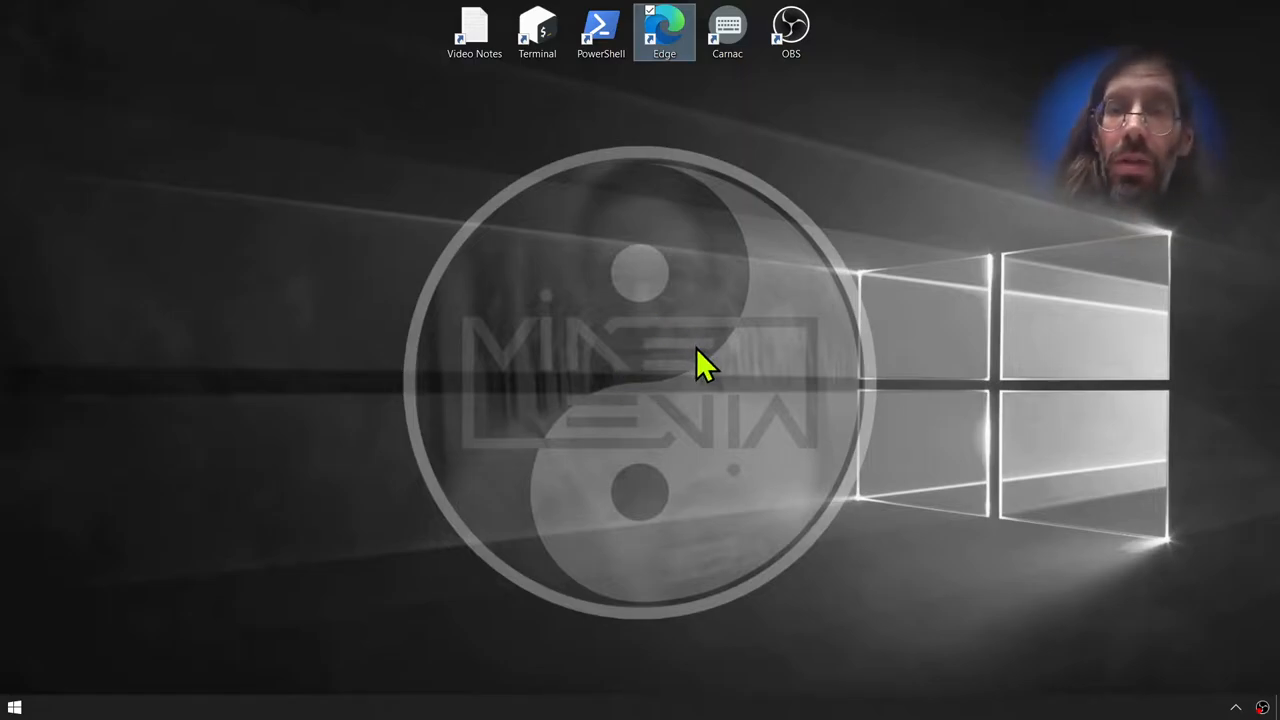
pyautogui.moveTo(670, 33)
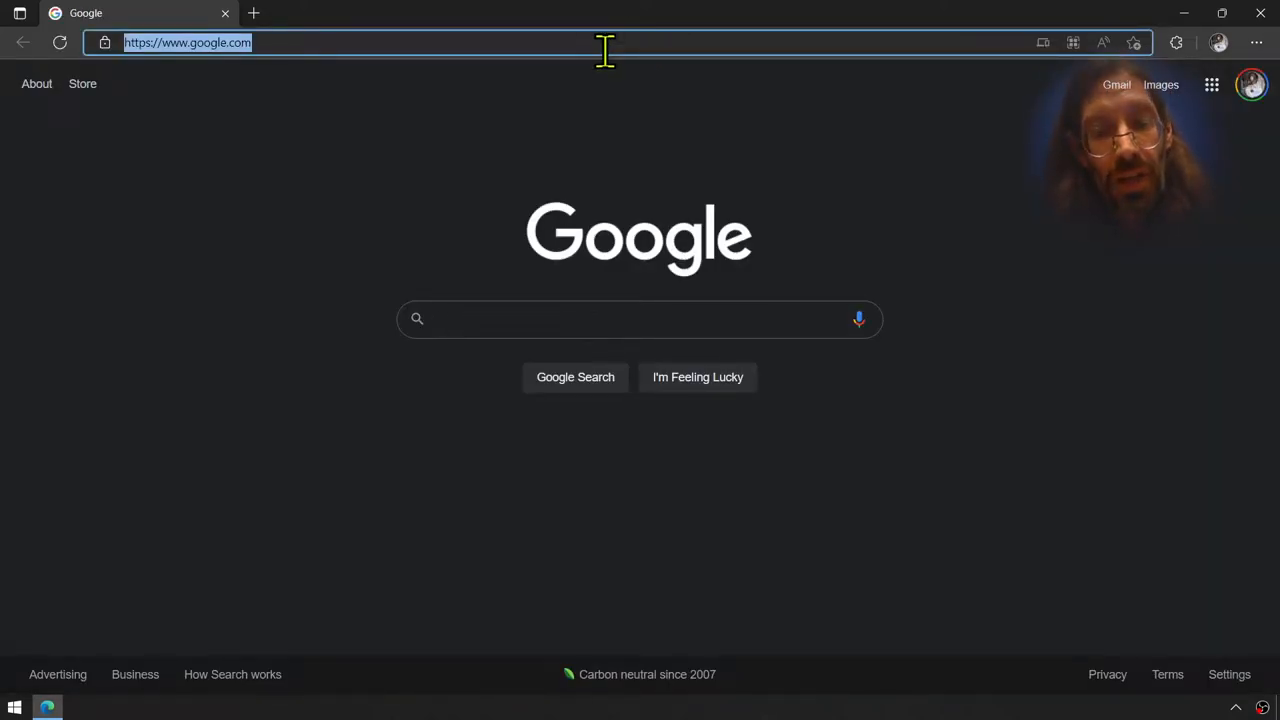
# - Search the web in Edge for 'vcxsrv'
pyautogui.write('vcxsrv')
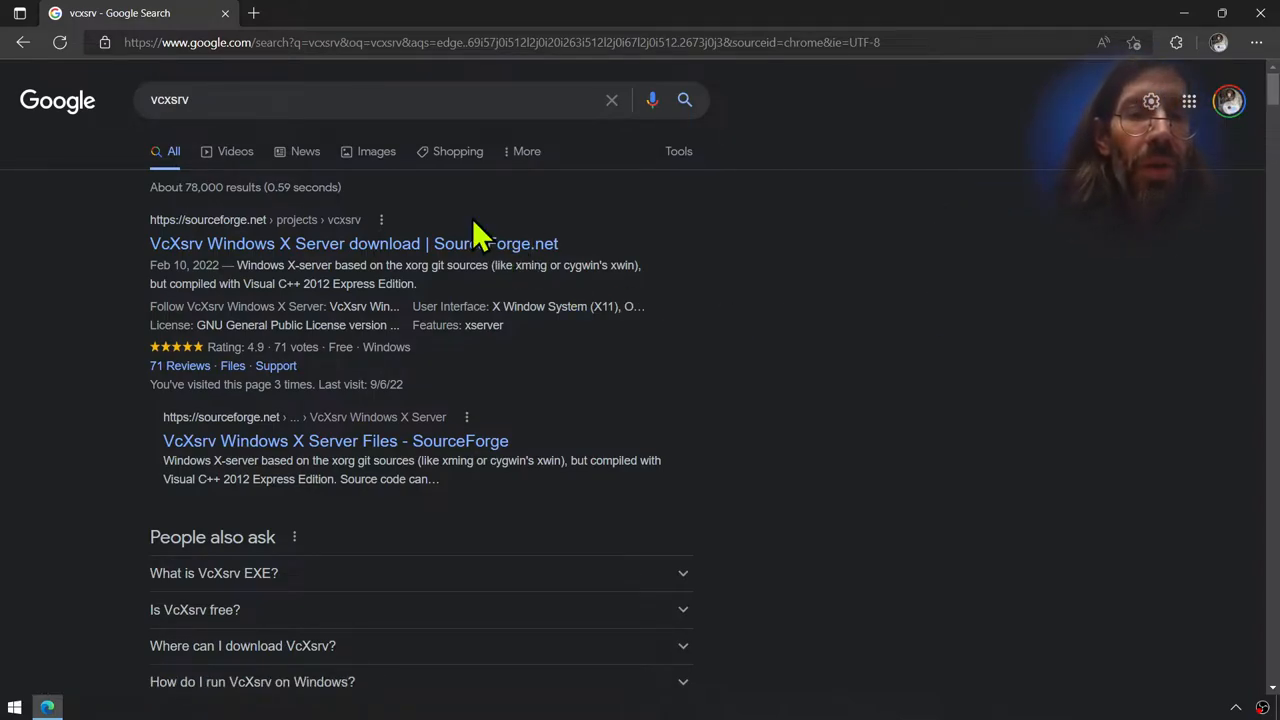
# - Download the VcXsrv installer from its SourceForge page and open its Downloads folder
pyautogui.click(353, 243)
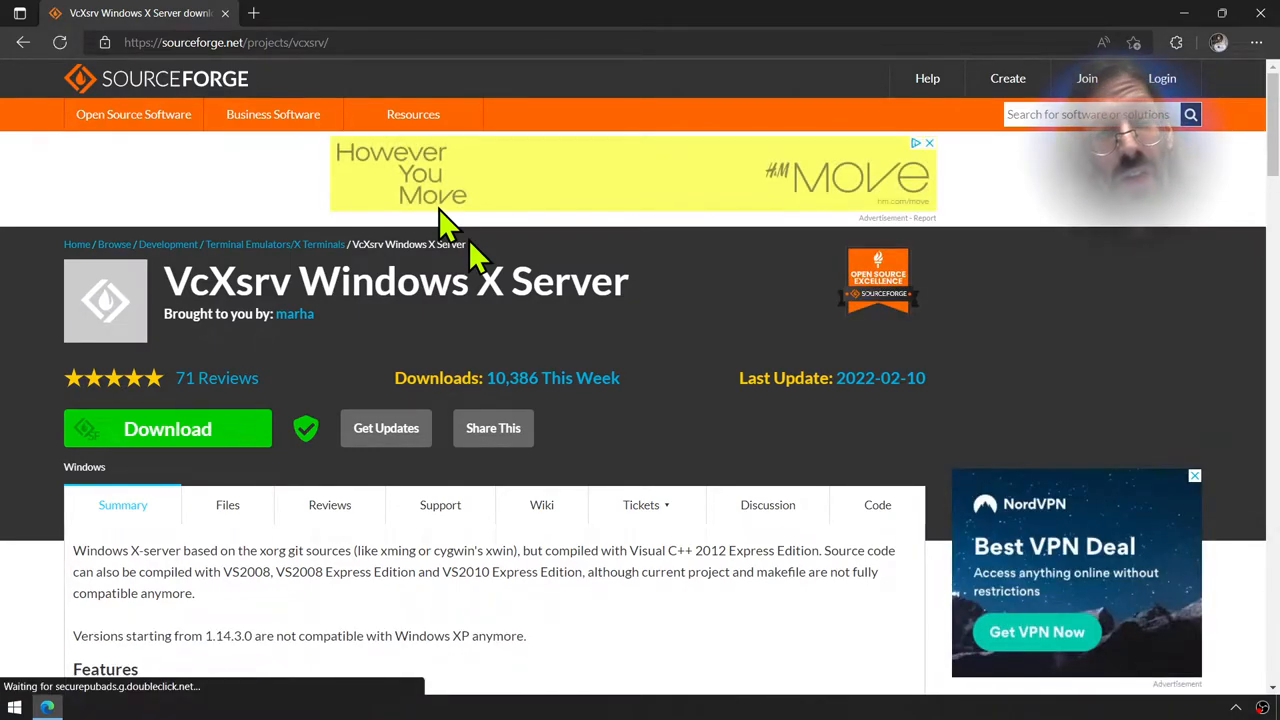
pyautogui.click(167, 428)
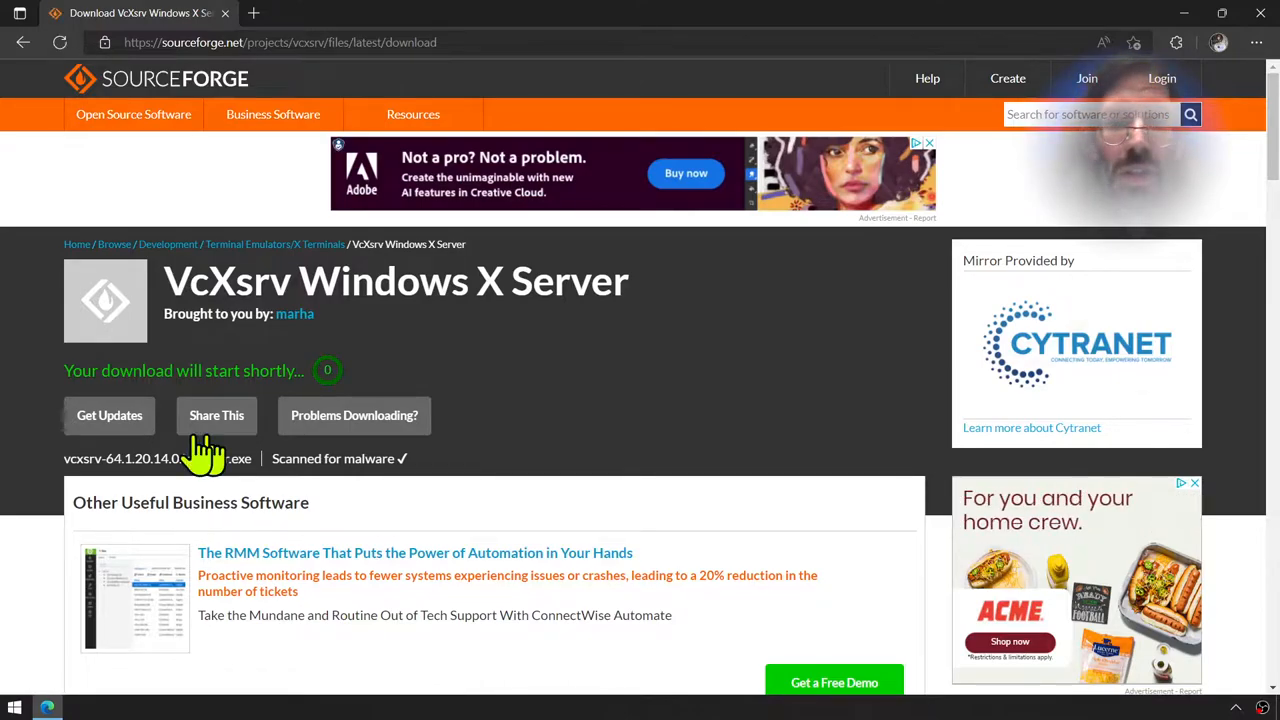
pyautogui.click(1179, 42)
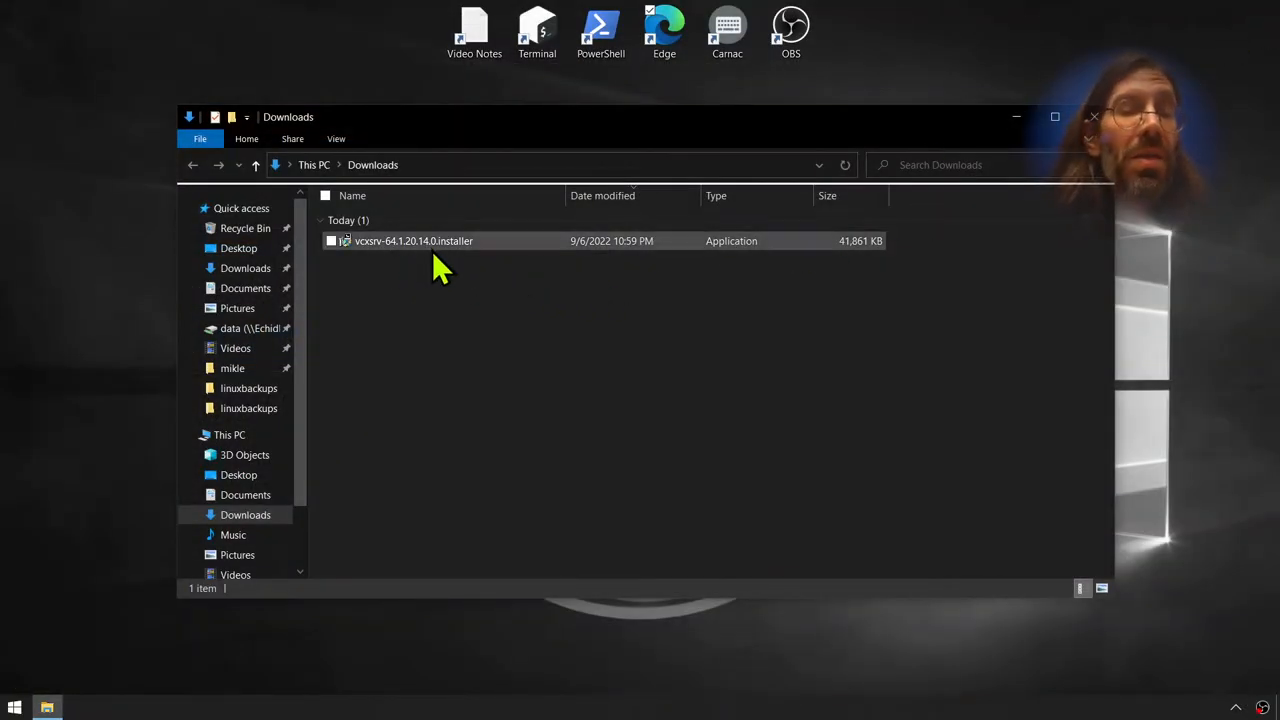
# - Run vcxsrv-64.1.20.14.0.installer from the Downloads folder
pyautogui.click(413, 240)
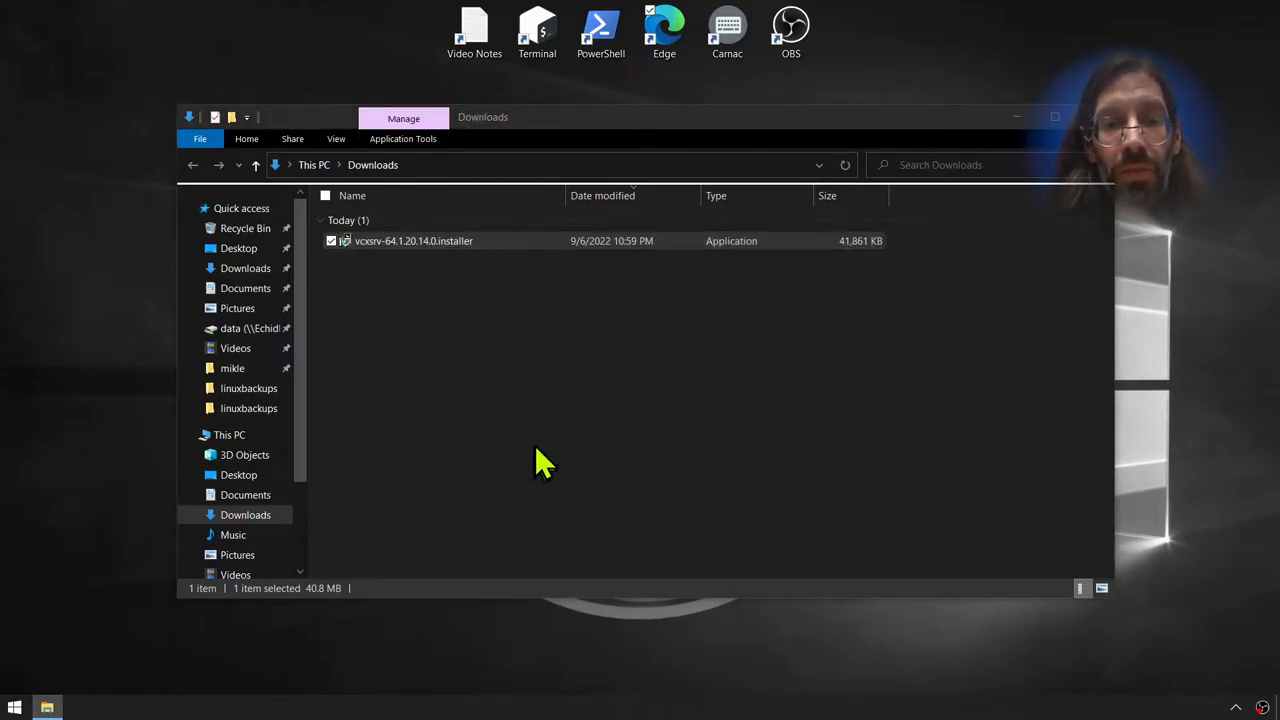
pyautogui.doubleClick(413, 240)
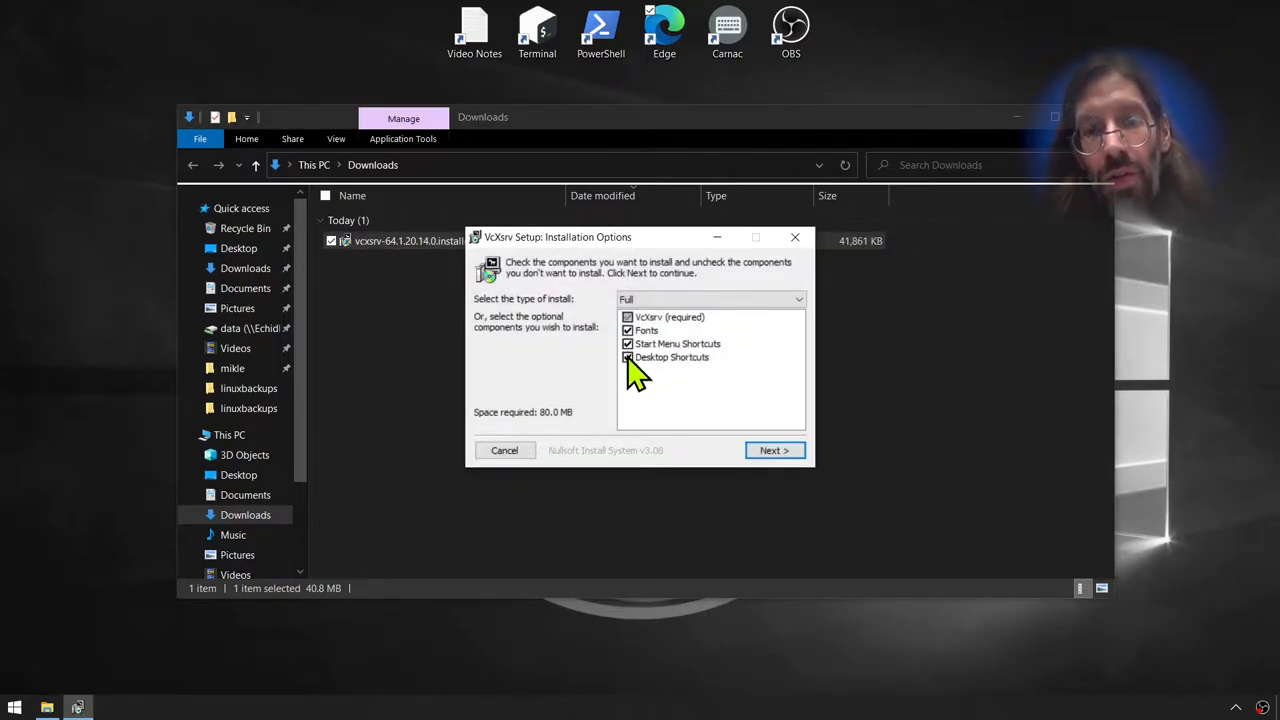
# - Install VcXsrv into C:\Program Files\VcXsrv without Desktop Shortcuts and close the installer
pyautogui.click(628, 357)
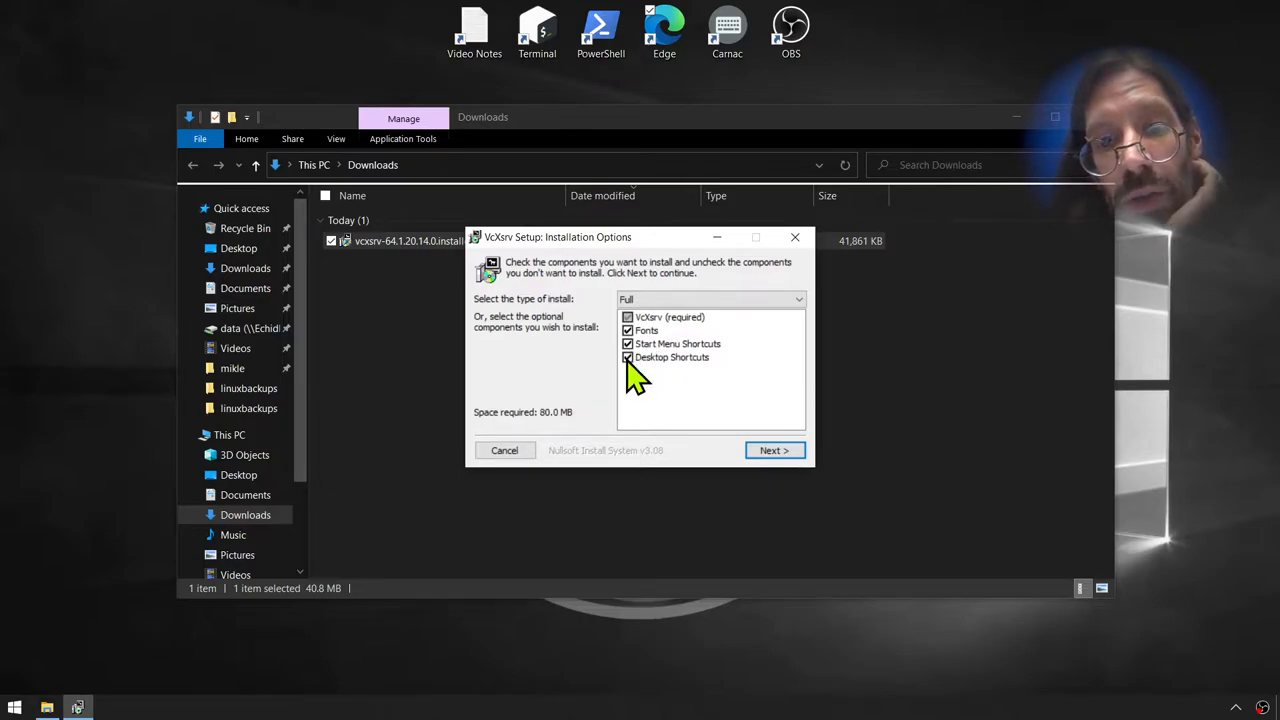
pyautogui.click(628, 357)
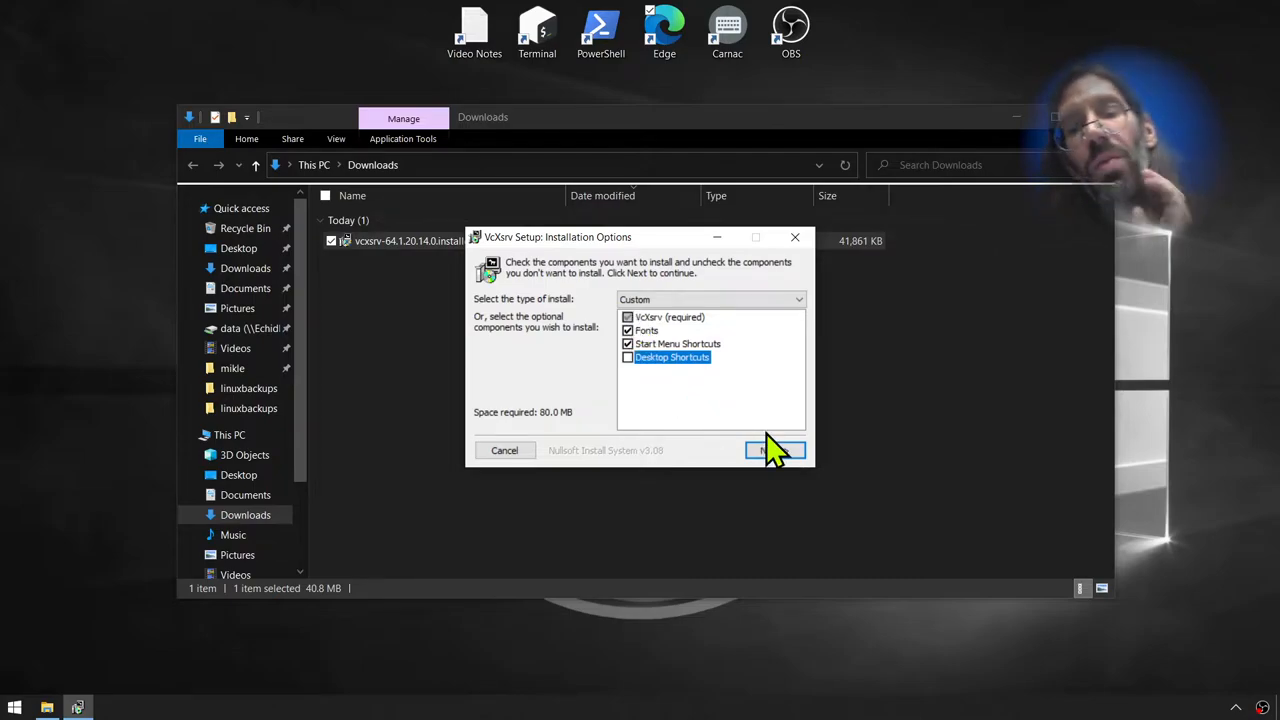
pyautogui.click(775, 450)
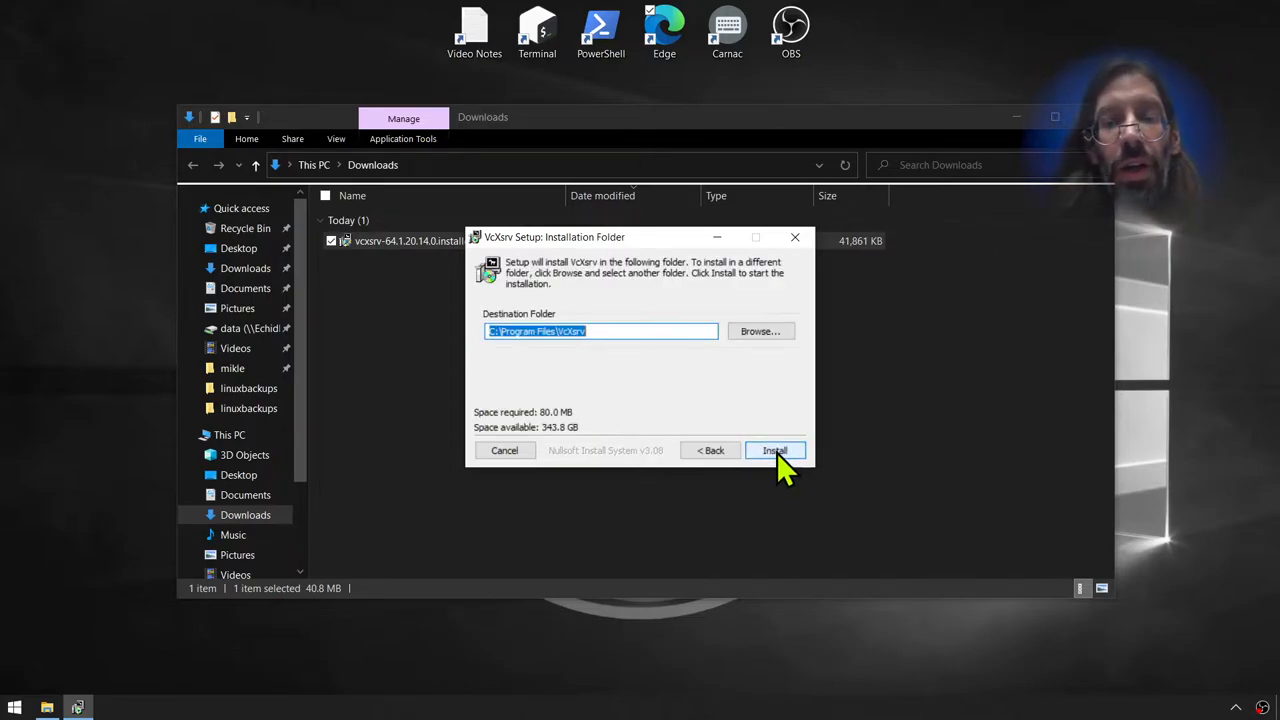
pyautogui.moveTo(548, 308)
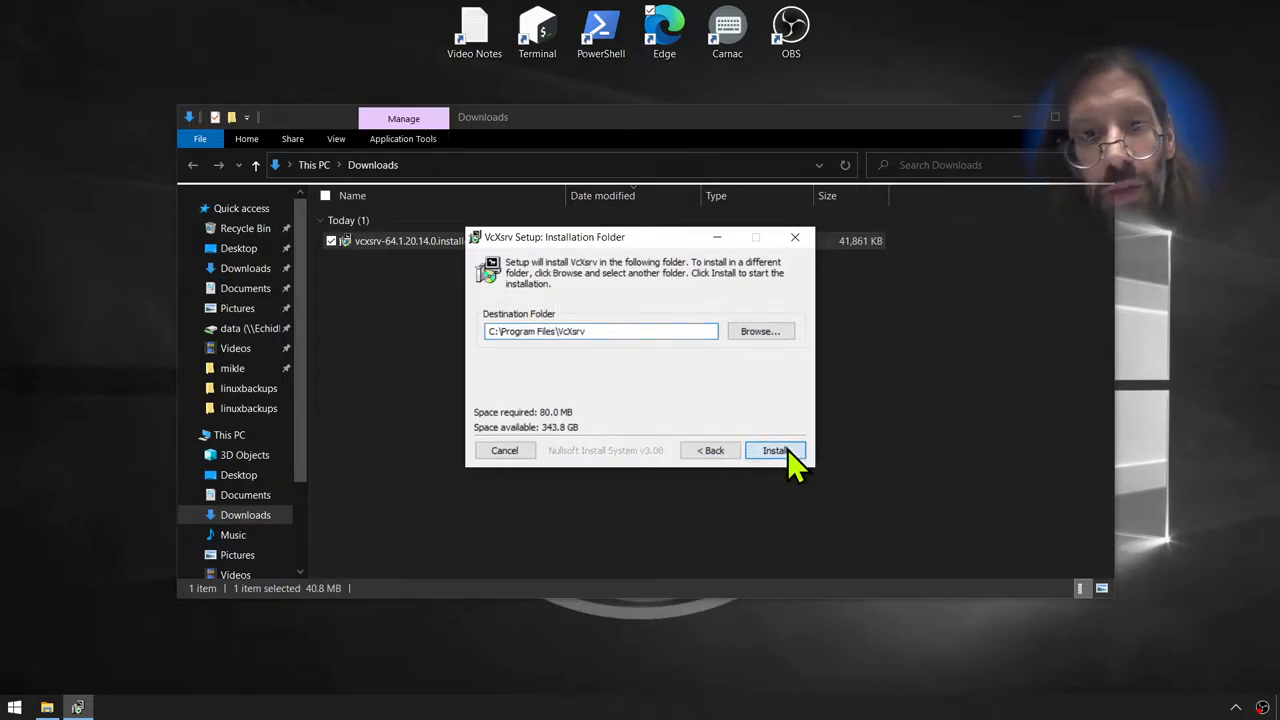
pyautogui.click(776, 450)
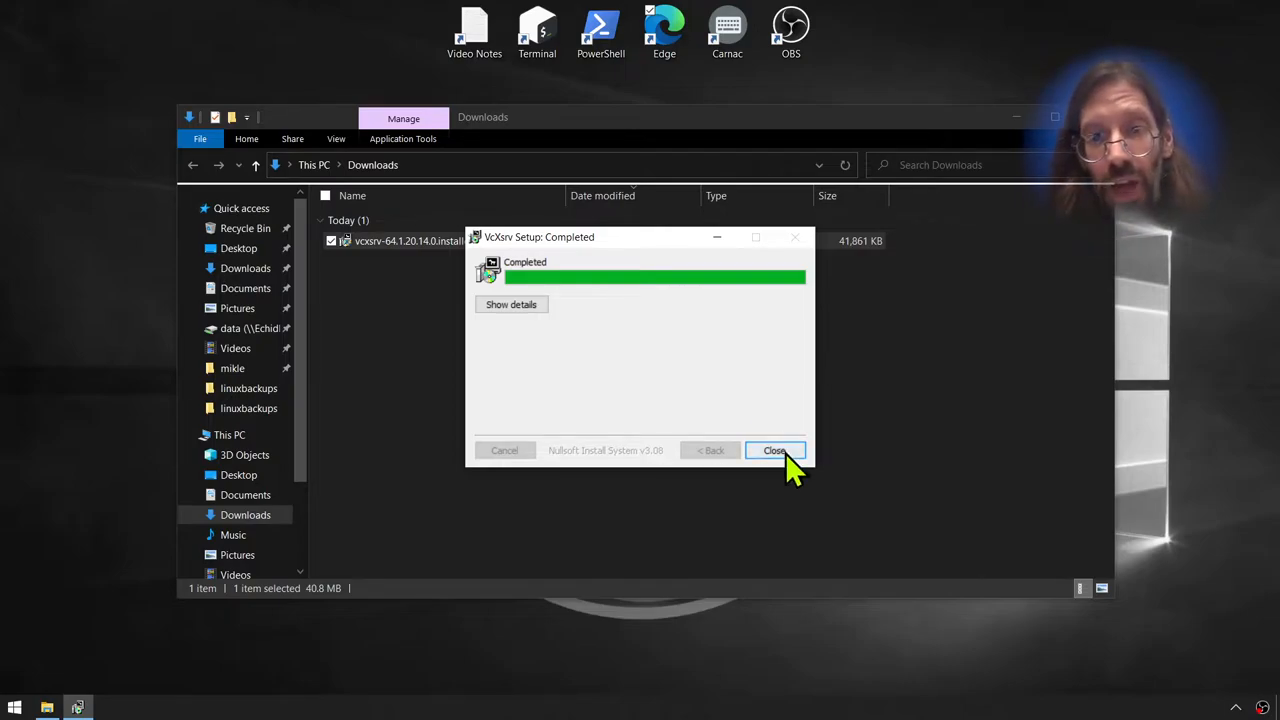
pyautogui.click(775, 450)
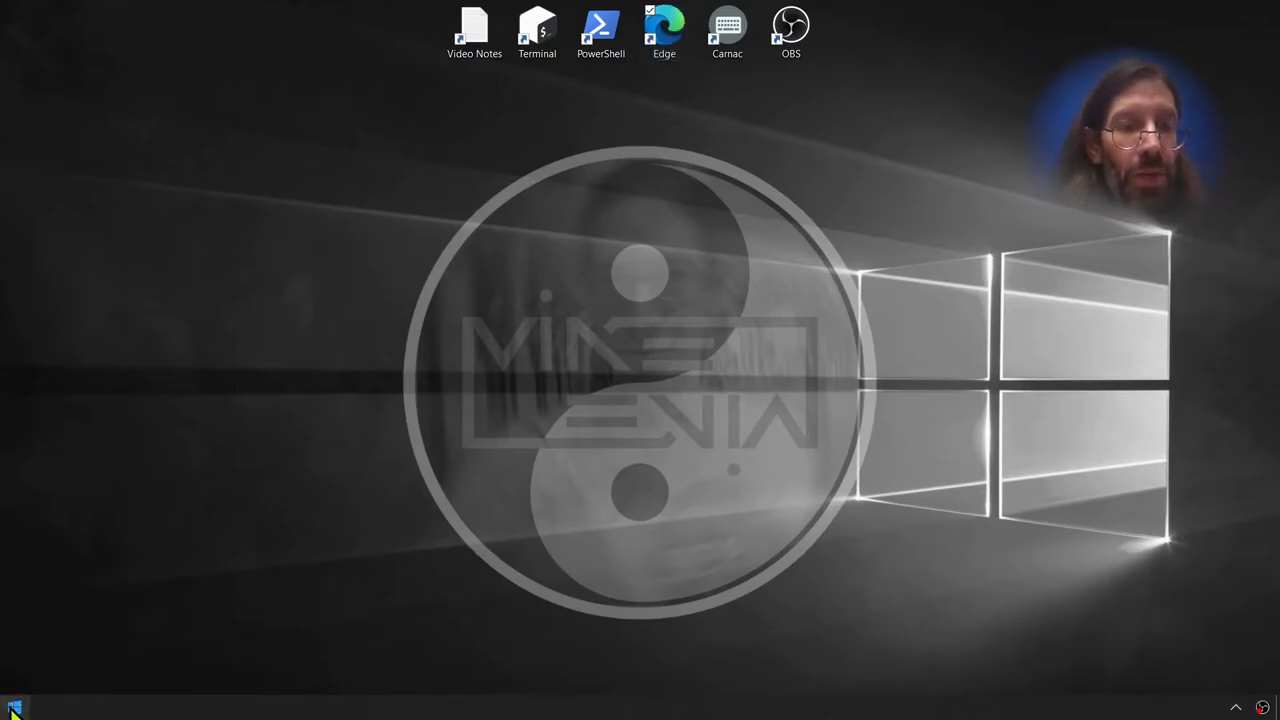
# - Check the Start menu for new apps, then open File Explorer at Local Disk (C:)
pyautogui.click(14, 707)
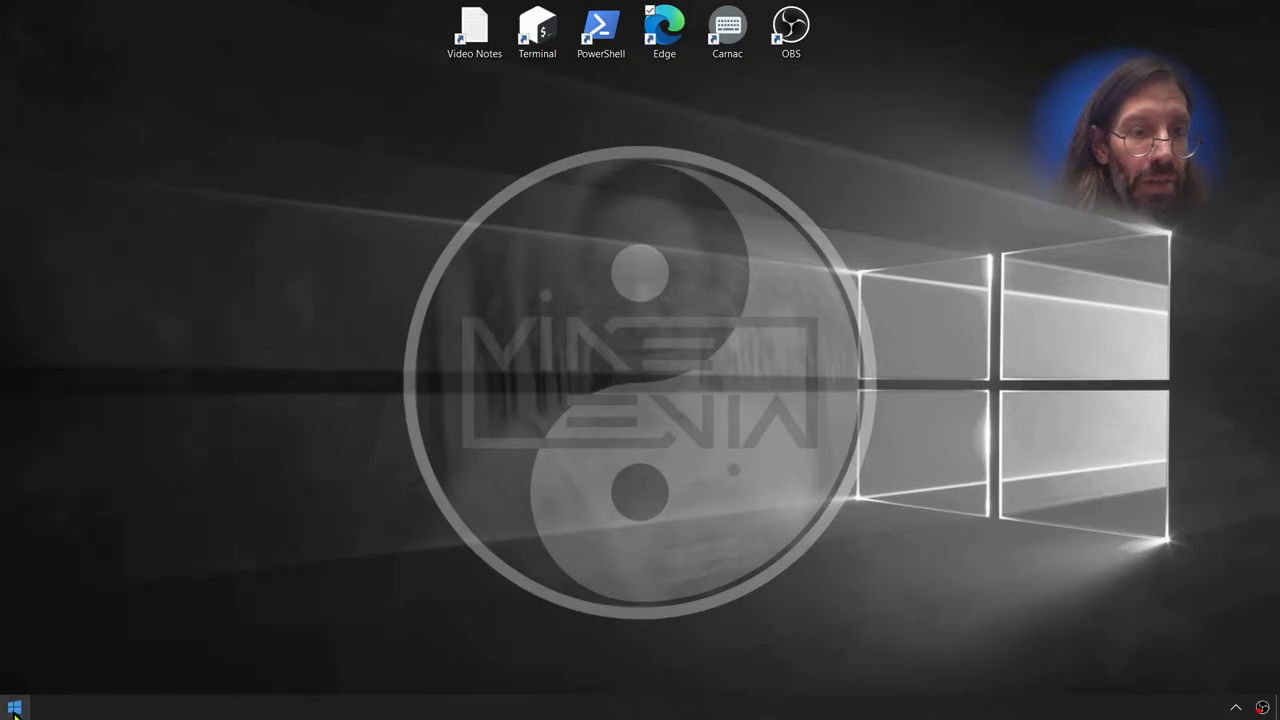
pyautogui.click(14, 708)
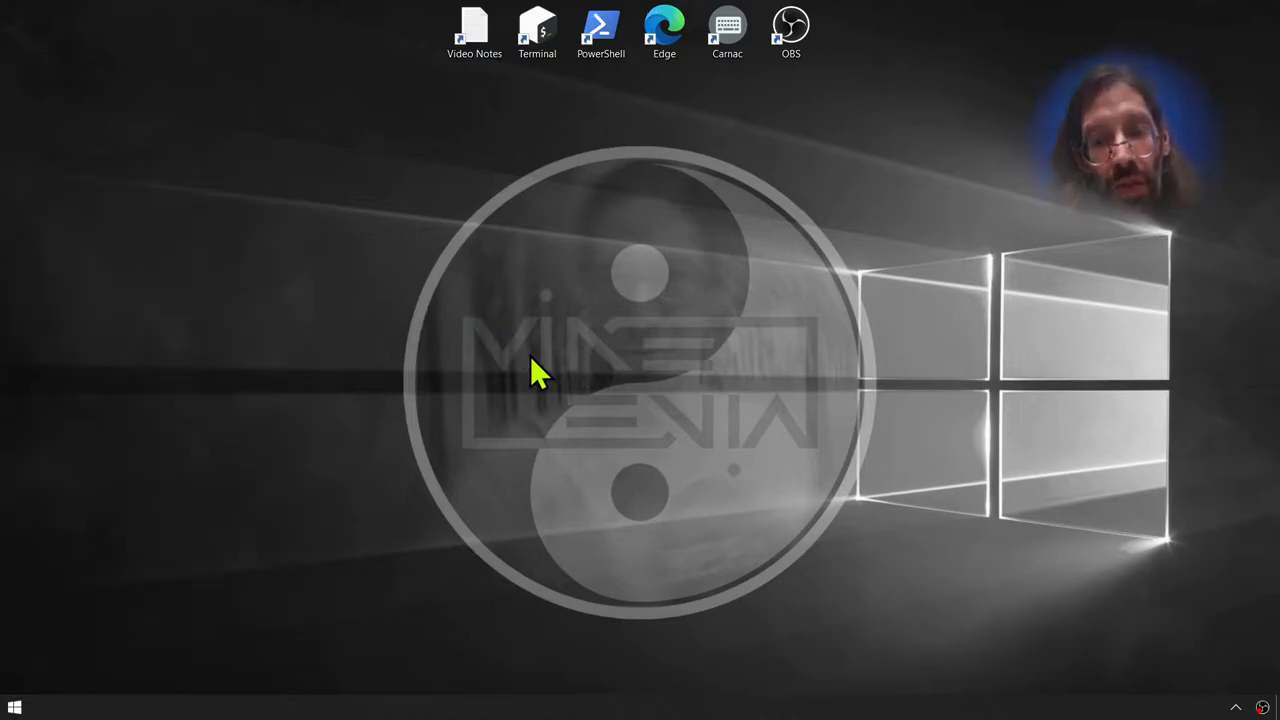
pyautogui.click(47, 707)
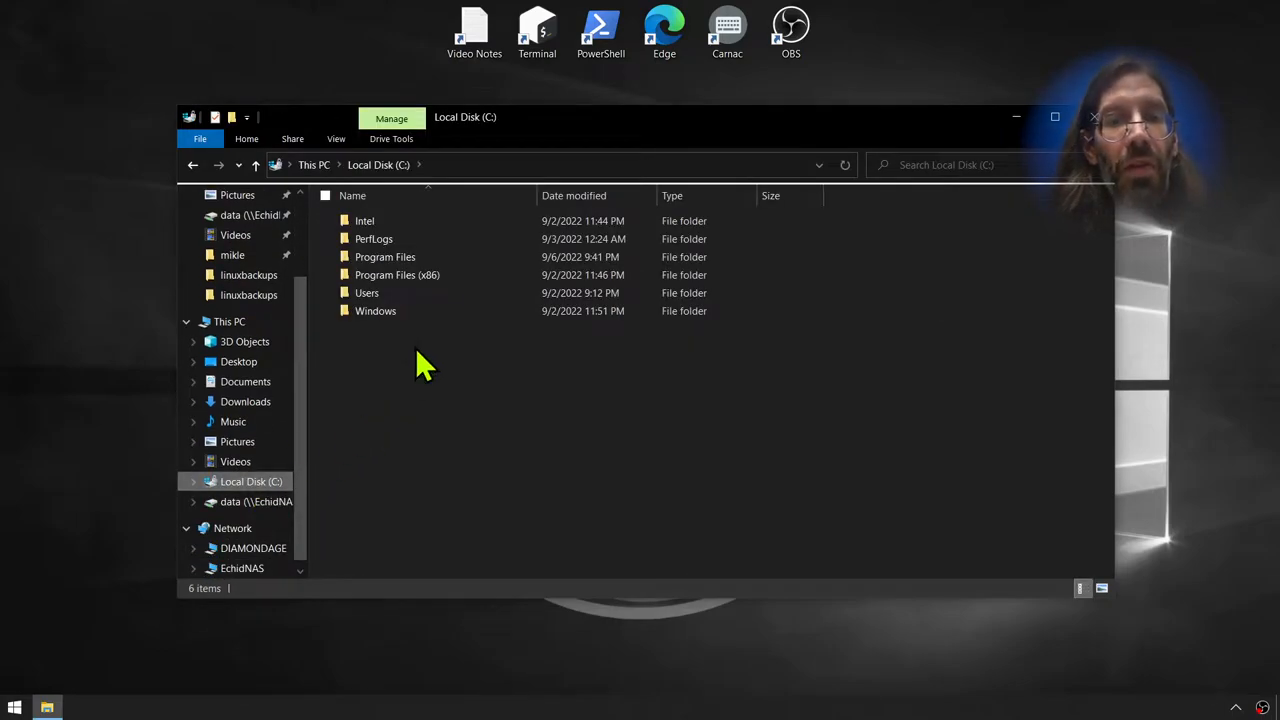
# - Launch xlaunch from the Program Files\VcXsrv folder
pyautogui.doubleClick(385, 257)
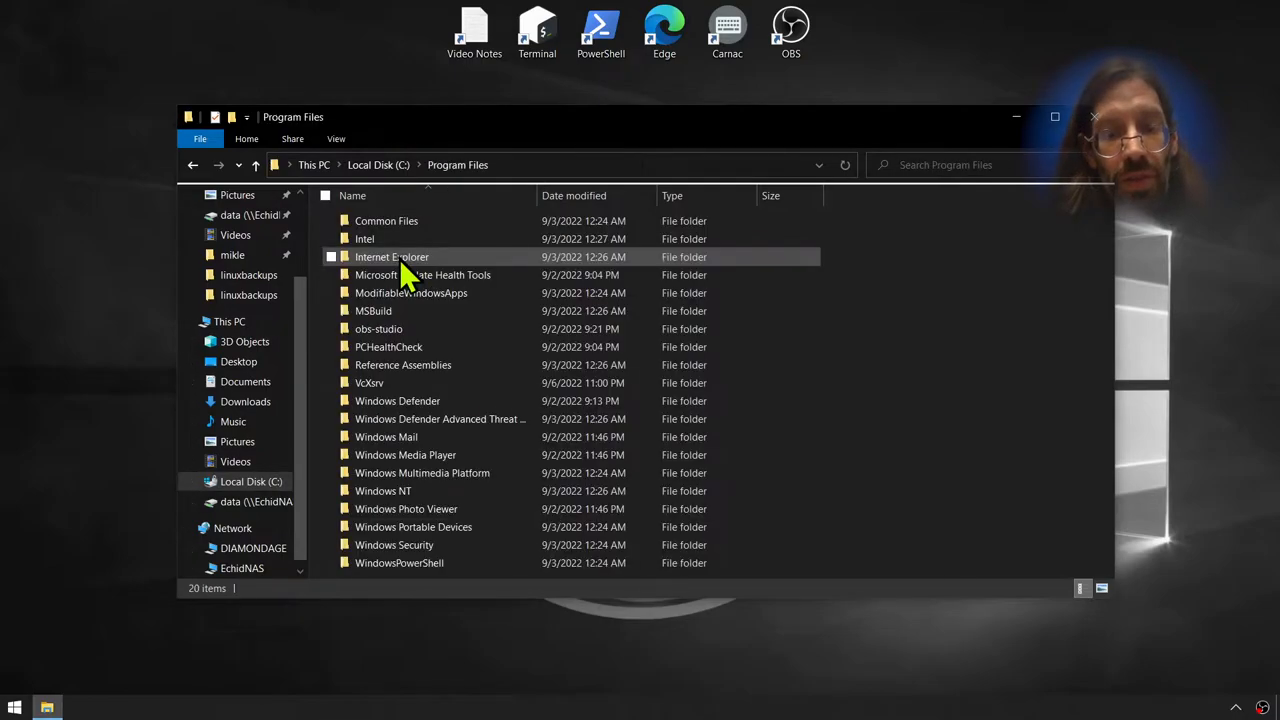
pyautogui.click(369, 383)
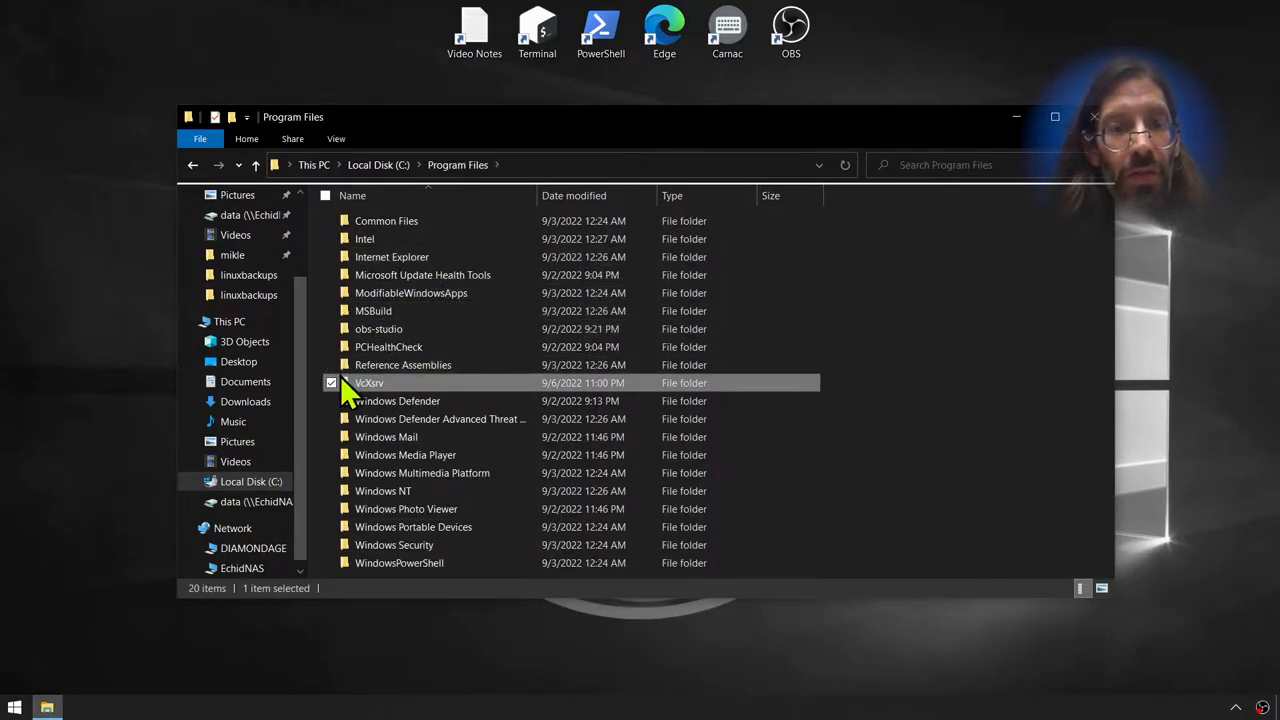
pyautogui.doubleClick(369, 383)
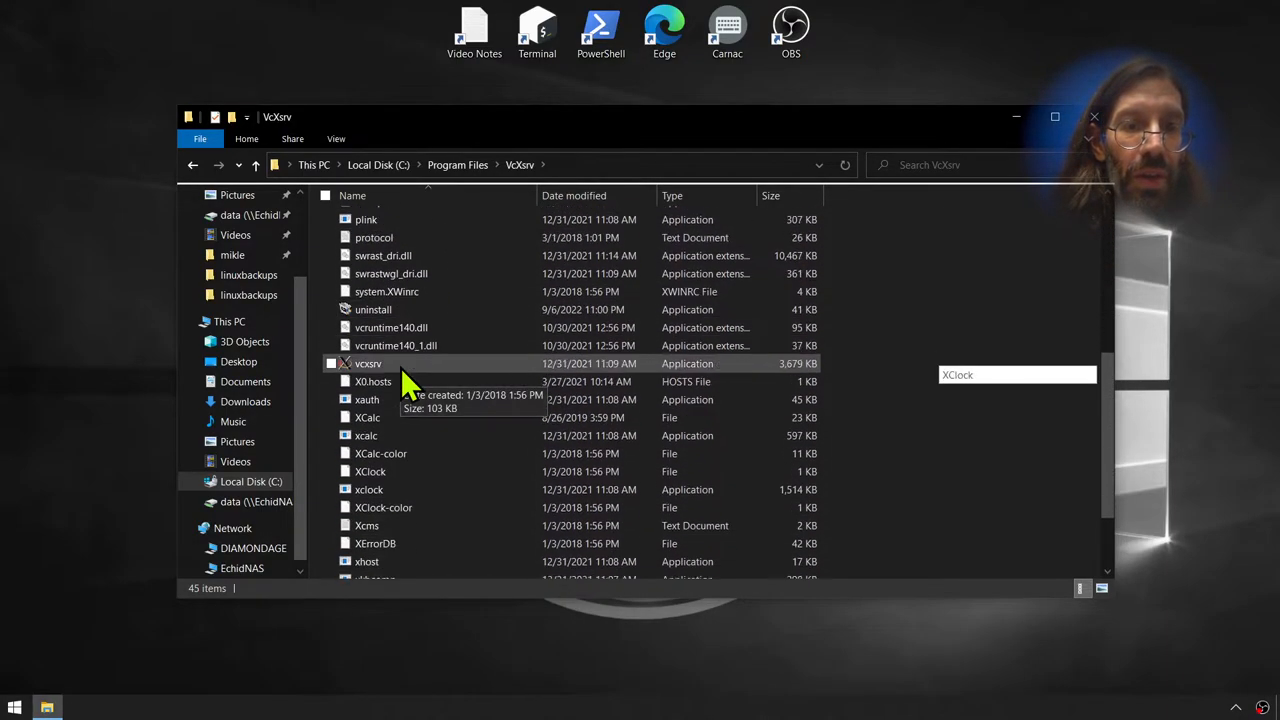
pyautogui.scroll(-3)
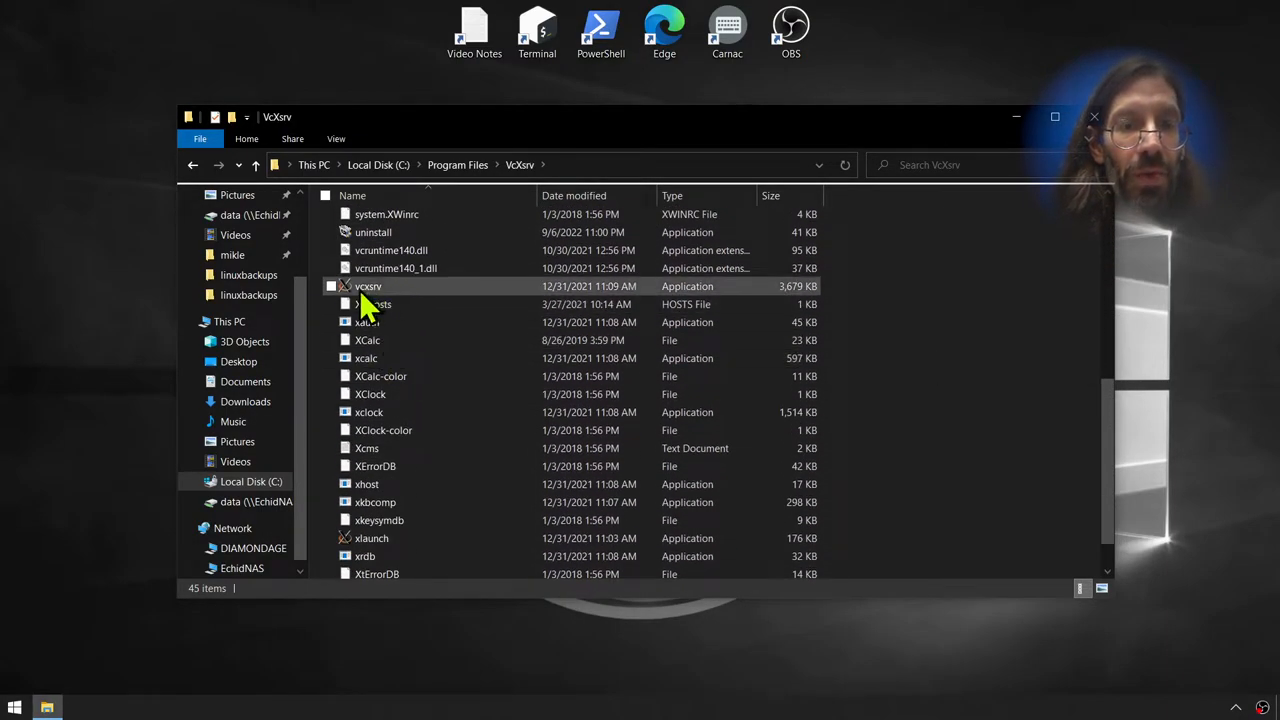
pyautogui.moveTo(368, 287)
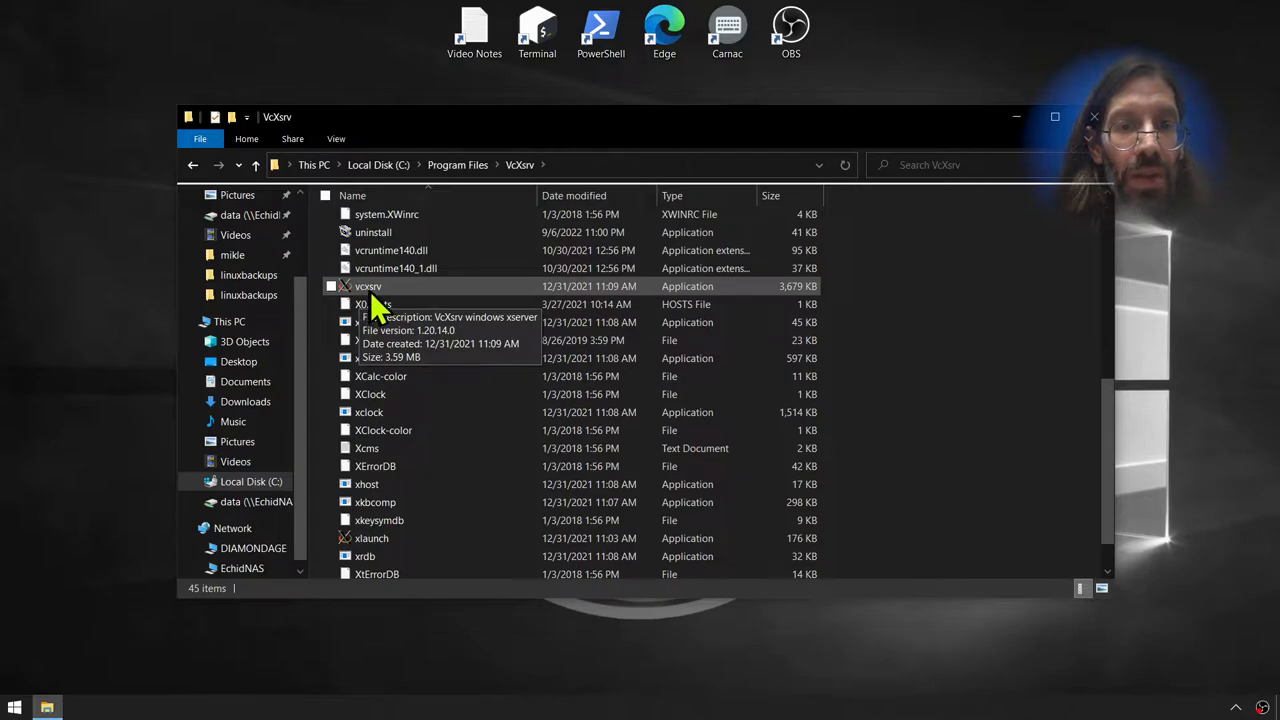
pyautogui.scroll(-3)
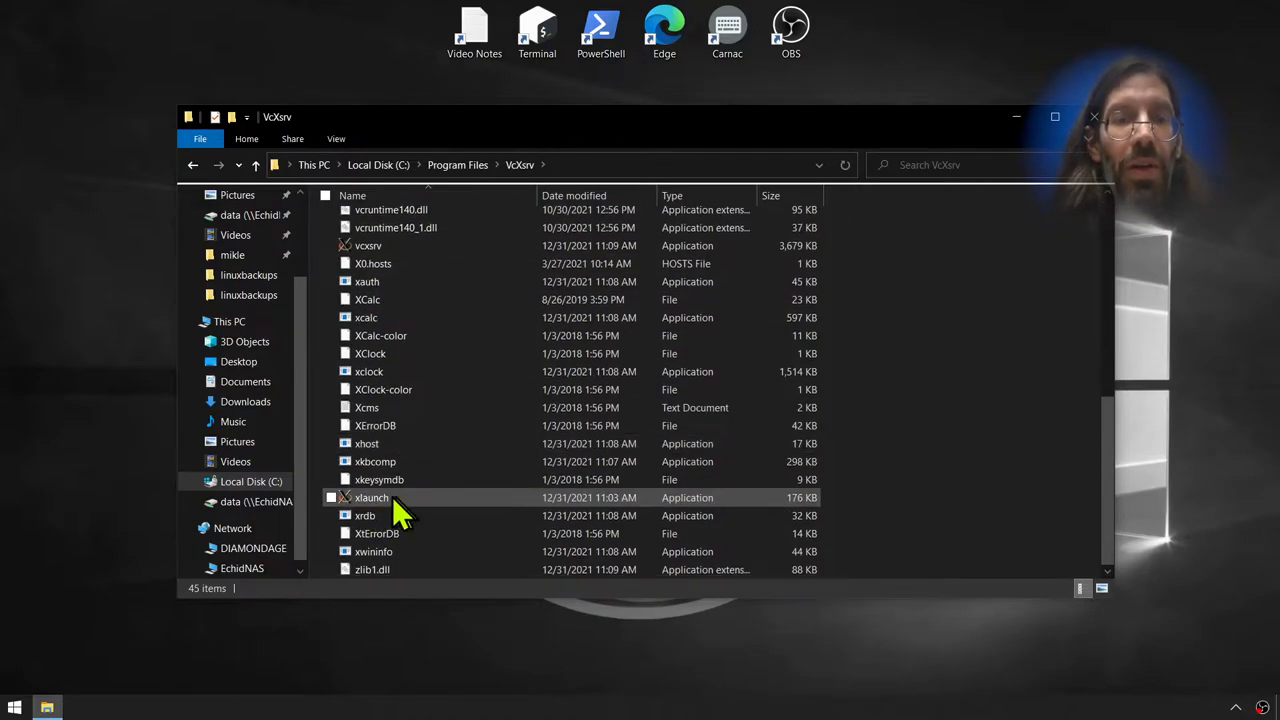
pyautogui.doubleClick(371, 497)
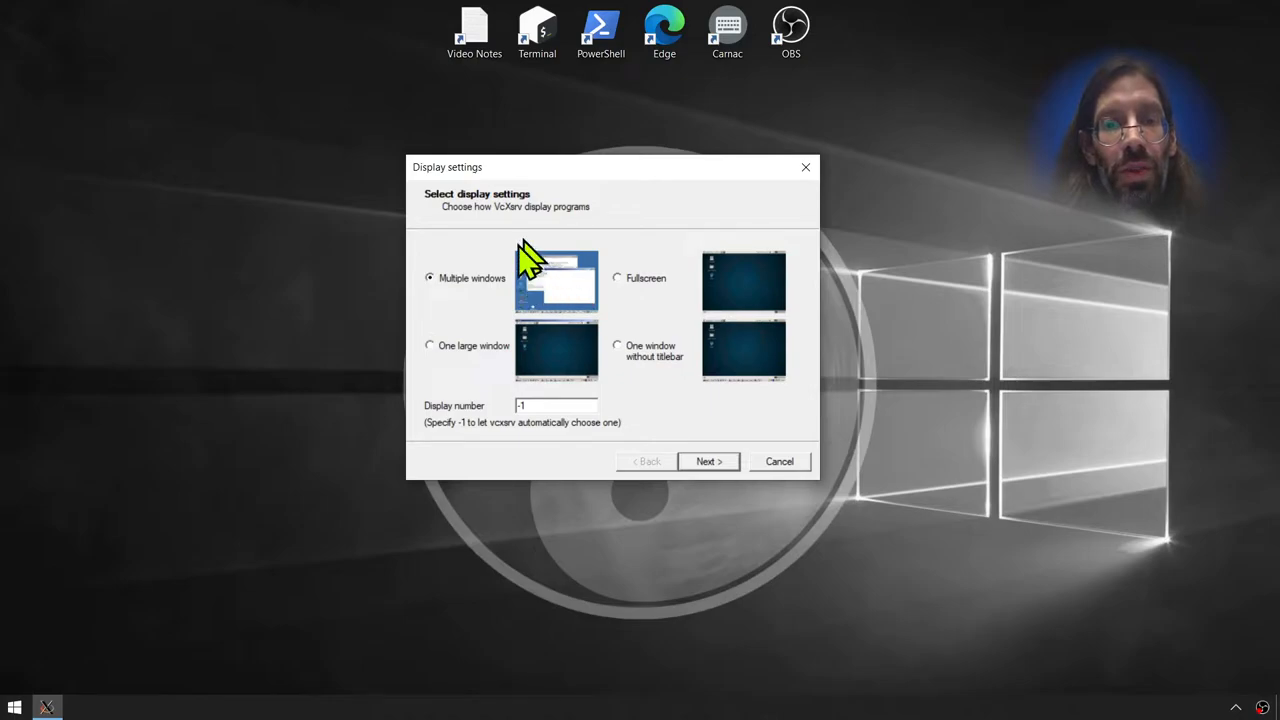
pyautogui.moveTo(550, 435)
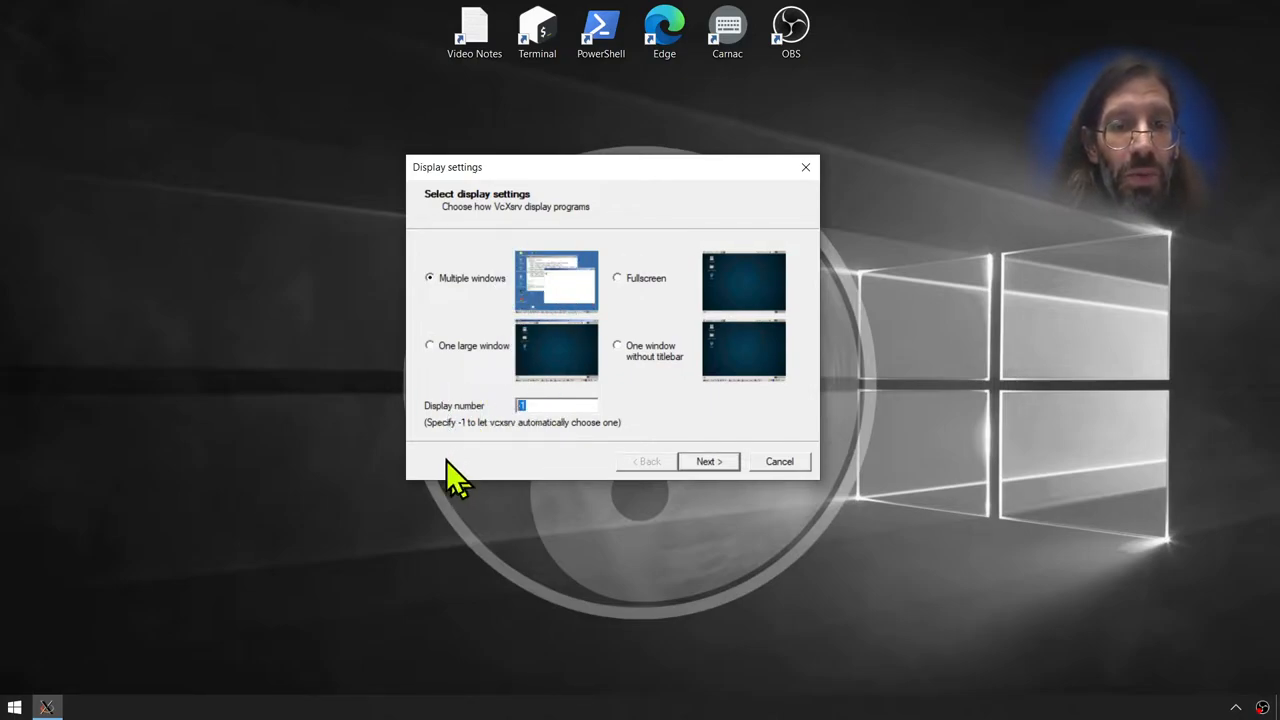
pyautogui.moveTo(535, 455)
pyautogui.write('0')
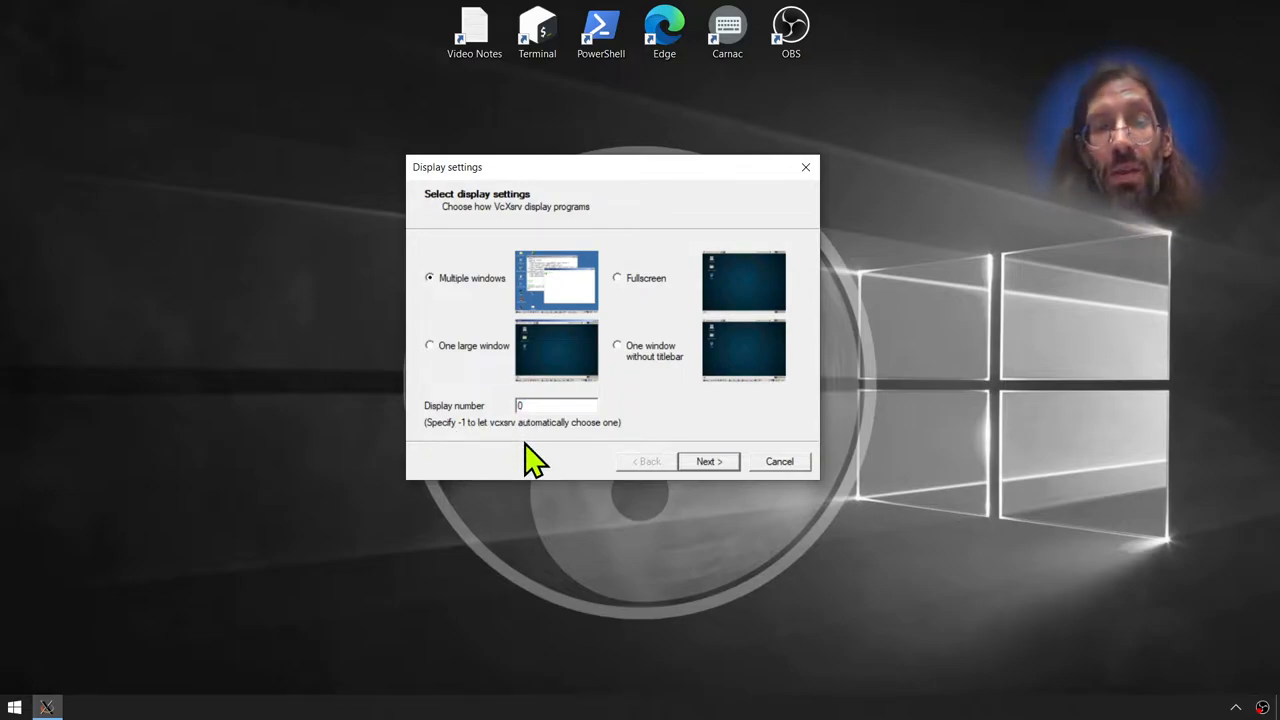
pyautogui.moveTo(555, 470)
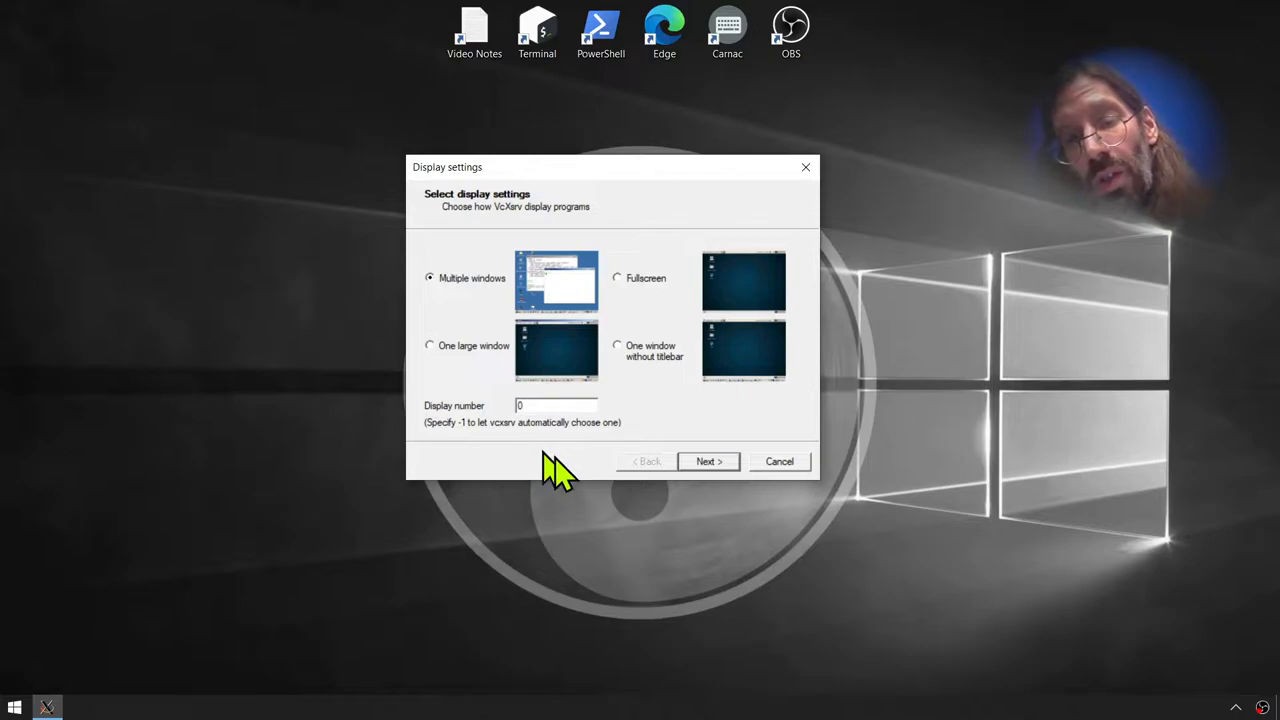
# - Choose Start no client in XLaunch and enter '-ac' as an additional server parameter
pyautogui.click(708, 461)
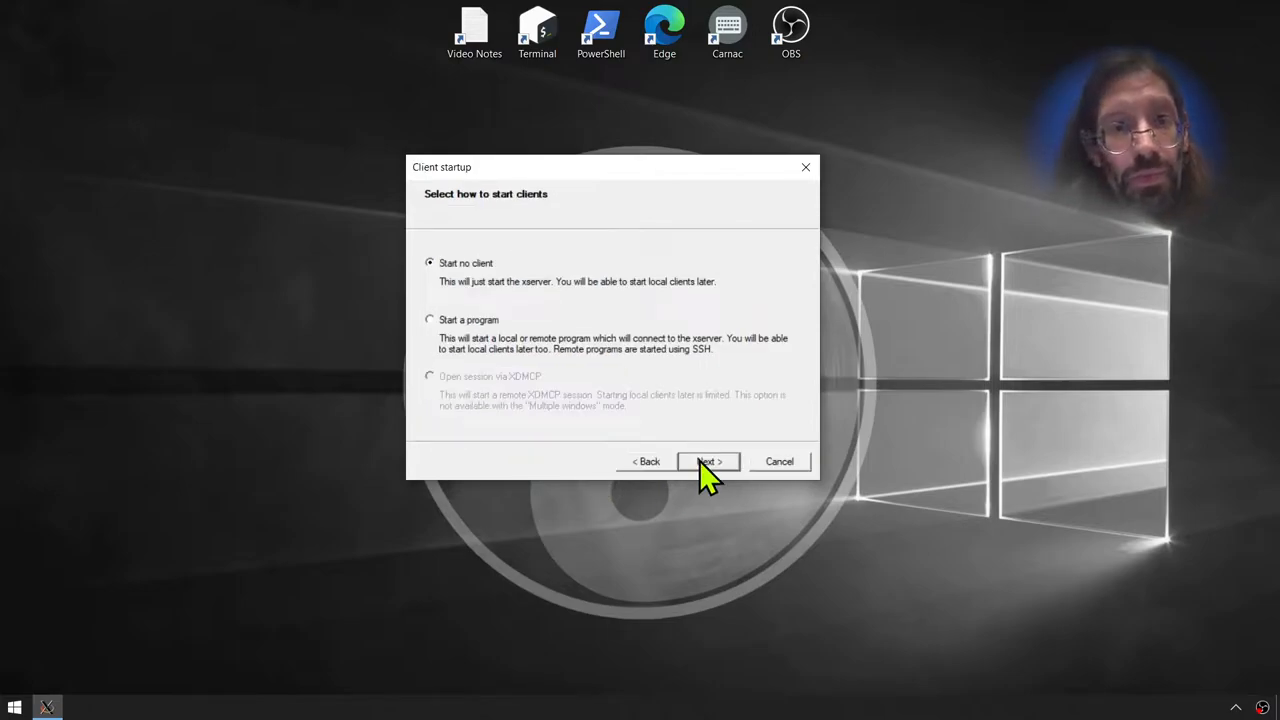
pyautogui.moveTo(730, 430)
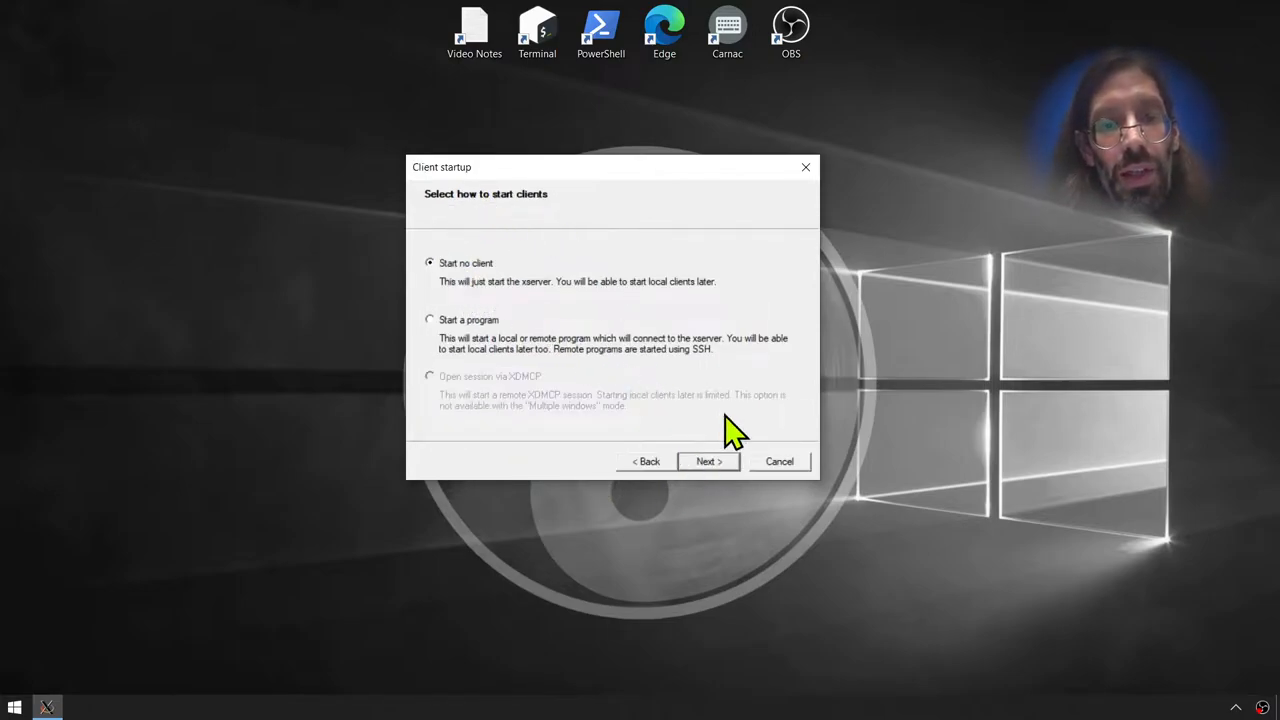
pyautogui.click(708, 461)
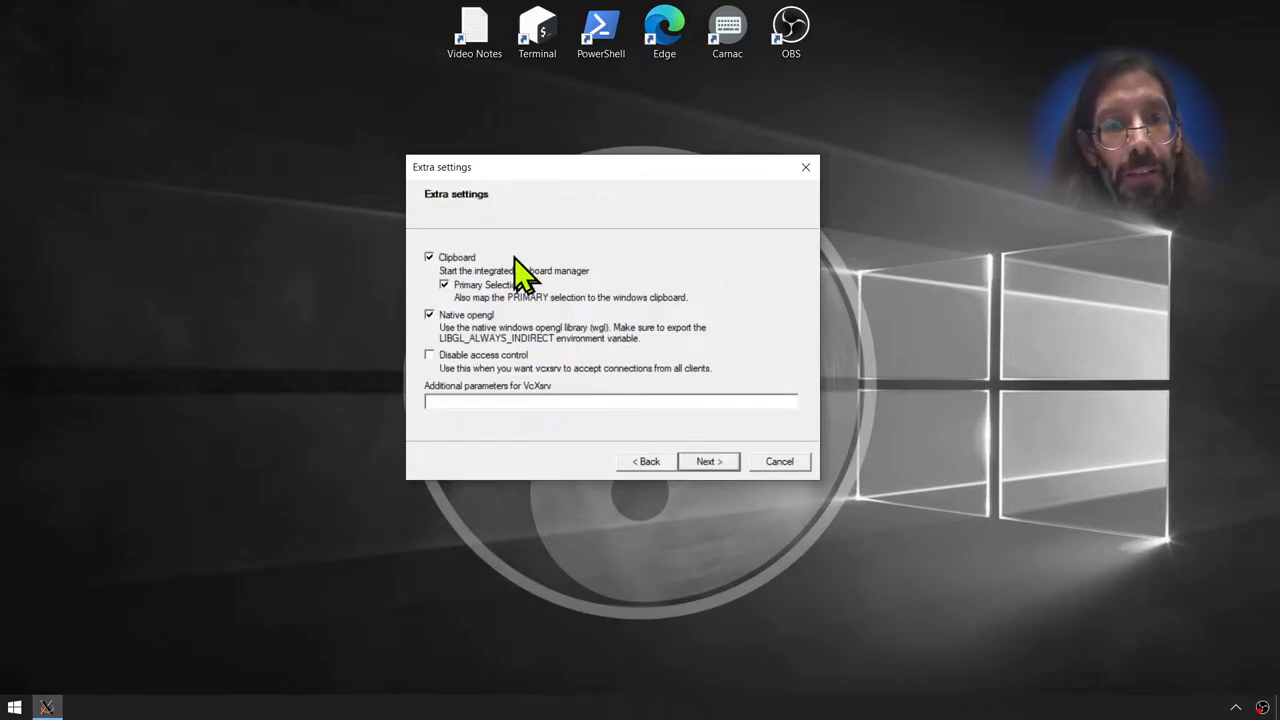
pyautogui.moveTo(460, 370)
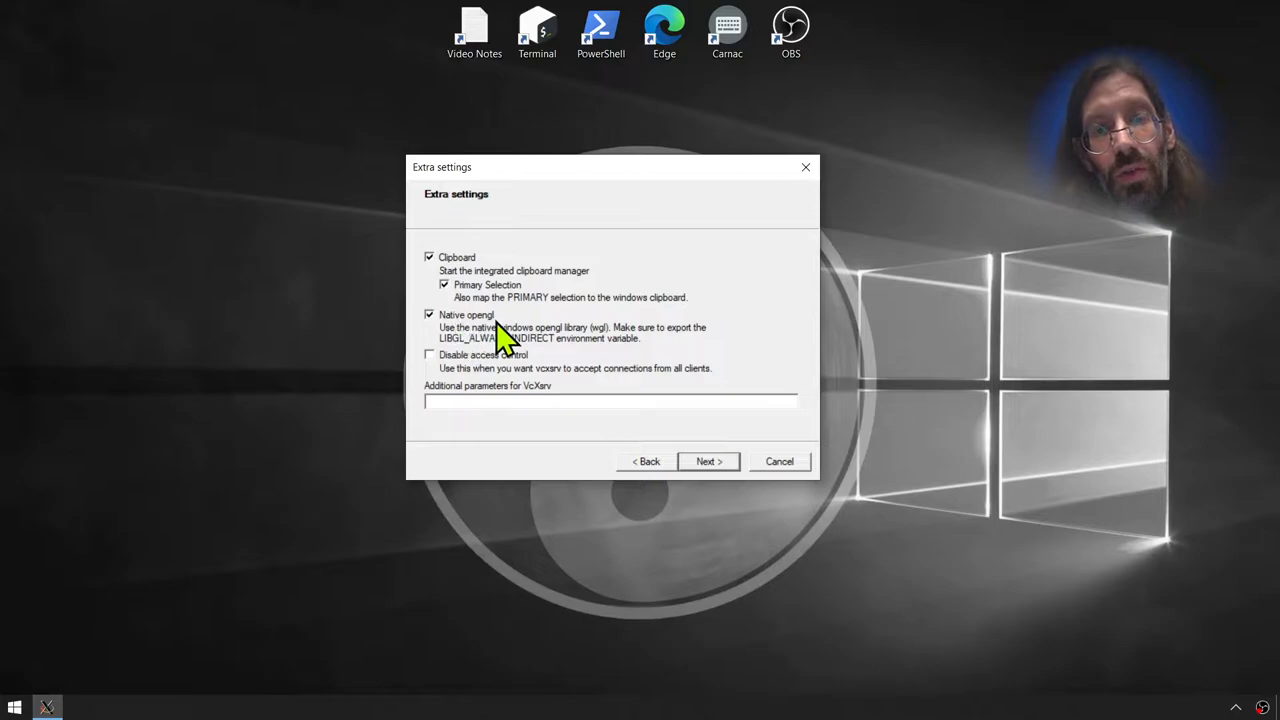
pyautogui.moveTo(490, 360)
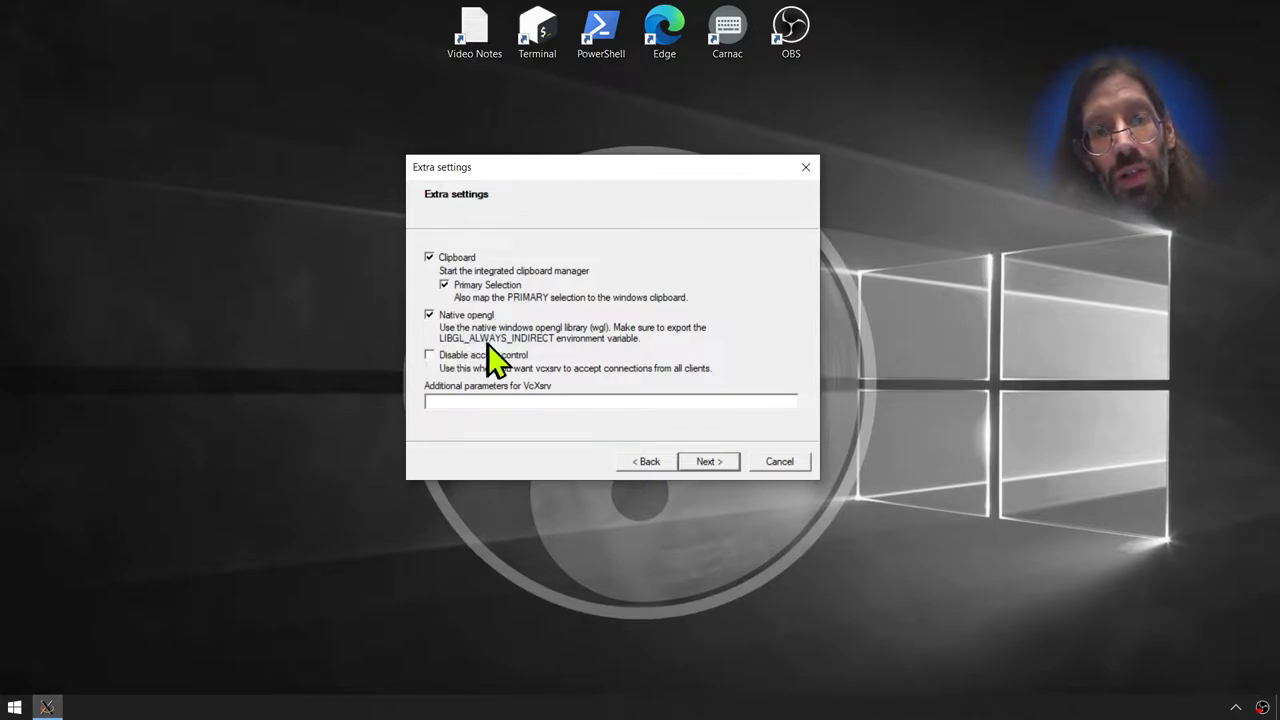
pyautogui.moveTo(650, 365)
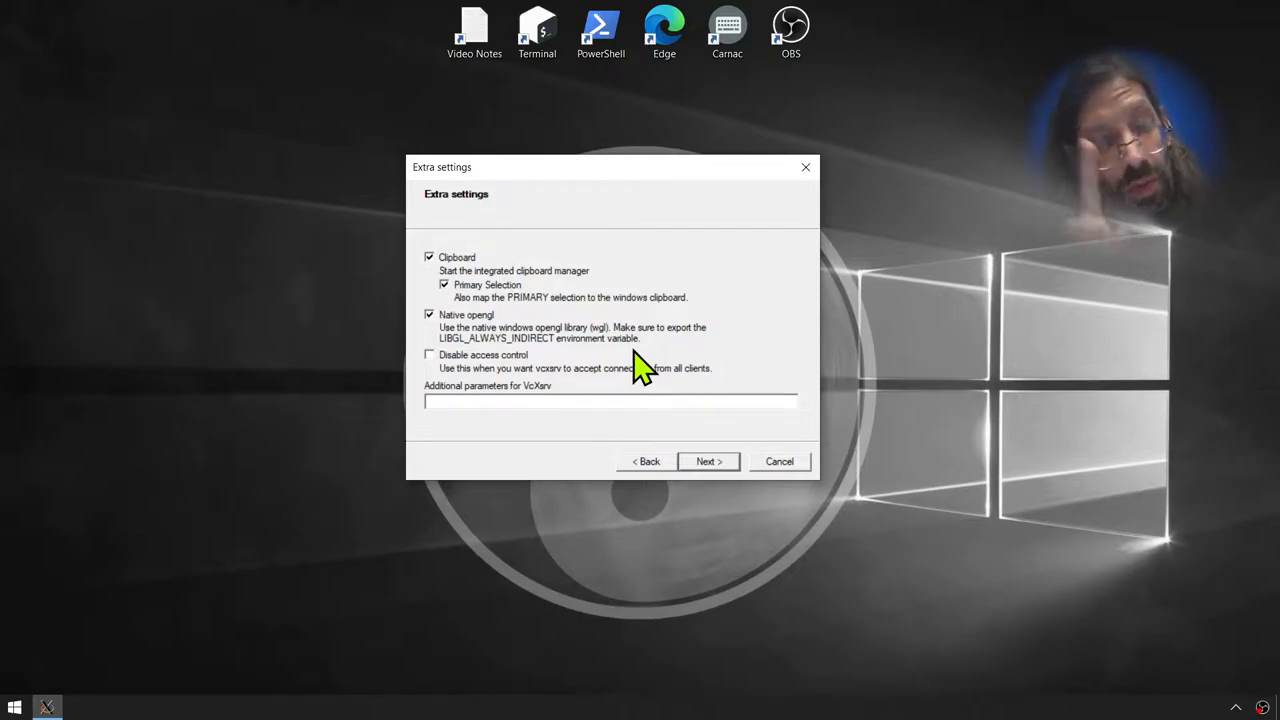
pyautogui.moveTo(565, 362)
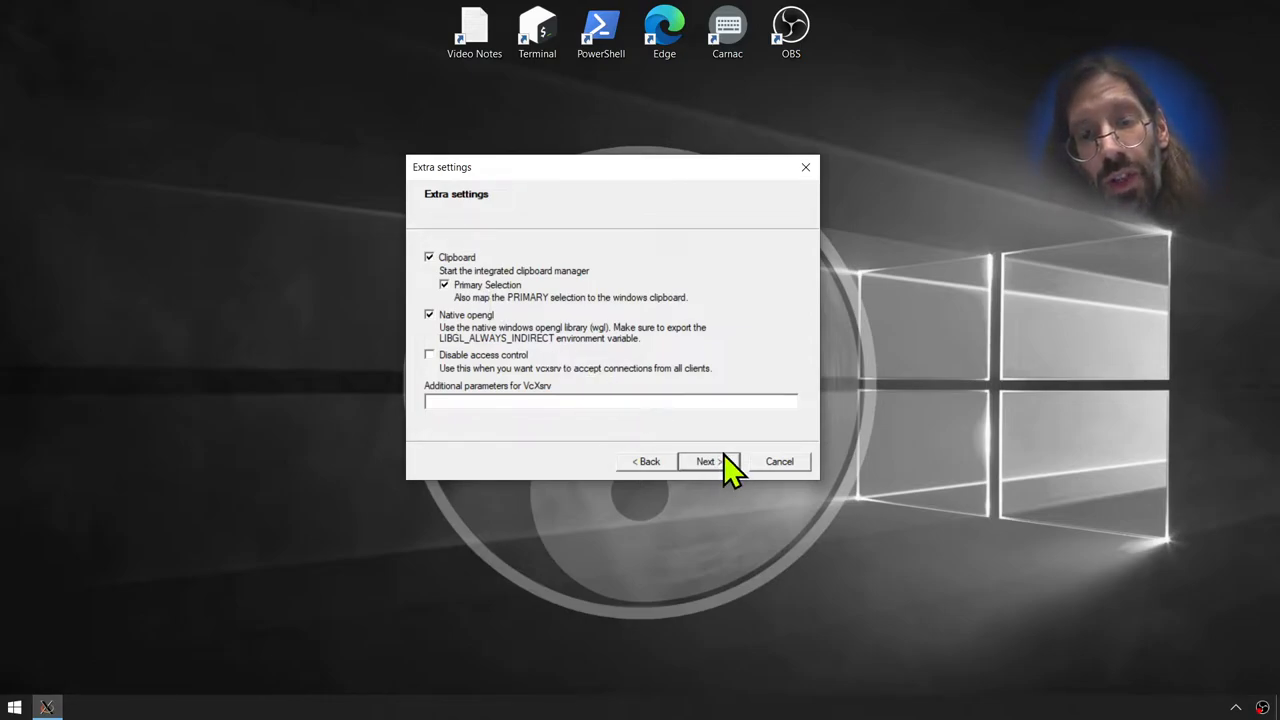
pyautogui.click(707, 461)
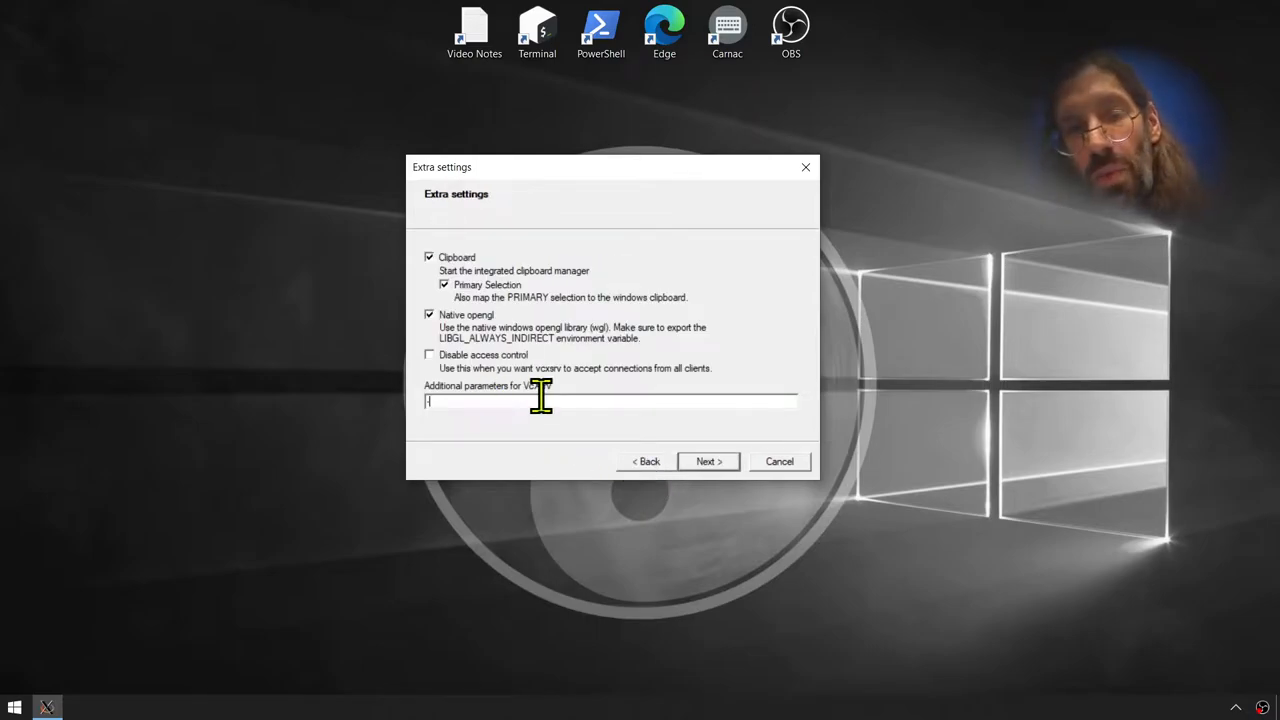
pyautogui.write('-ac')
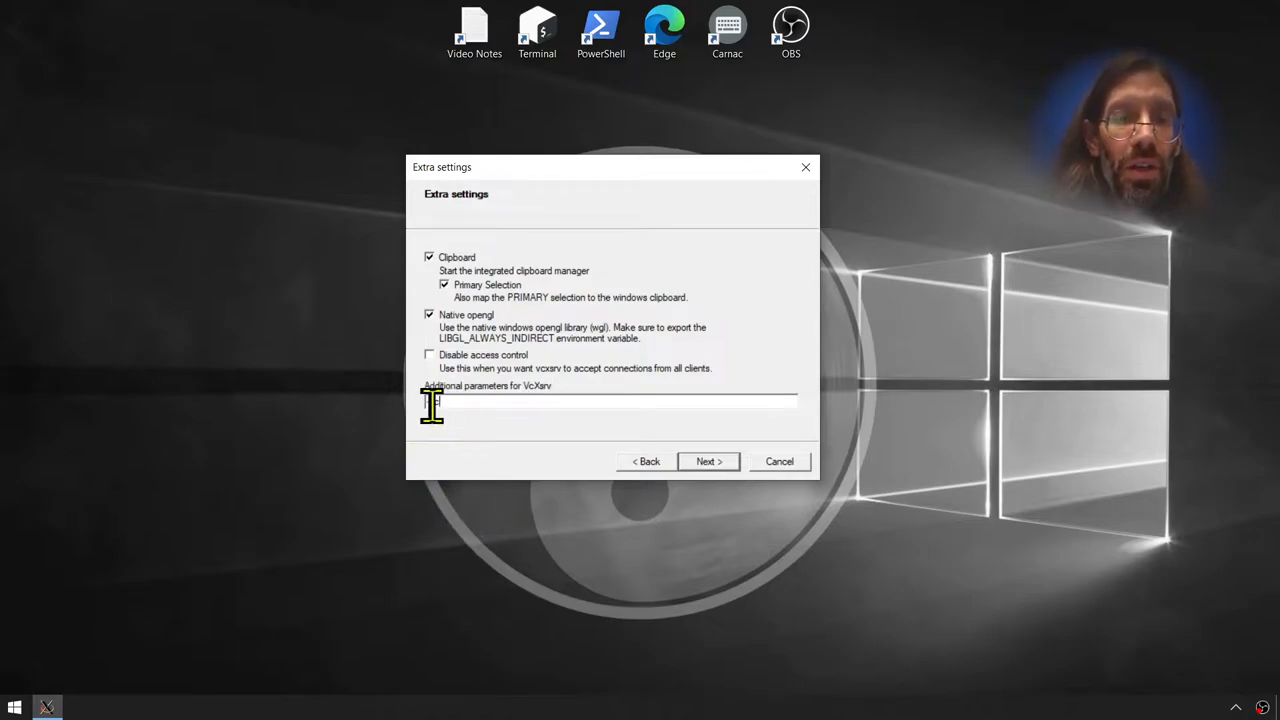
pyautogui.write('-ac')
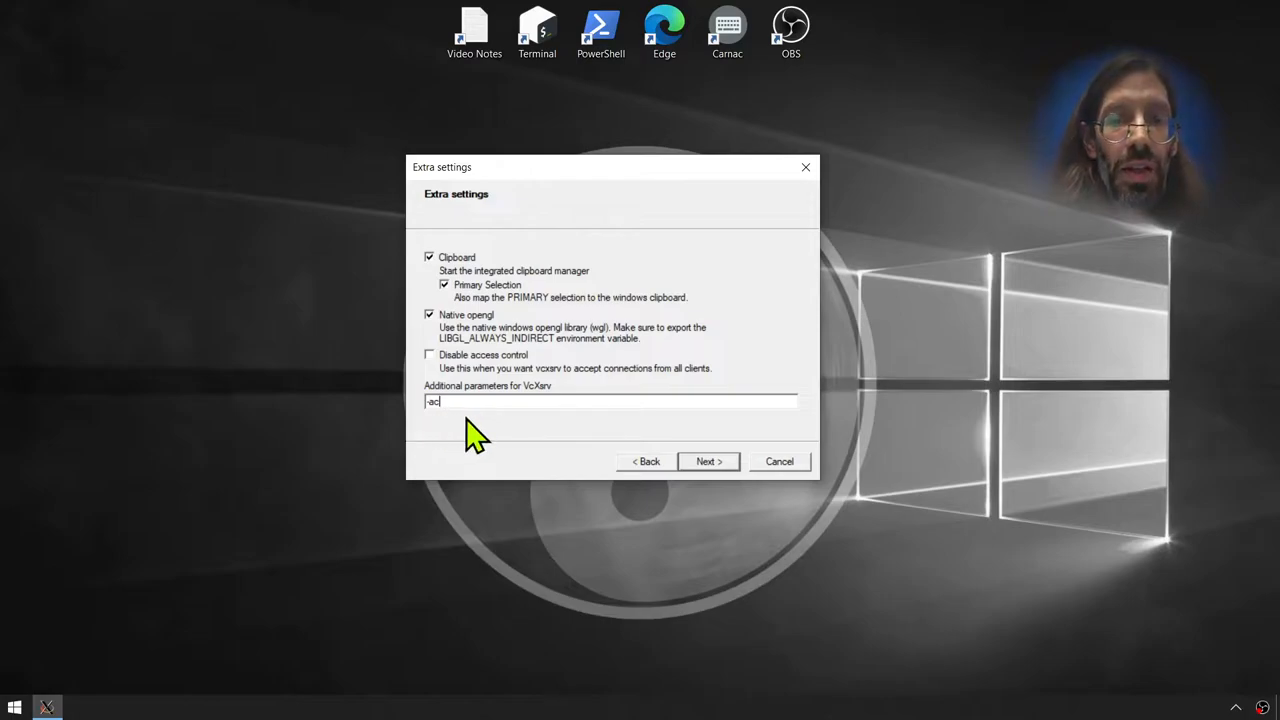
# - Save the XLaunch settings as config.xlaunch on the Desktop
pyautogui.click(708, 461)
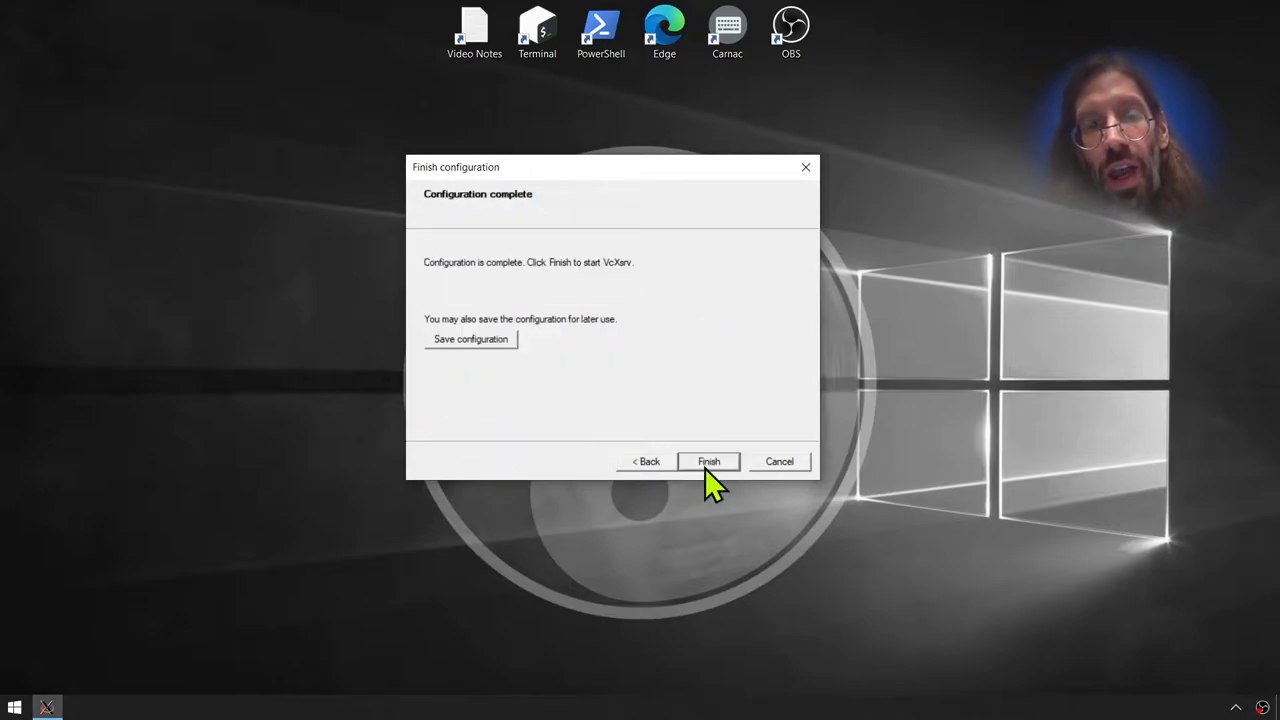
pyautogui.moveTo(512, 388)
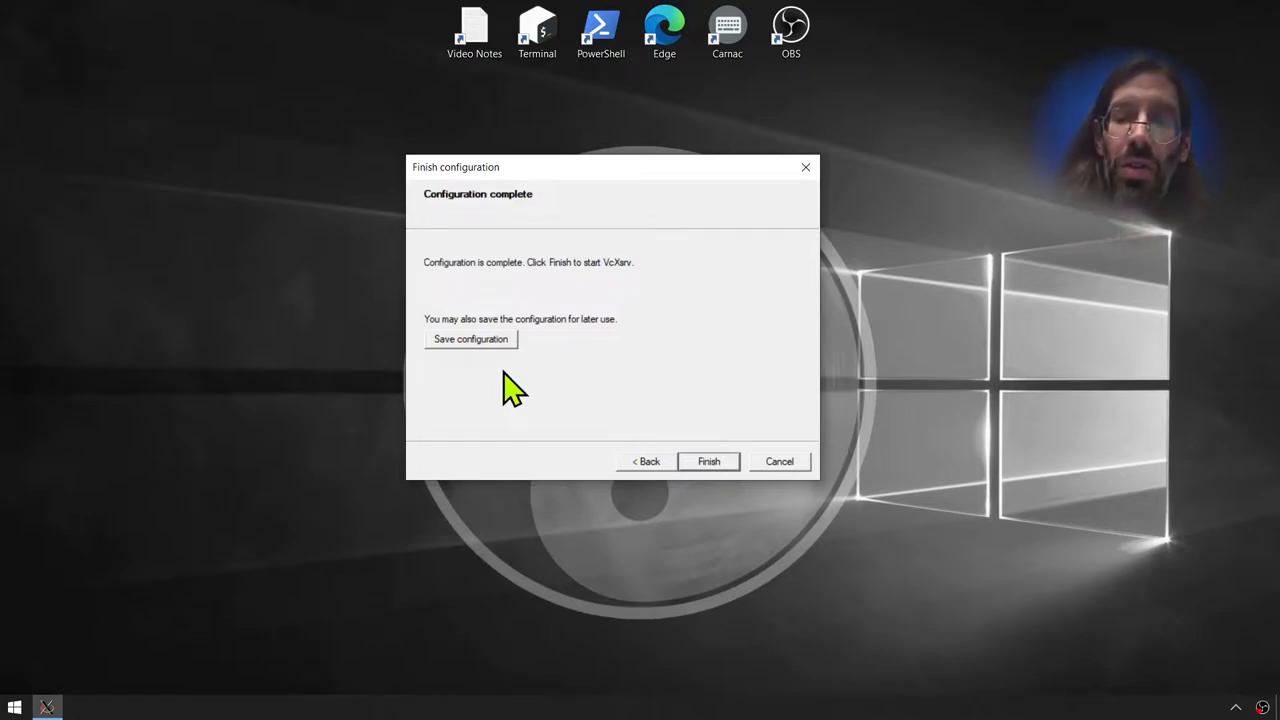
pyautogui.moveTo(505, 375)
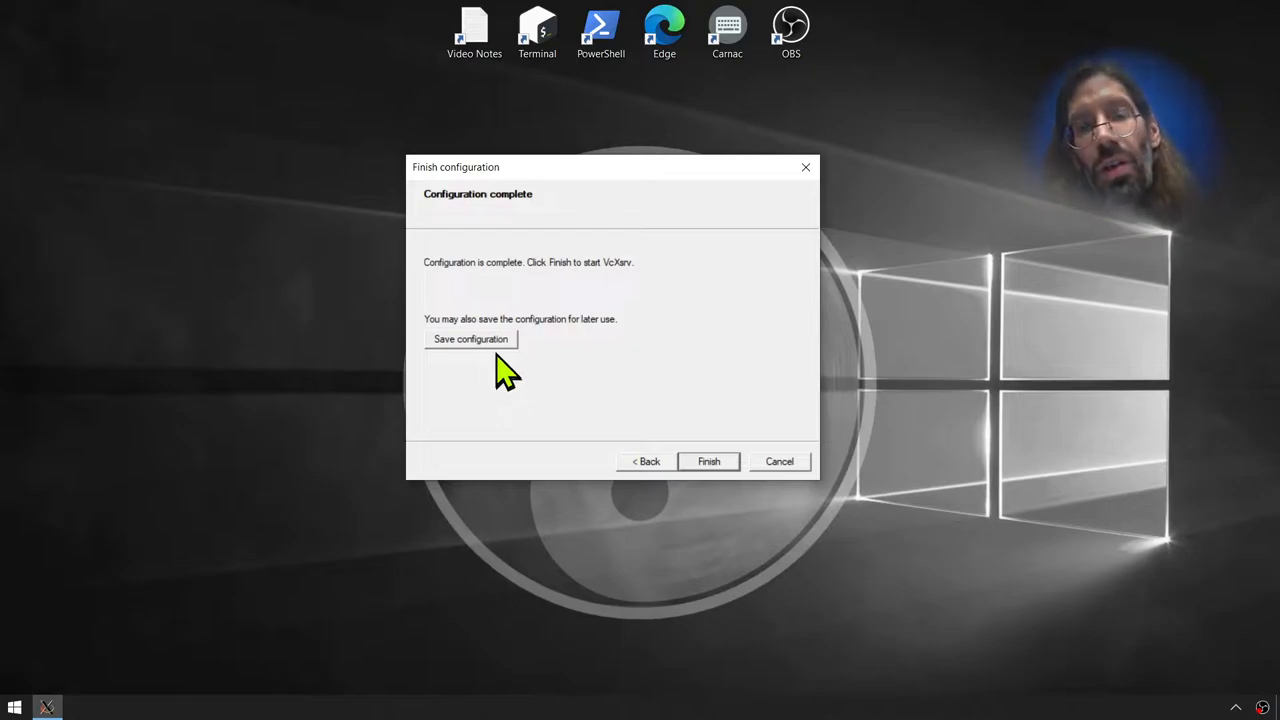
pyautogui.moveTo(495, 358)
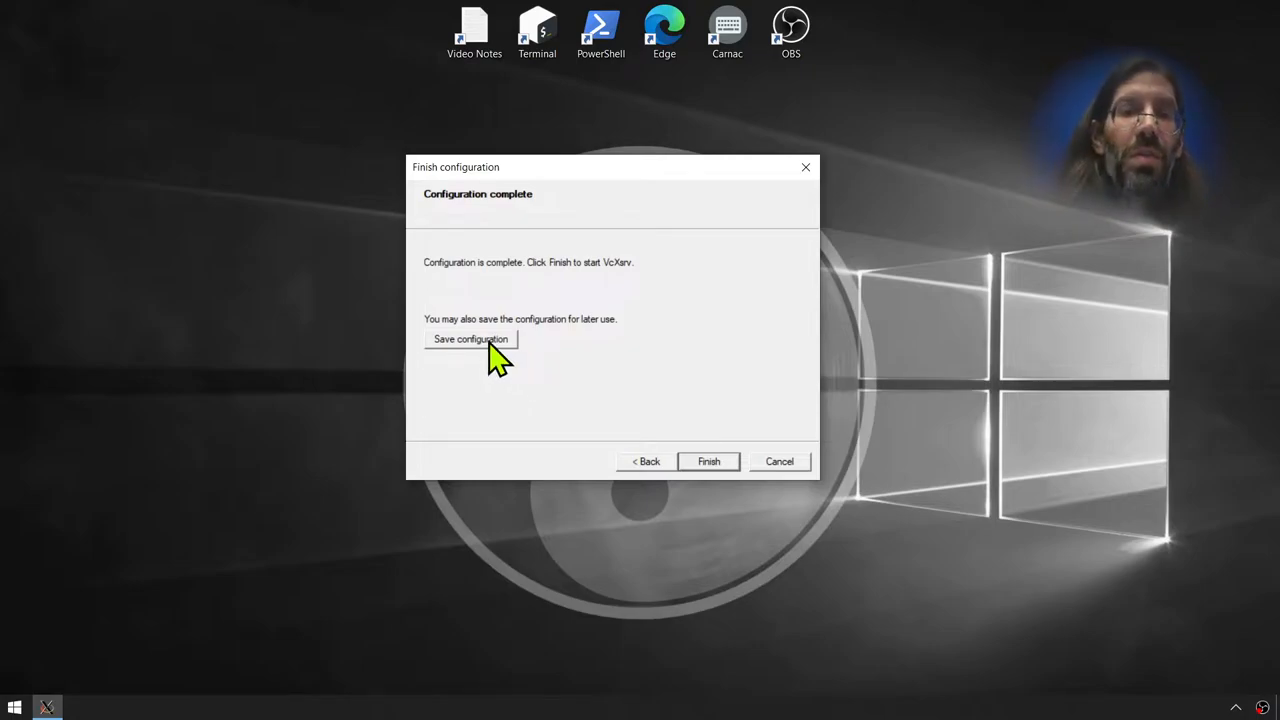
pyautogui.click(470, 338)
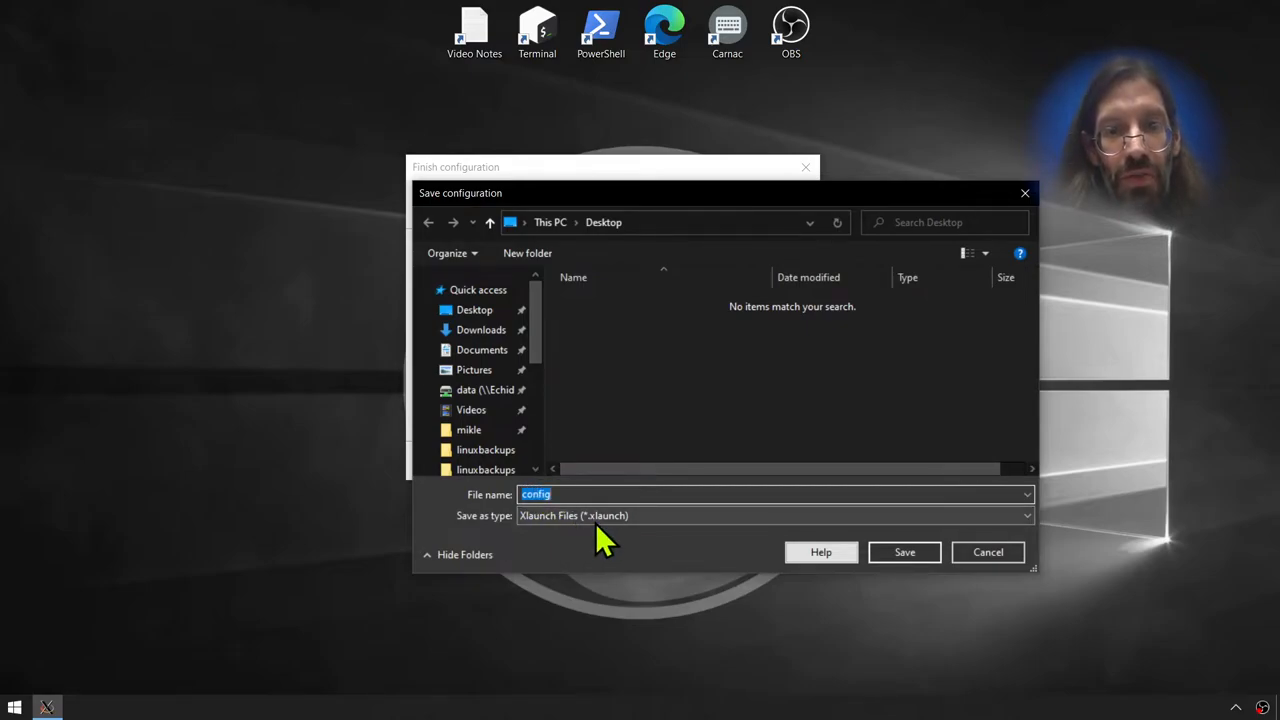
pyautogui.click(904, 552)
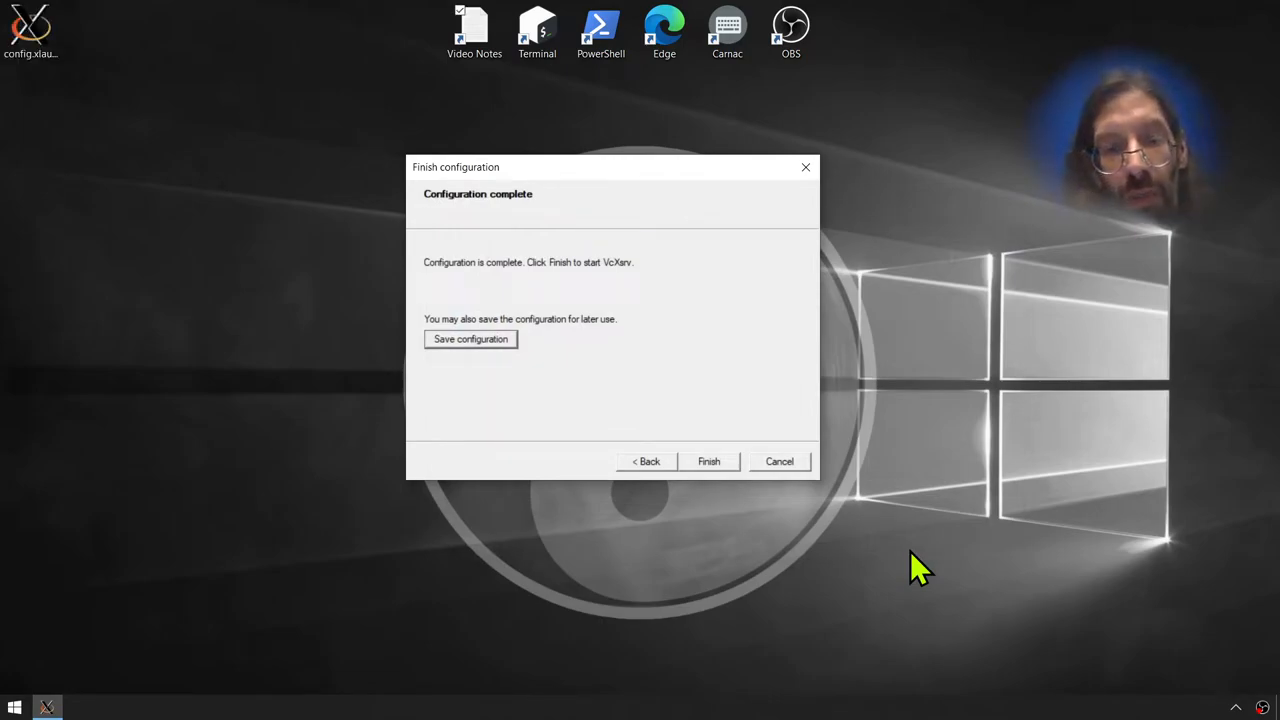
pyautogui.moveTo(720, 515)
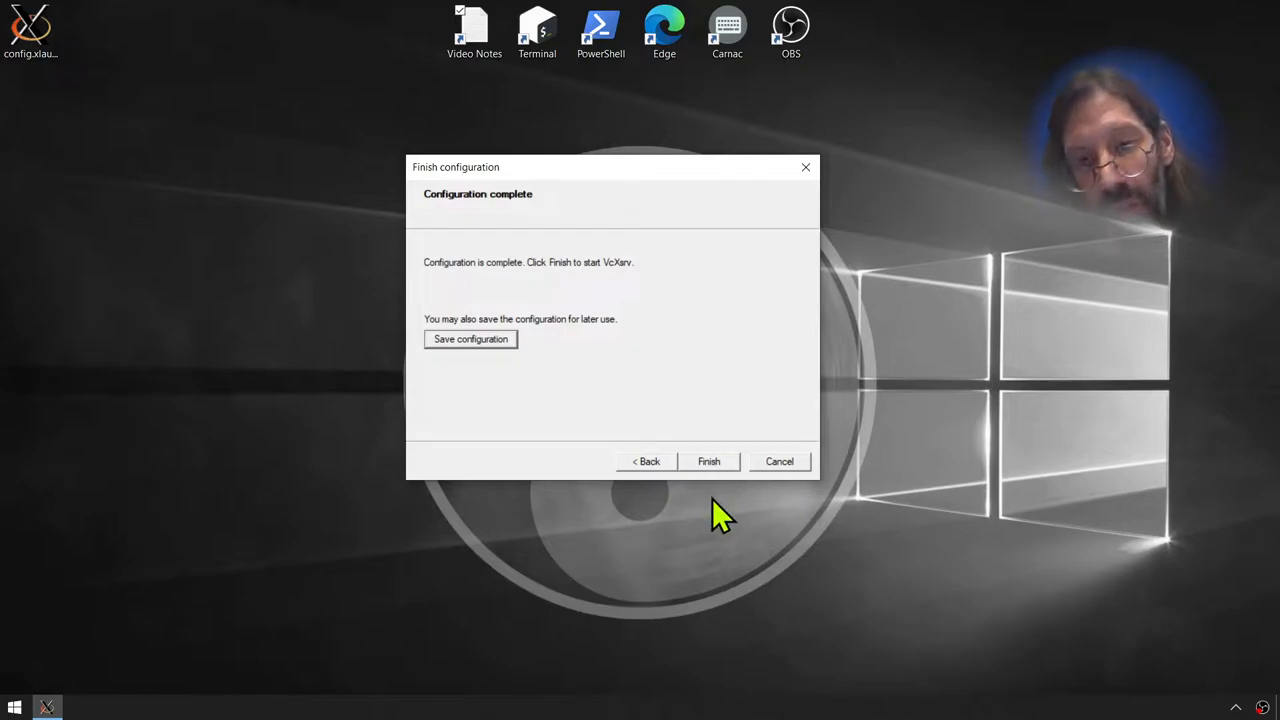
# - Finish XLaunch and allow VcXsrv through Windows Defender Firewall on private networks only
pyautogui.click(708, 461)
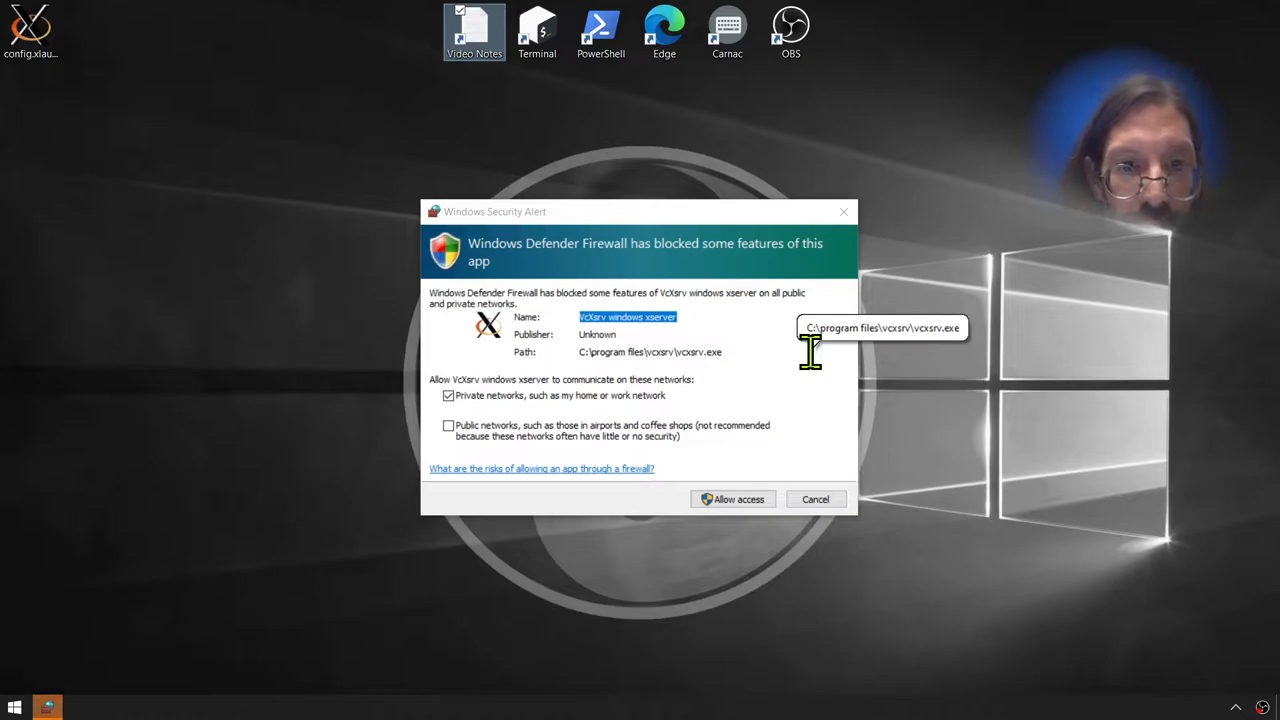
pyautogui.moveTo(592, 452)
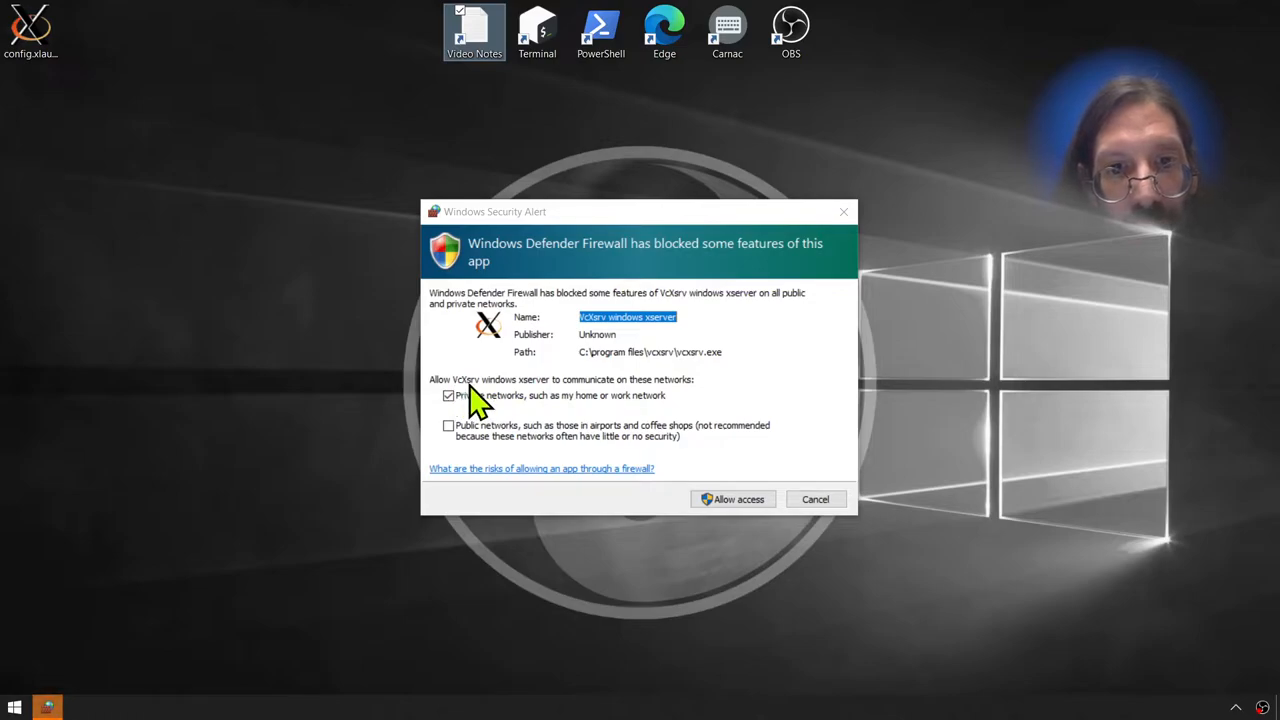
pyautogui.moveTo(688, 400)
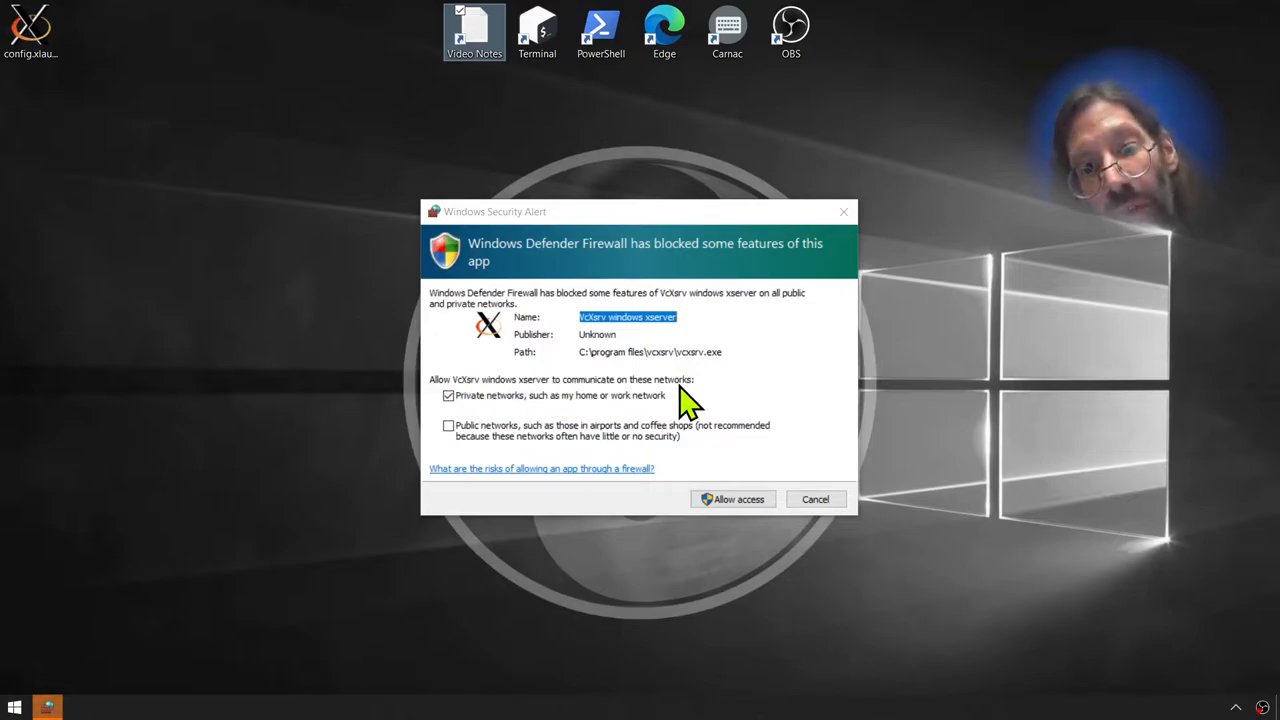
pyautogui.moveTo(685, 455)
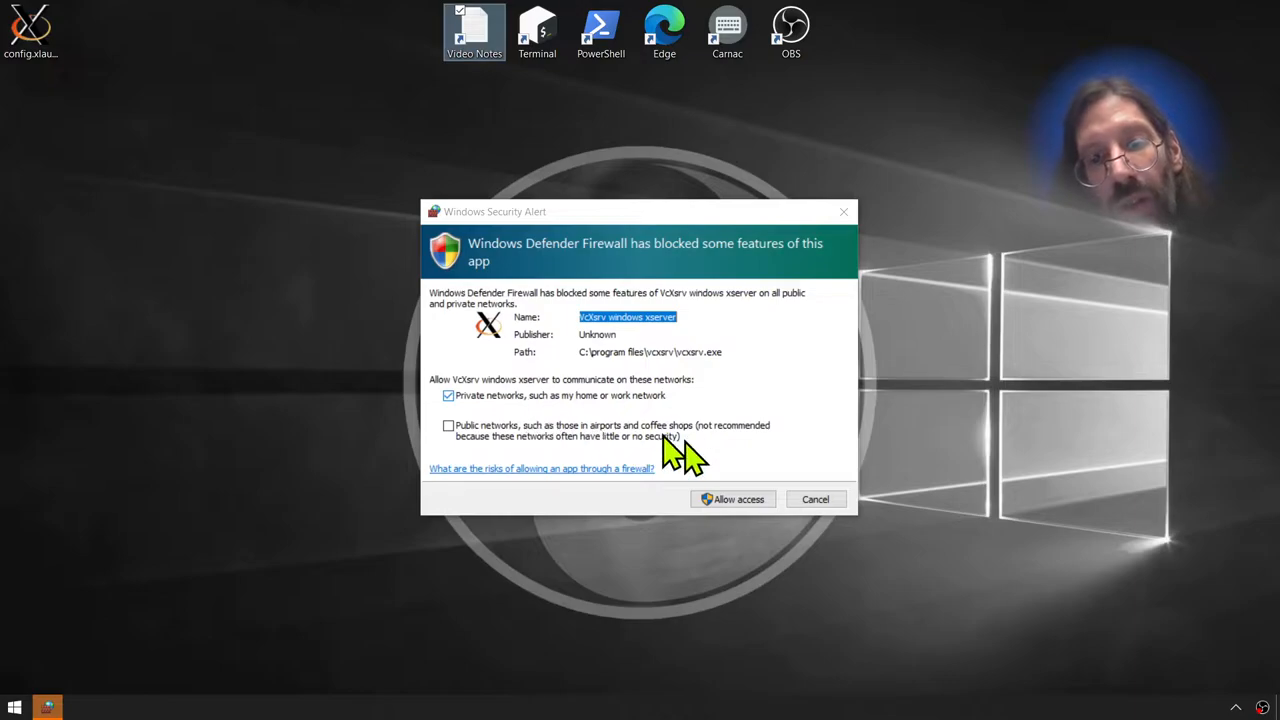
pyautogui.click(733, 499)
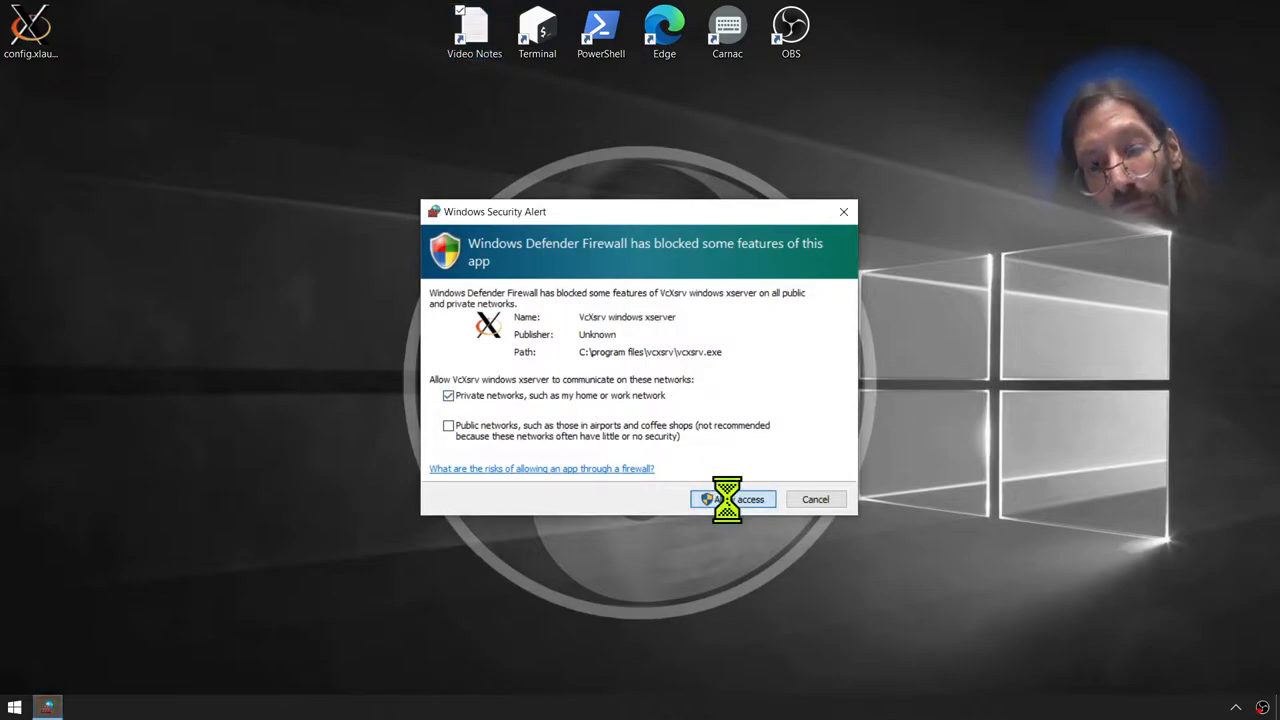
pyautogui.click(733, 499)
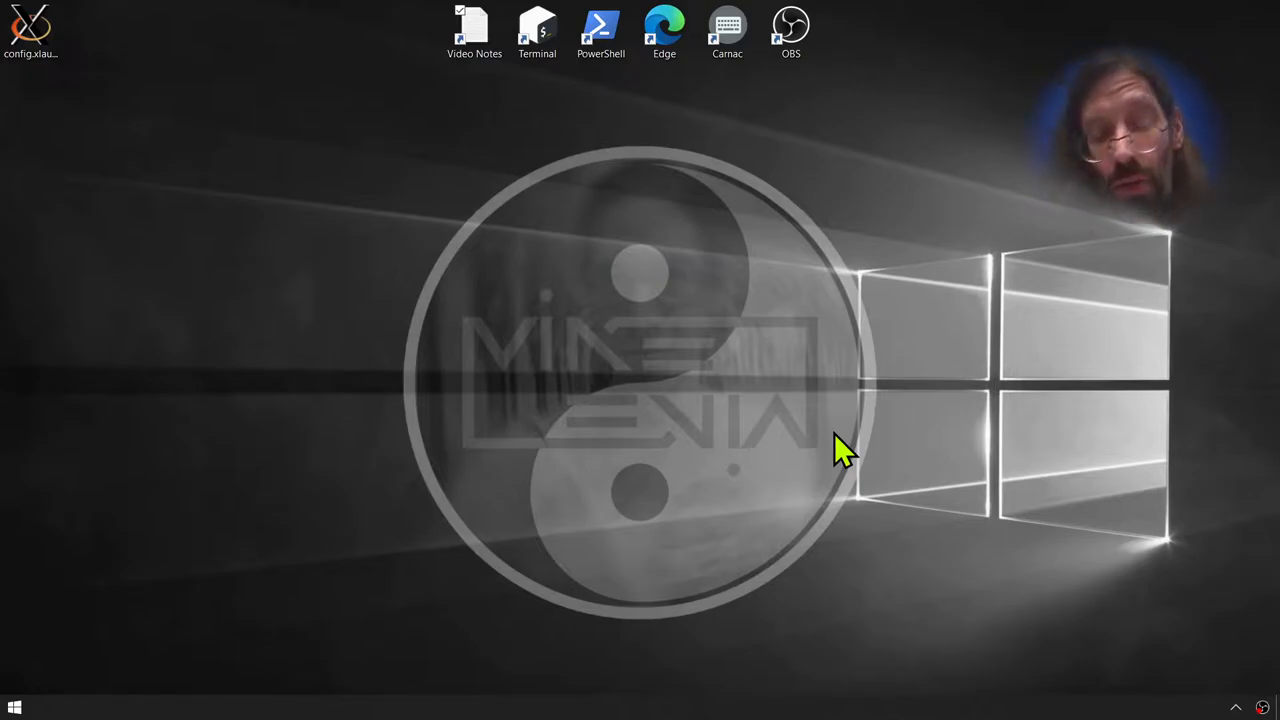
pyautogui.moveTo(1120, 525)
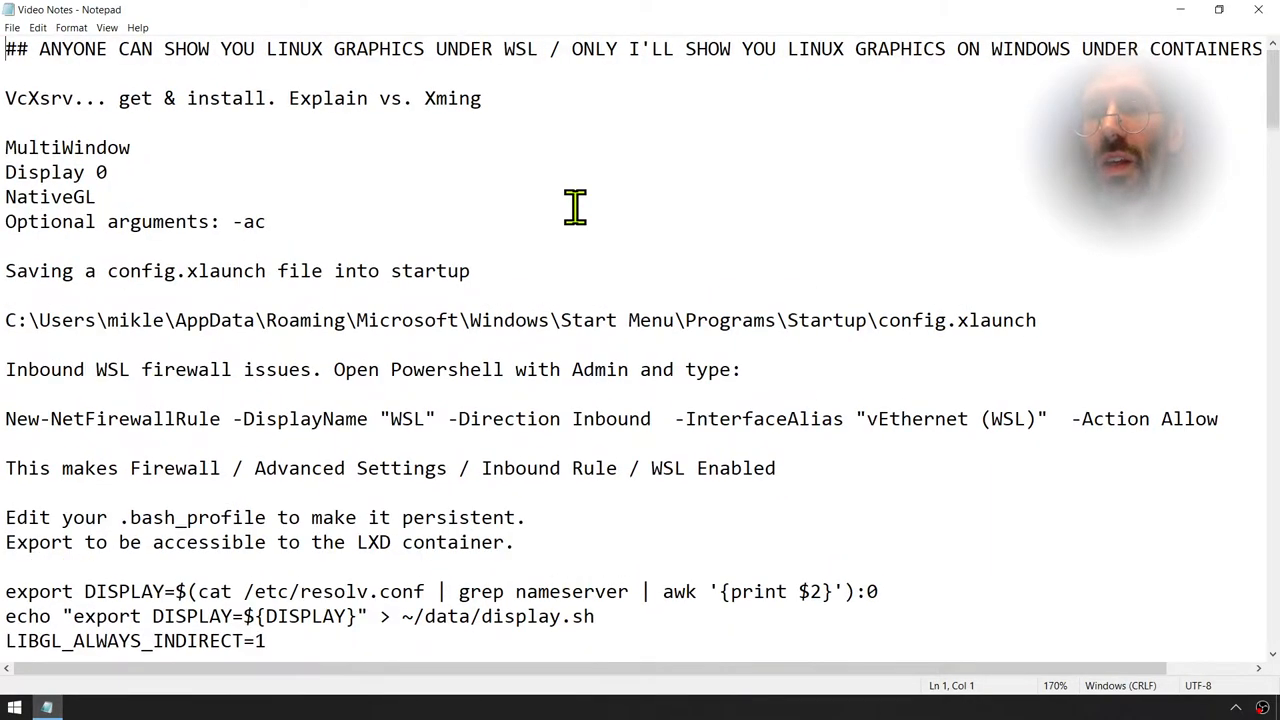
pyautogui.moveTo(43, 52)
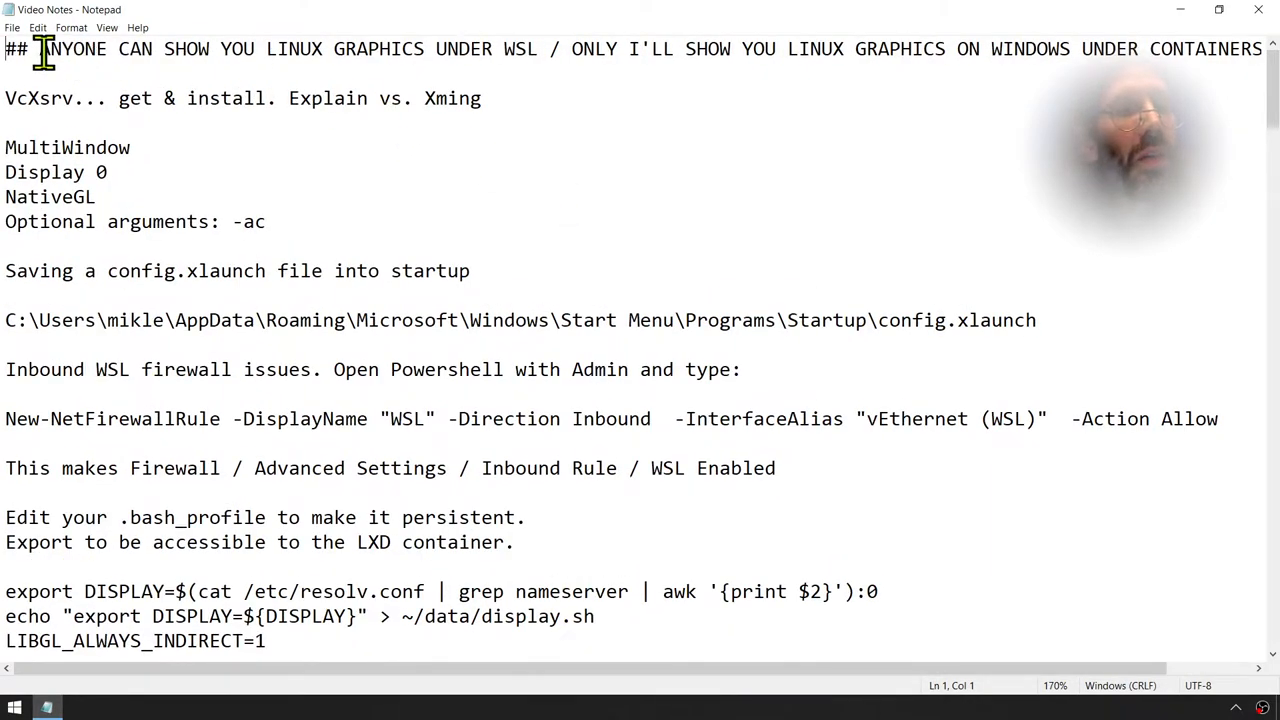
# - Highlight the Video Notes heading and scroll down to the Startup folder note
pyautogui.moveTo(40, 48); pyautogui.dragTo(535, 48)
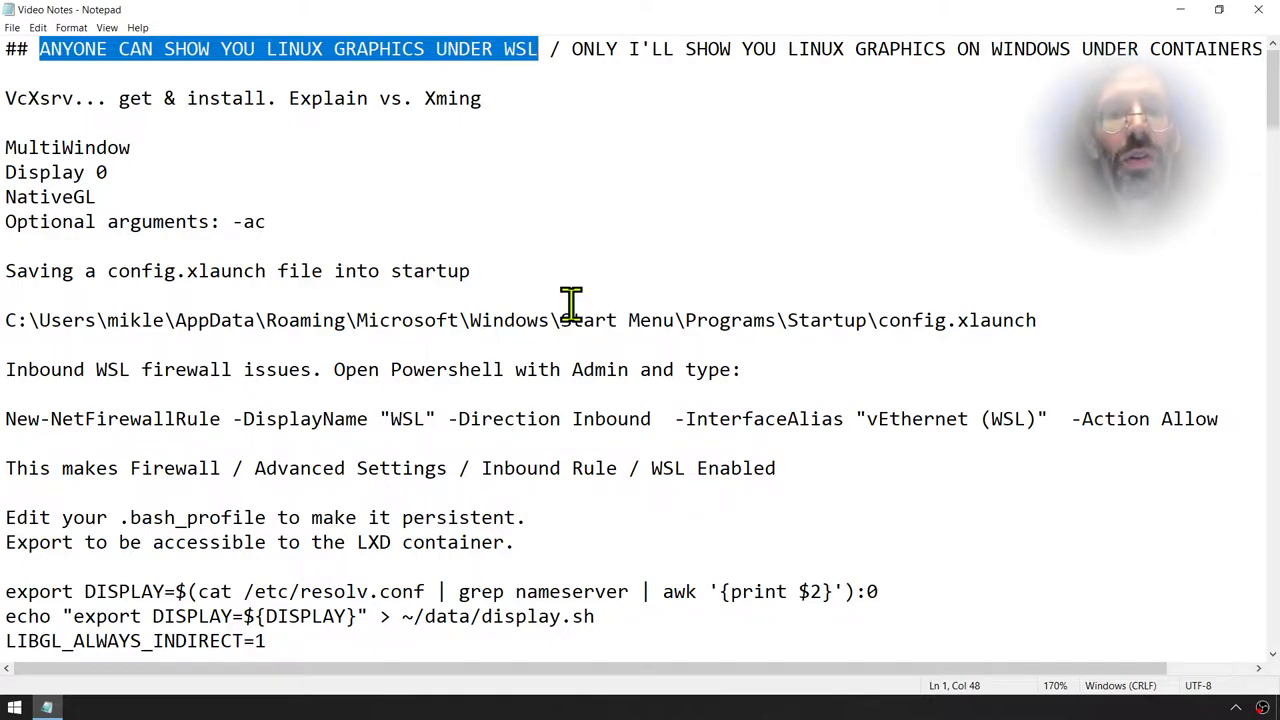
pyautogui.moveTo(555, 48); pyautogui.dragTo(925, 48)
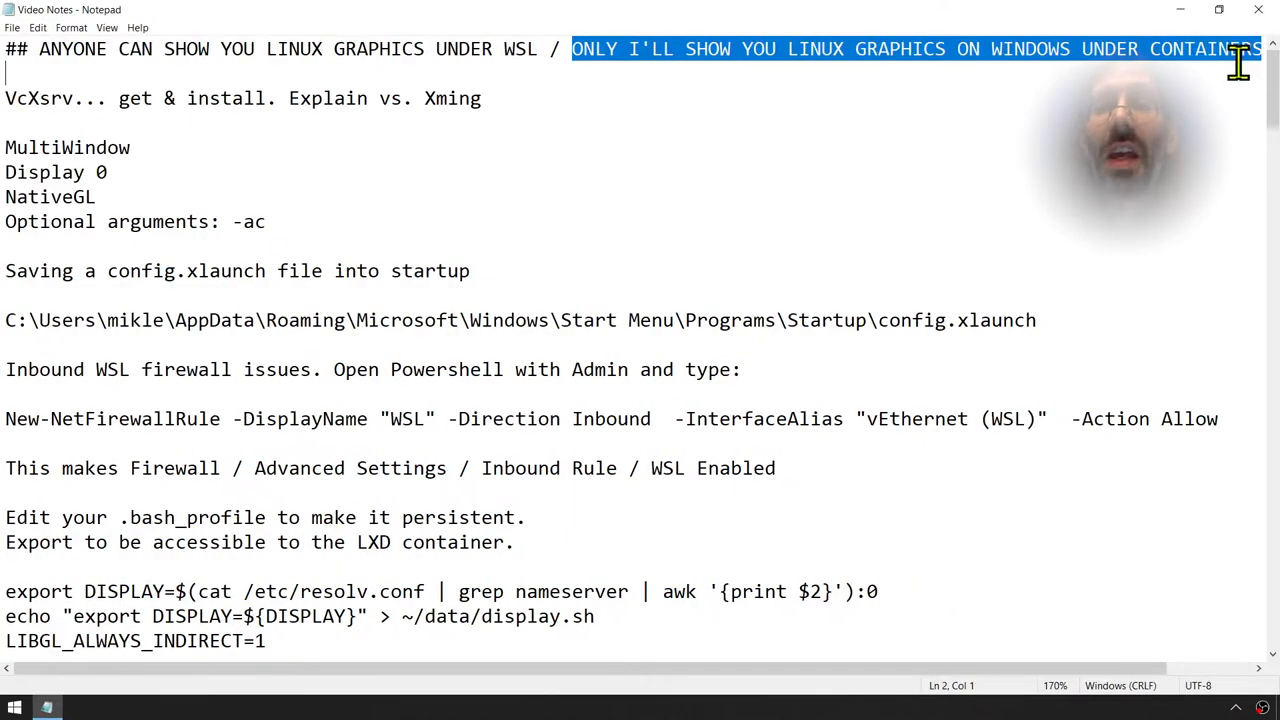
pyautogui.moveTo(882, 165)
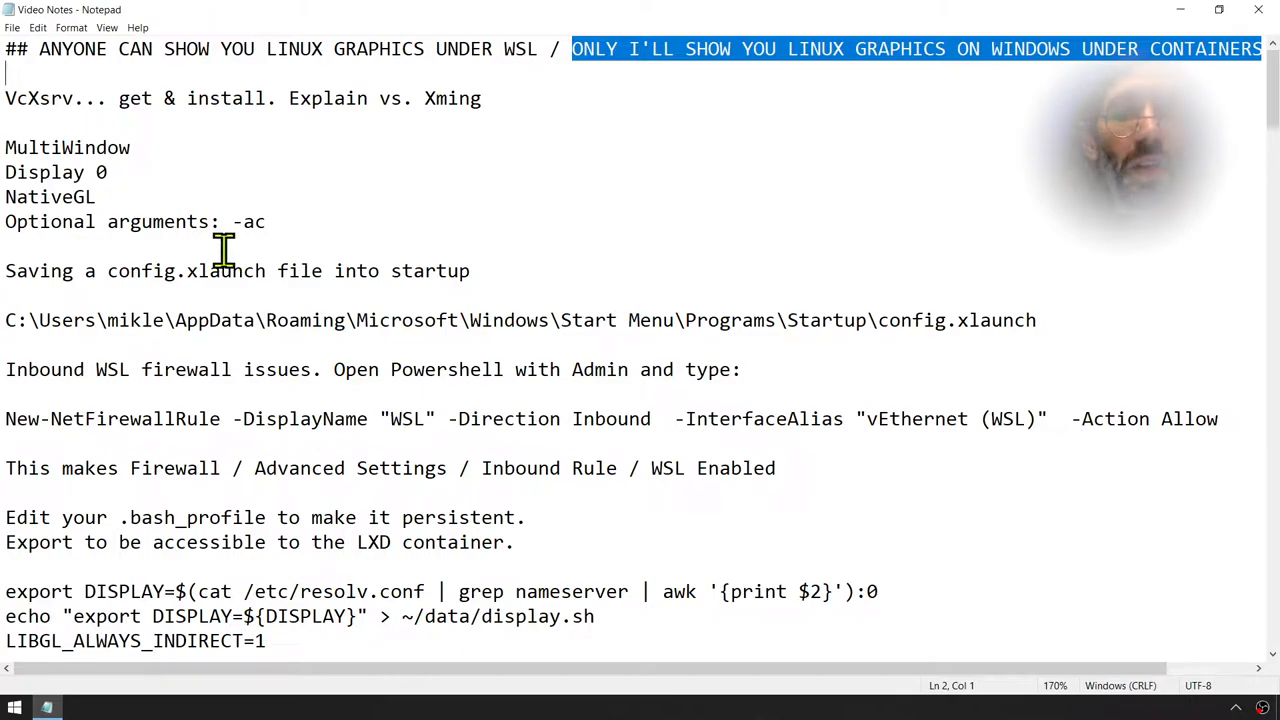
pyautogui.scroll(-3)
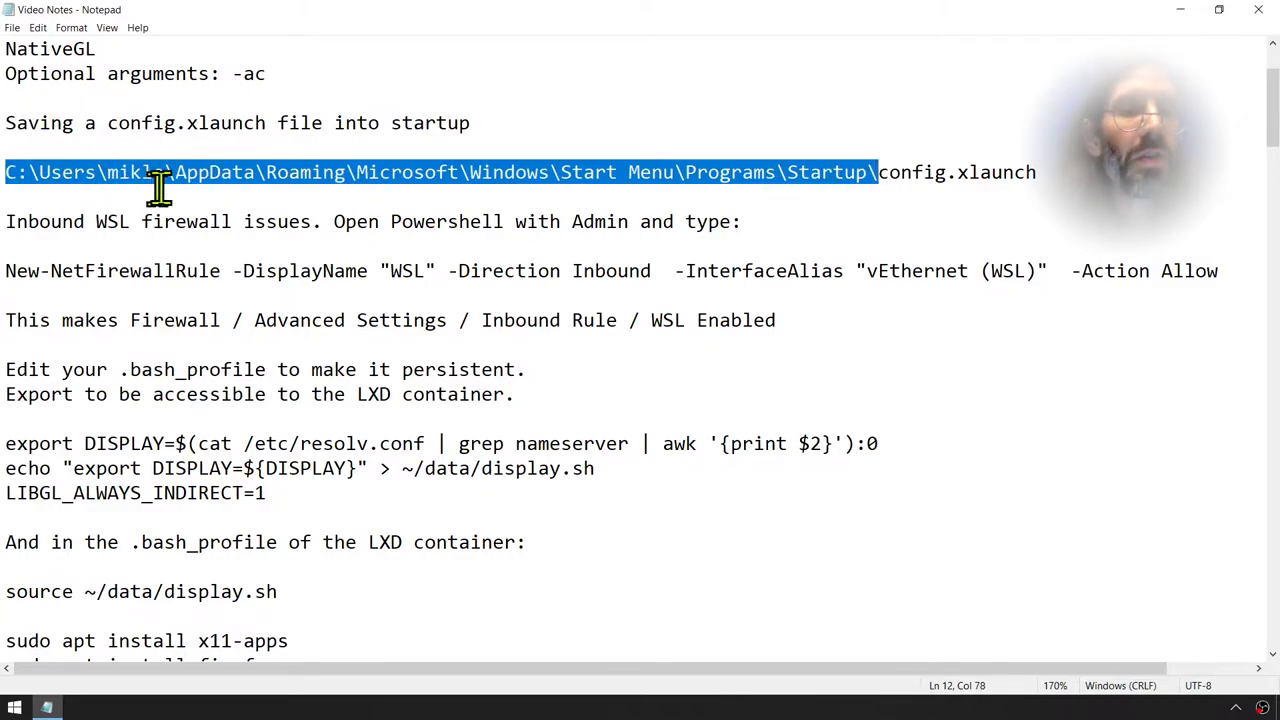
pyautogui.moveTo(520, 221)
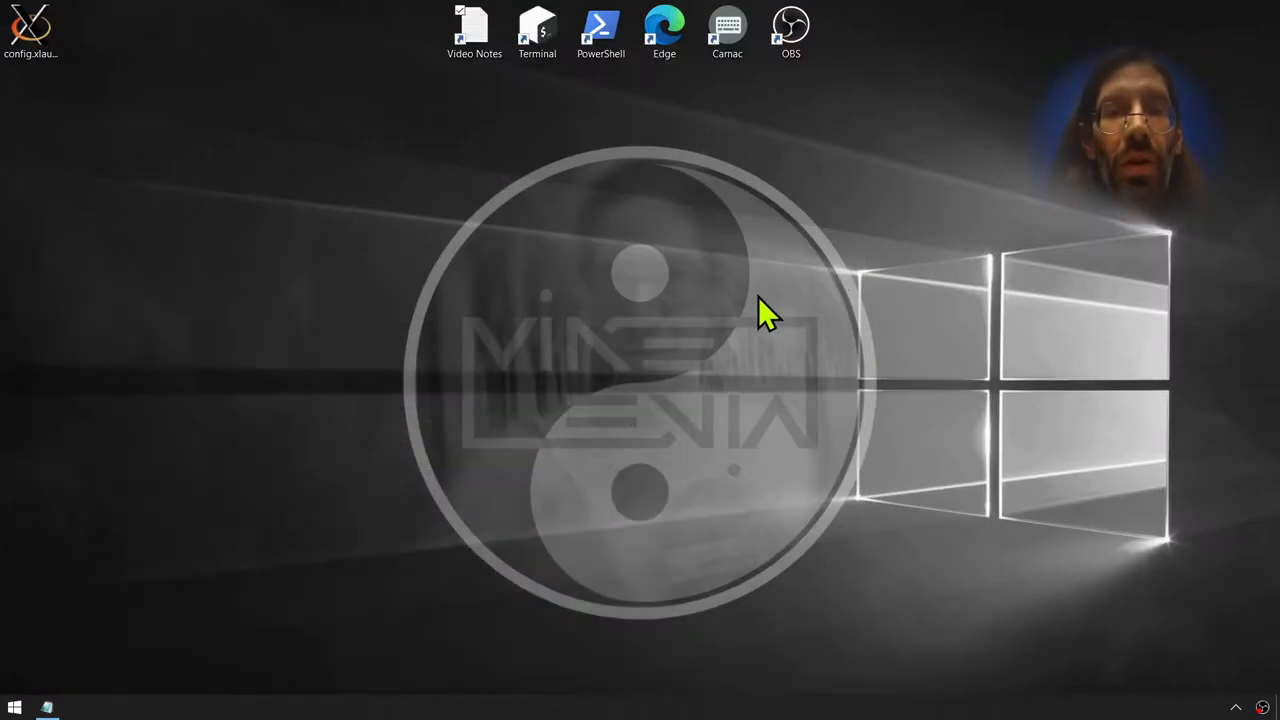
# - Put config.xlaunch into the Startup folder in File Explorer, then deselect the file
pyautogui.click(77, 708)
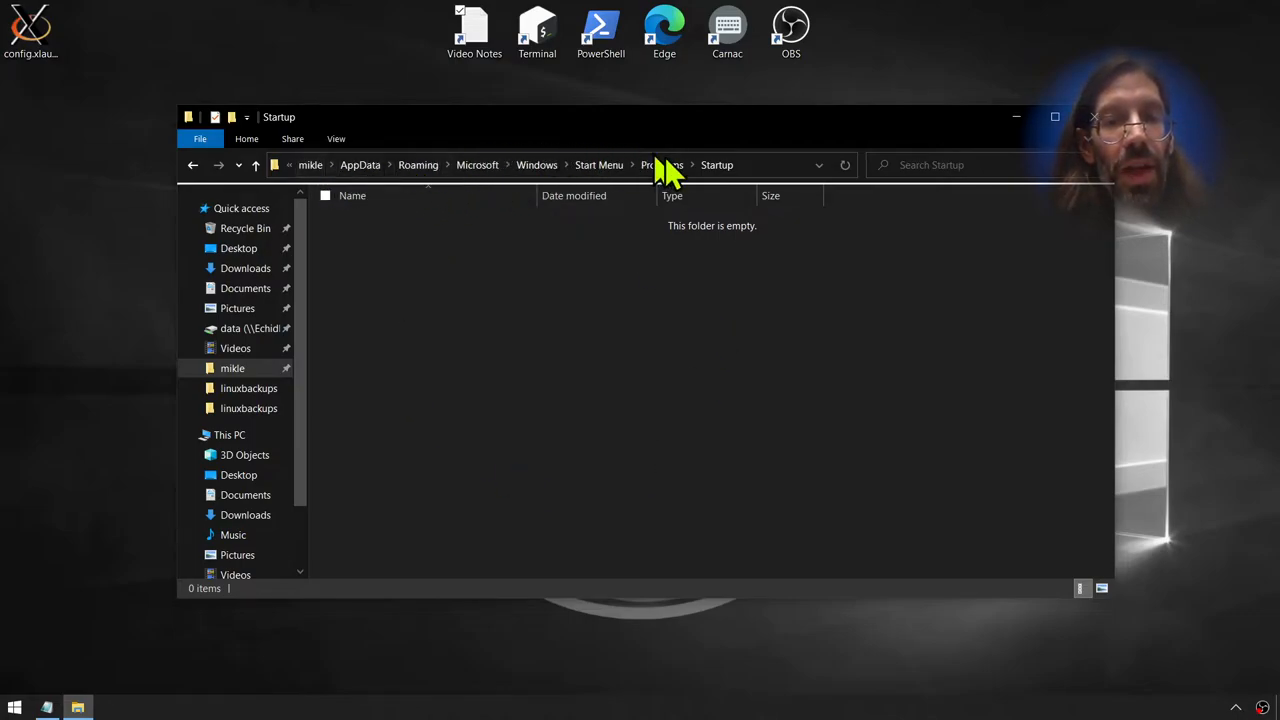
pyautogui.moveTo(555, 185)
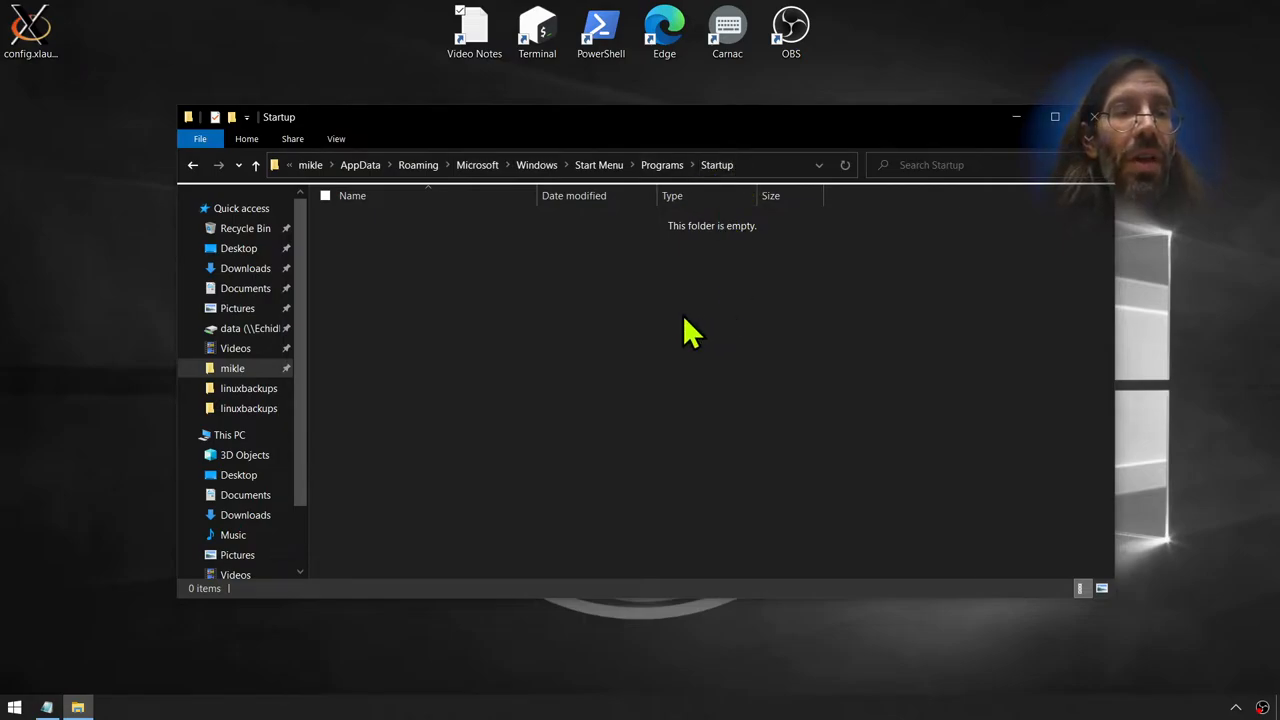
pyautogui.moveTo(455, 368)
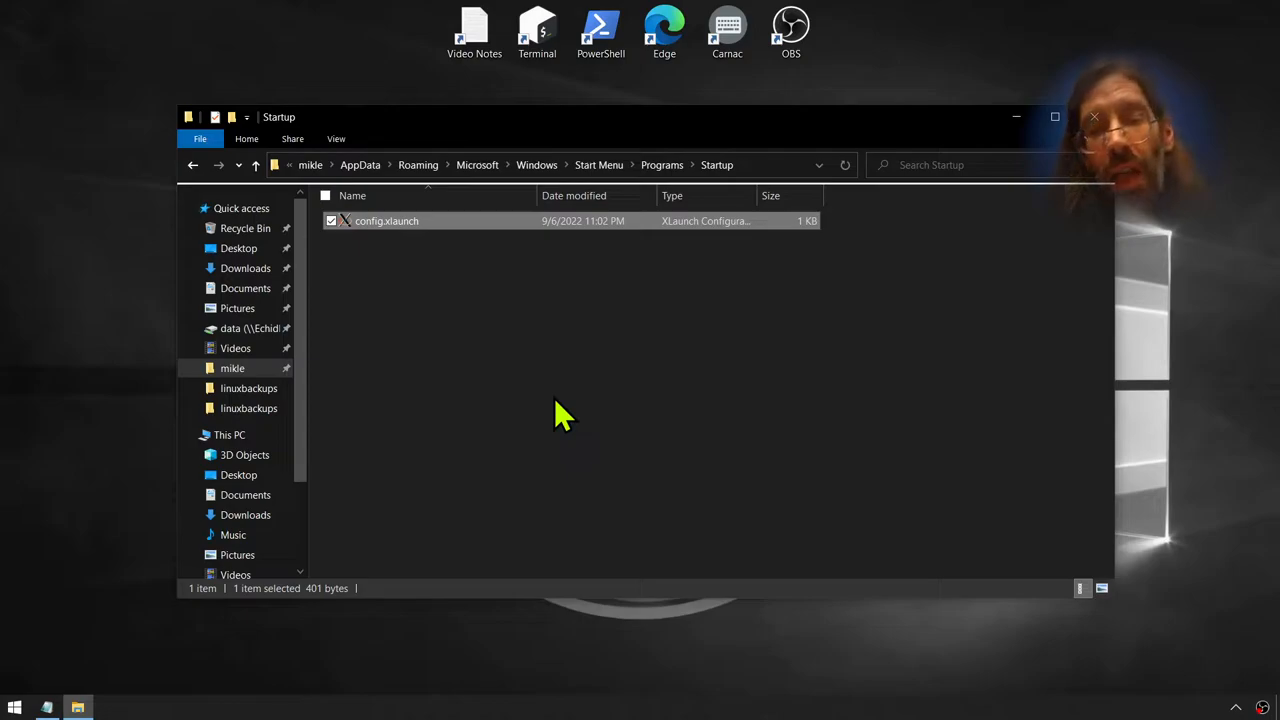
pyautogui.click(1235, 707)
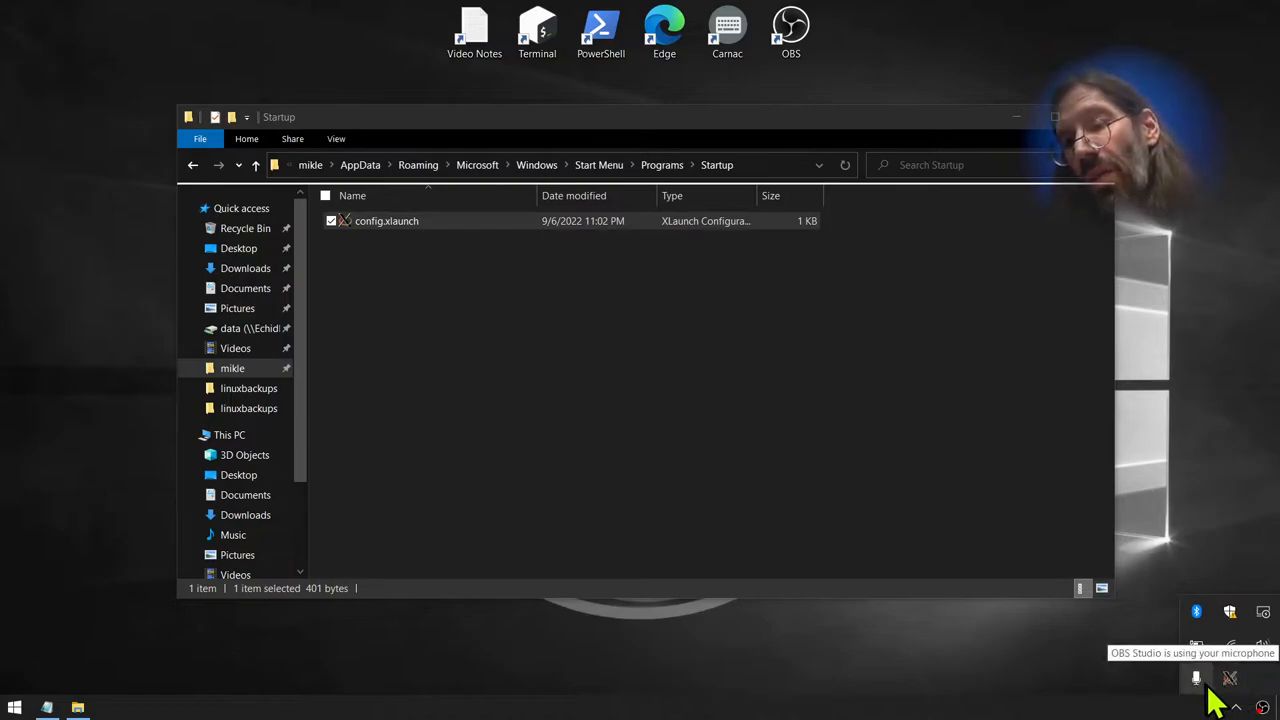
pyautogui.moveTo(620, 370)
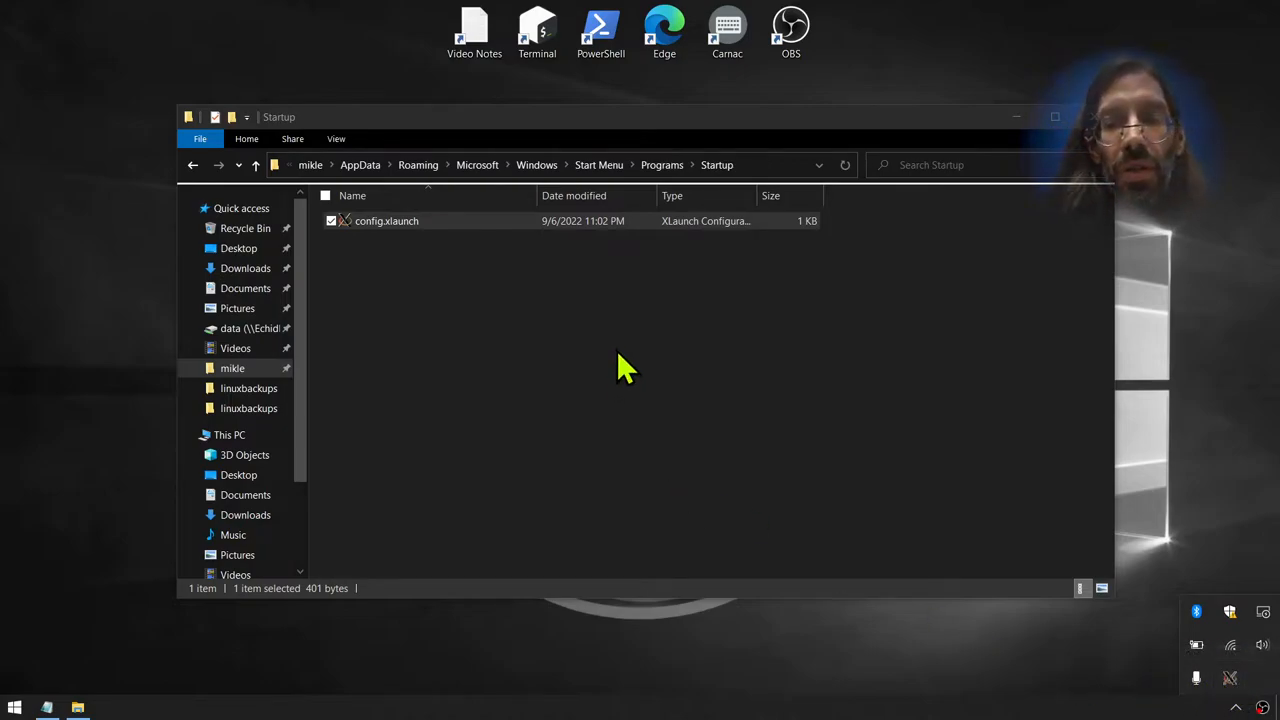
pyautogui.moveTo(390, 275)
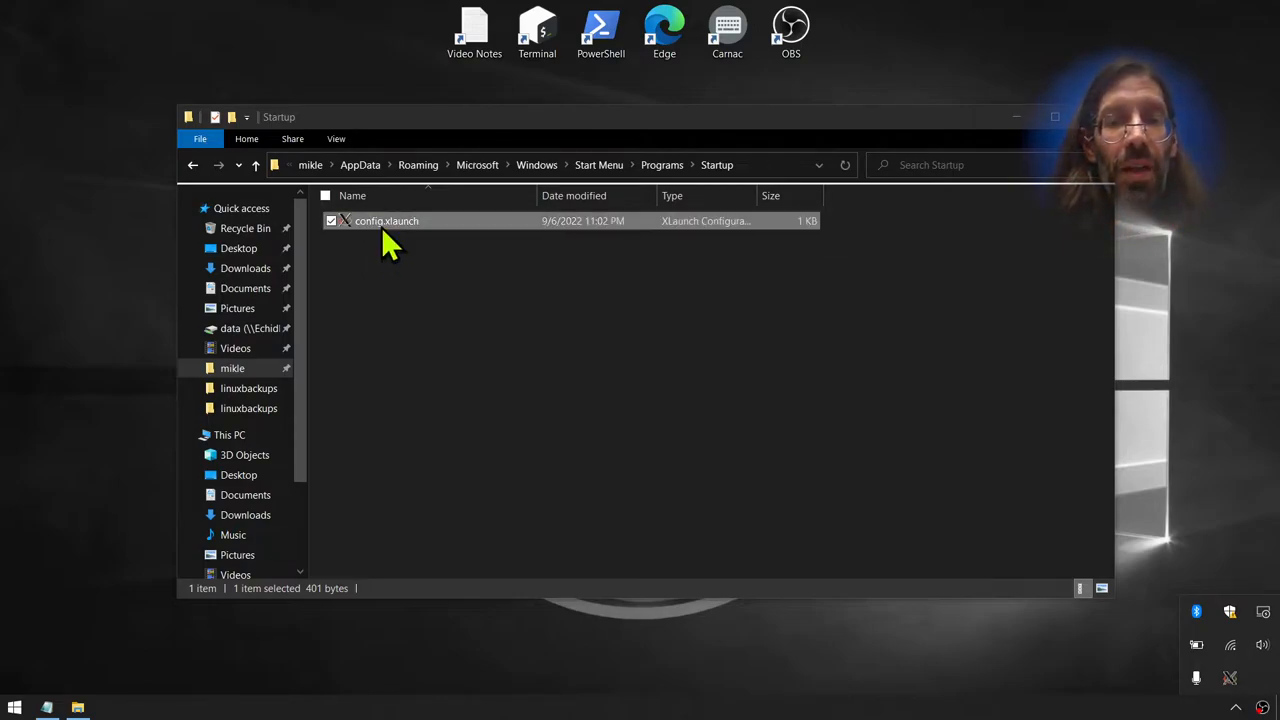
pyautogui.moveTo(1230, 678)
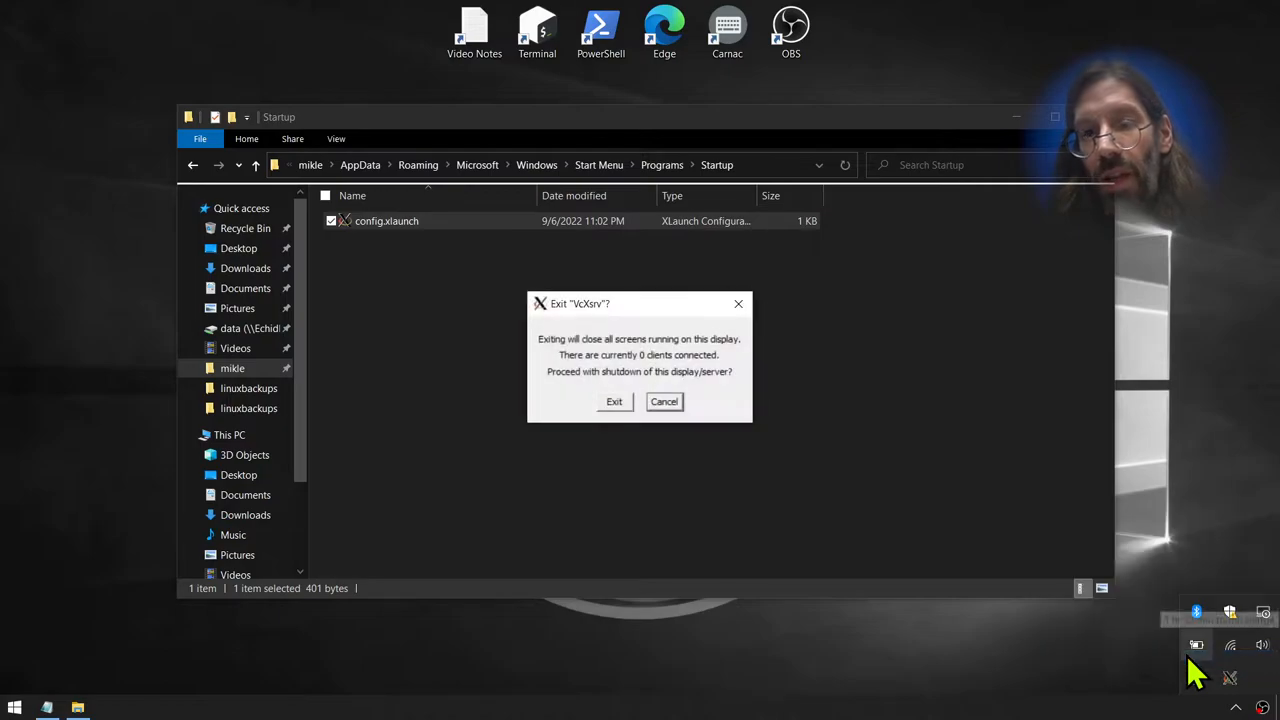
# - Confirm Exit in the VcXsrv dialog and close the Startup folder Explorer window
pyautogui.click(614, 401)
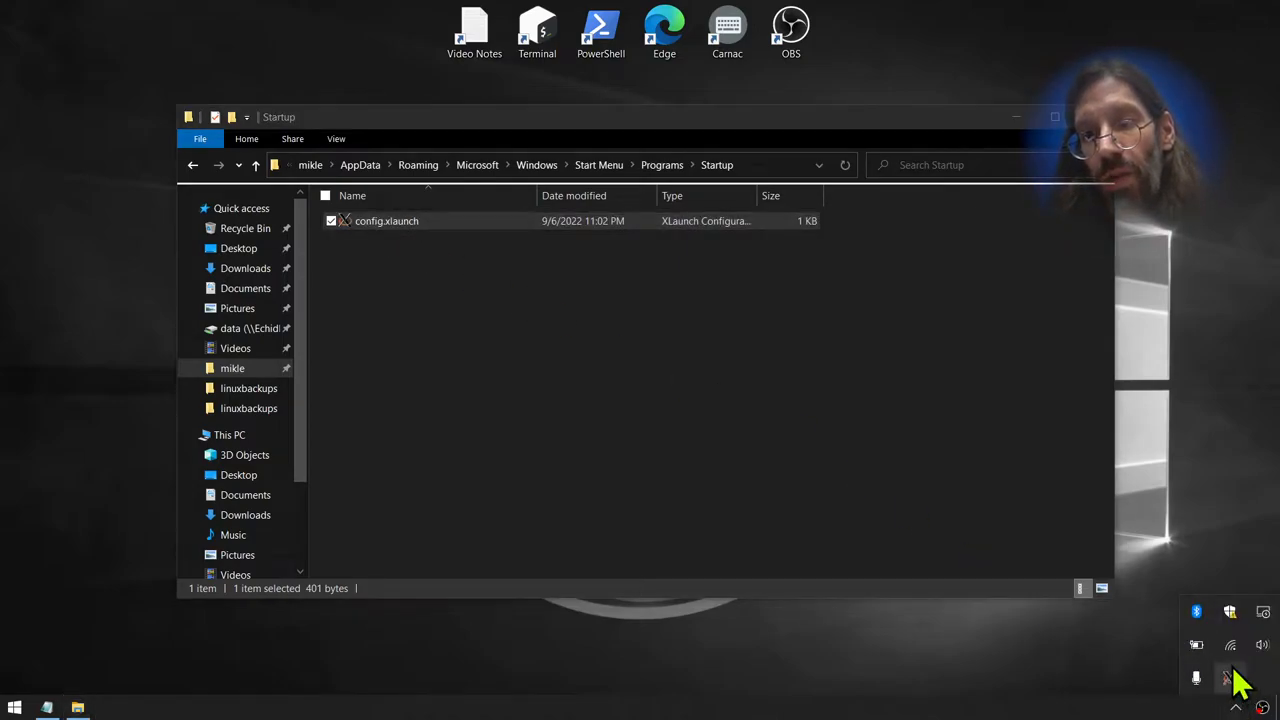
pyautogui.moveTo(1230, 680)
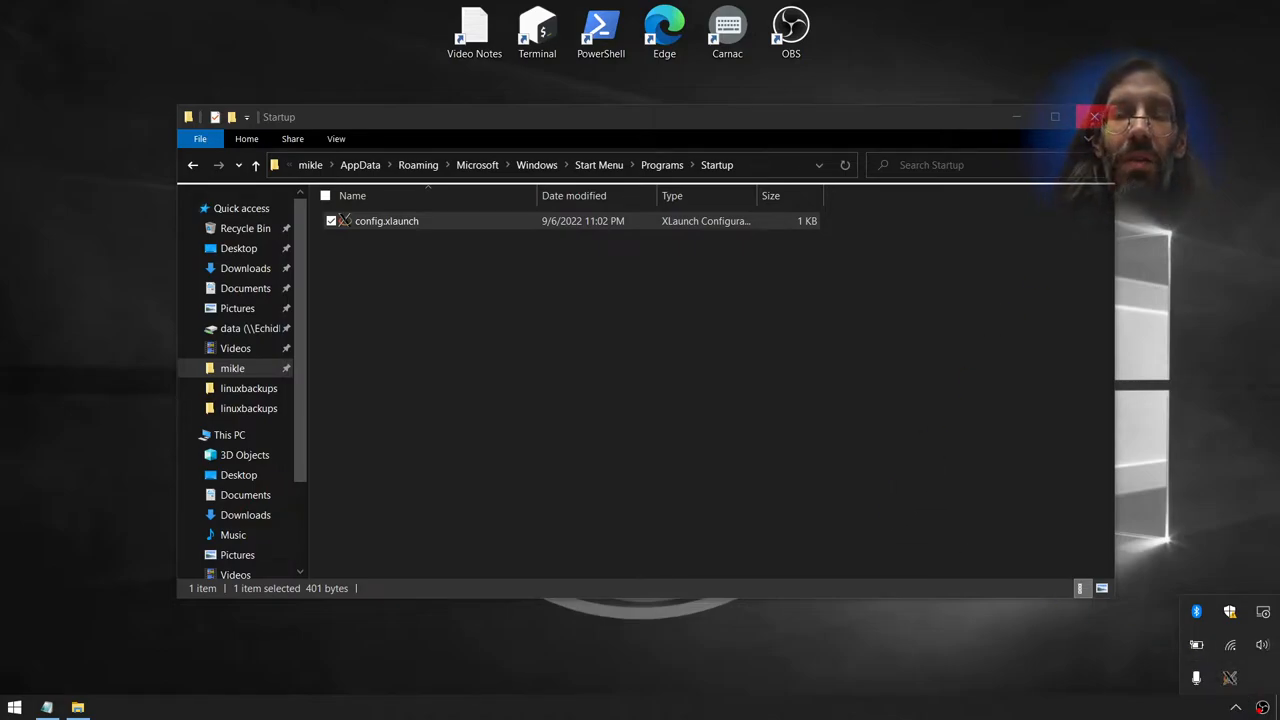
pyautogui.click(1094, 116)
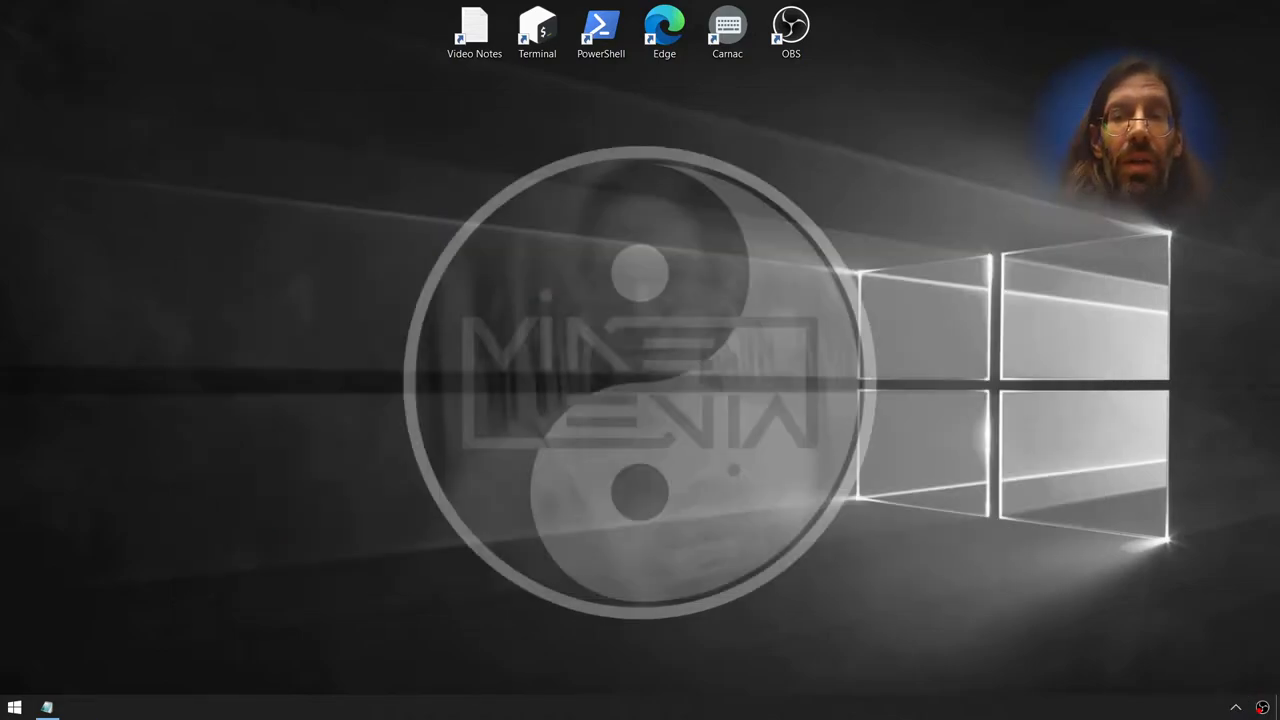
pyautogui.moveTo(775, 320)
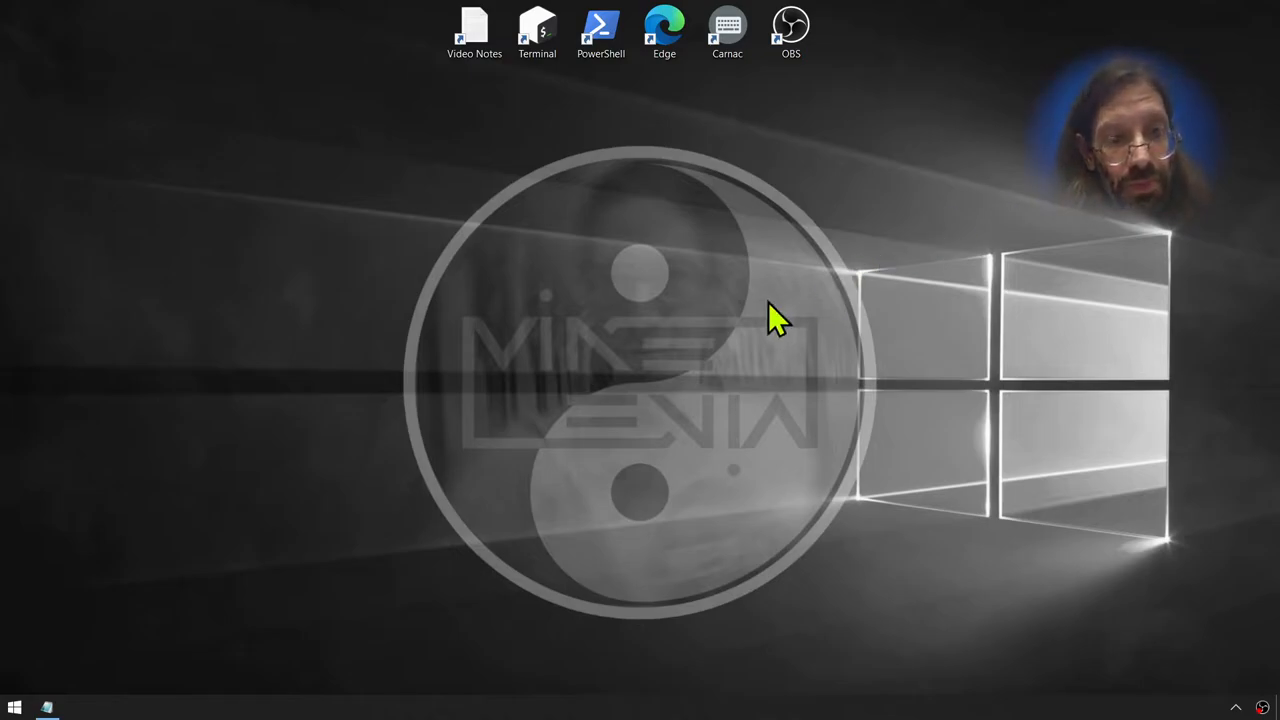
pyautogui.moveTo(563, 83)
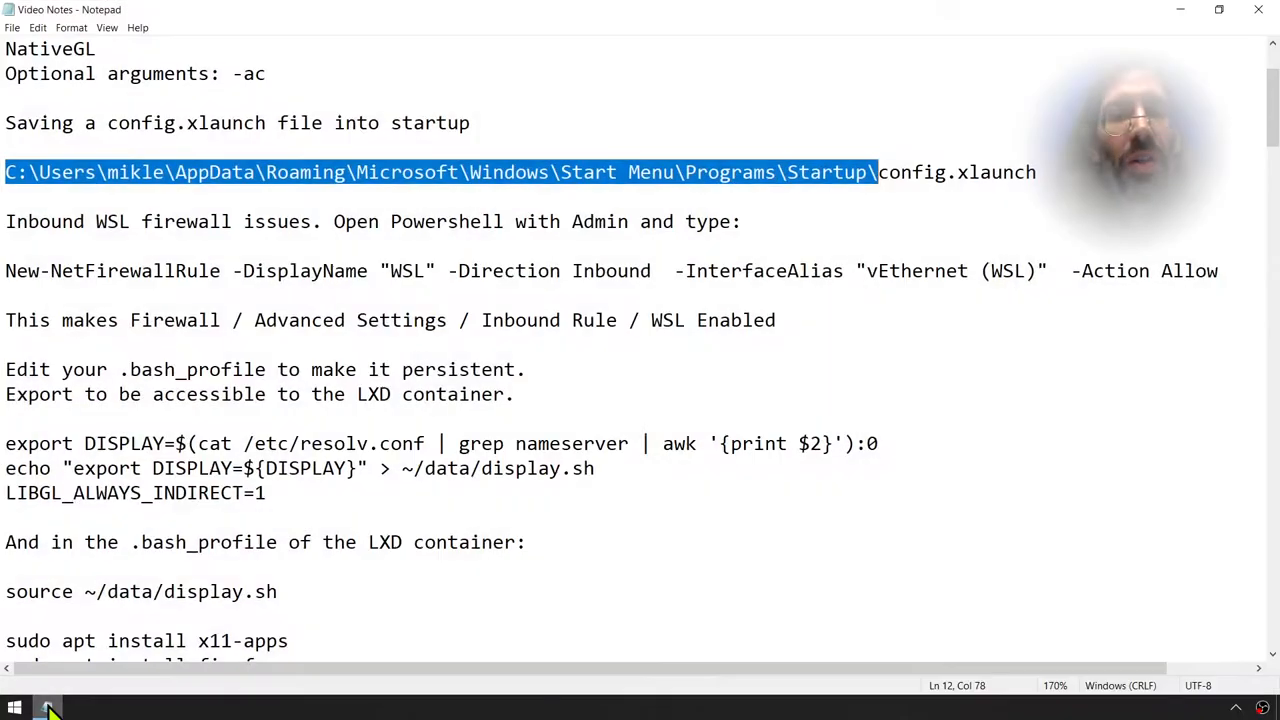
pyautogui.moveTo(320, 320)
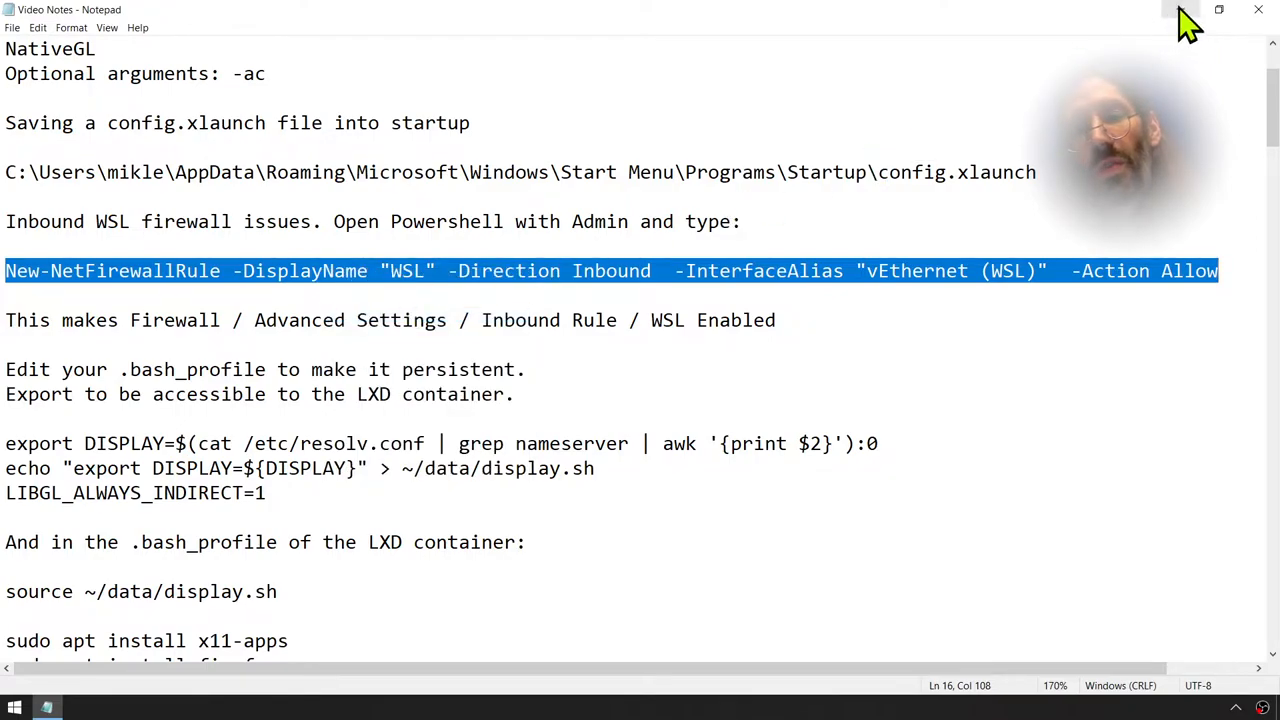
# - Minimize Notepad and run PowerShell as Administrator from the Start menu
pyautogui.click(1184, 10)
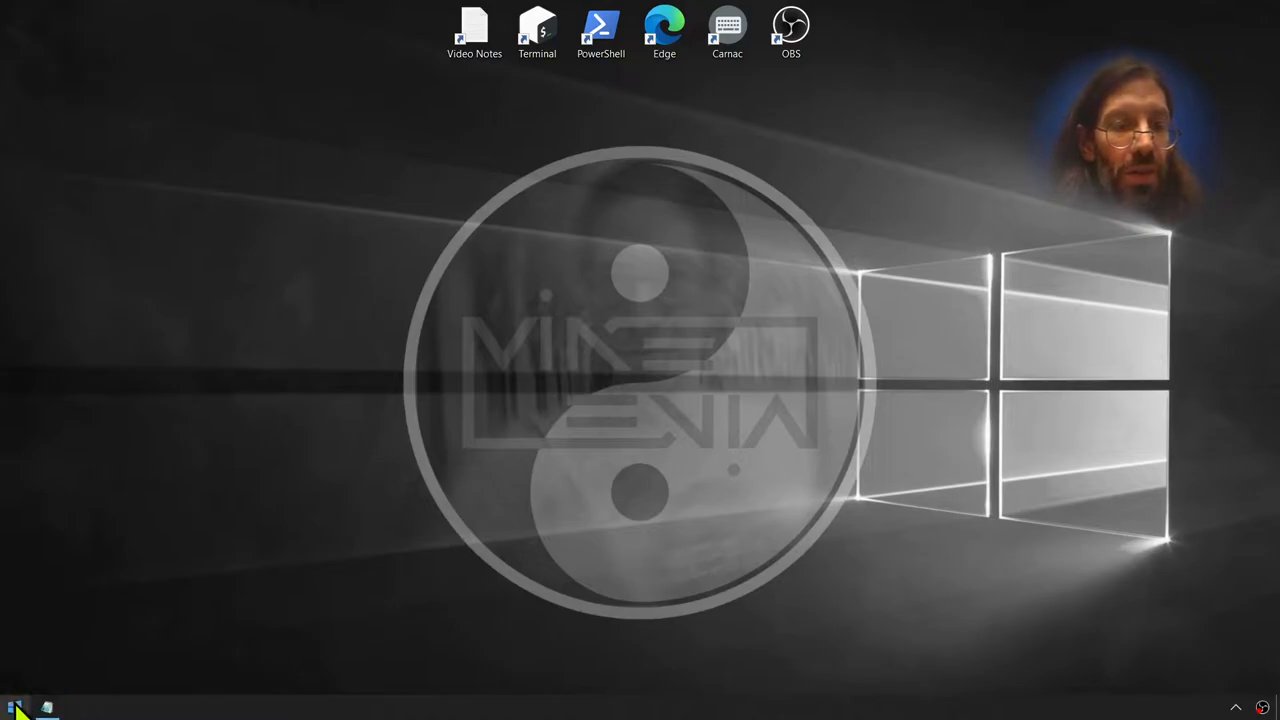
pyautogui.click(15, 708)
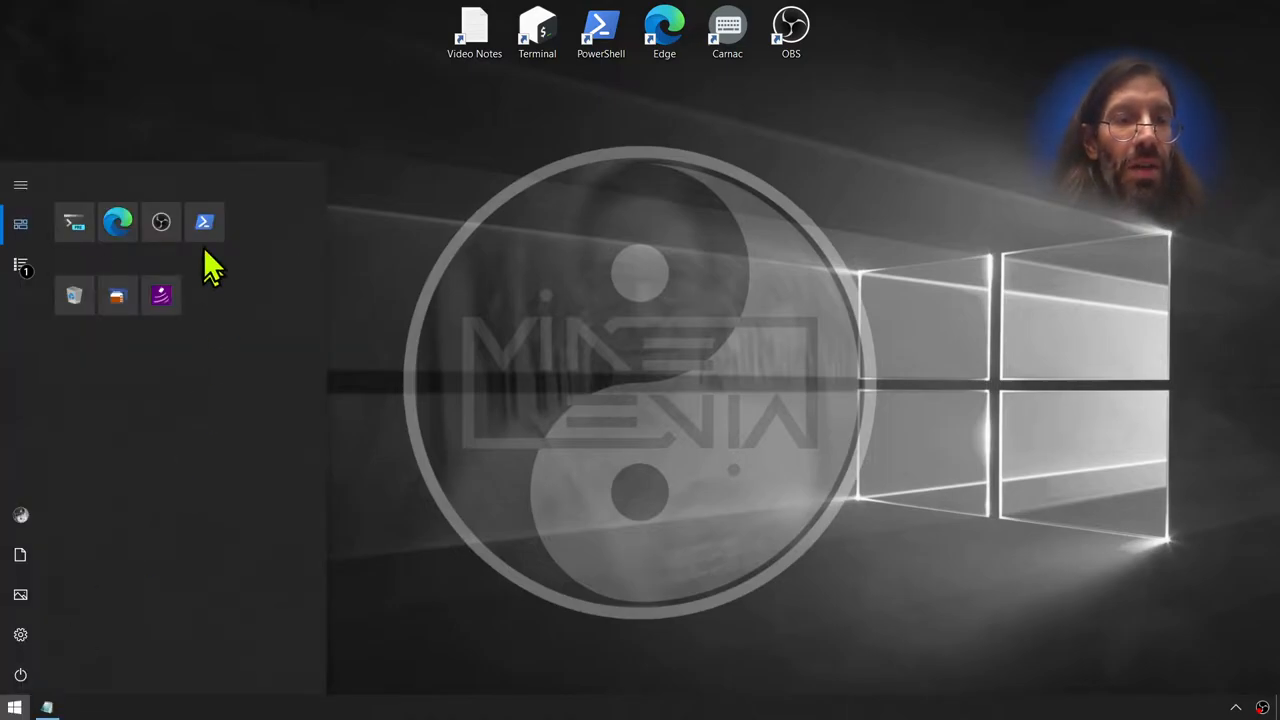
pyautogui.rightClick(204, 221)
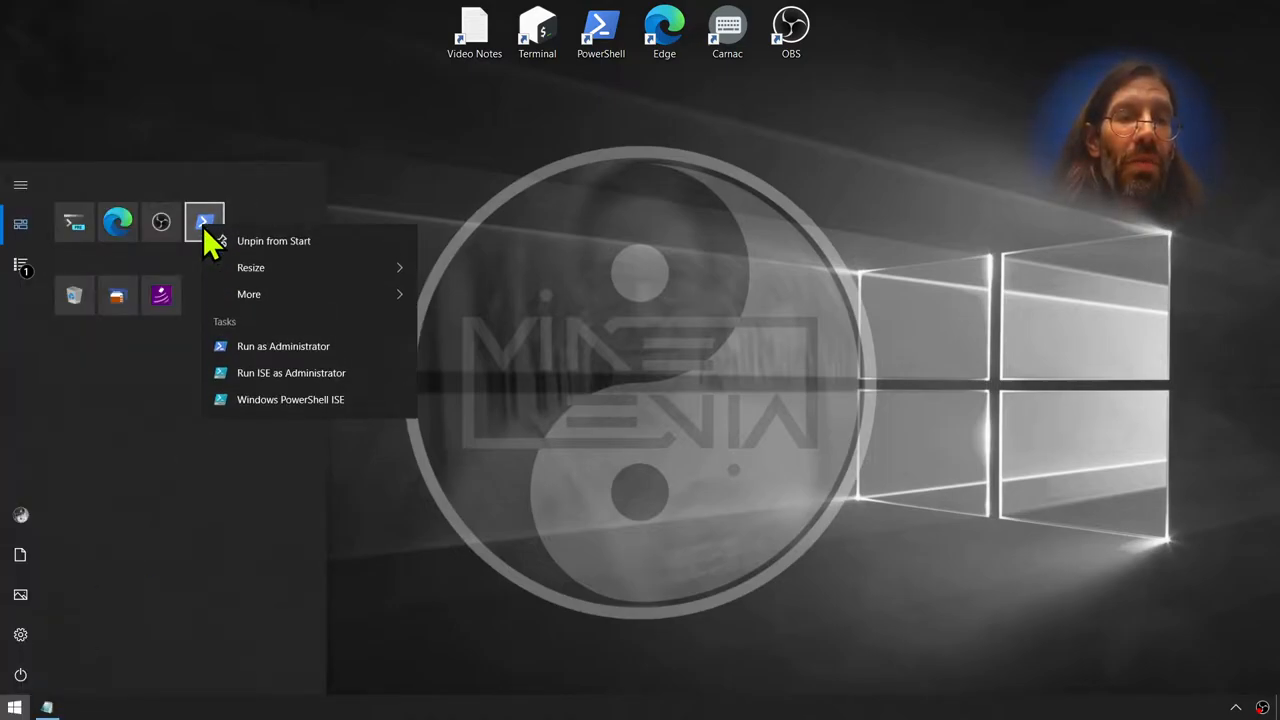
pyautogui.moveTo(260, 245)
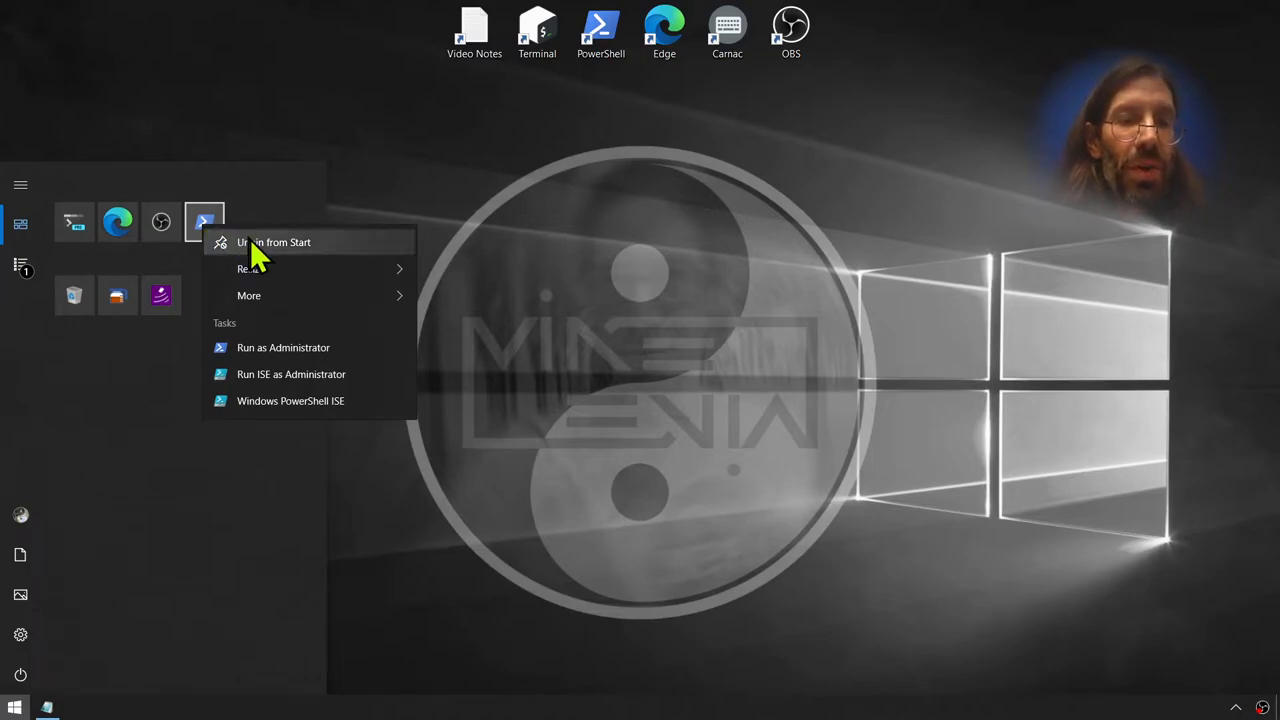
pyautogui.moveTo(283, 347)
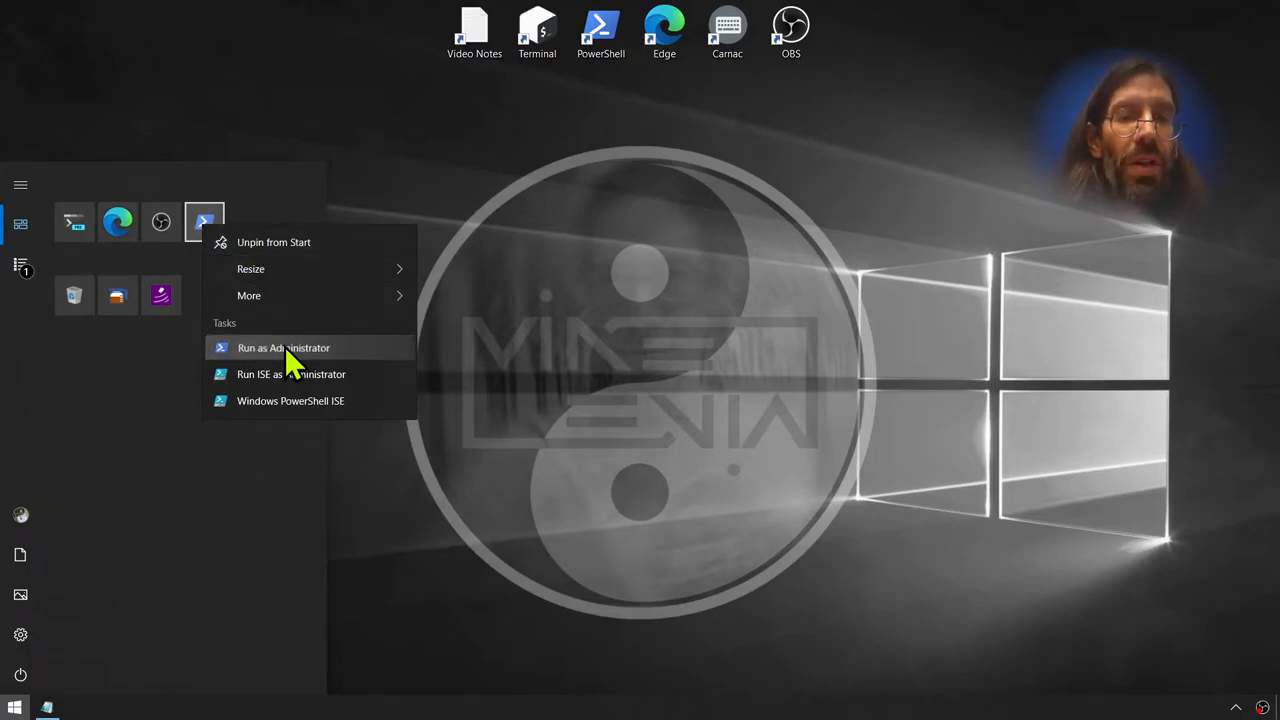
pyautogui.click(560, 475)
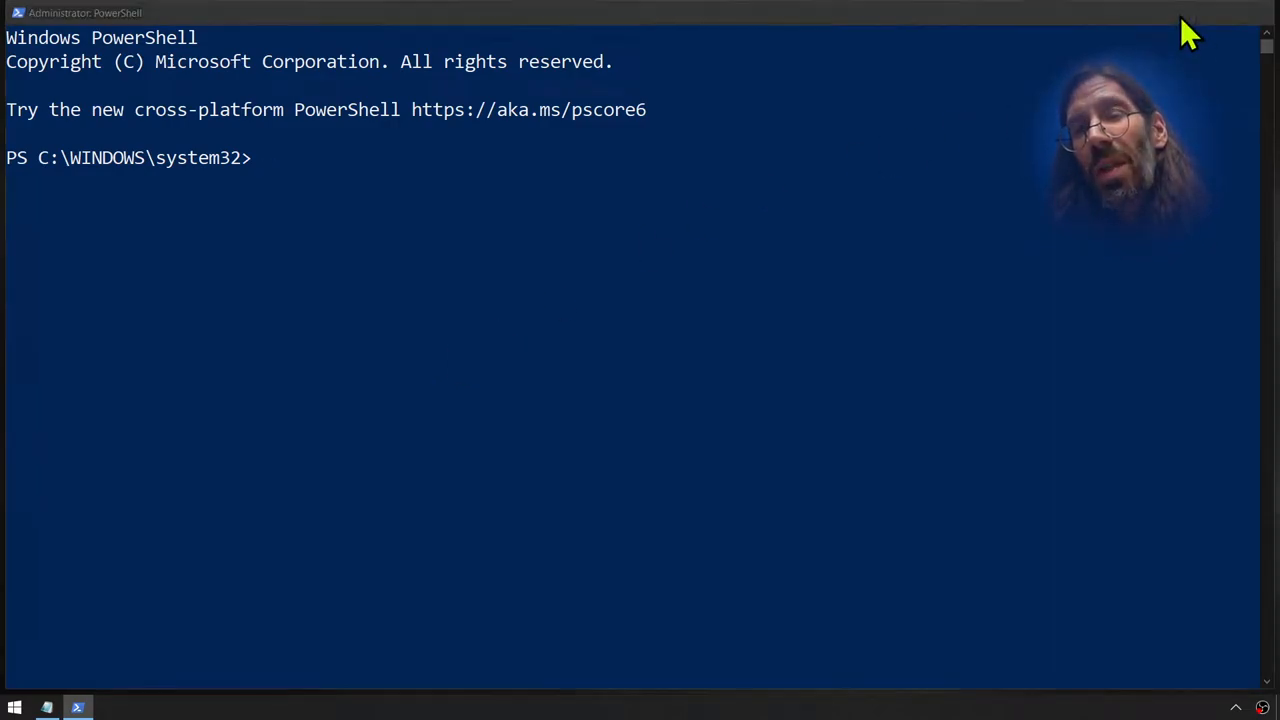
# - Scroll the notes to the x11-apps and firefox install lines, then minimize Notepad
pyautogui.click(46, 707)
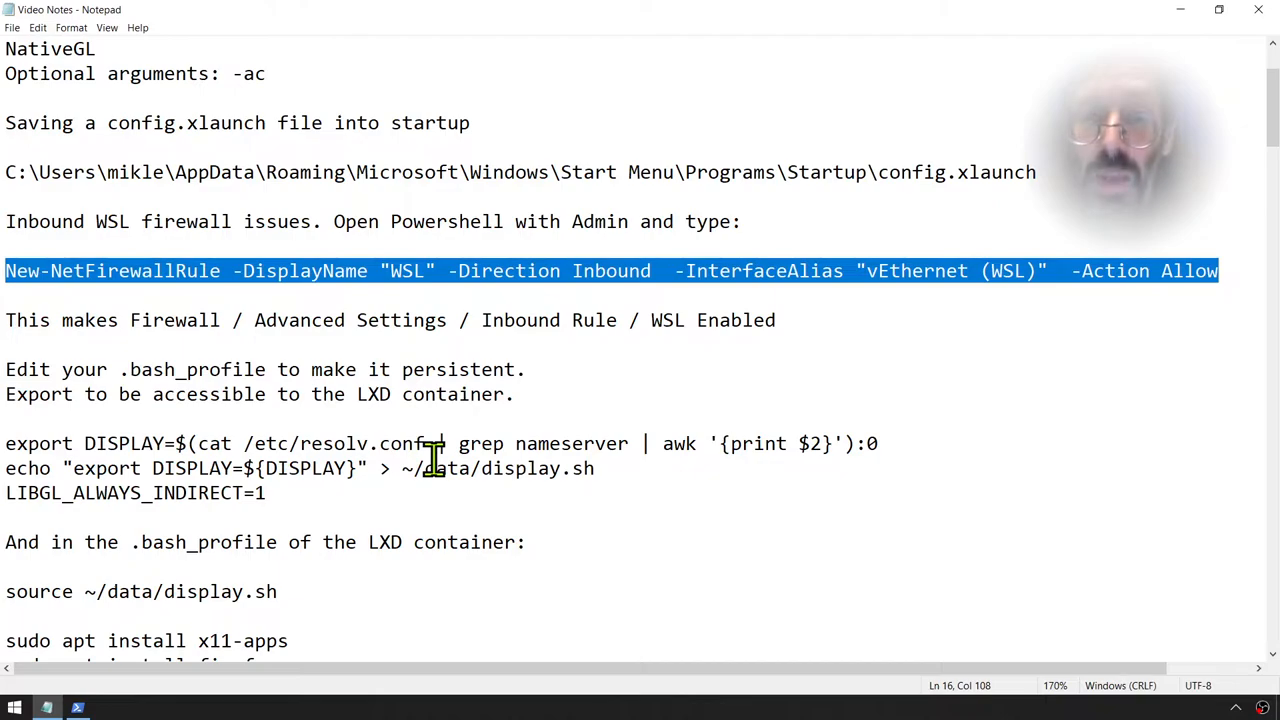
pyautogui.moveTo(772, 270)
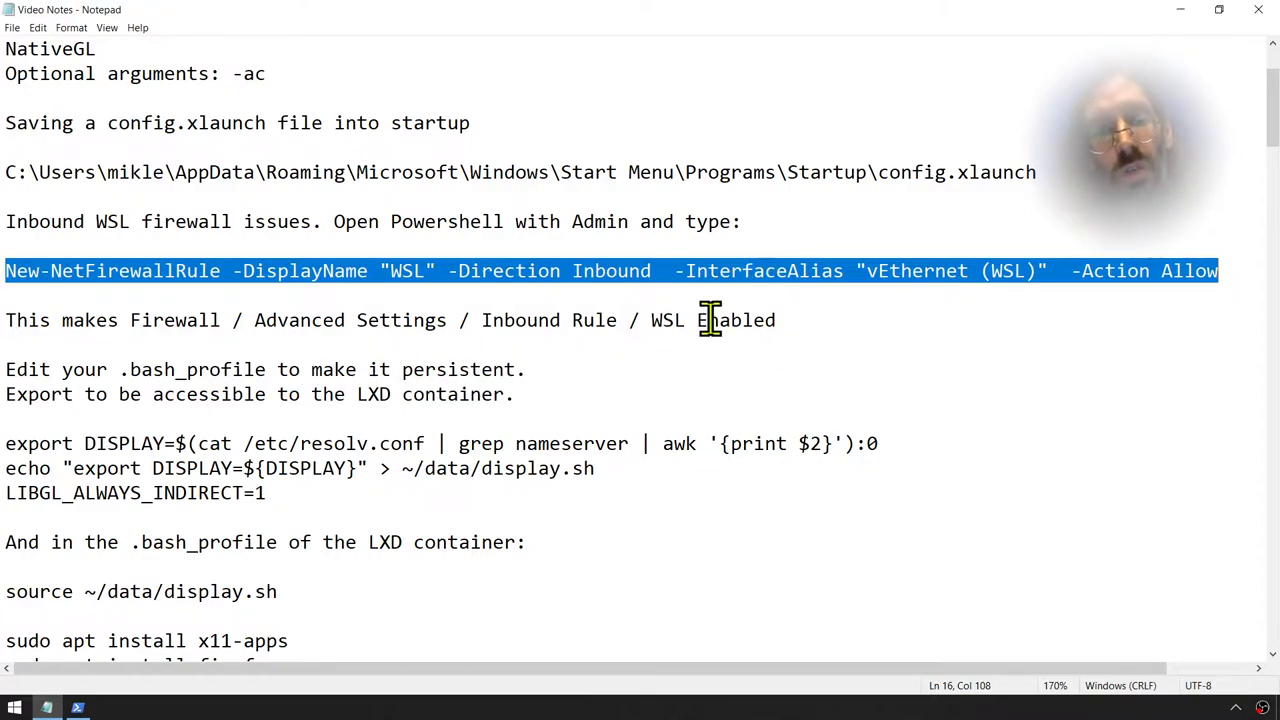
pyautogui.moveTo(660, 335)
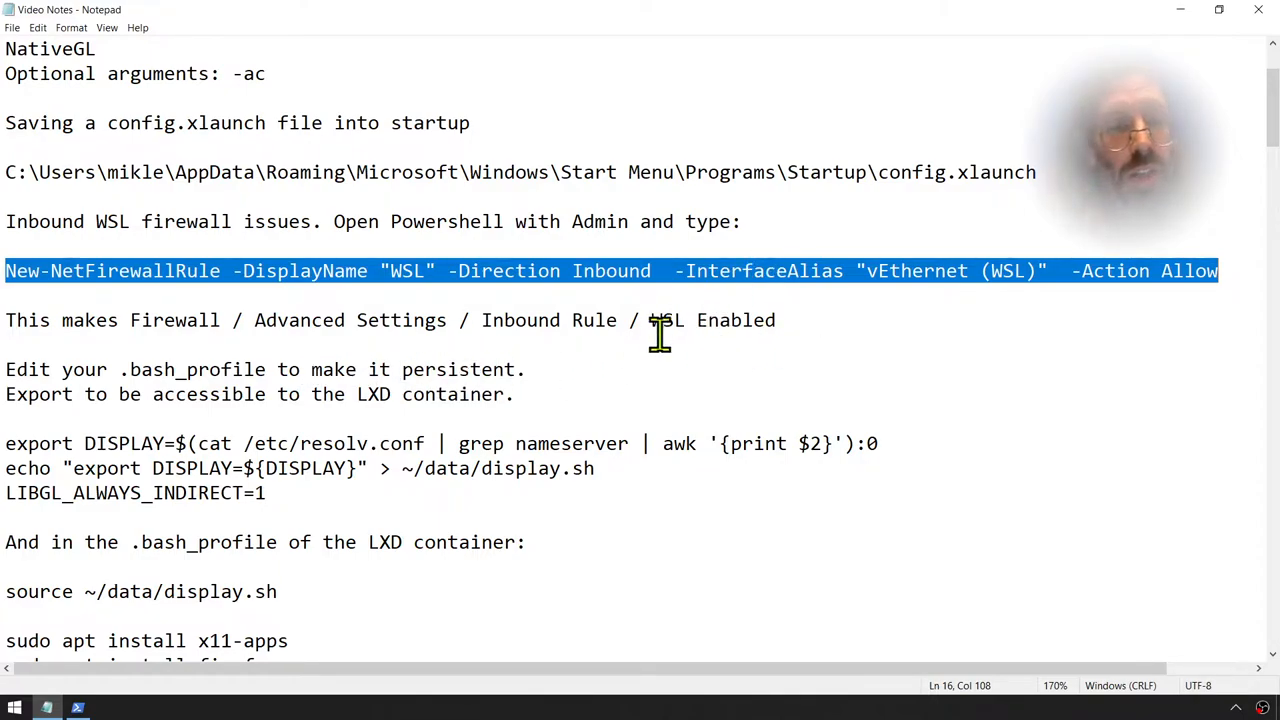
pyautogui.scroll(-3)
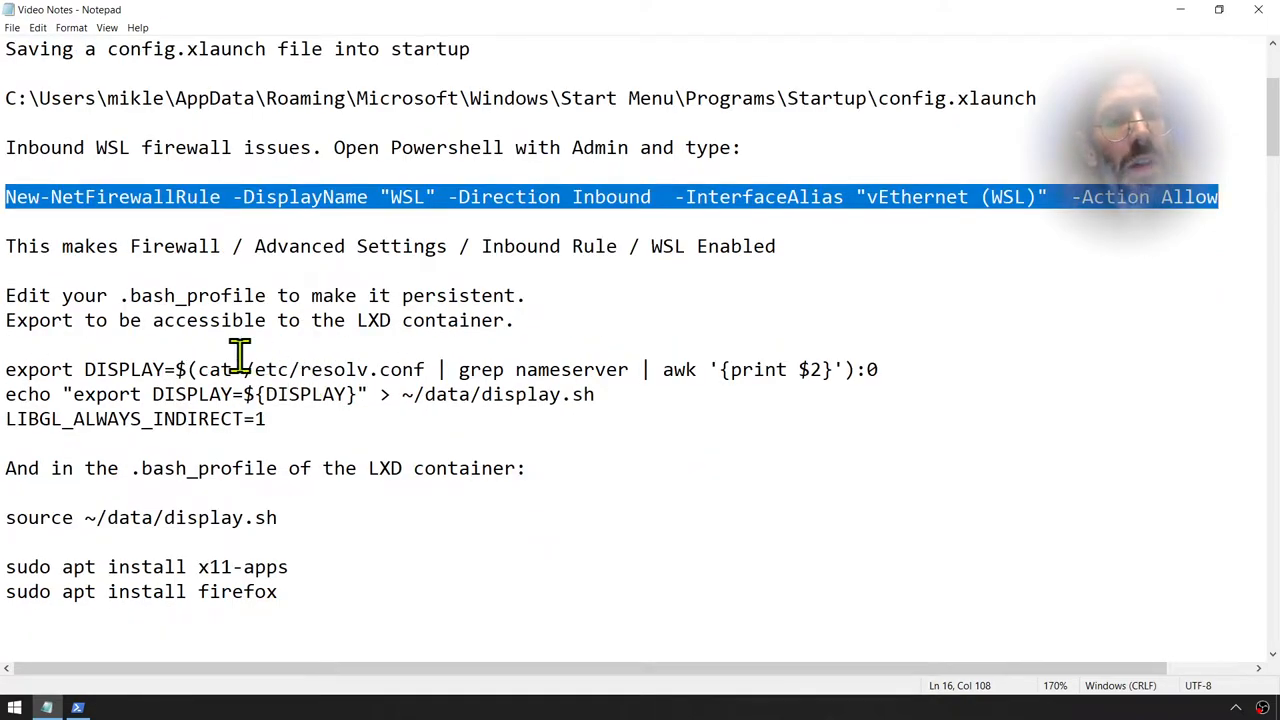
pyautogui.moveTo(185, 295)
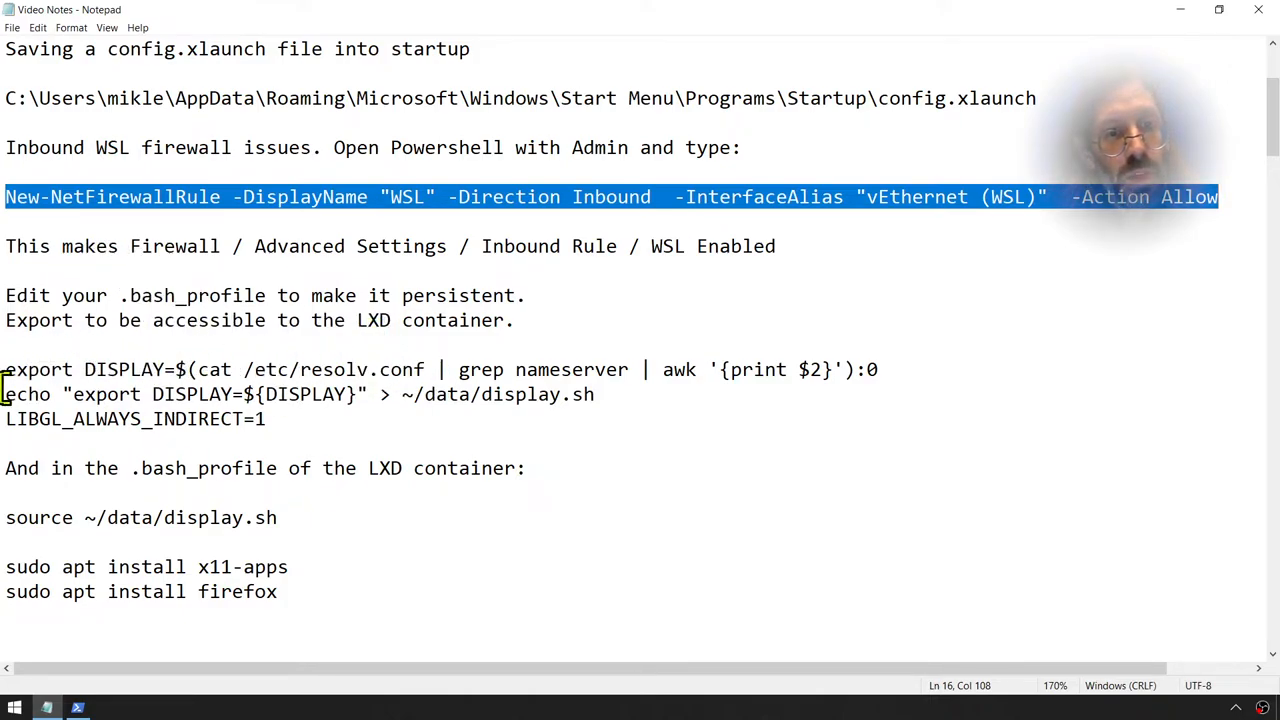
pyautogui.click(531, 369)
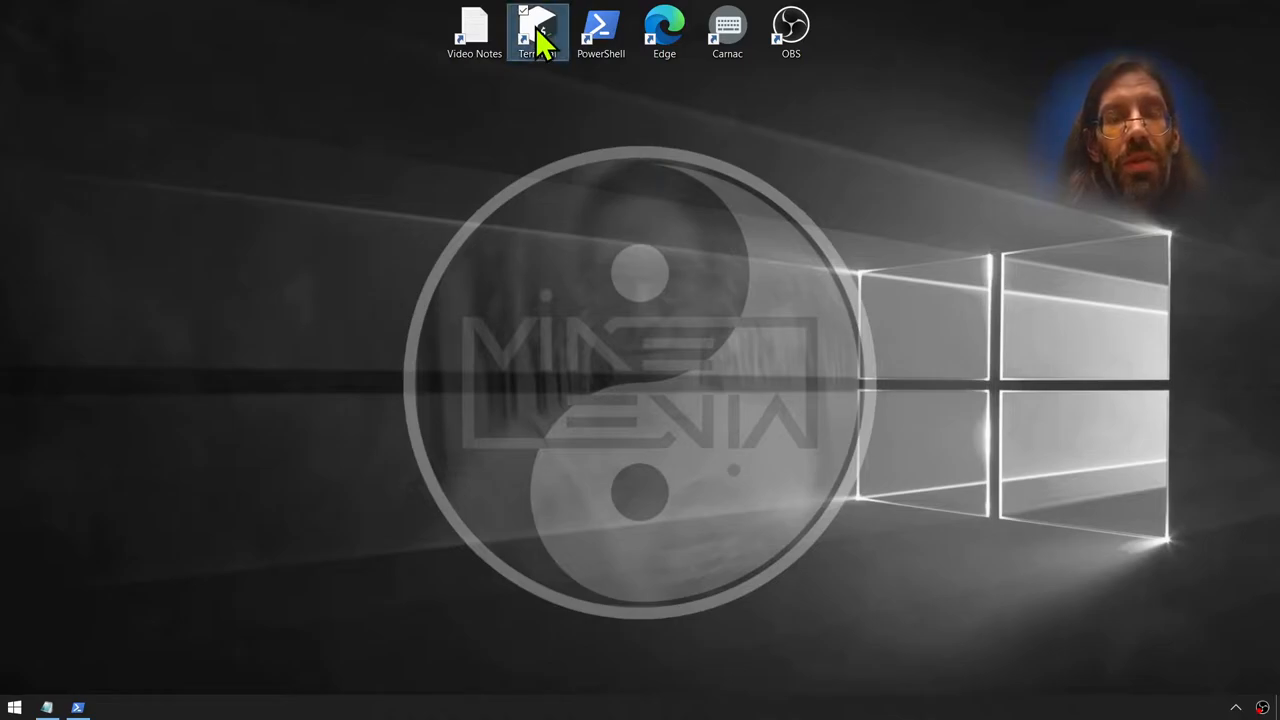
# - Open Terminal, exit the drummers container, and start vim on .bash_profile
pyautogui.doubleClick(538, 30)
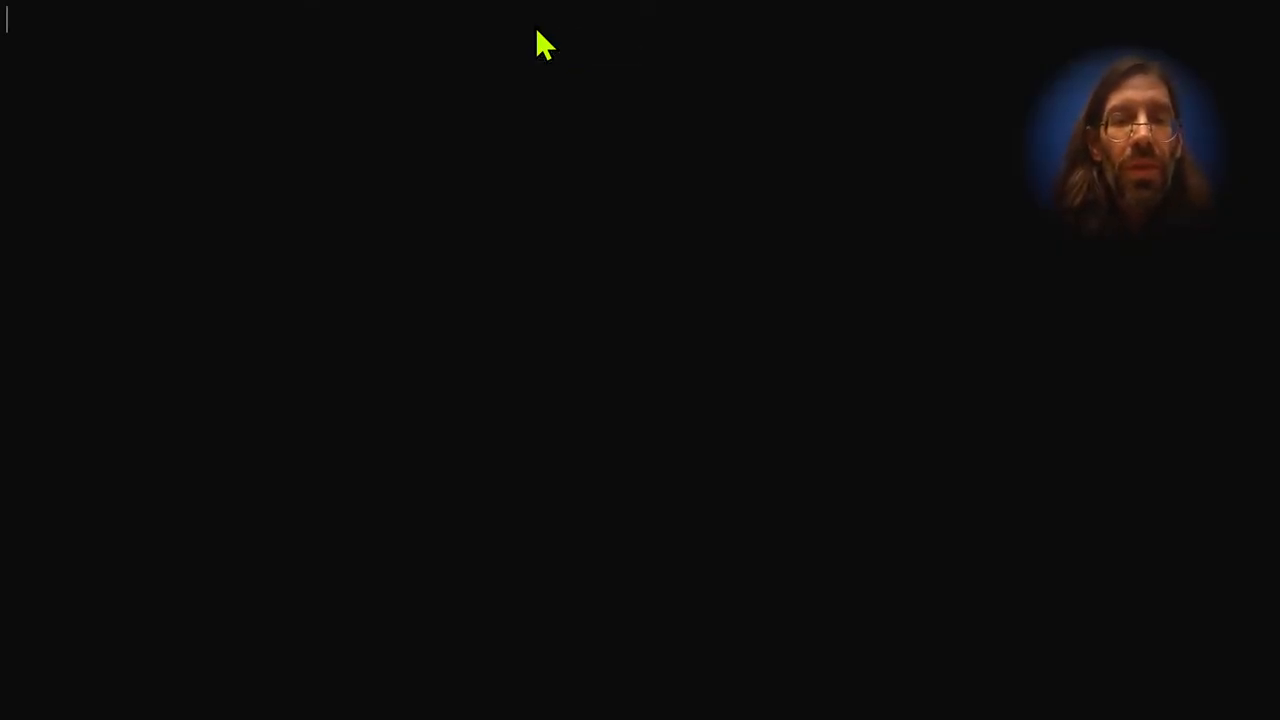
pyautogui.moveTo(668, 232)
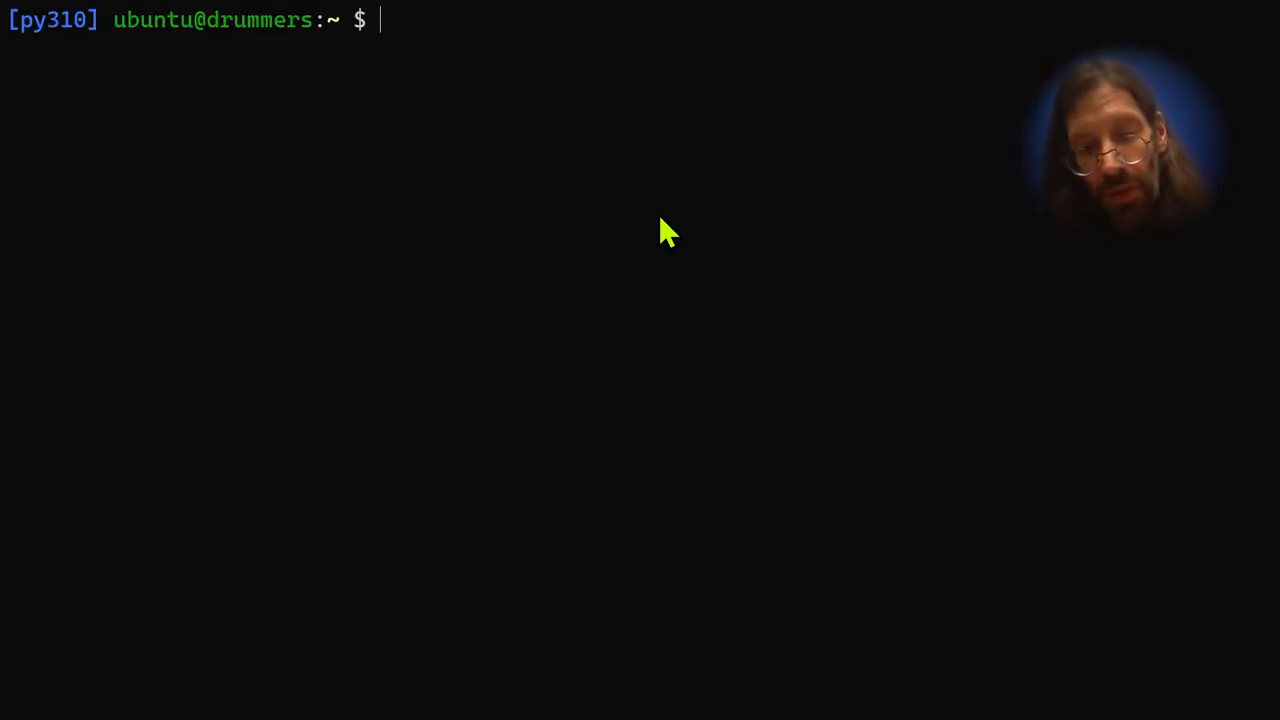
pyautogui.write('exit')
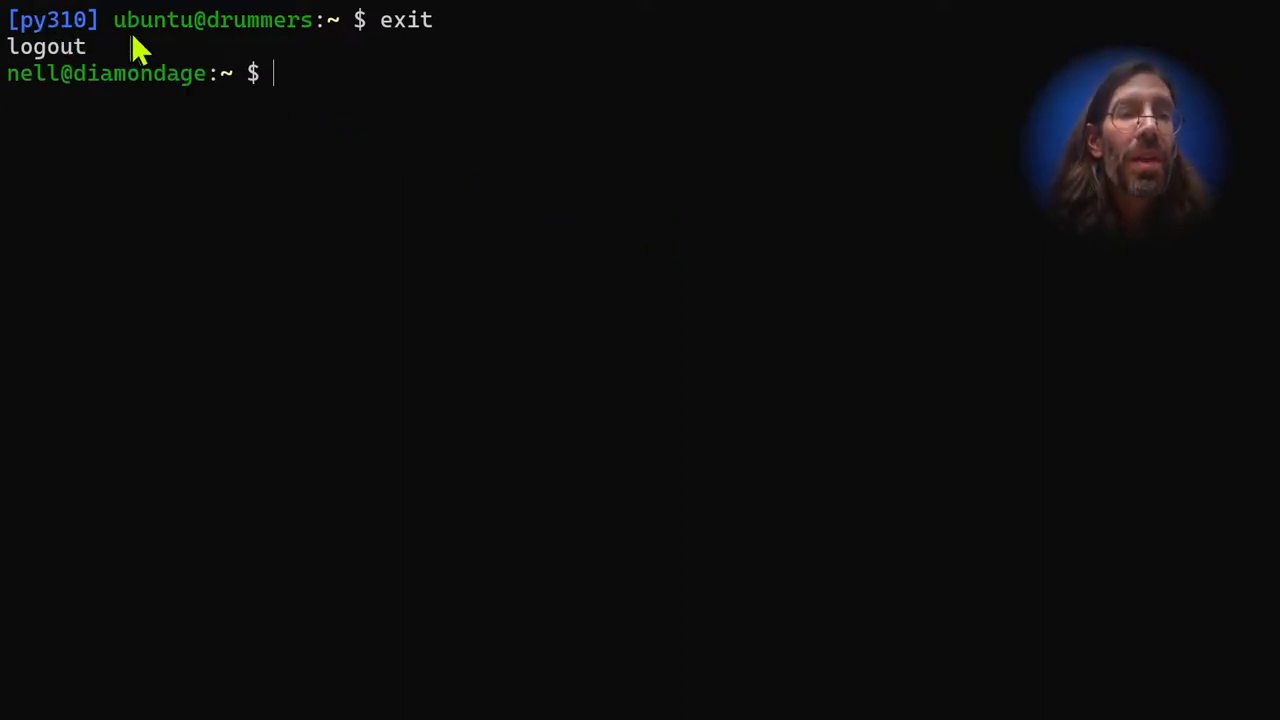
pyautogui.moveTo(400, 265)
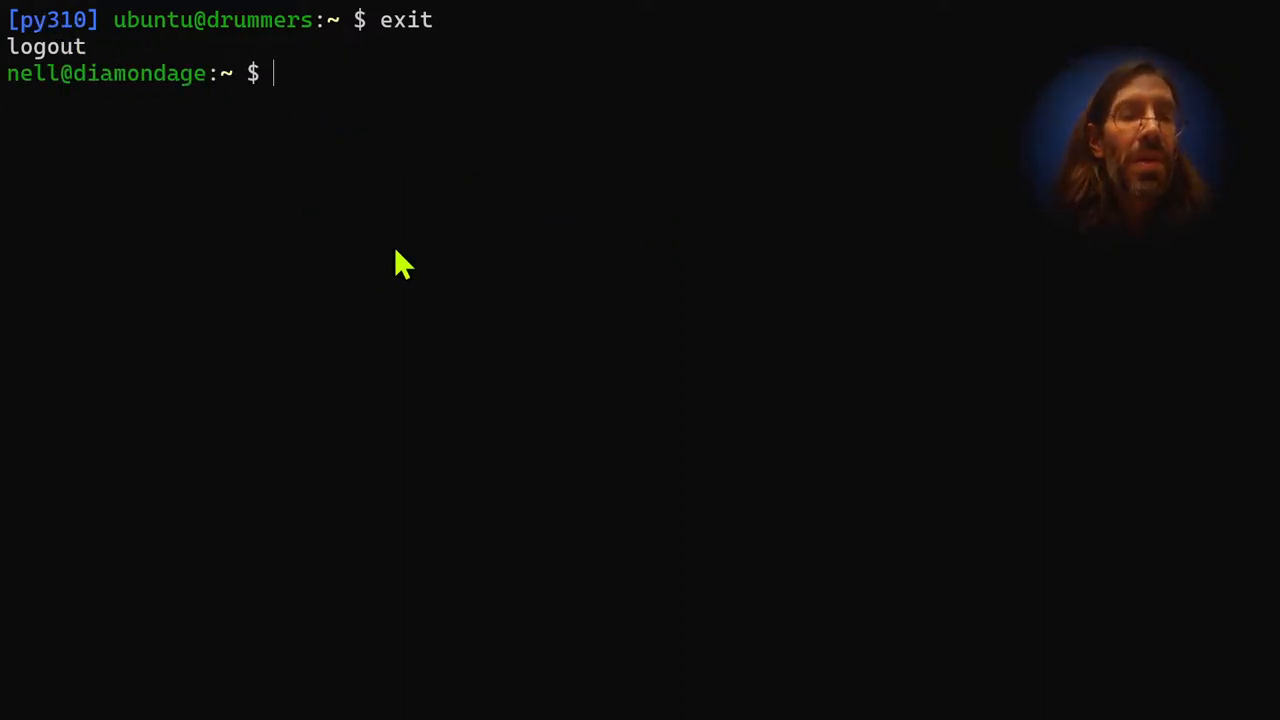
pyautogui.write('vim')
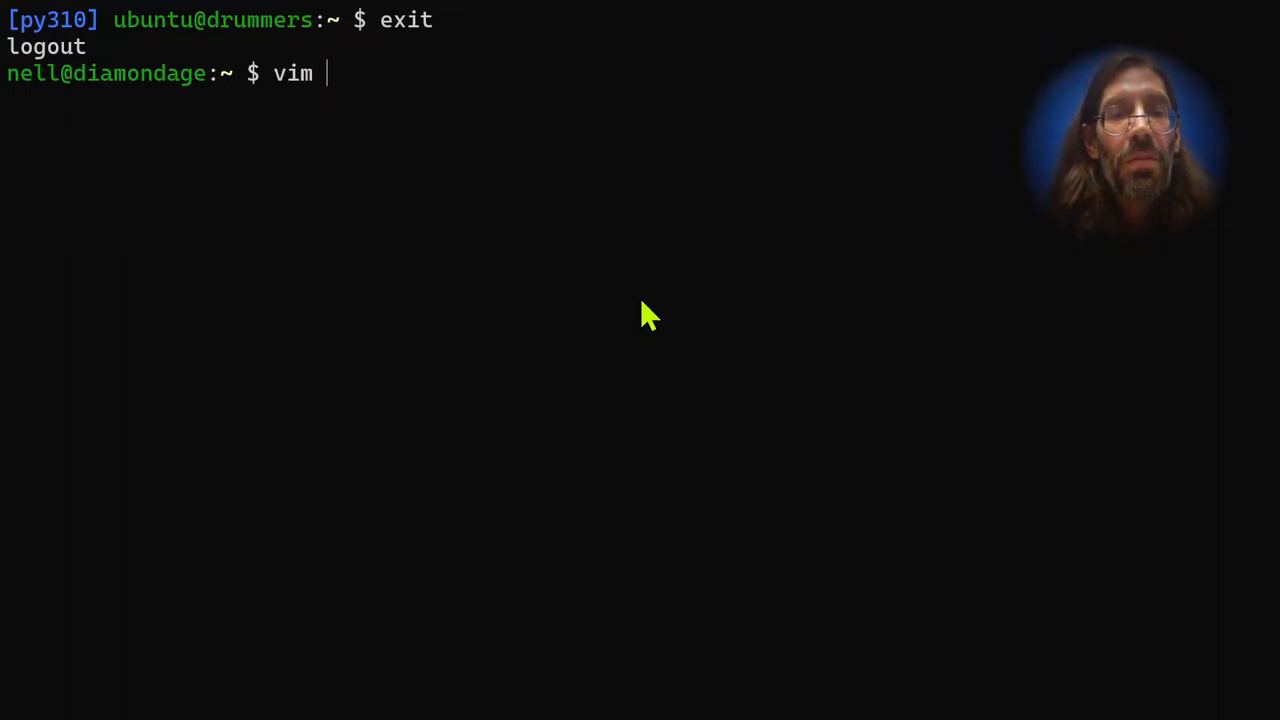
pyautogui.write('.bash')
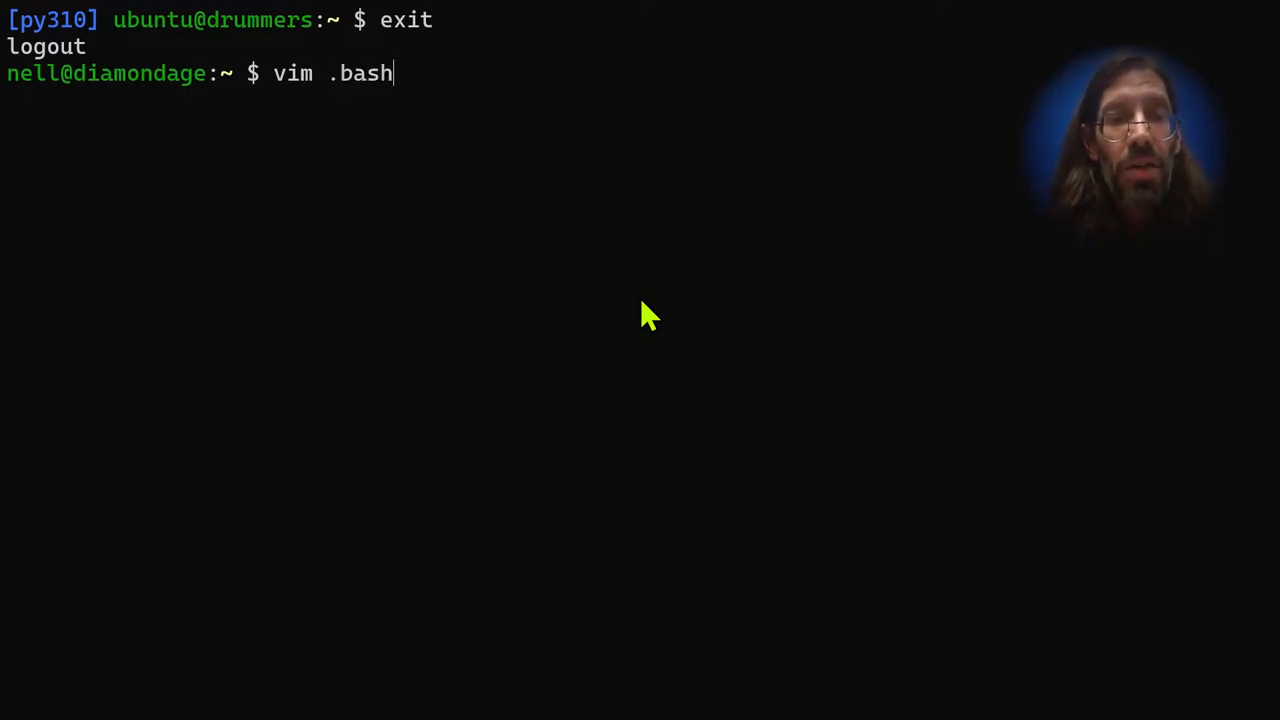
pyautogui.write('_pro')
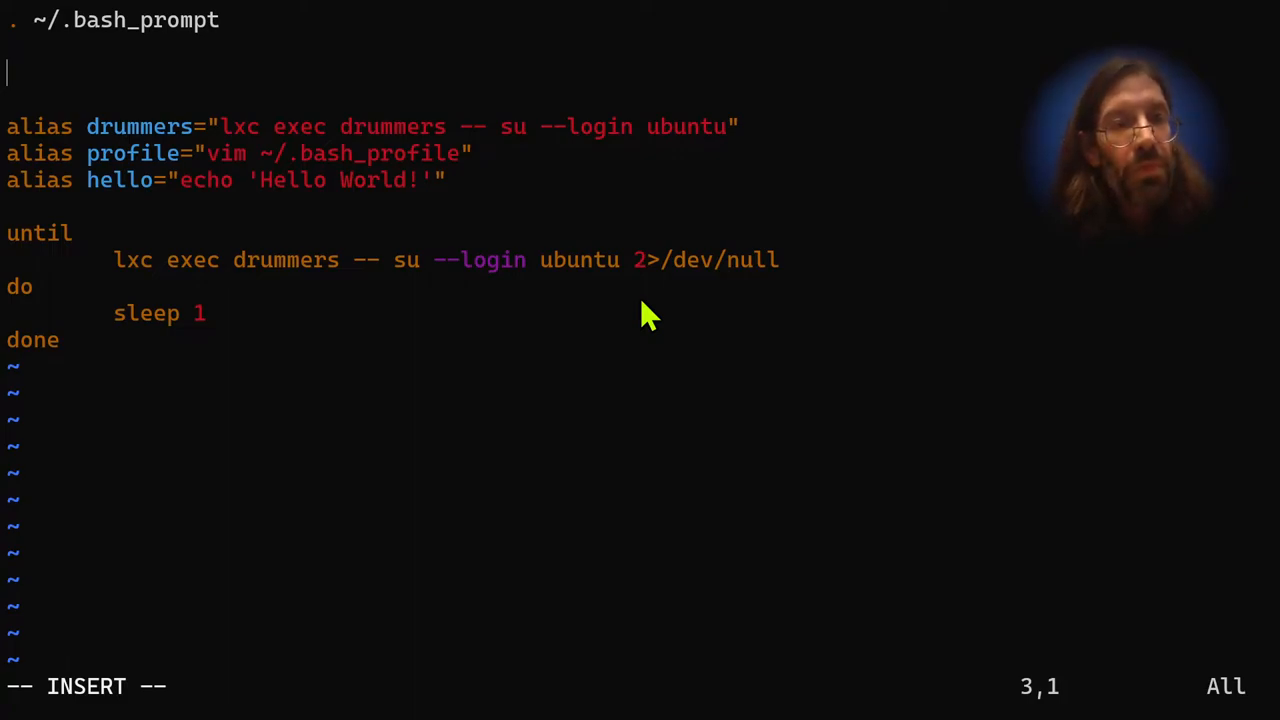
# - Type export DISPLAY=$(cat /etc/resolv.conf | grep nameserver | awk '{print $2}'):0 into the profile
pyautogui.write("export DISPLAY=$(cat /etc/resolv.conf | grep nameserver | awk '{print $2}'):0")
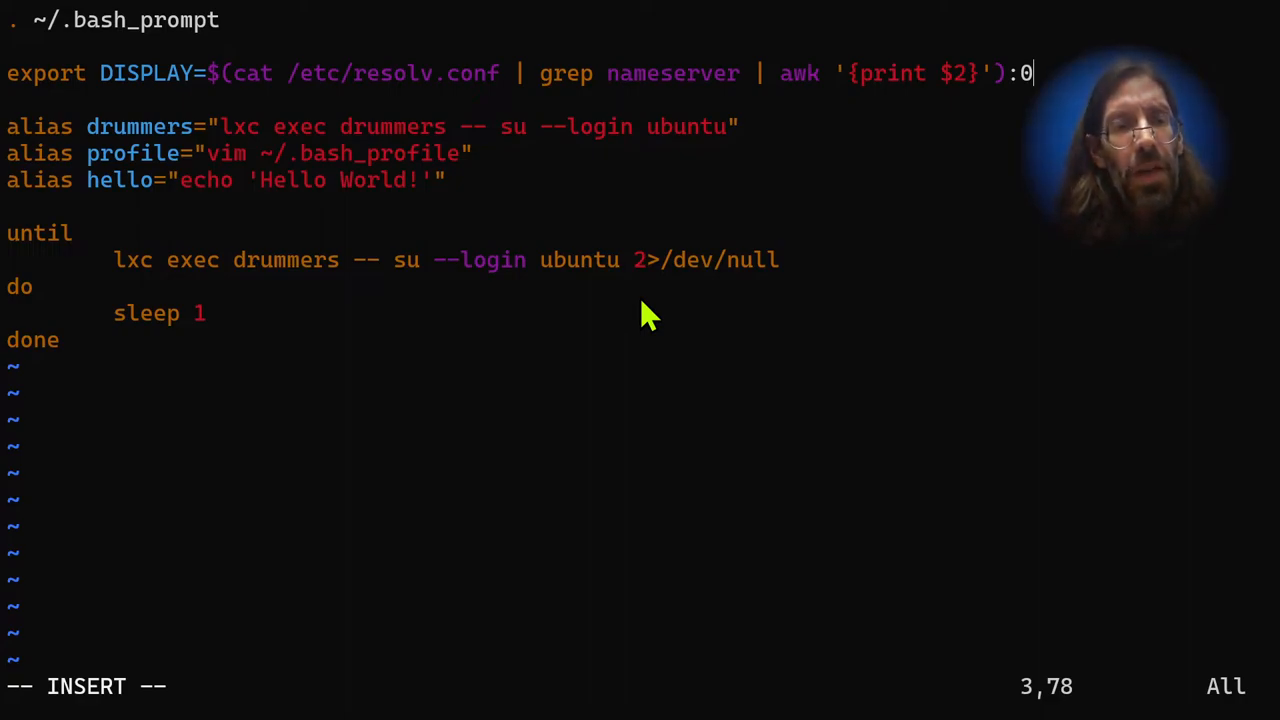
pyautogui.moveTo(360, 85)
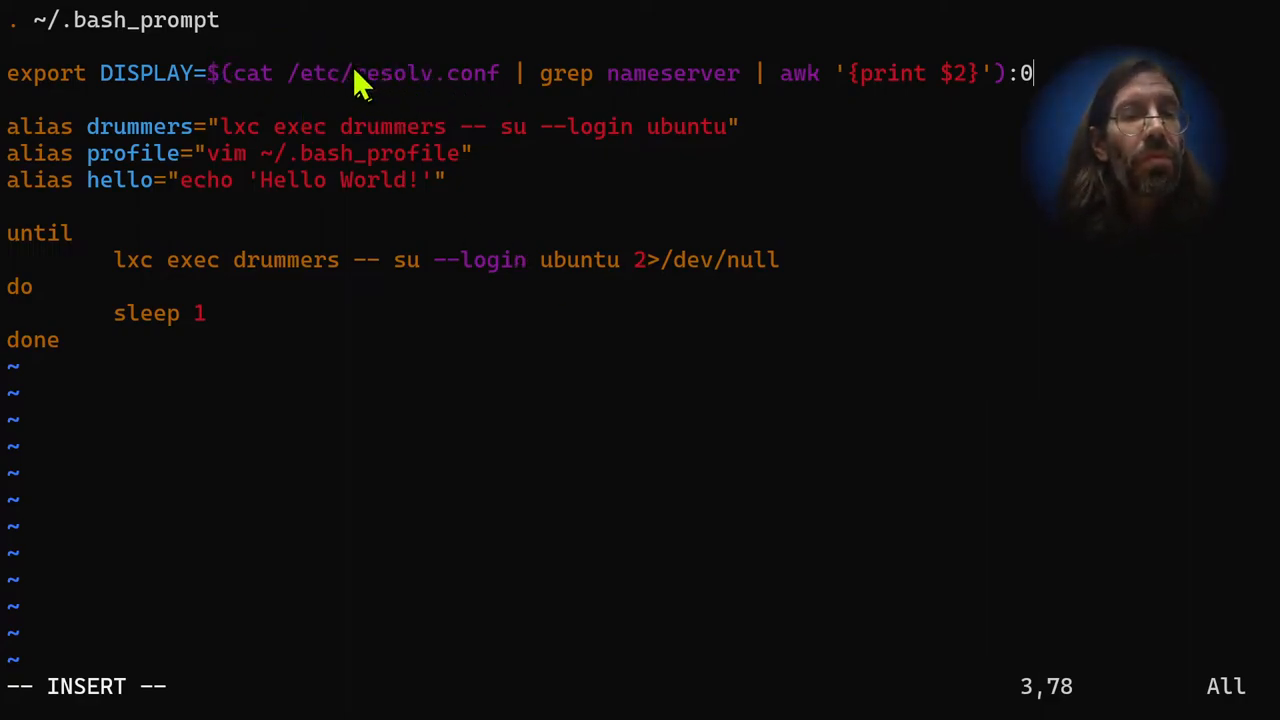
pyautogui.moveTo(670, 105)
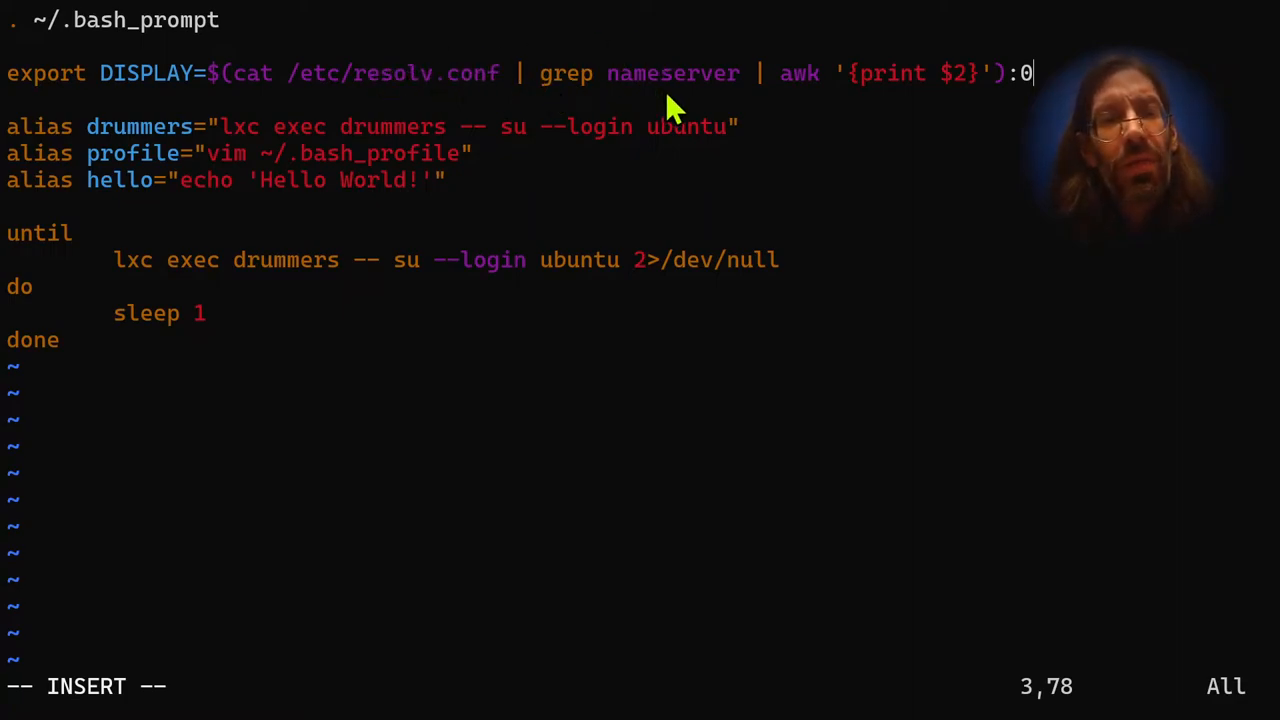
pyautogui.moveTo(665, 105)
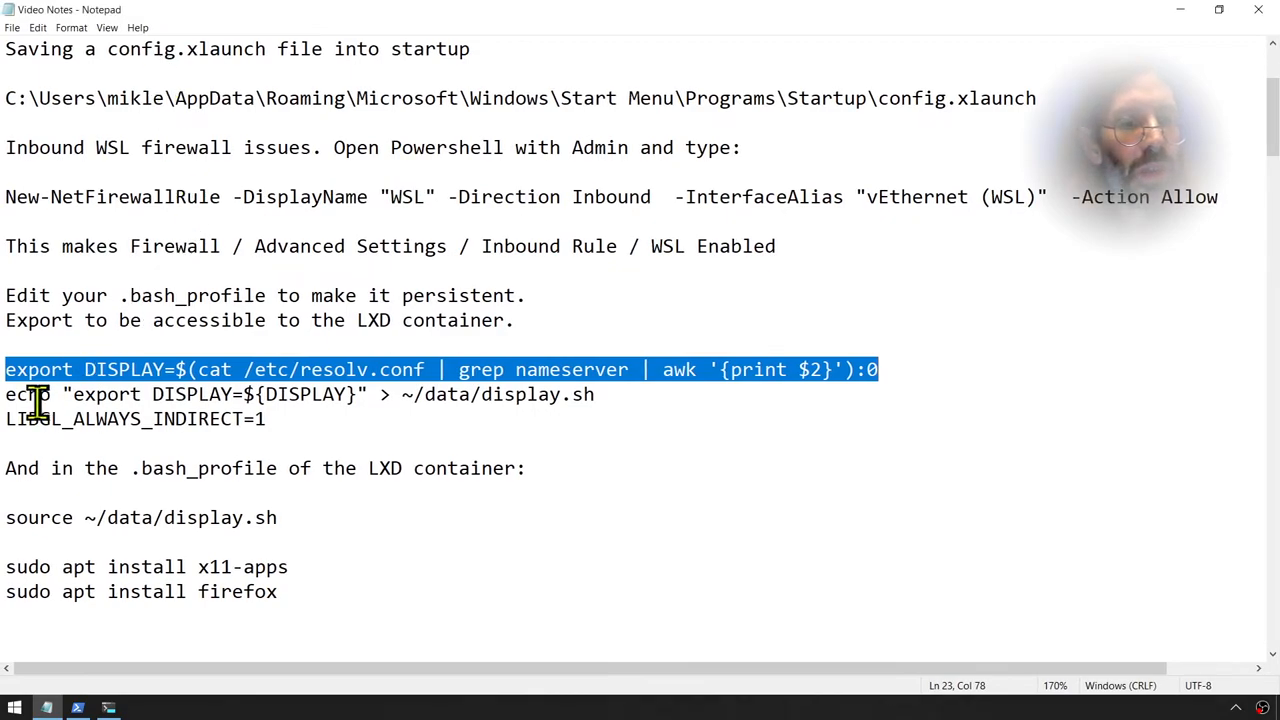
# - In Notepad, select the echo line that writes DISPLAY into ~/data/display.sh
pyautogui.click(20, 394)
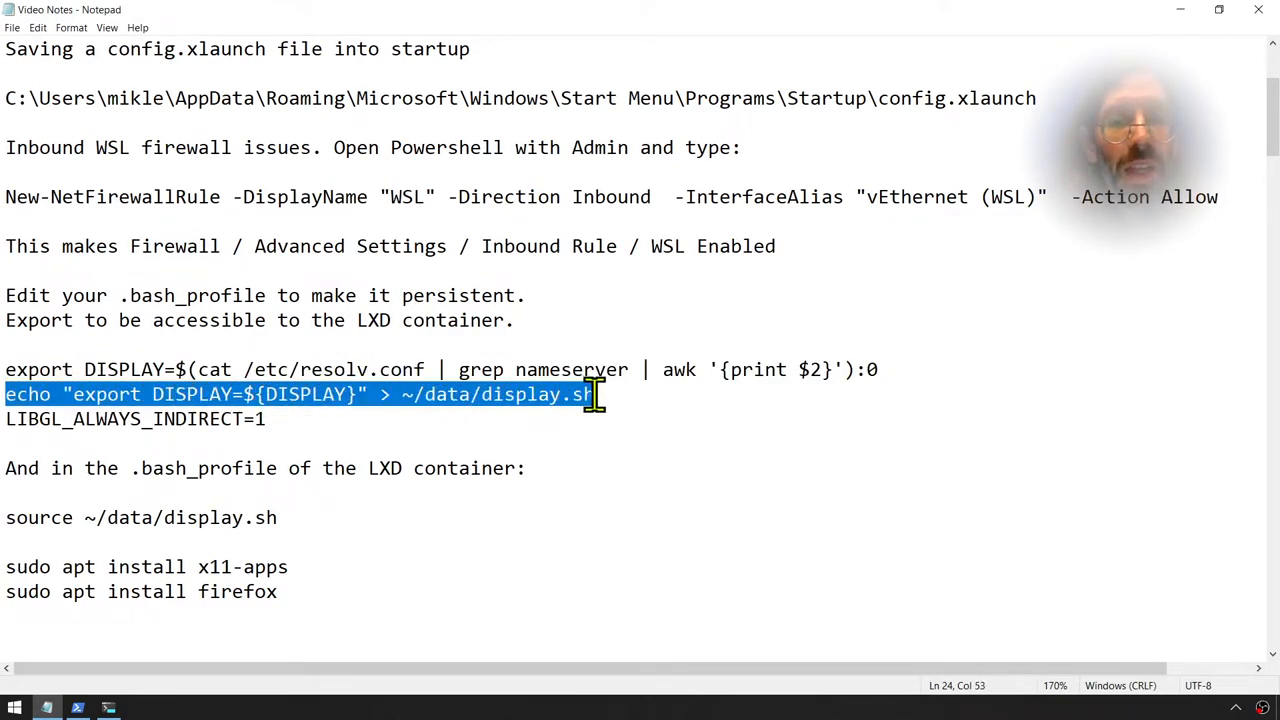
pyautogui.click(92, 369)
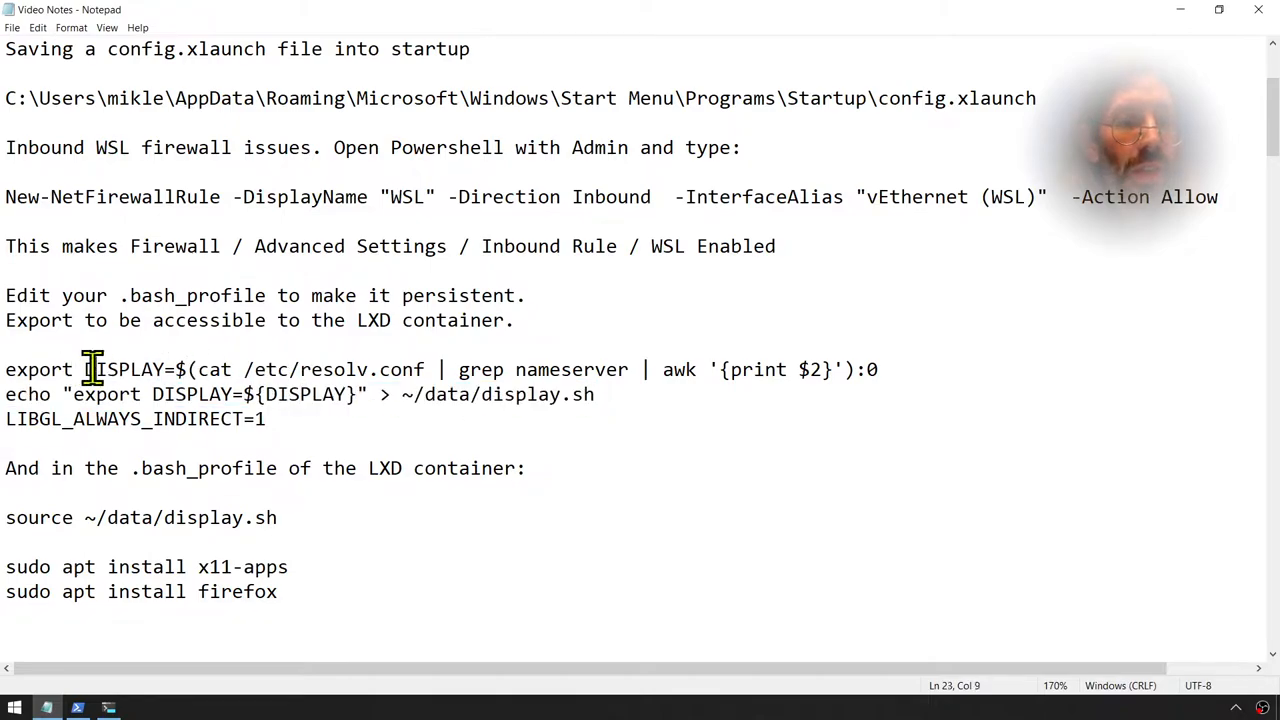
pyautogui.doubleClick(124, 369)
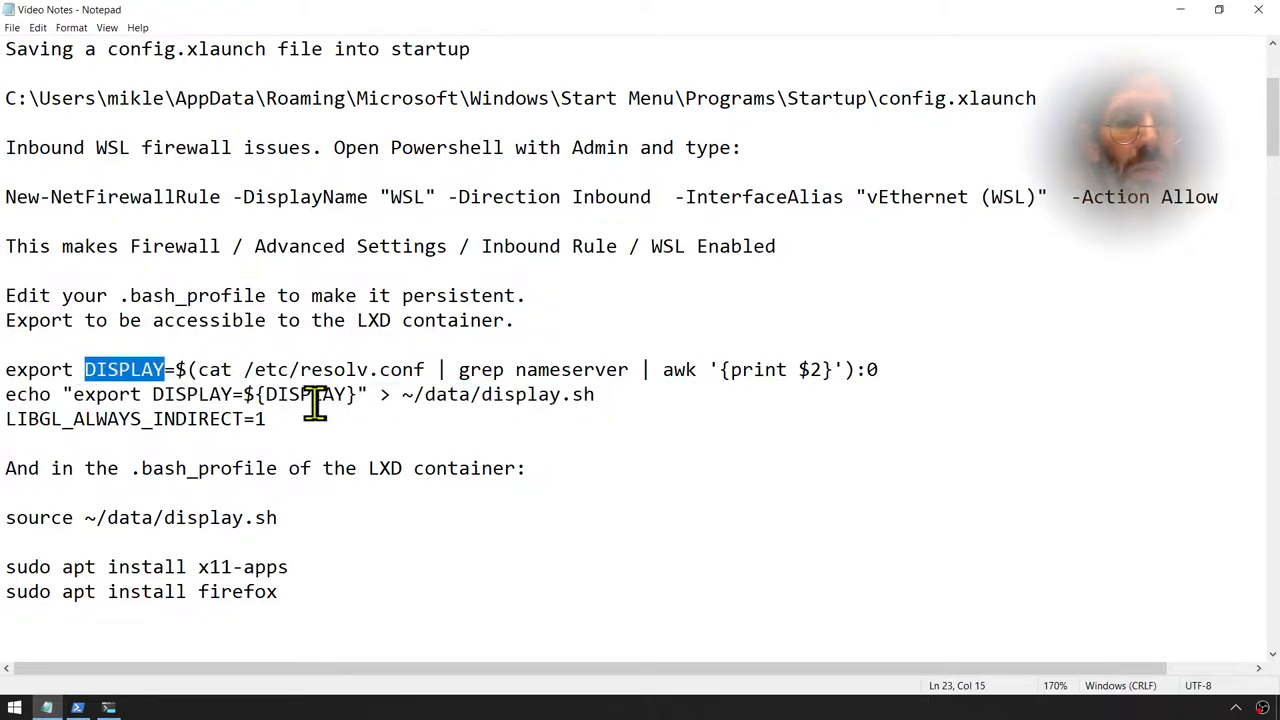
pyautogui.moveTo(397, 394); pyautogui.dragTo(594, 394)
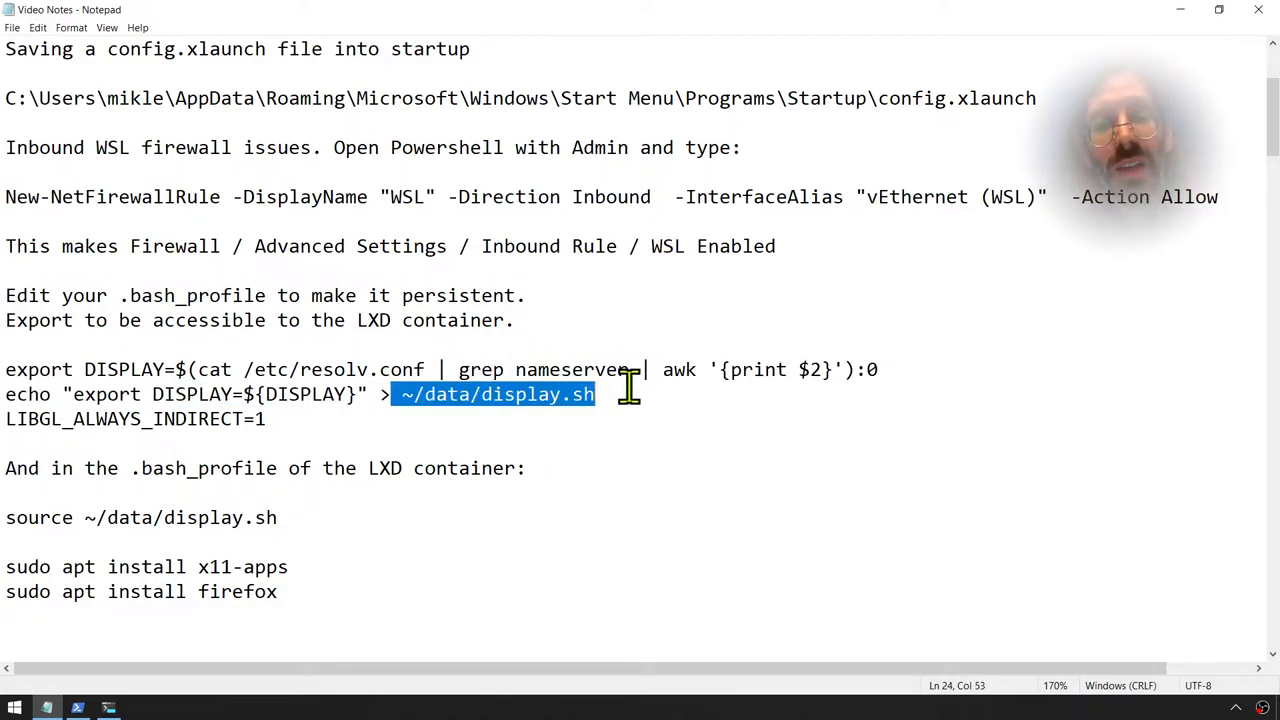
pyautogui.click(165, 394)
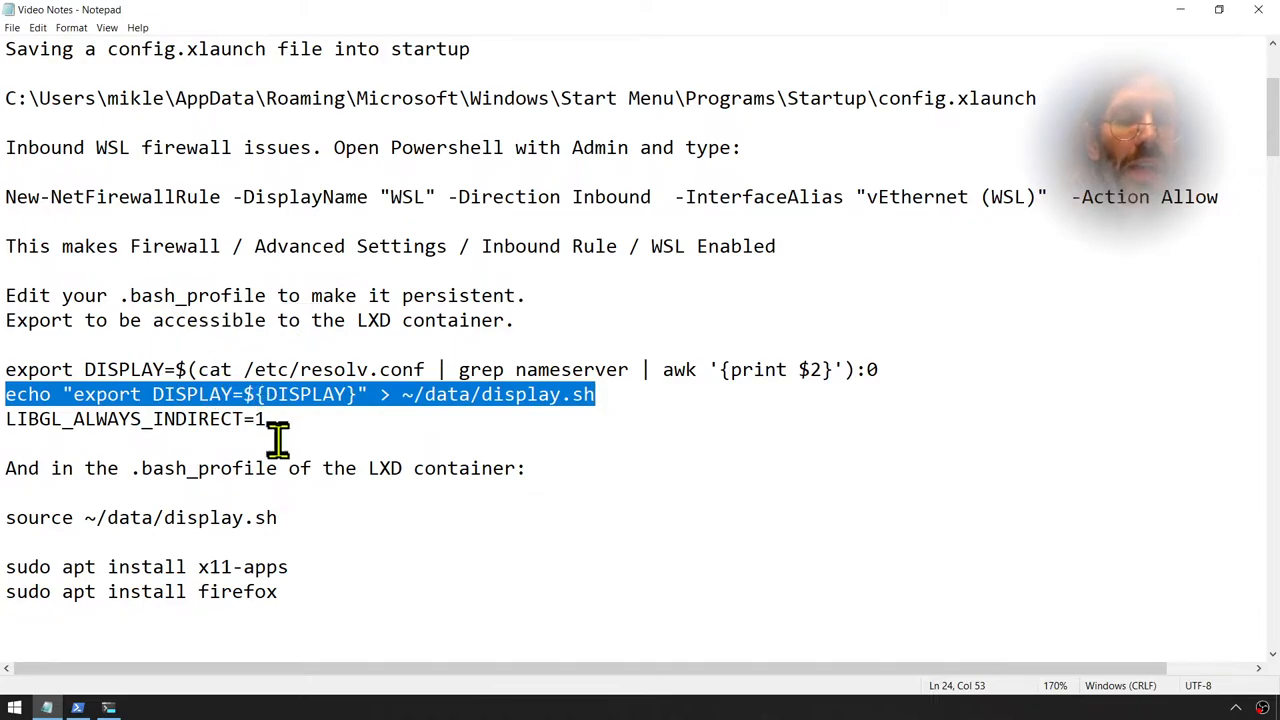
pyautogui.moveTo(366, 434)
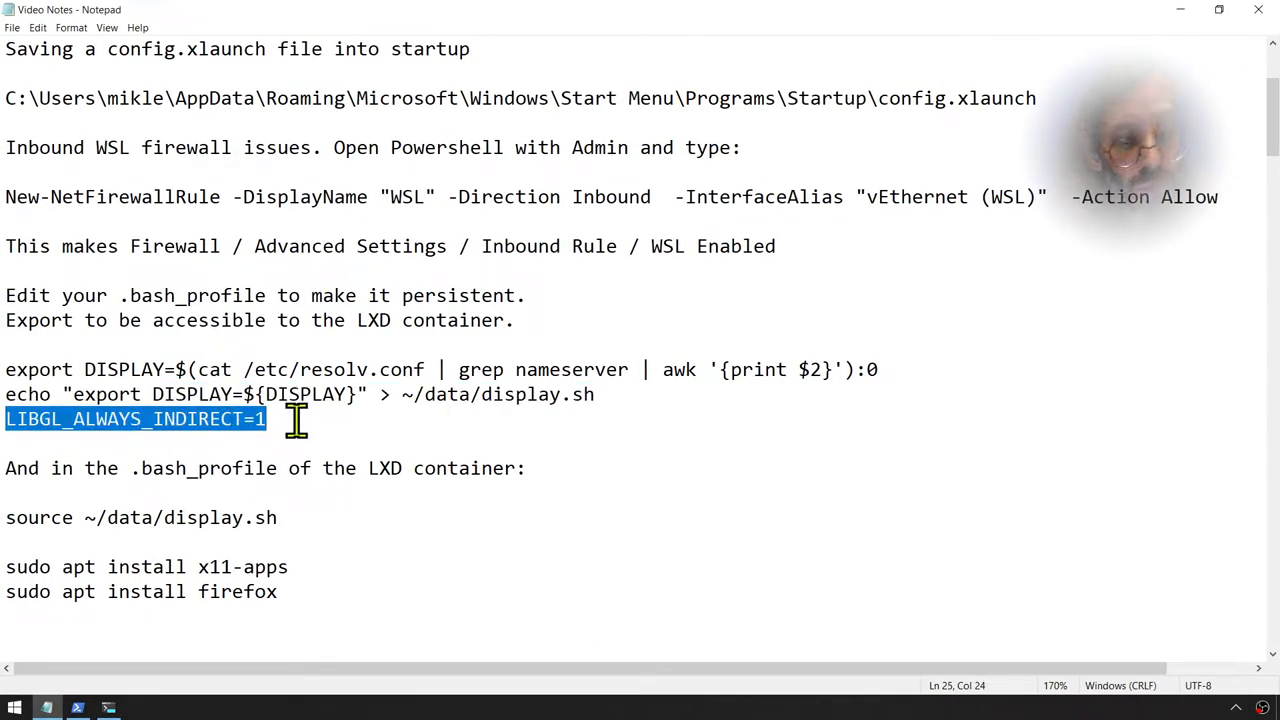
pyautogui.moveTo(127, 432)
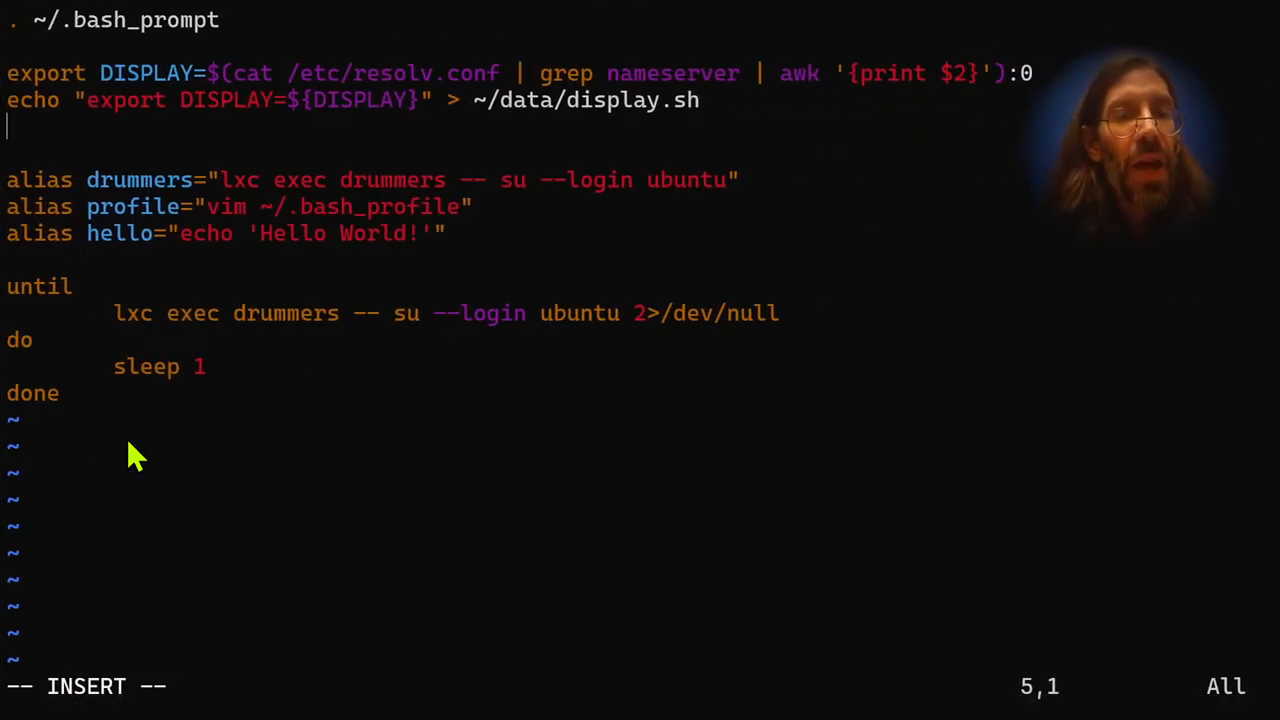
# - Add LIBGL_ALWAYS_INDIRECT=1 to the profile, move up, and switch back to the notes
pyautogui.write('LIBGL_ALWAYS_INDIRECT=1')
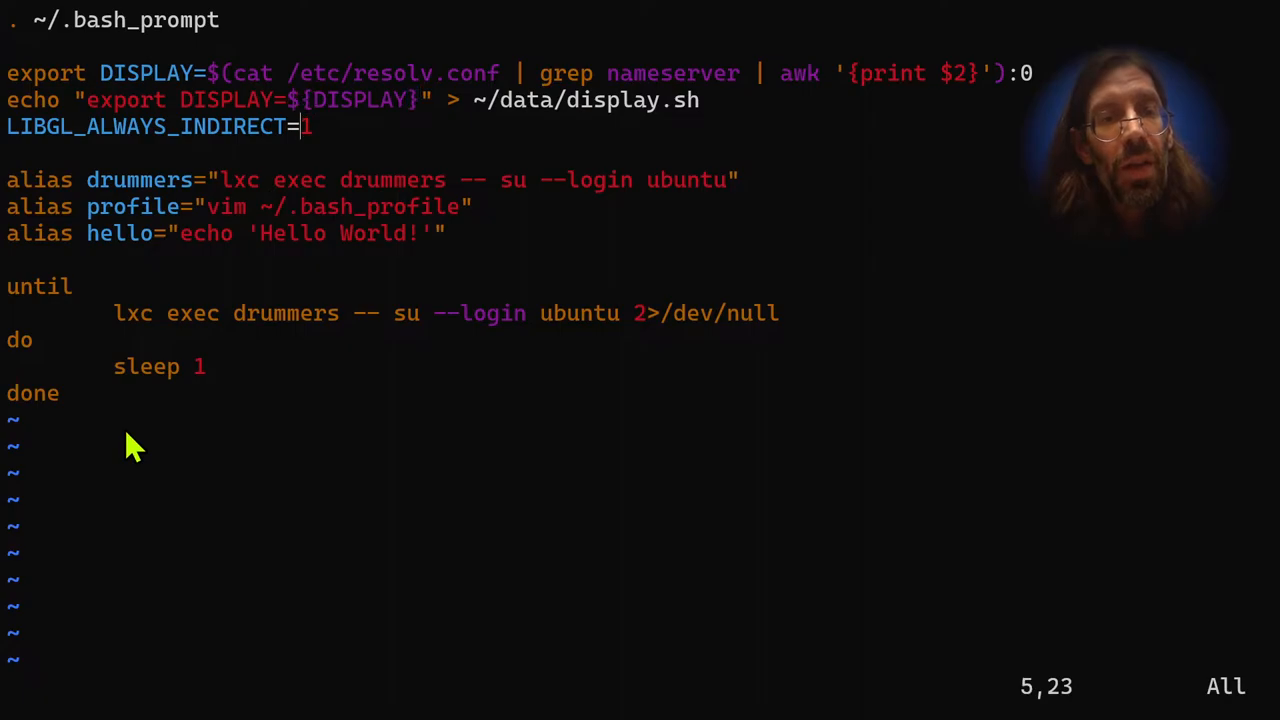
pyautogui.press('V')
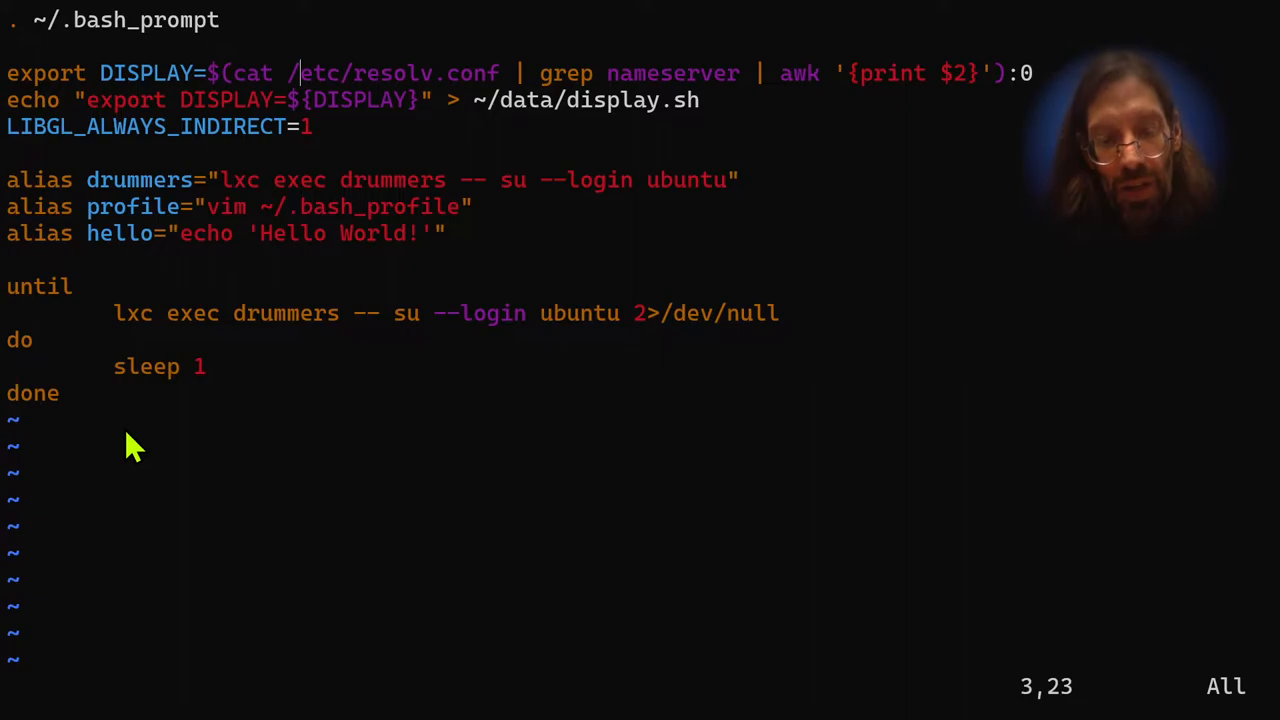
pyautogui.press('Win+Tab')
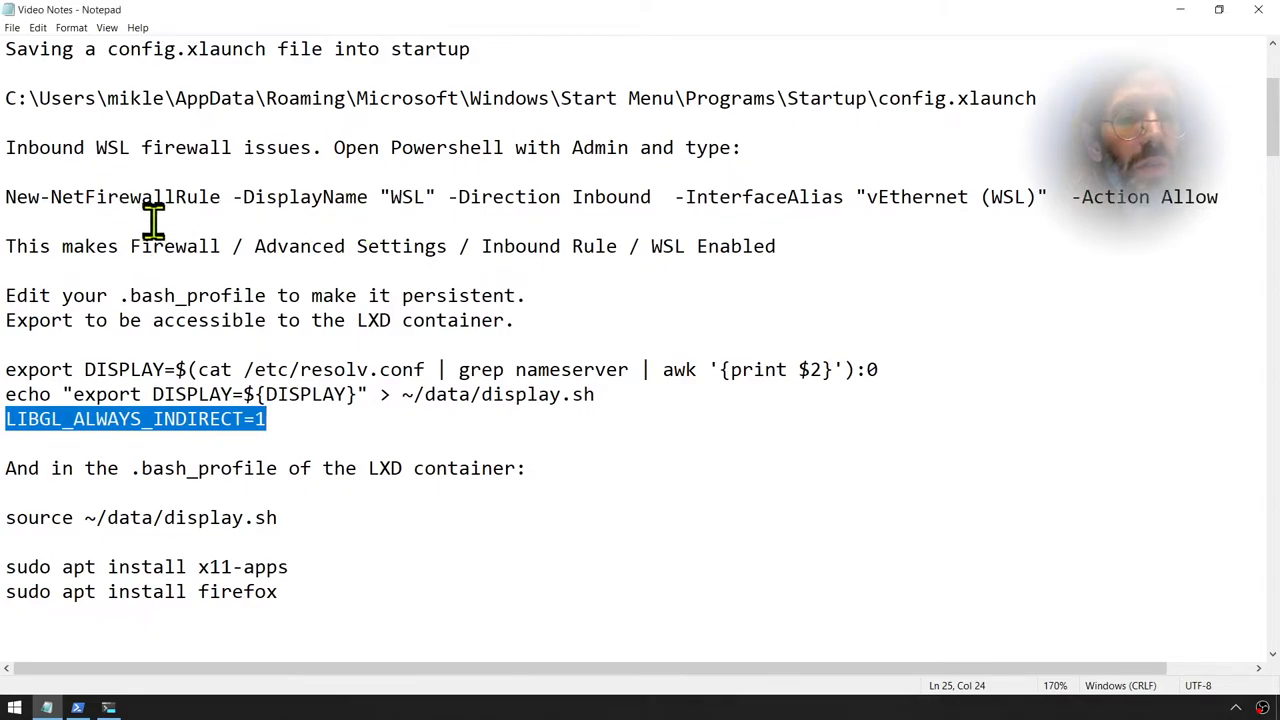
pyautogui.moveTo(140, 393)
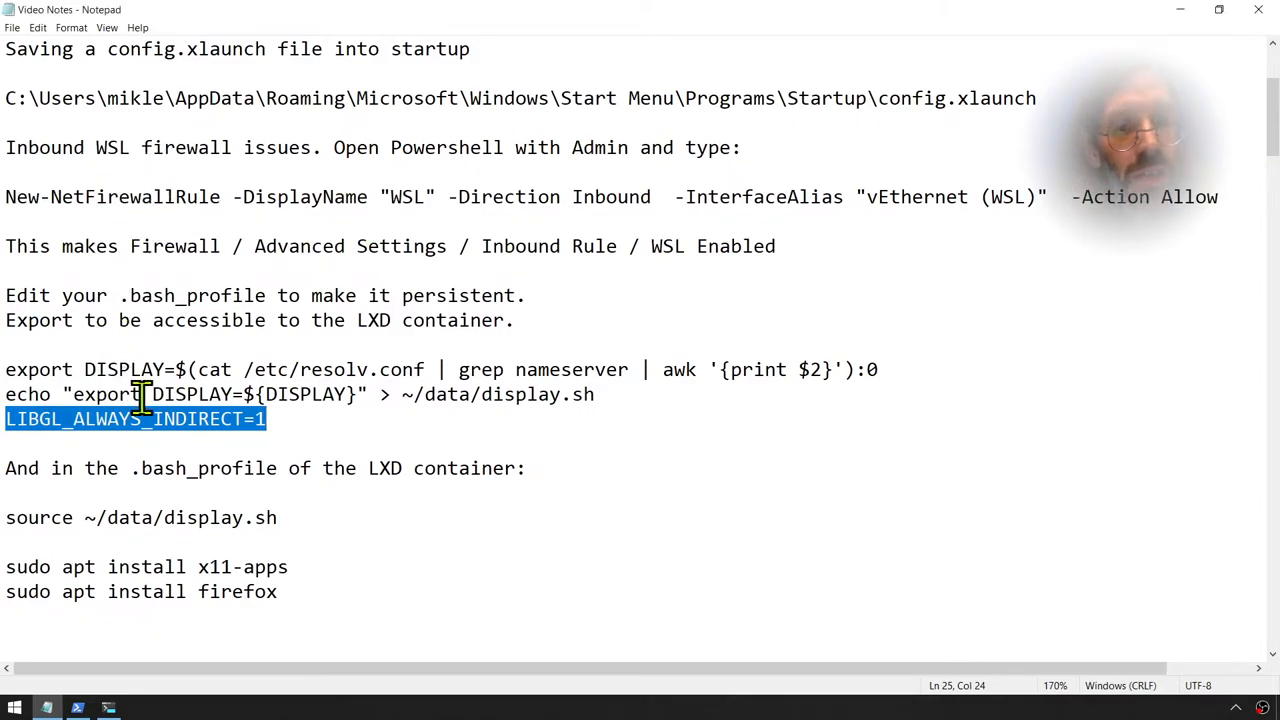
pyautogui.moveTo(120, 517)
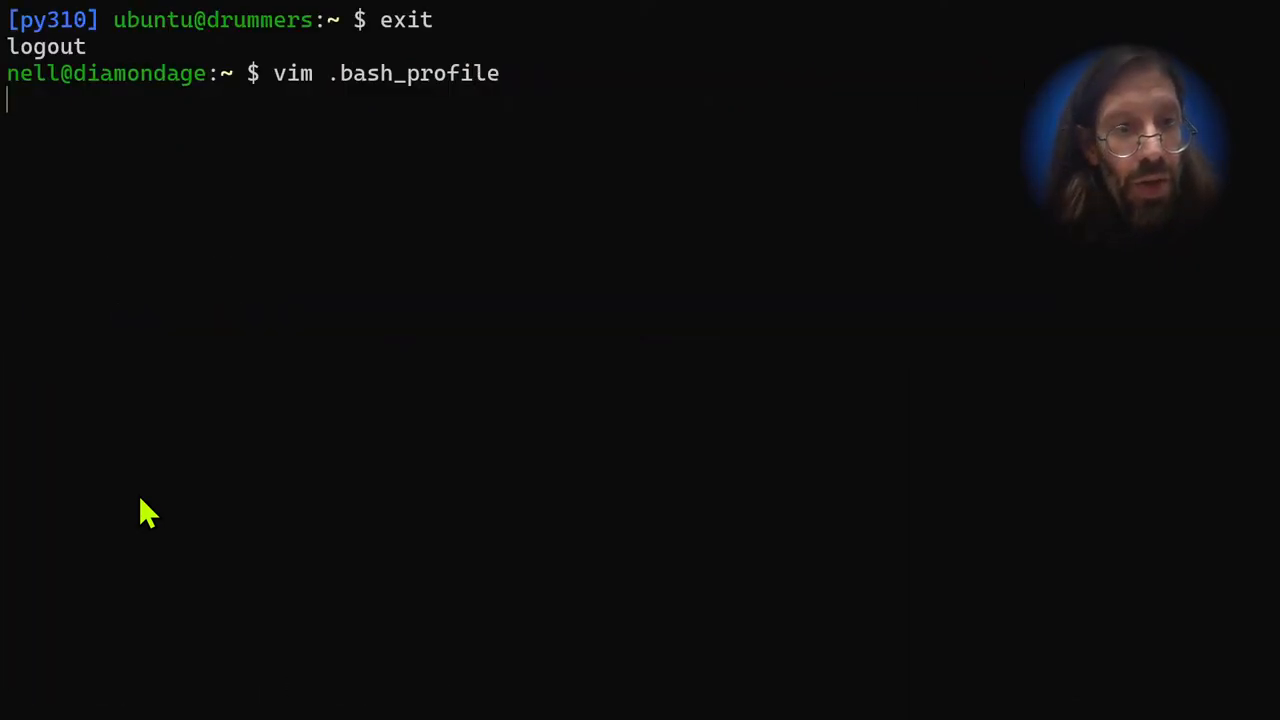
# - Run the drummers alias to reach the [py310] ubuntu container prompt
pyautogui.write('drummers')
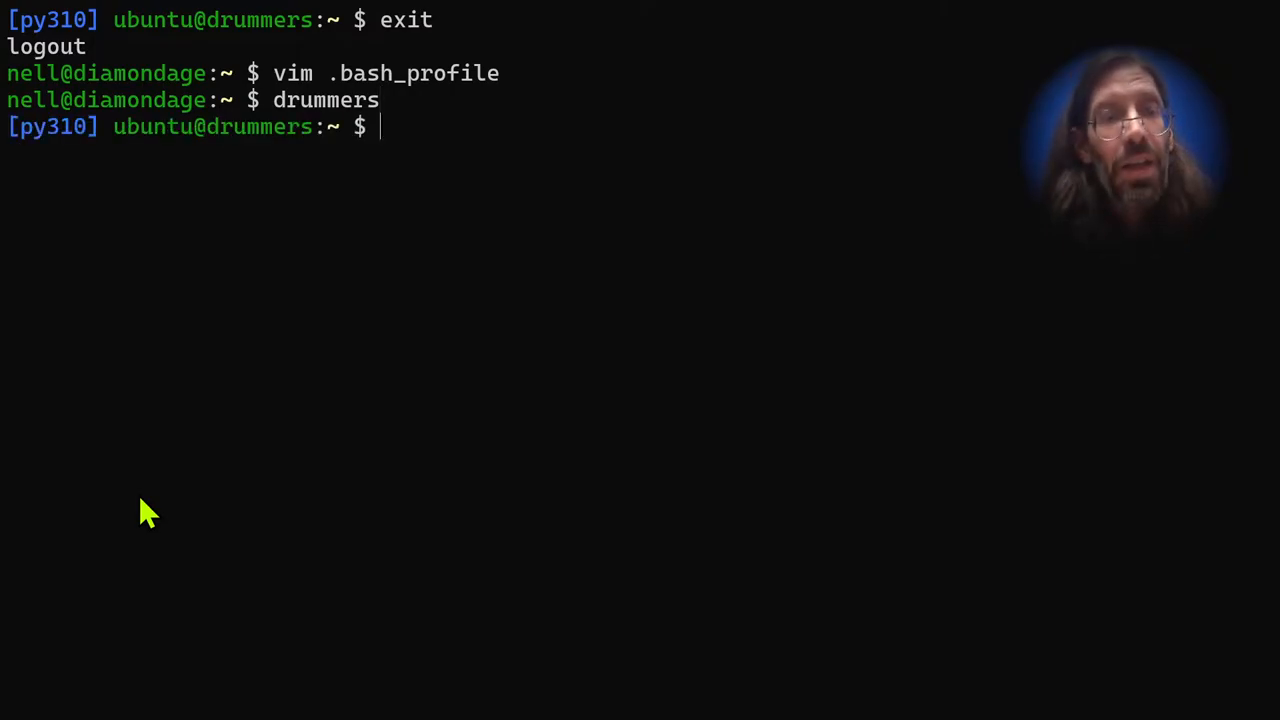
pyautogui.moveTo(355, 150)
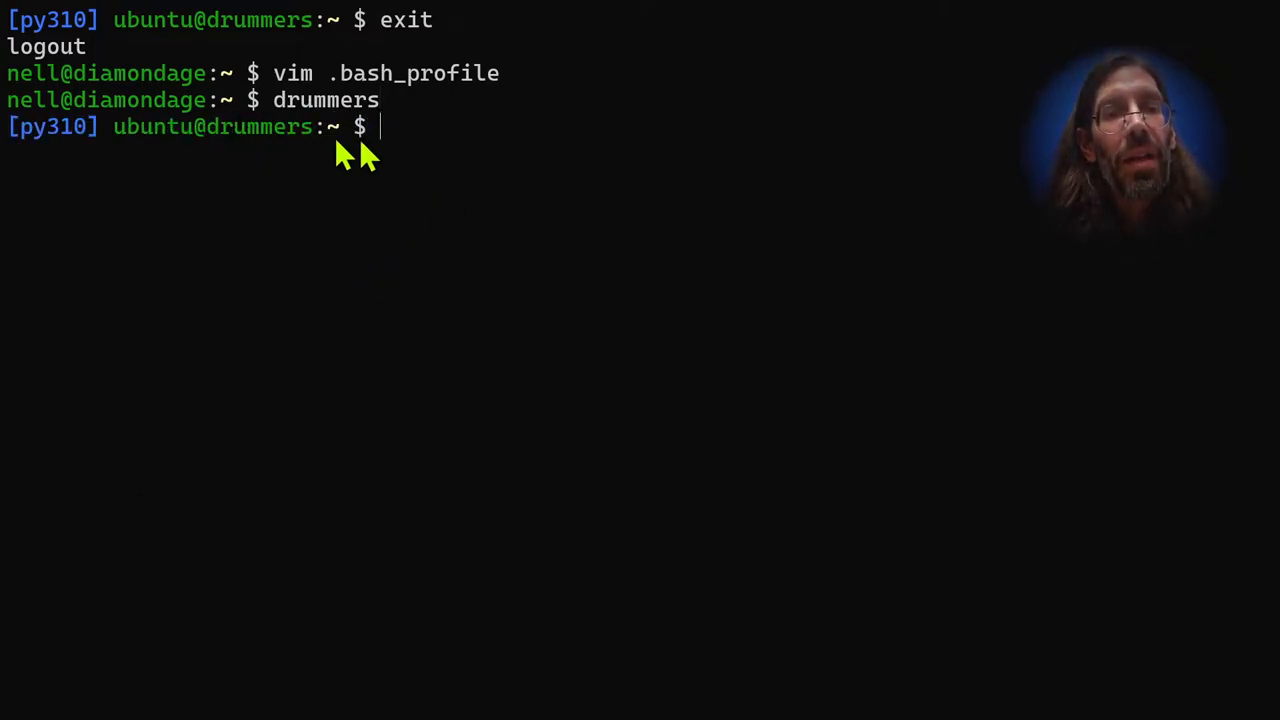
pyautogui.moveTo(500, 160)
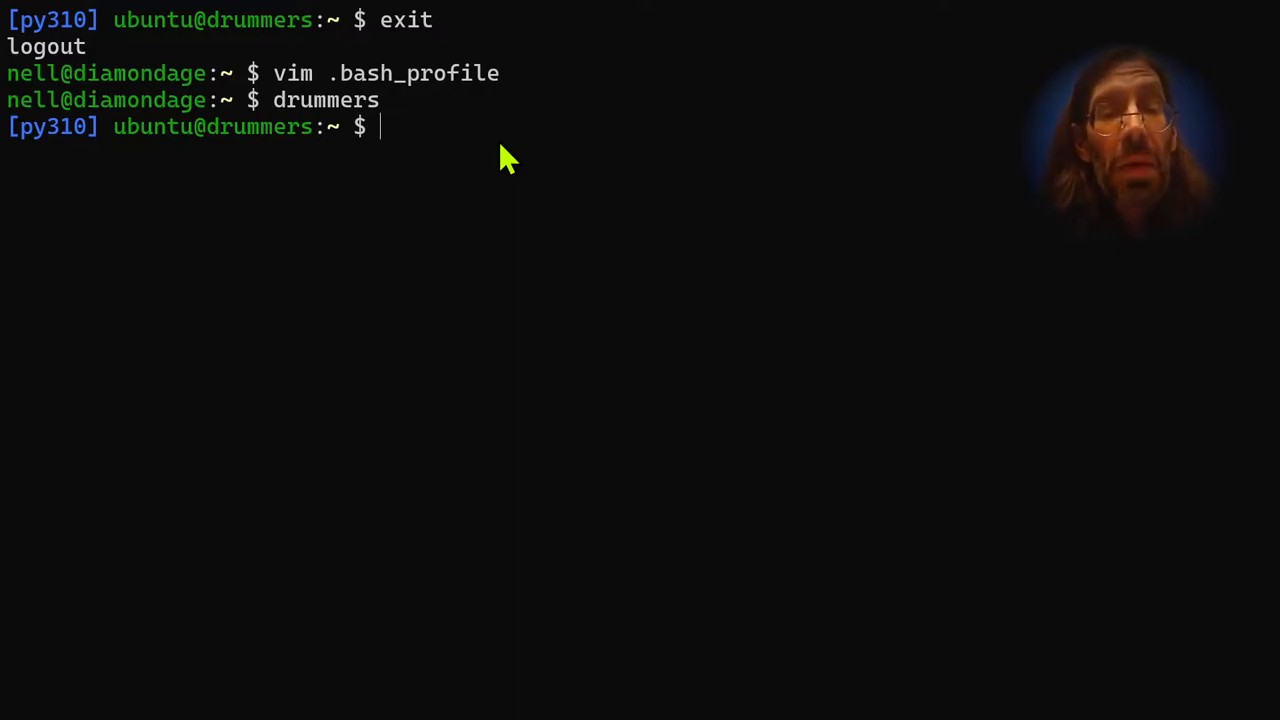
pyautogui.moveTo(80, 160)
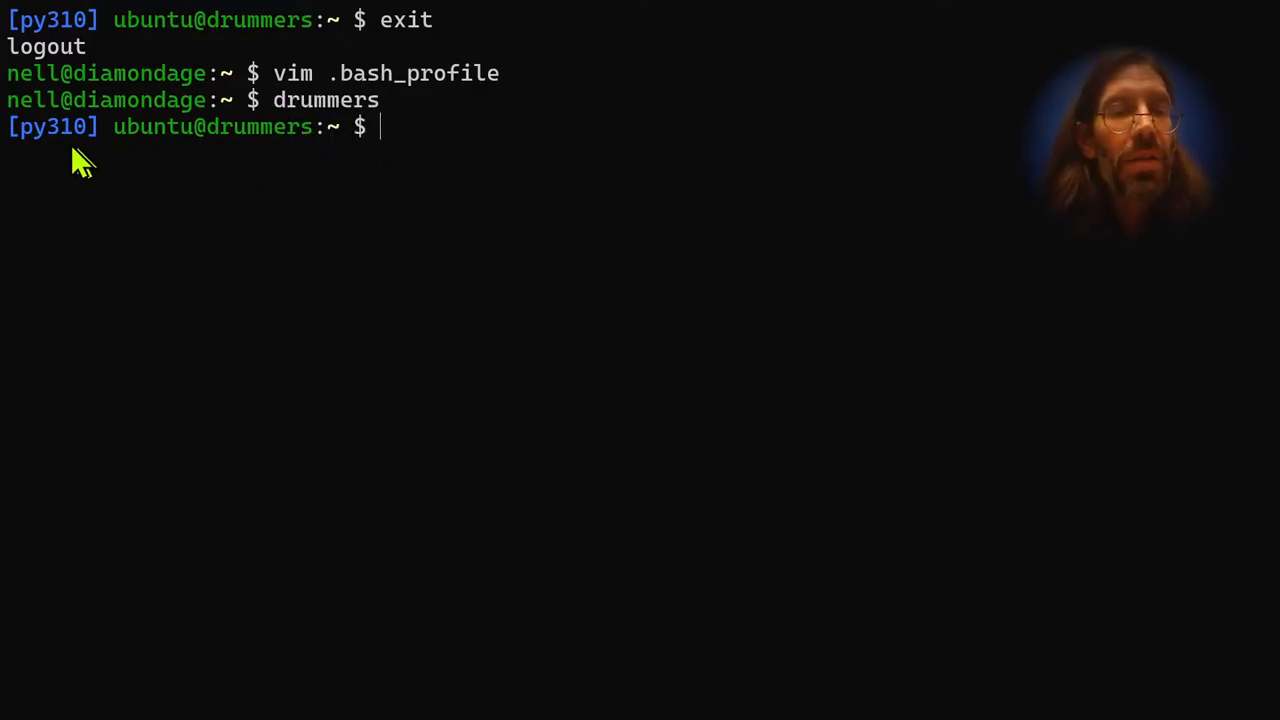
pyautogui.moveTo(55, 165)
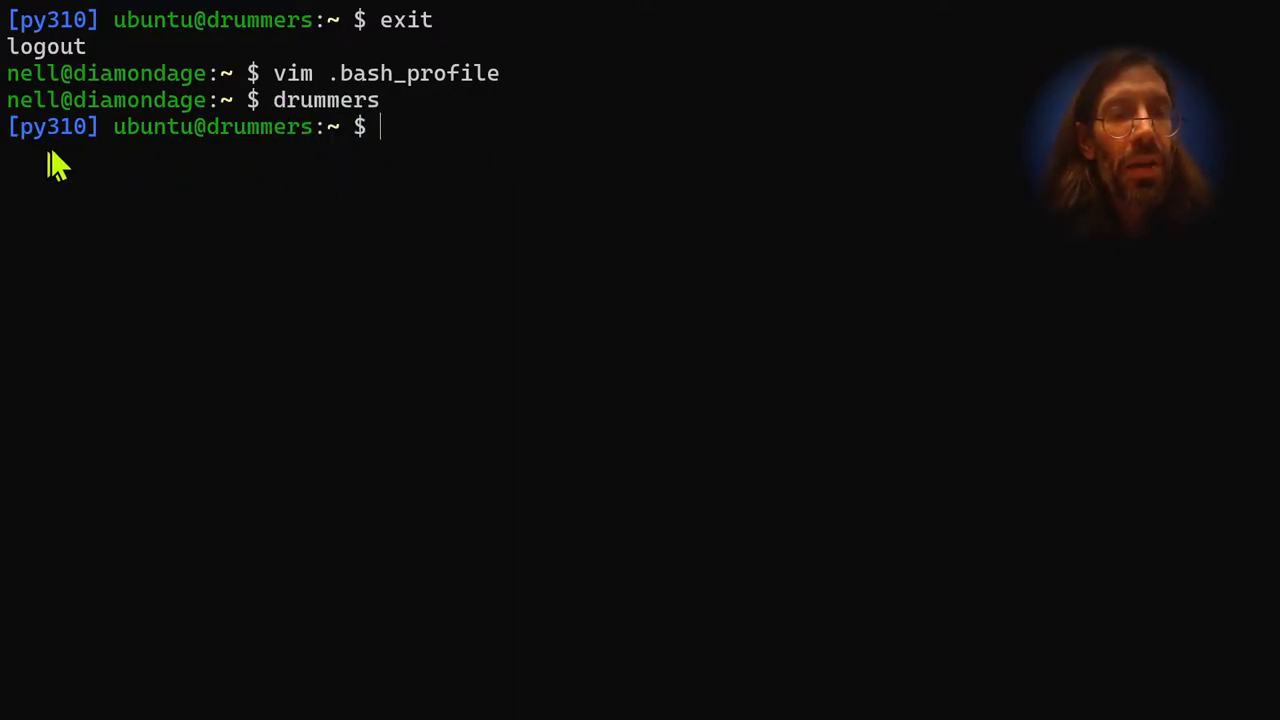
pyautogui.moveTo(288, 163)
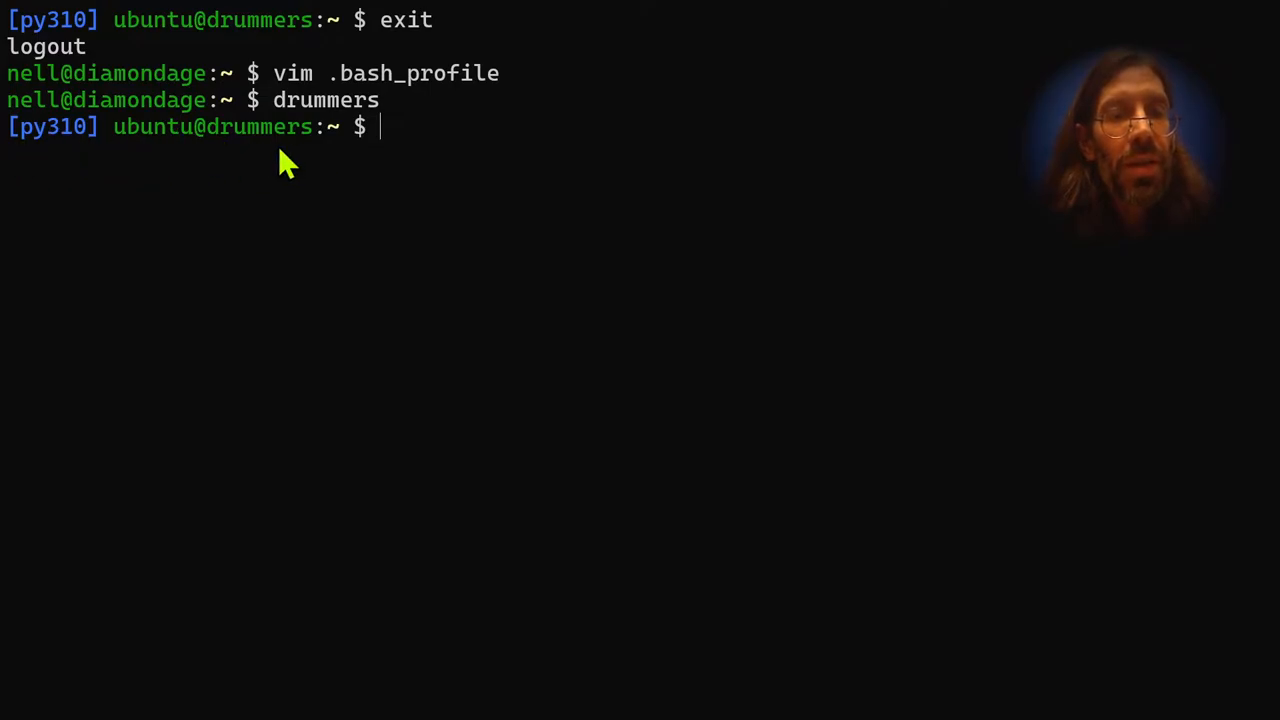
# - Open the container's .bash_profile in vim and type source ~/data/display.sh on a new first line
pyautogui.write('vim')
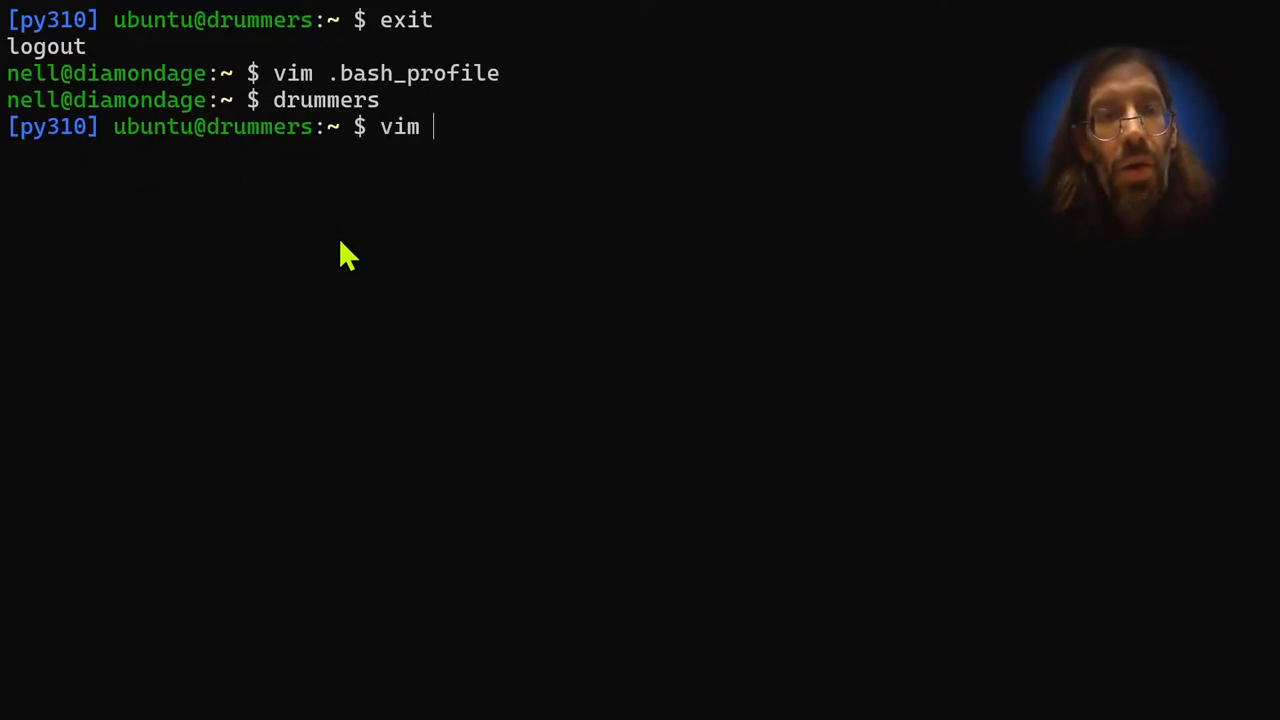
pyautogui.write('.bash')
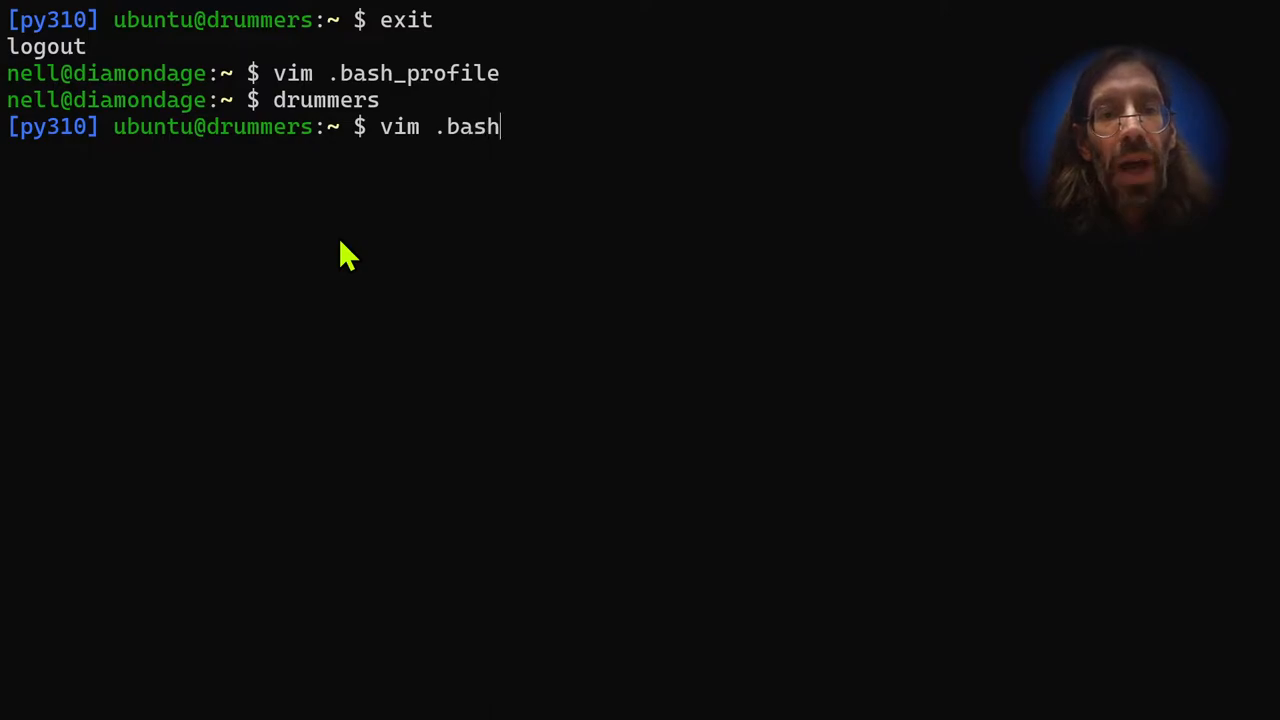
pyautogui.write('_profii')
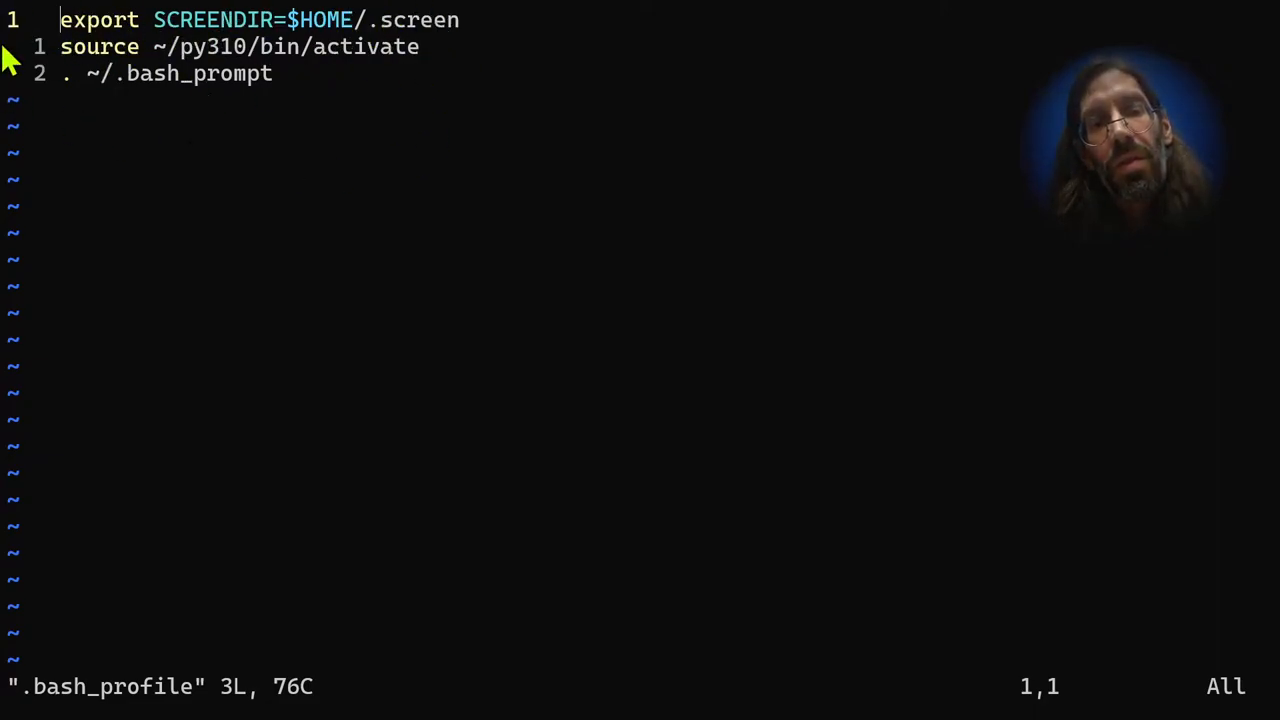
pyautogui.moveTo(475, 120)
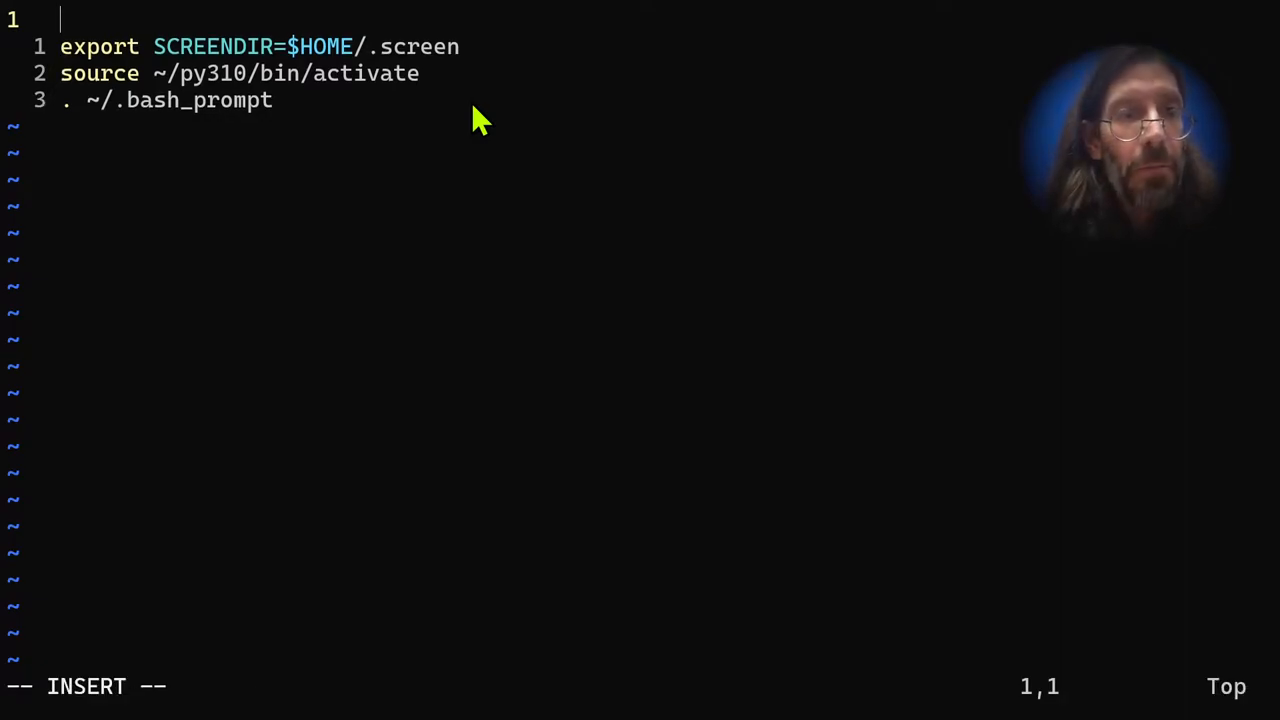
pyautogui.write('source ~/data/display.sh')
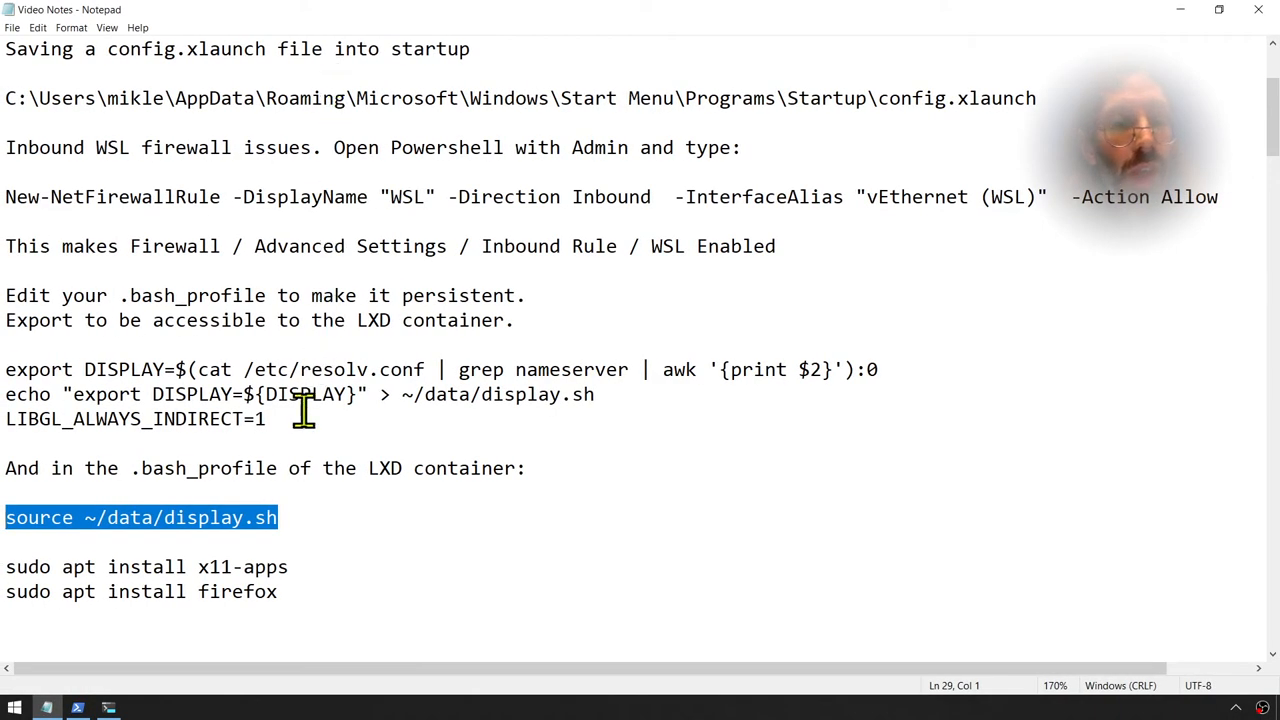
# - Scroll the Notepad notes down to the 'sudo apt install x11-apps' line
pyautogui.scroll(-3)
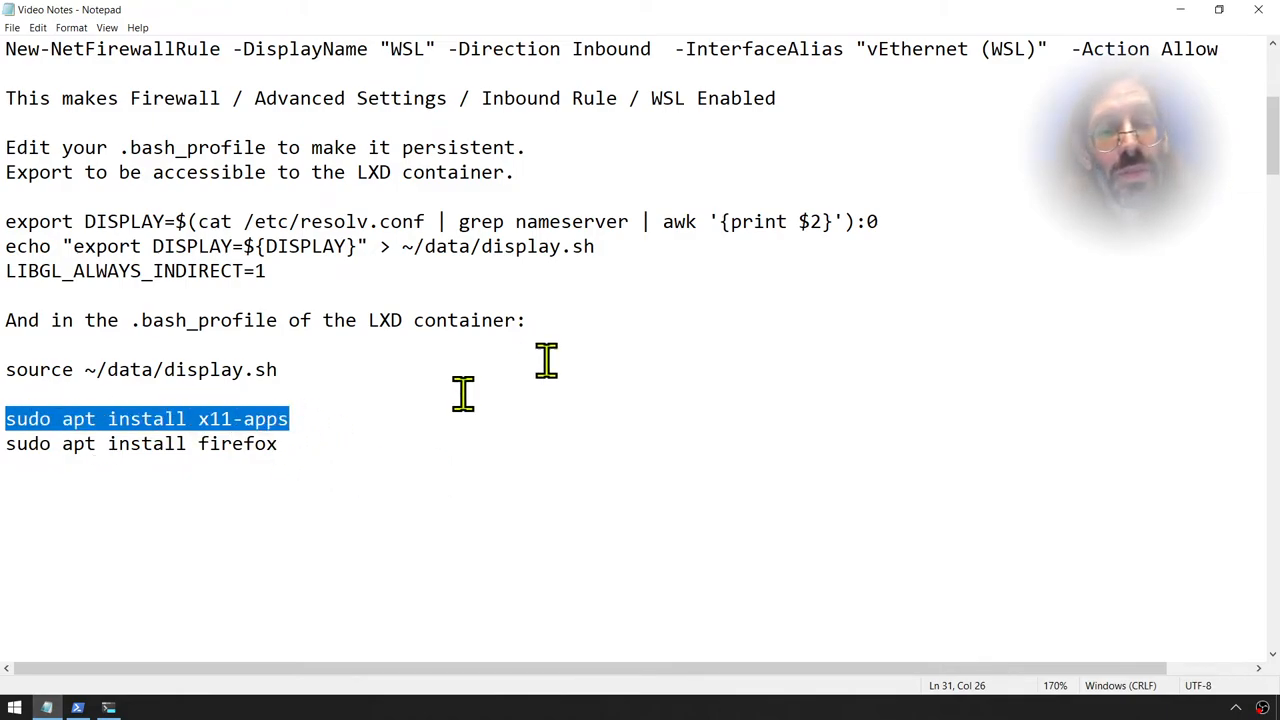
pyautogui.moveTo(593, 360)
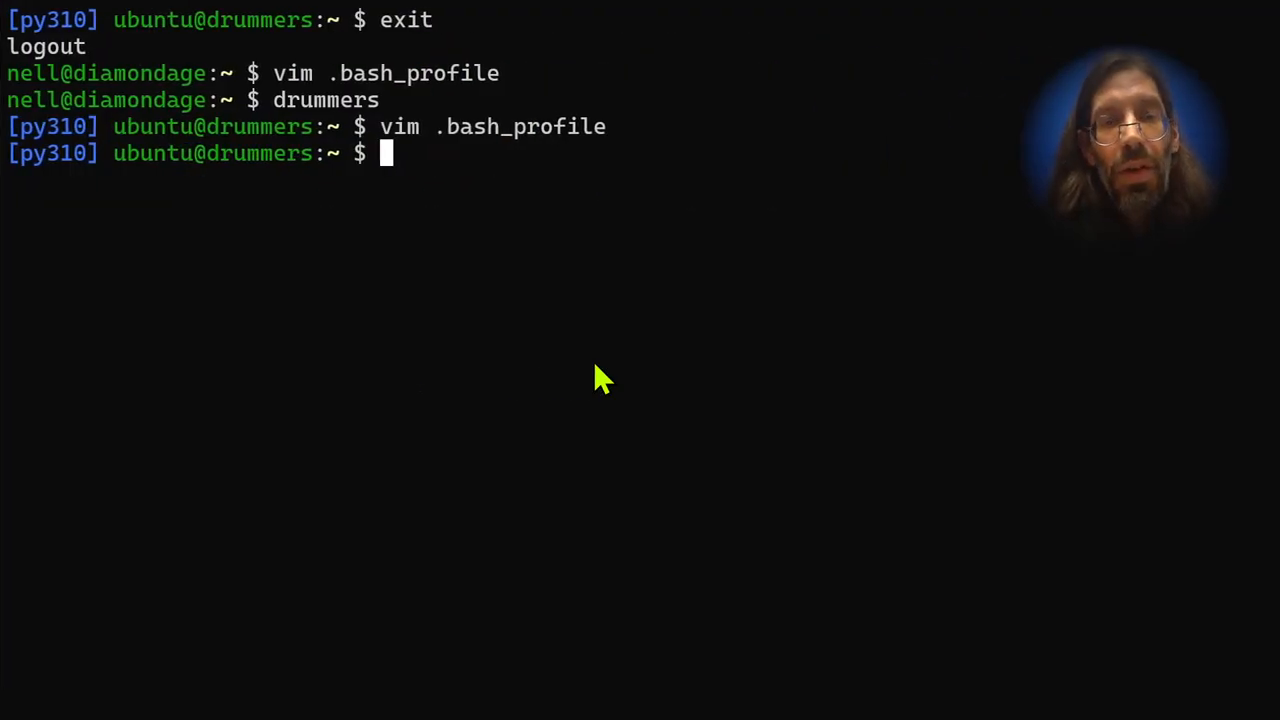
# - Source ~/data/display.sh, then run sudo apt install x11-apps in the drummers container
pyautogui.write('source ~/data/display.sh')
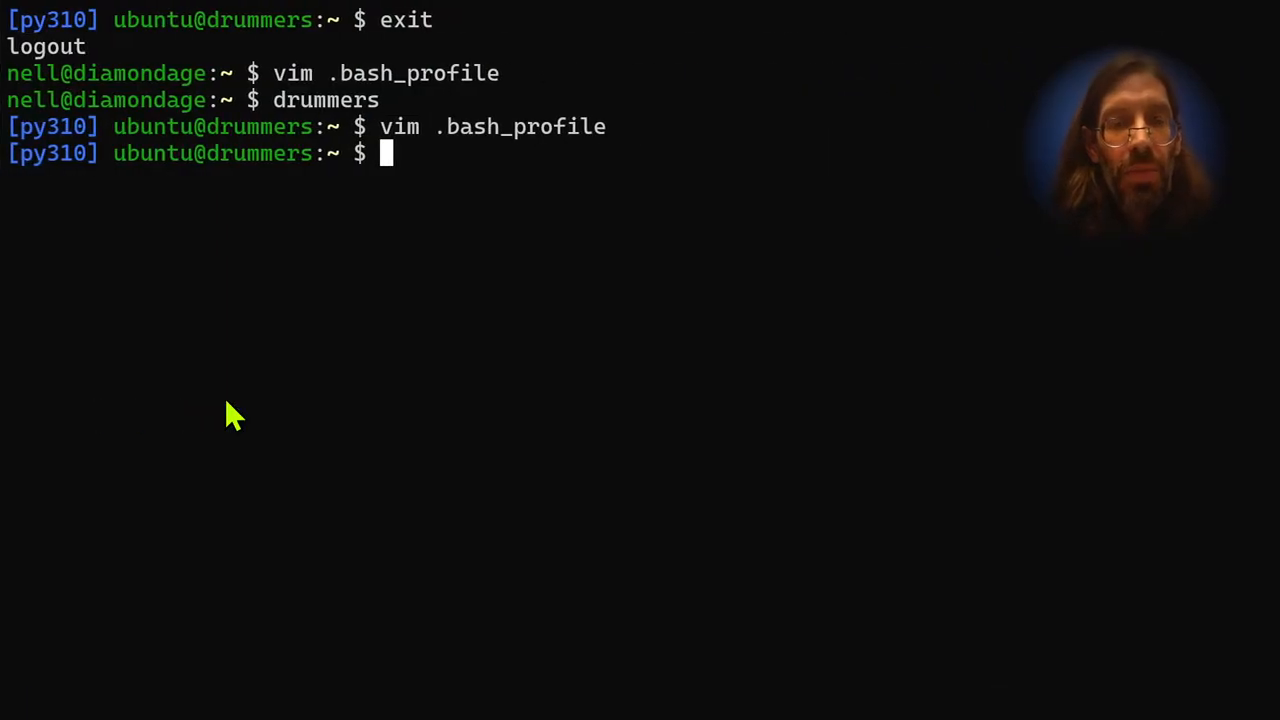
pyautogui.write('sudo apt install x11-apps')
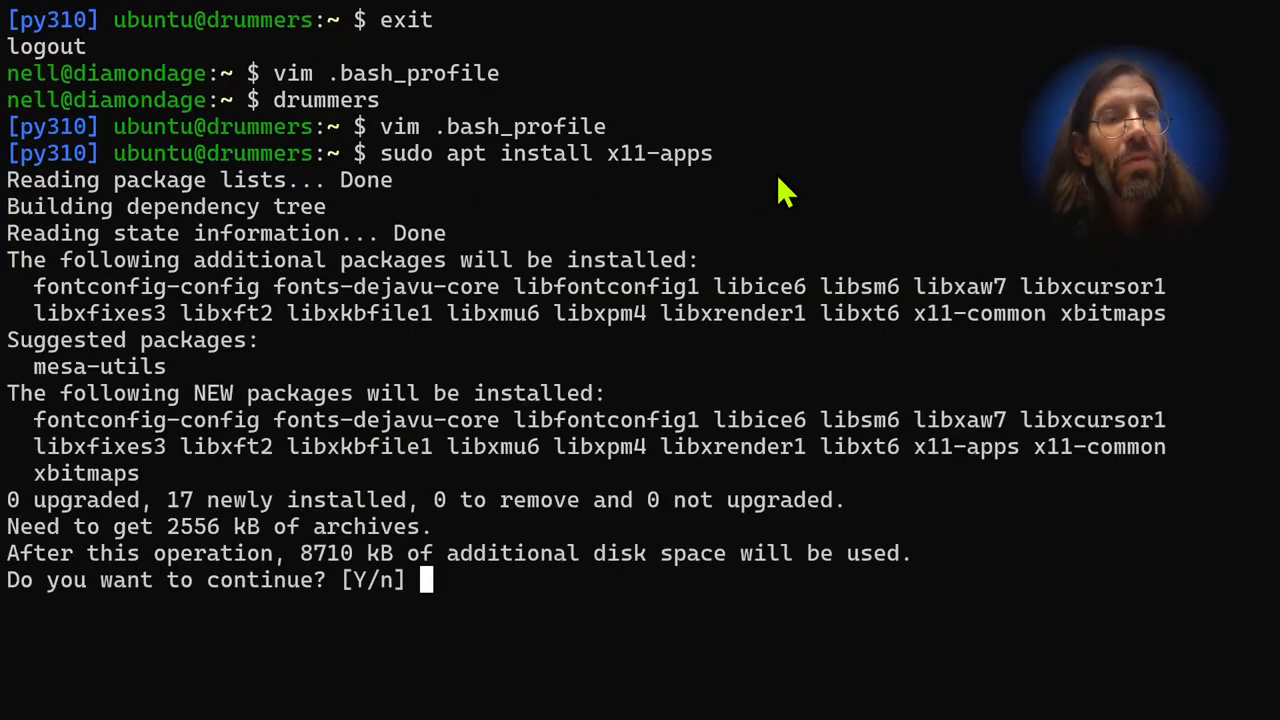
pyautogui.moveTo(285, 185)
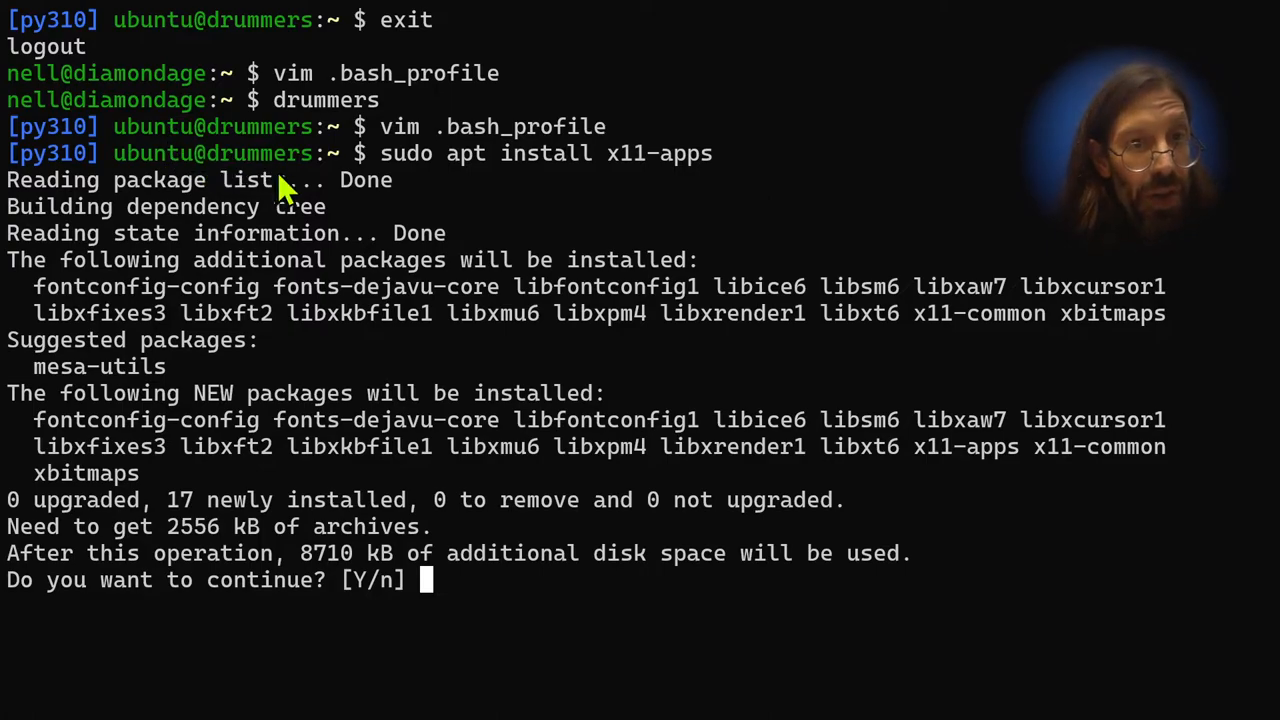
pyautogui.moveTo(275, 195)
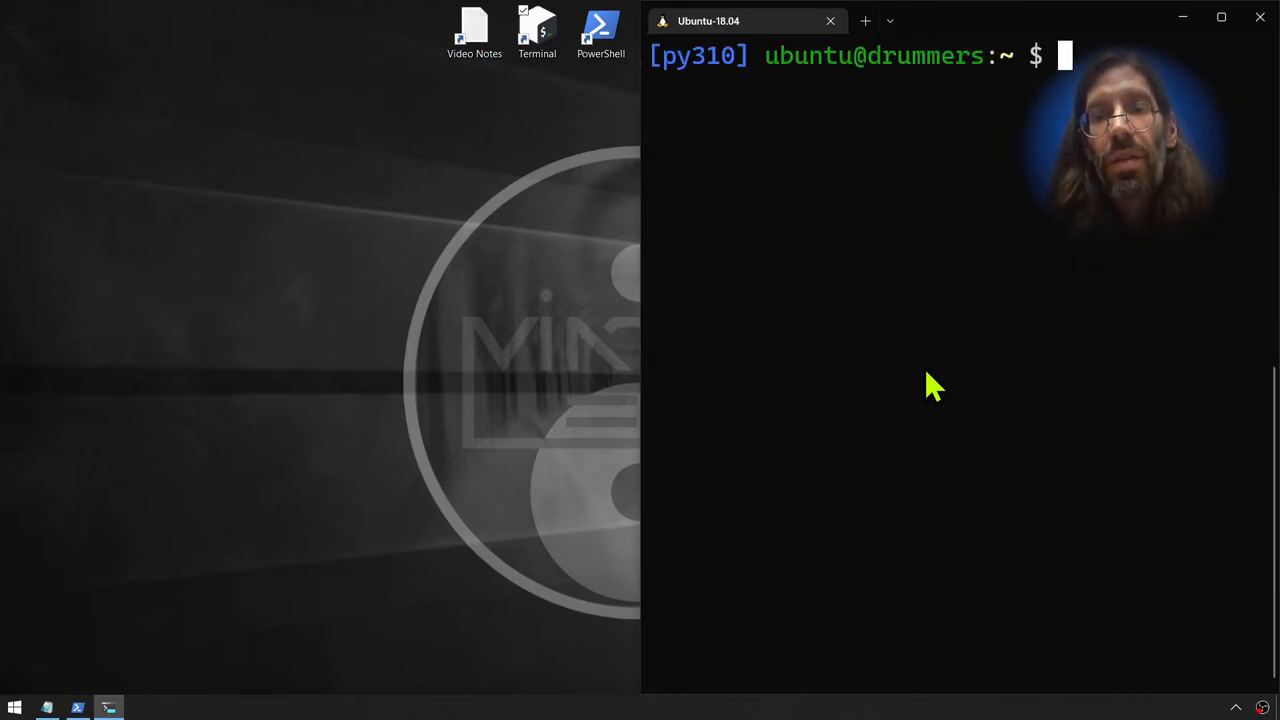
# - Try xeyes, exit the container twice, and open a fresh Terminal from the desktop shortcut
pyautogui.write('xeyes')
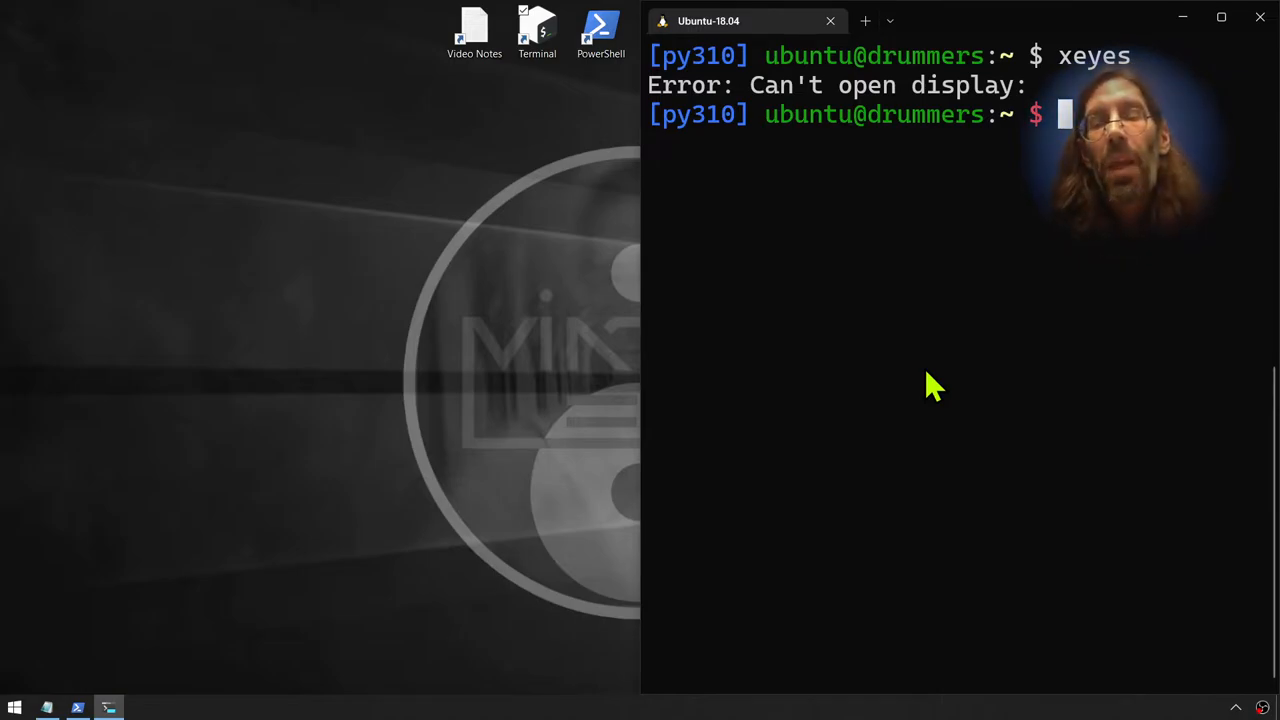
pyautogui.moveTo(1045, 185)
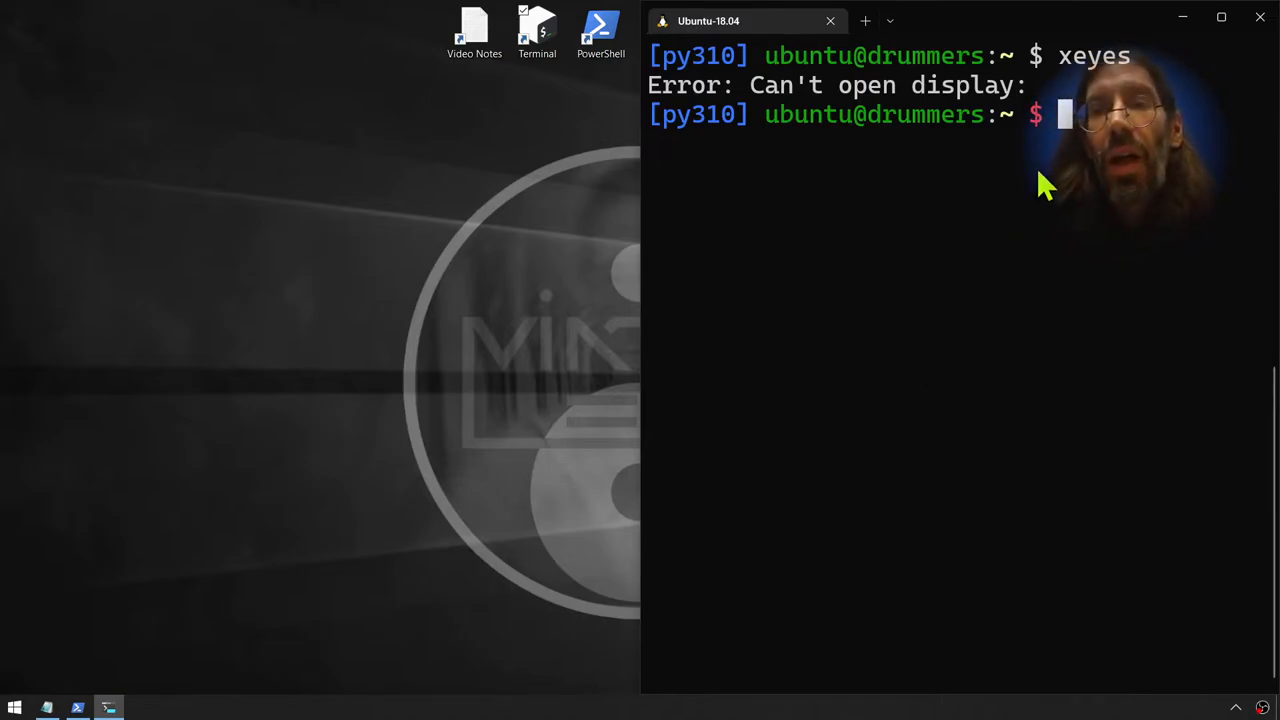
pyautogui.write('exit')
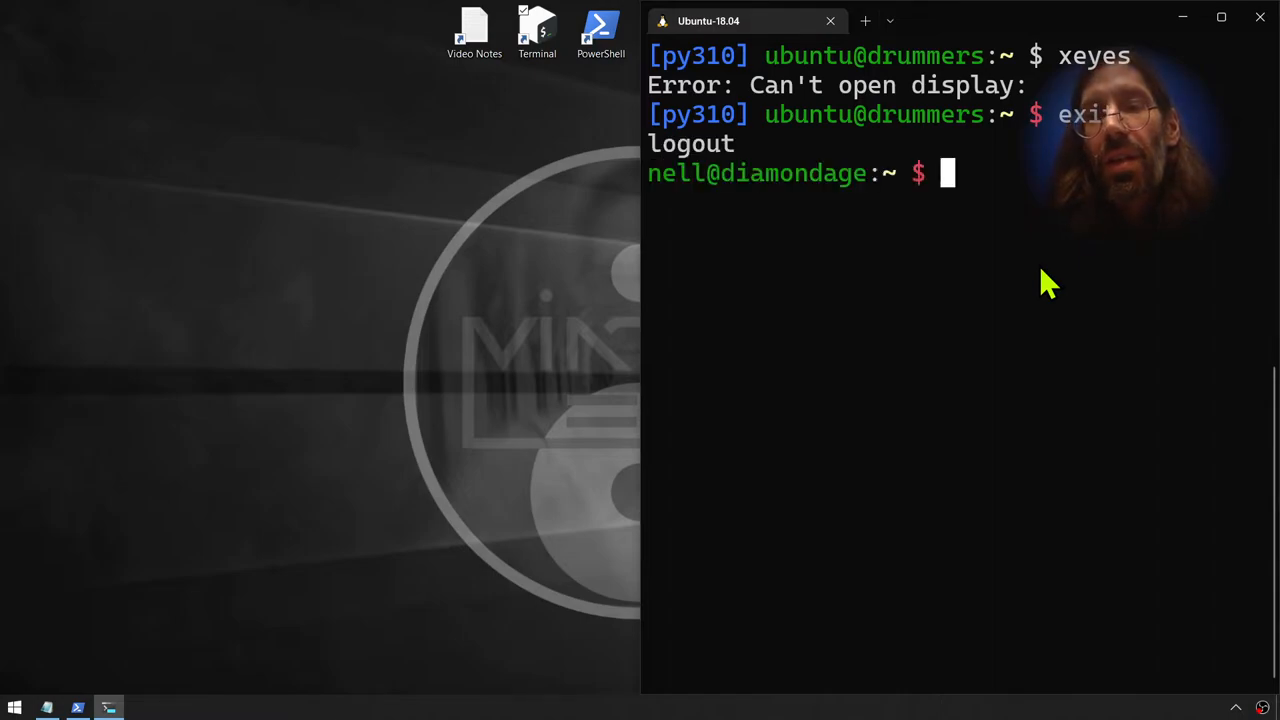
pyautogui.write('exit')
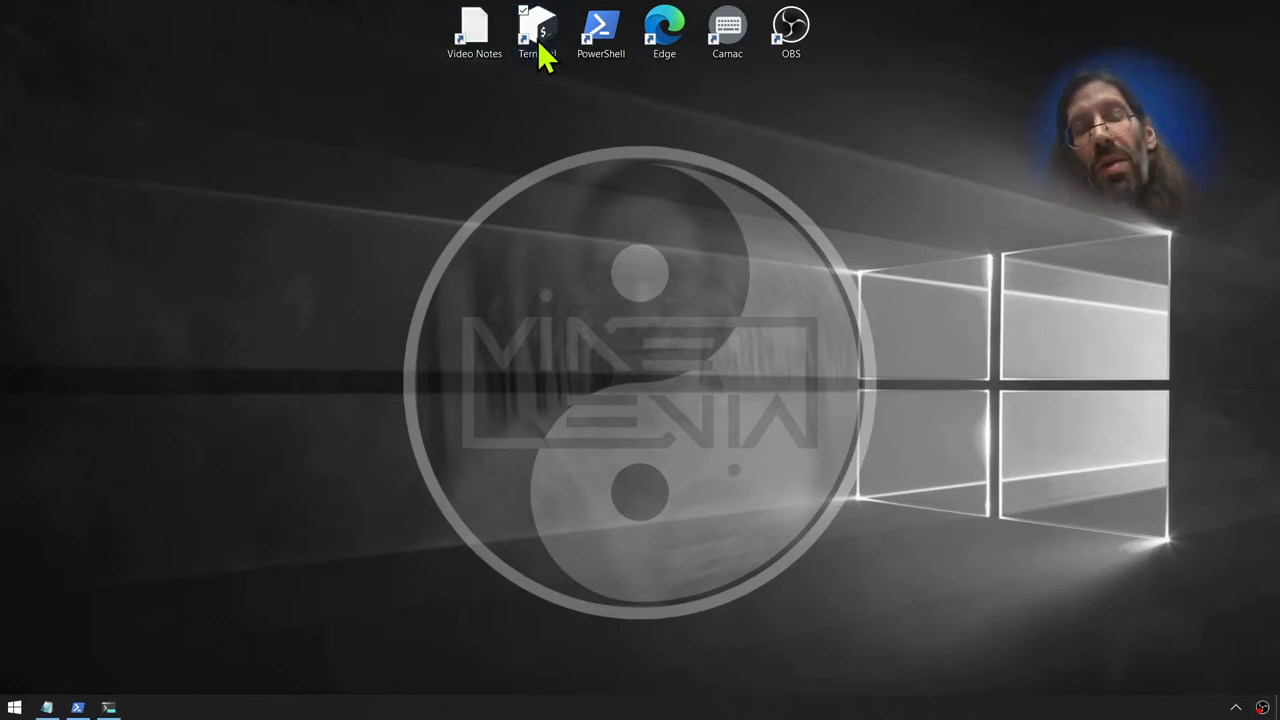
pyautogui.doubleClick(538, 30)
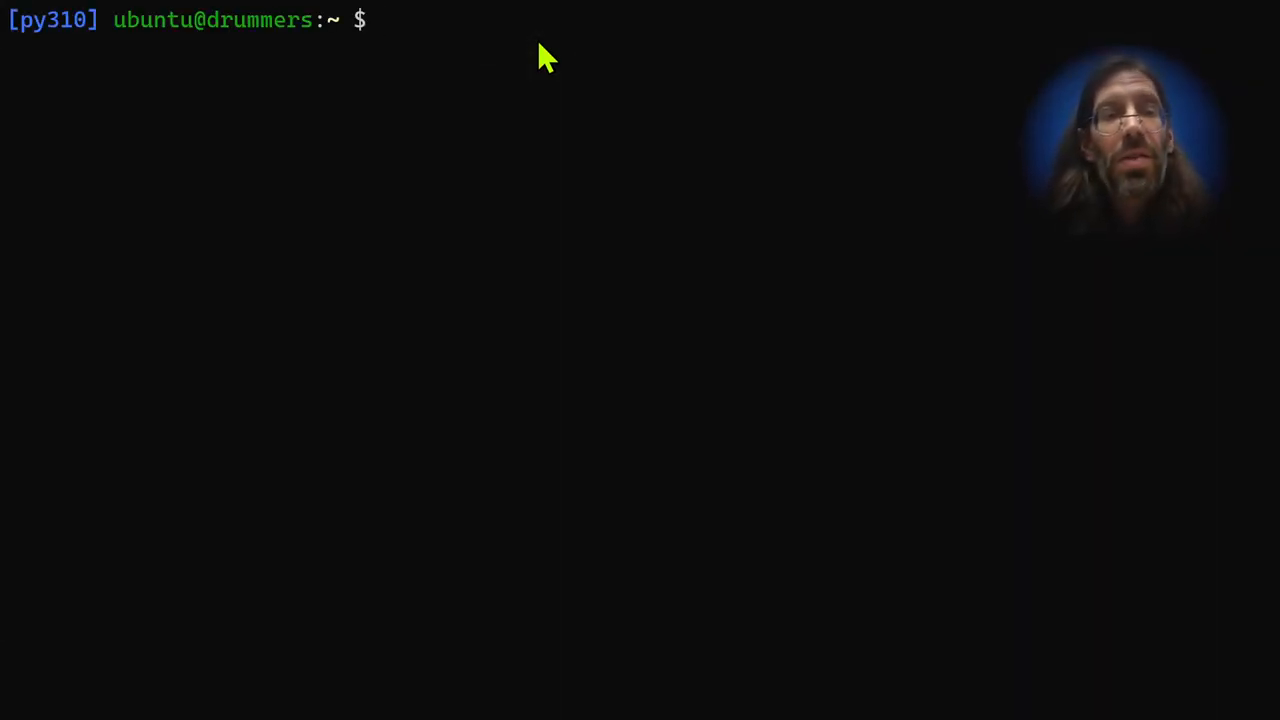
pyautogui.moveTo(693, 183)
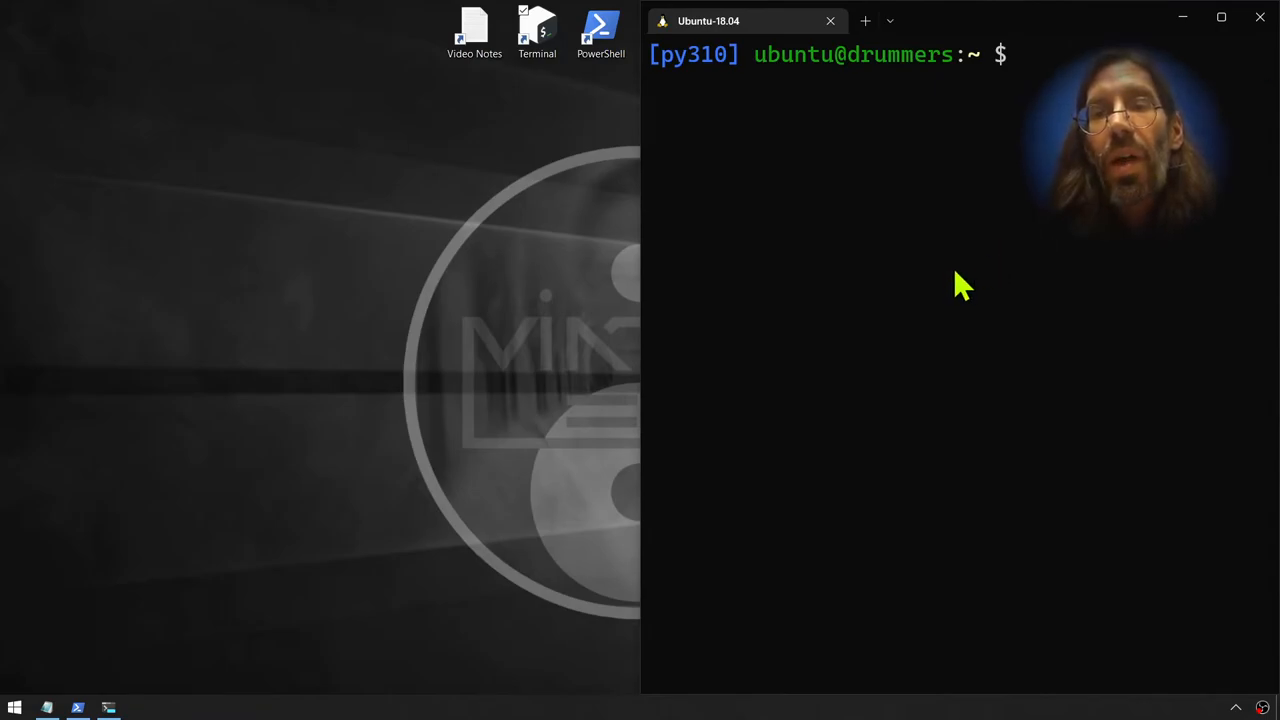
# - Launch xeyes again in the new session and check that the X server is running
pyautogui.write('e')
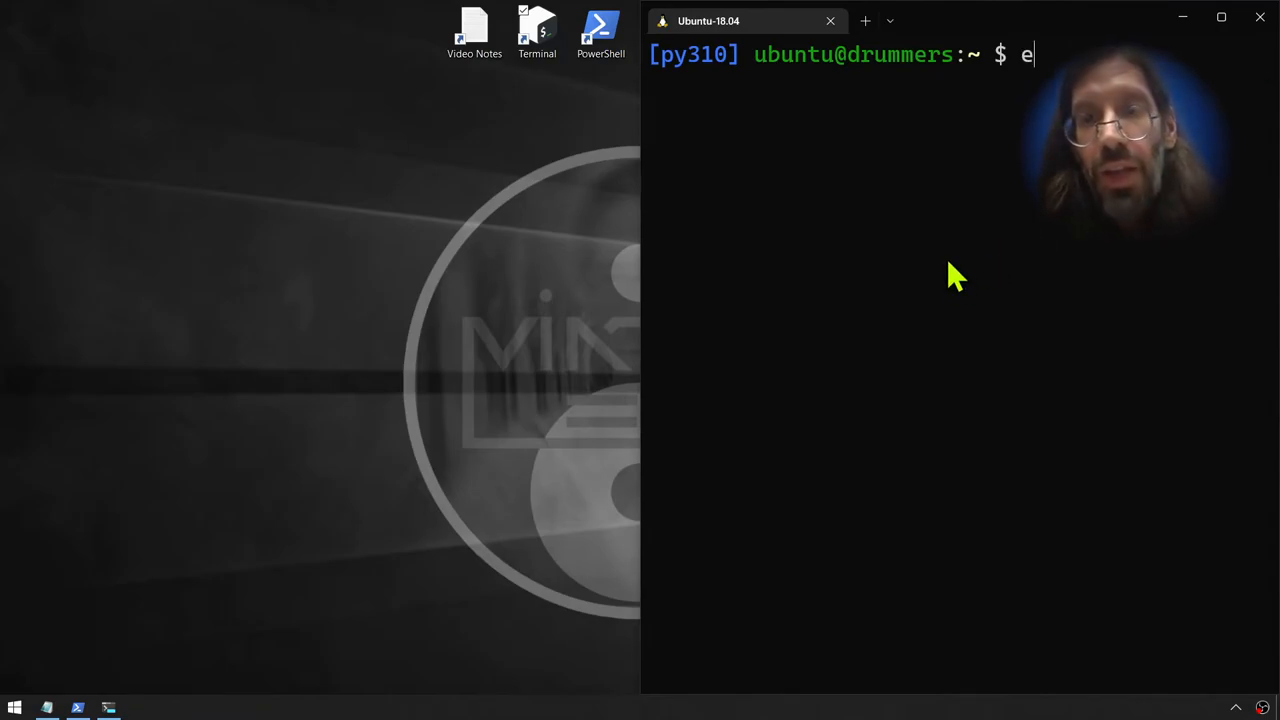
pyautogui.write('xeyes')
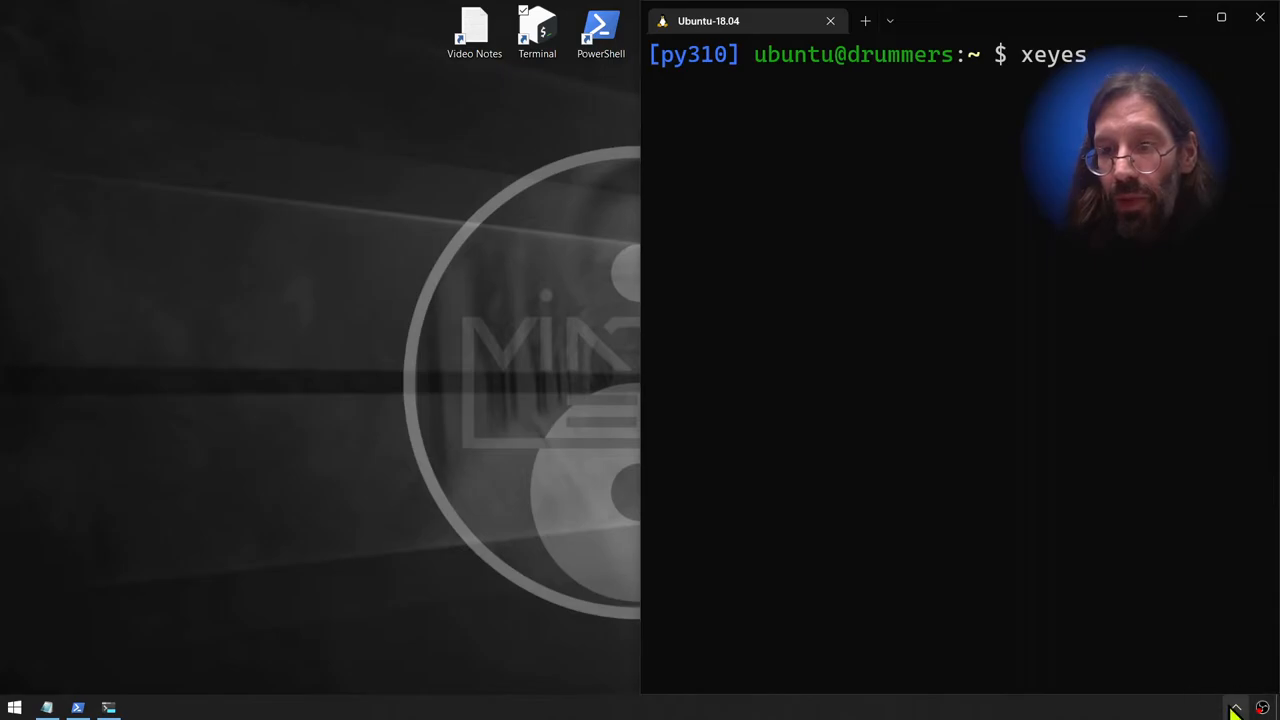
pyautogui.click(1235, 708)
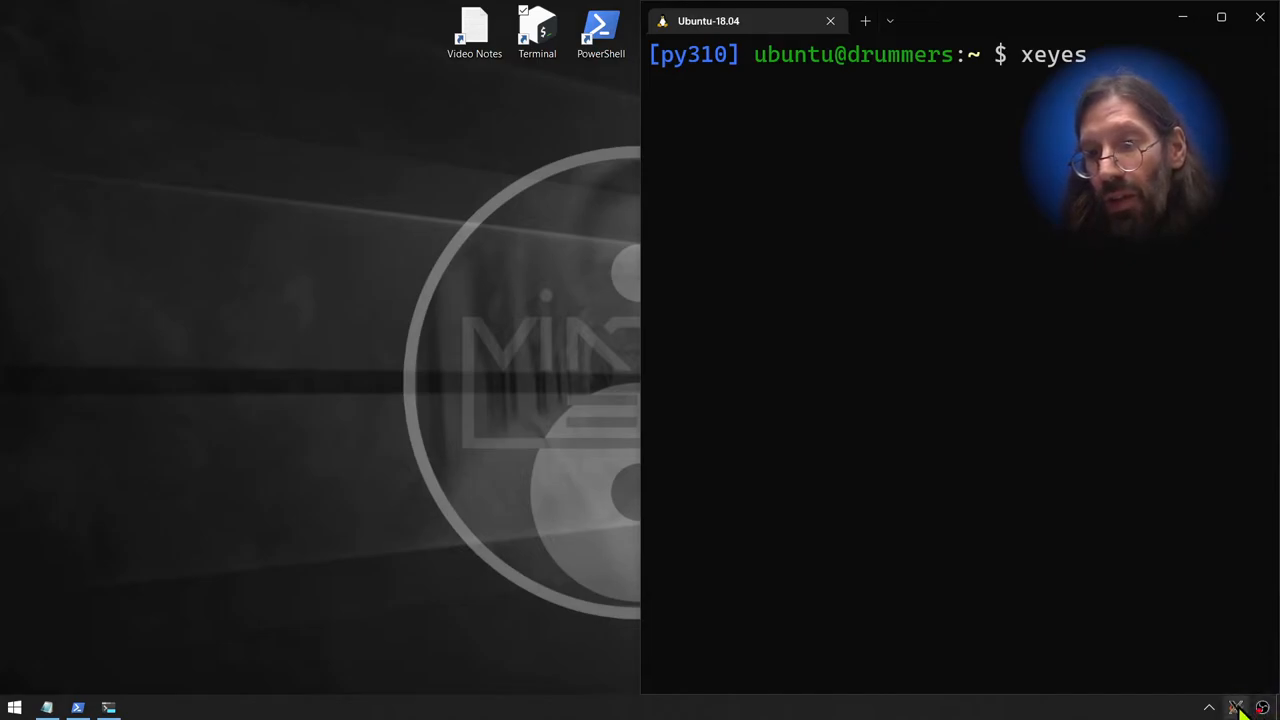
pyautogui.moveTo(958, 372)
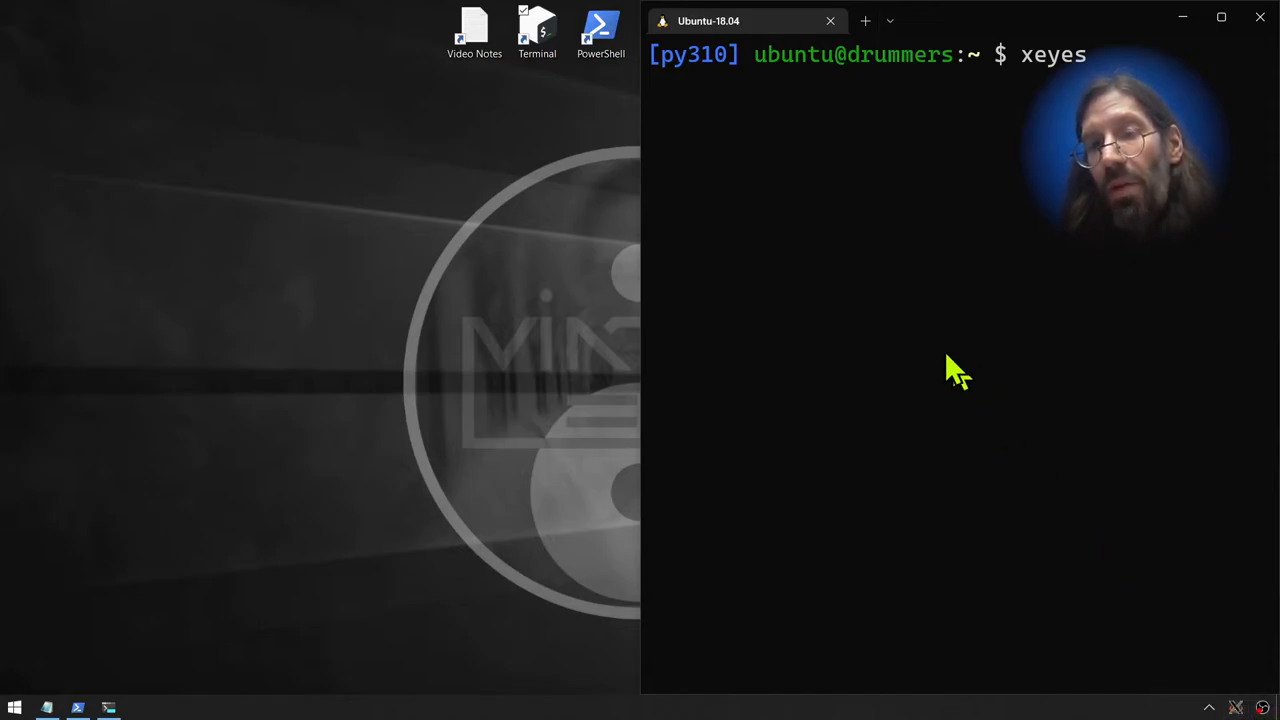
pyautogui.moveTo(960, 328)
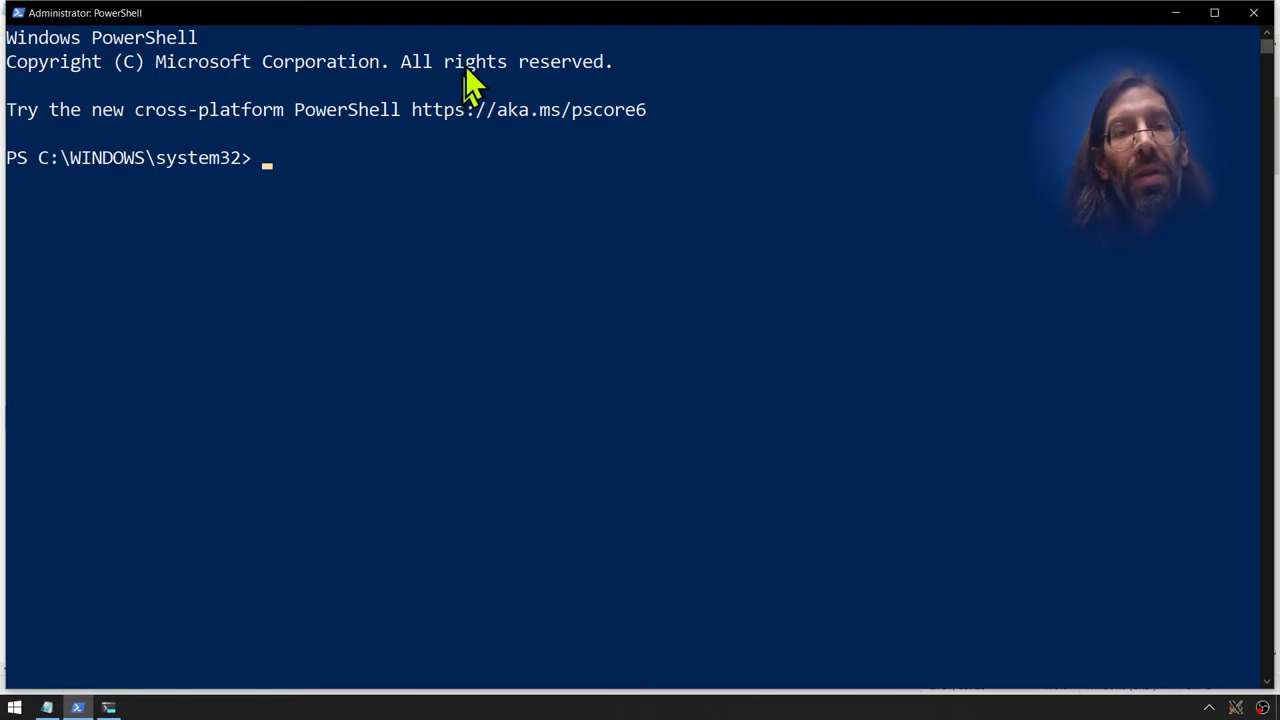
pyautogui.moveTo(498, 255)
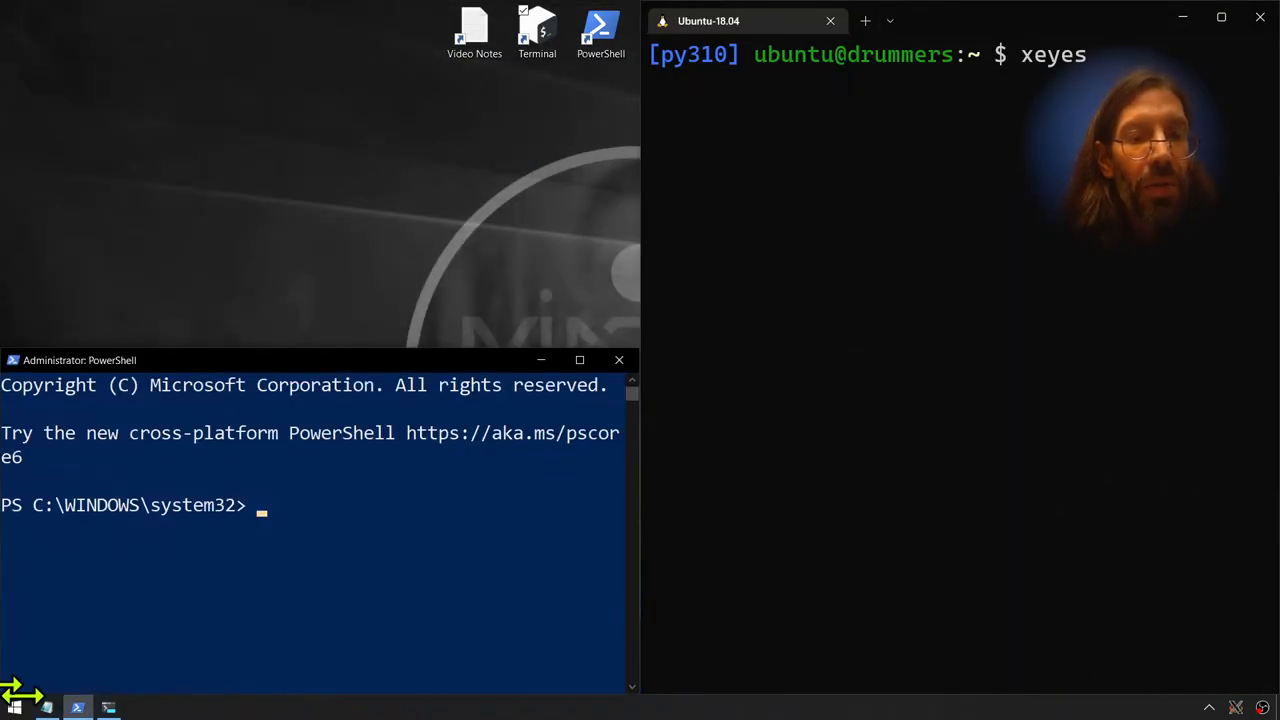
pyautogui.moveTo(332, 578)
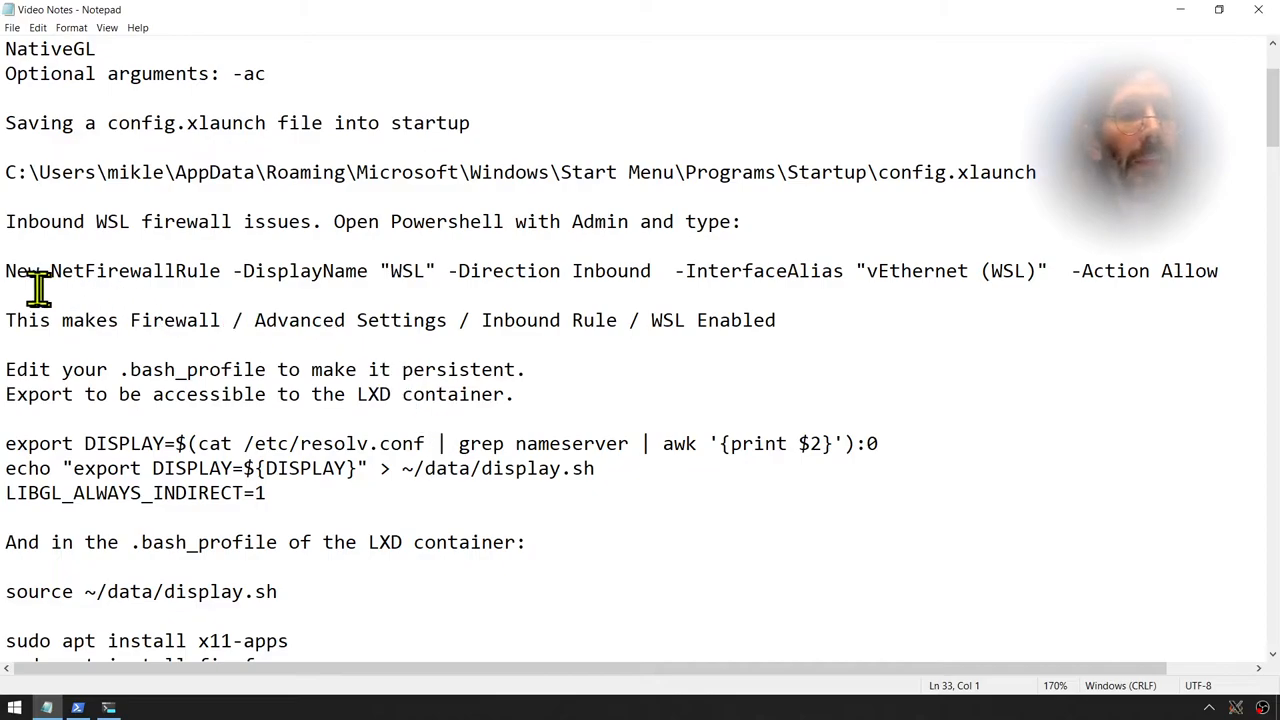
# - Stop the hung xeyes and run New-NetFirewallRule for the inbound 'WSL' rule in PowerShell
pyautogui.moveTo(5, 271); pyautogui.dragTo(665, 271)
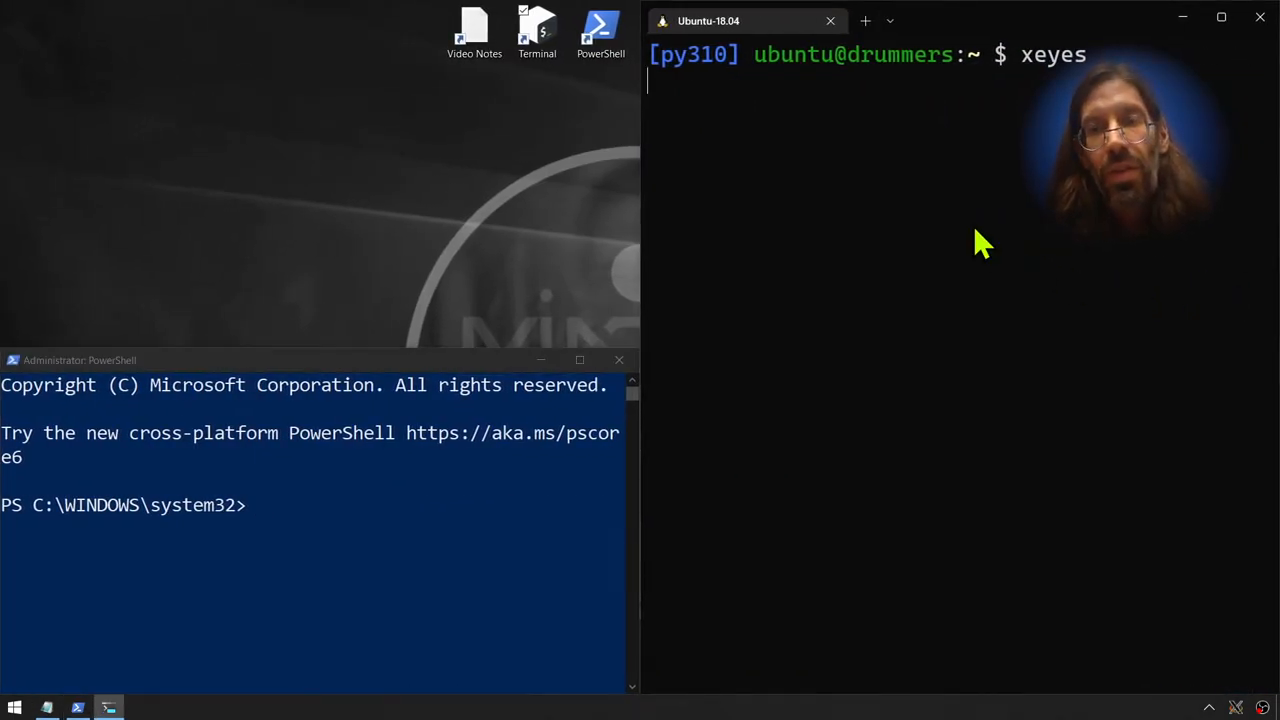
pyautogui.press('ctrl+c')
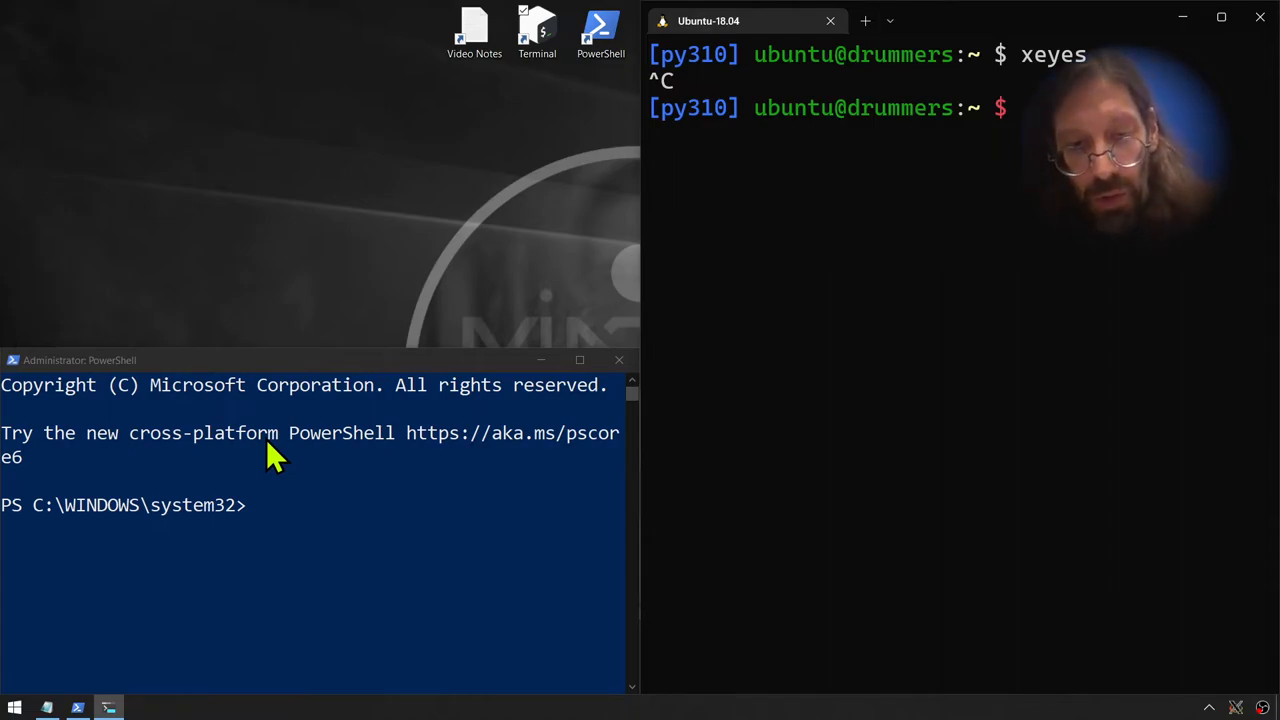
pyautogui.moveTo(318, 478)
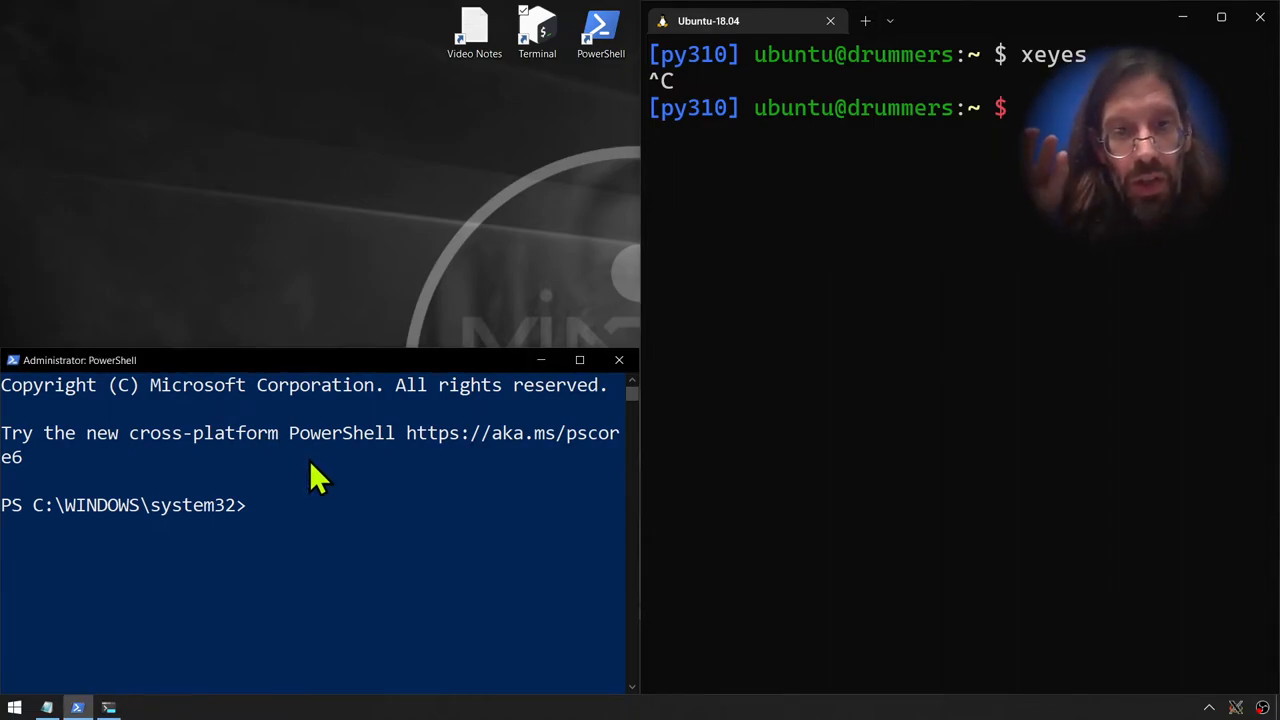
pyautogui.write('New-NetFirewallRule -DisplayName "WSL" -Direction Inbound -InterfaceAlias "vEthernet (WSL)" -Action Allow')
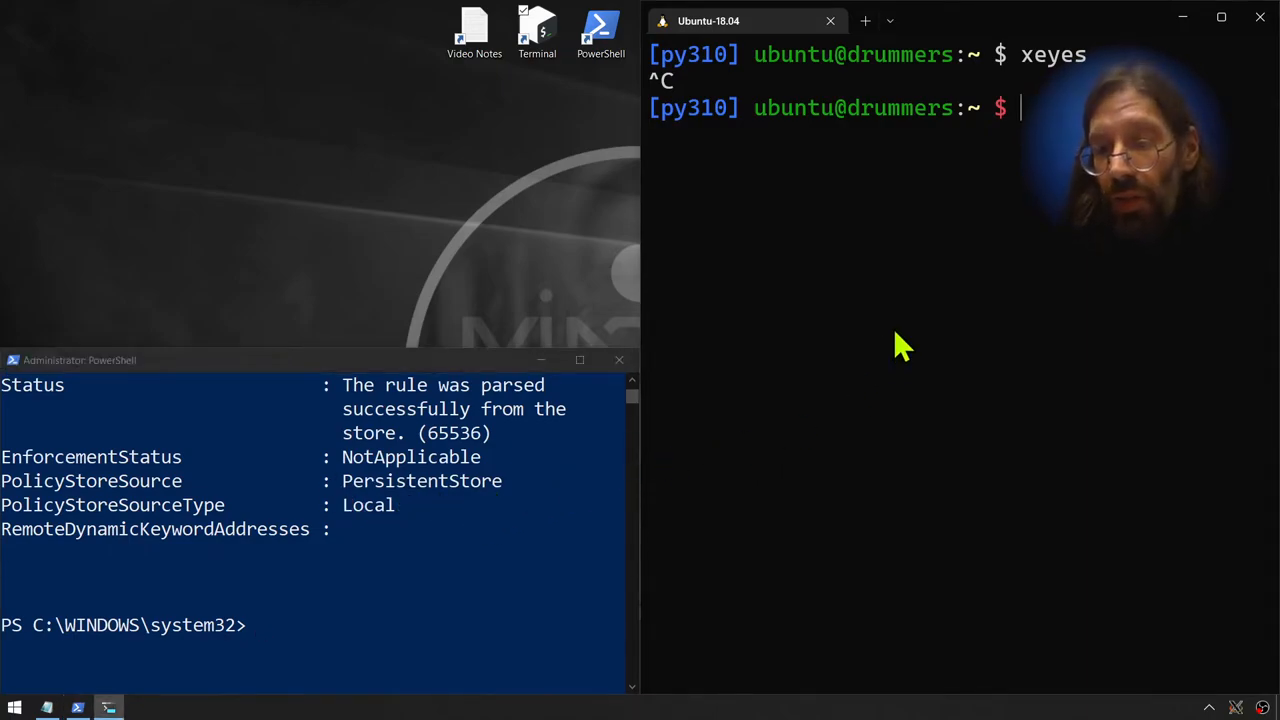
# - Rerun xeyes so the eyes window appears on the Windows desktop
pyautogui.write('xeyes')
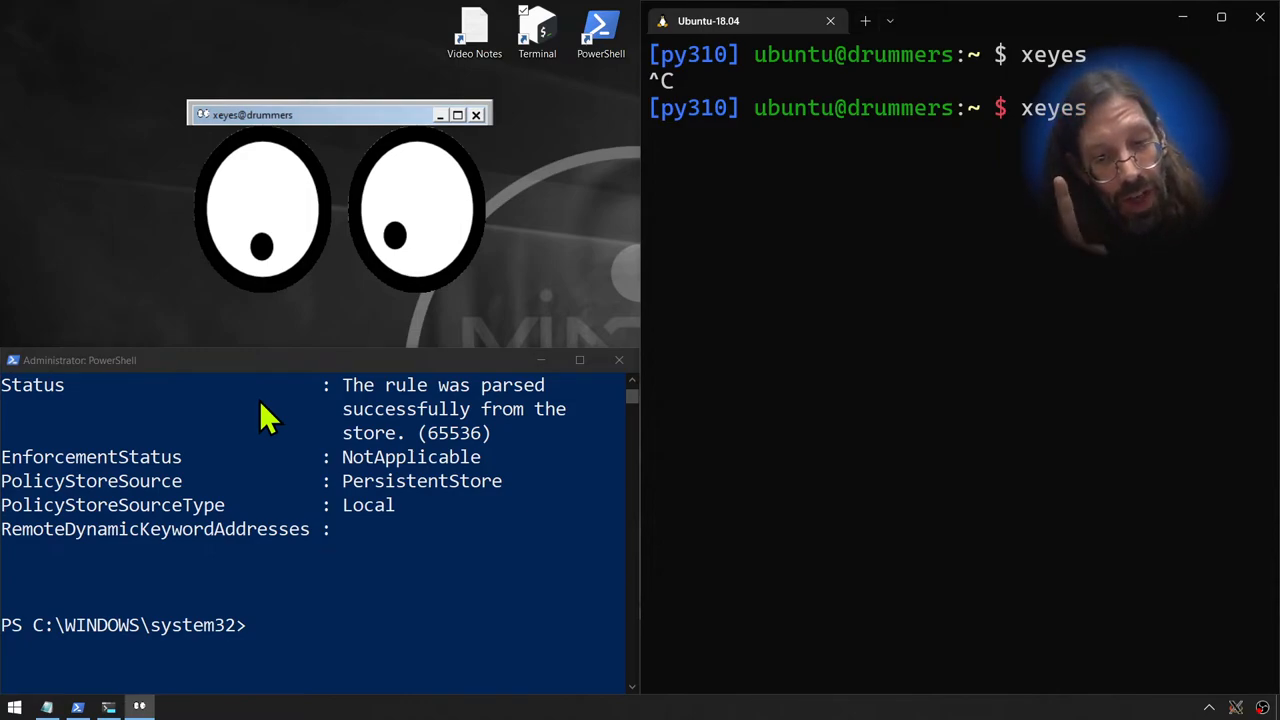
pyautogui.moveTo(500, 160)
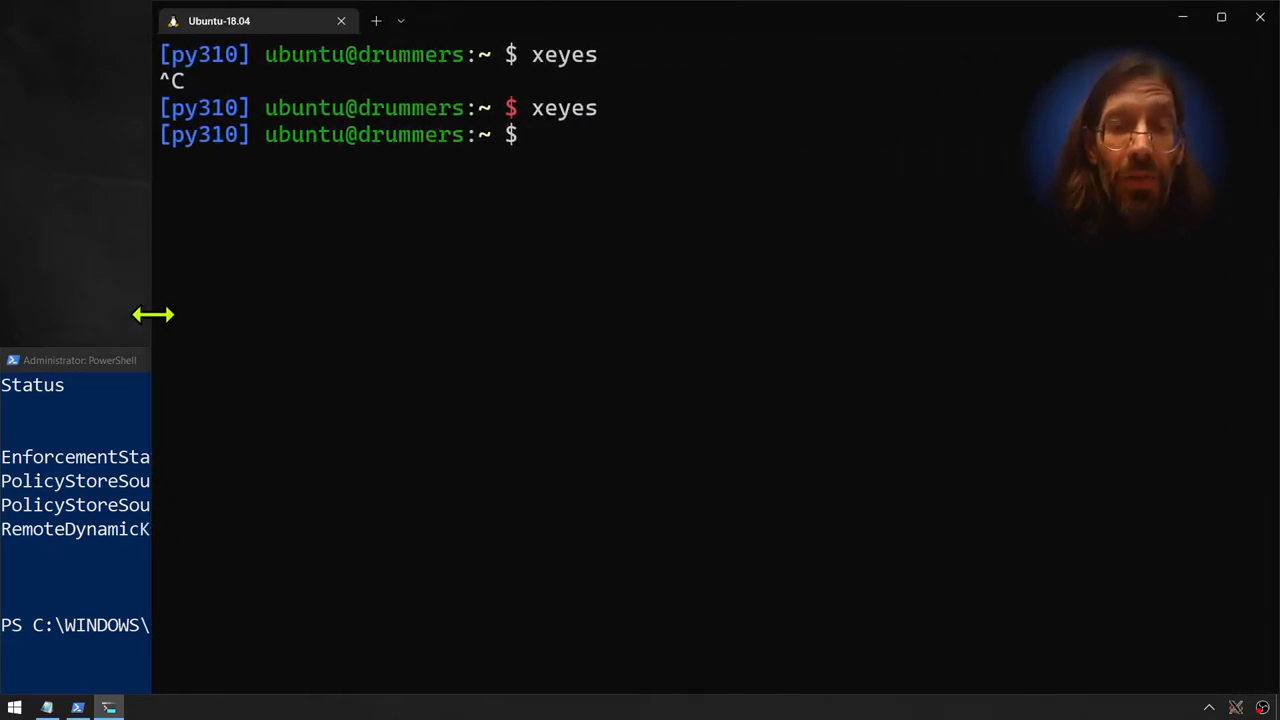
pyautogui.moveTo(165, 335)
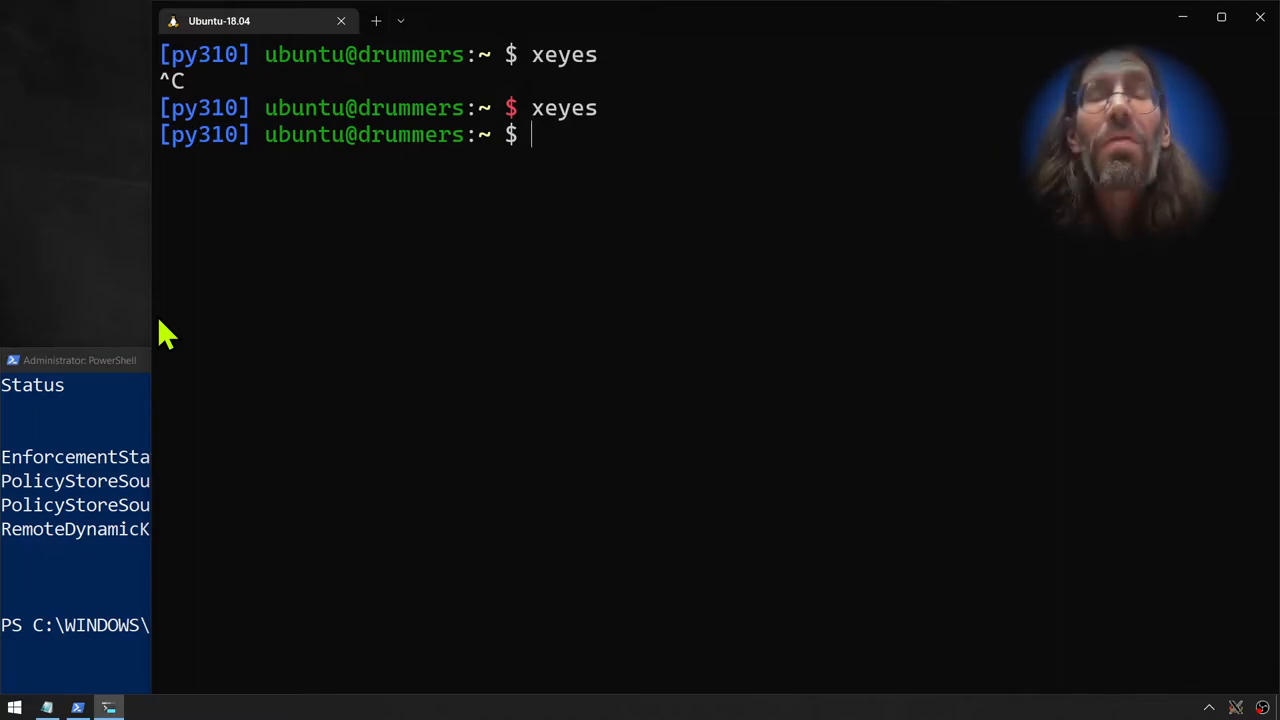
# - Run sudo apt install firefox and let the package installation complete
pyautogui.write('sudo a')
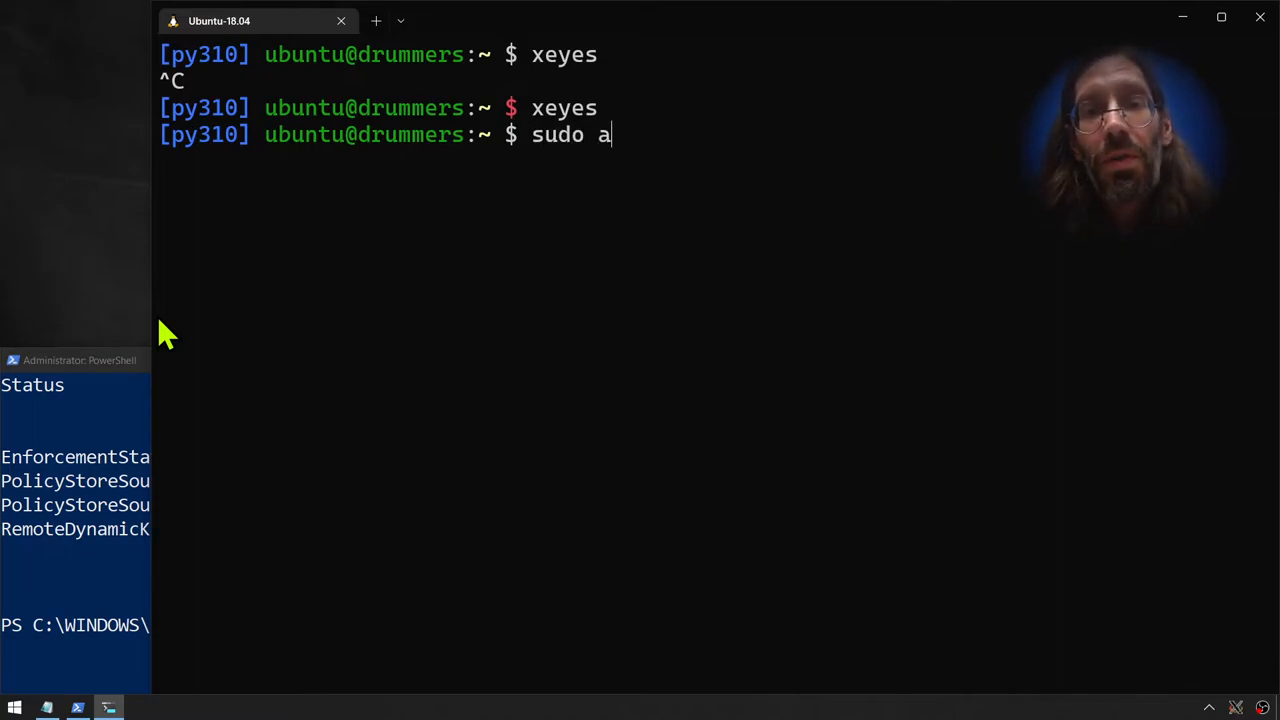
pyautogui.write('pt install f')
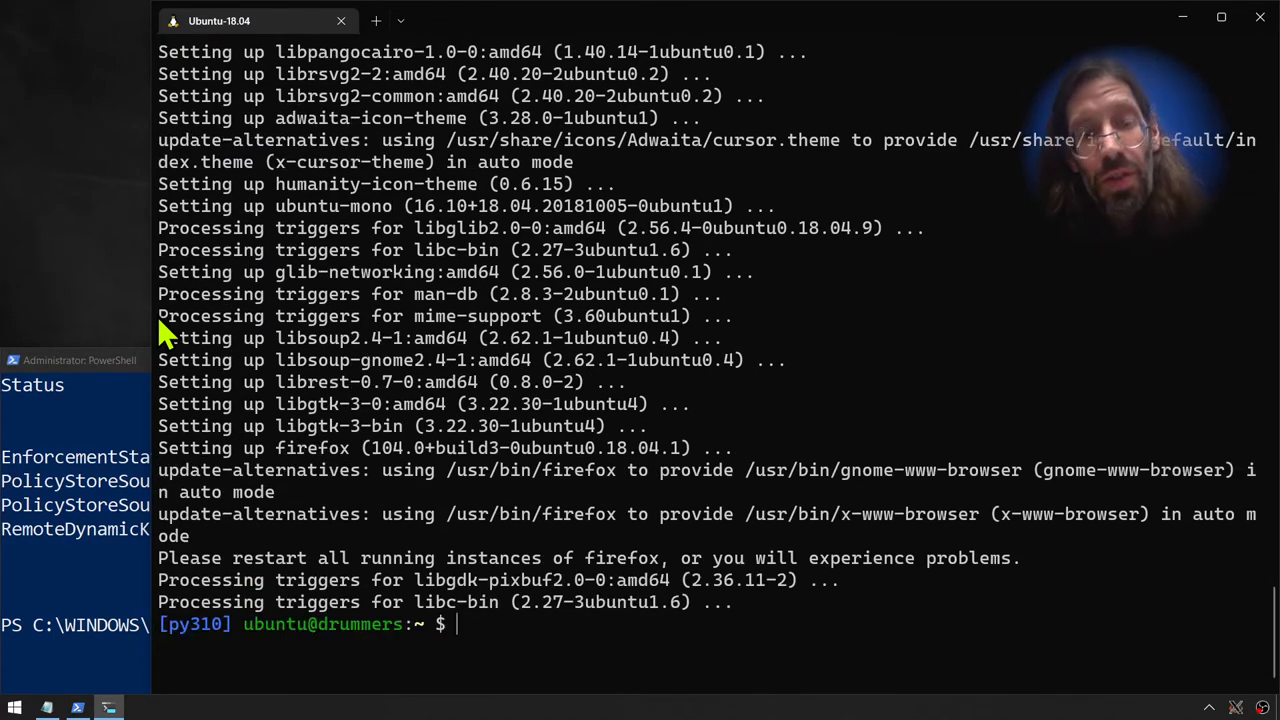
pyautogui.write('cle')
pyautogui.write('fire')
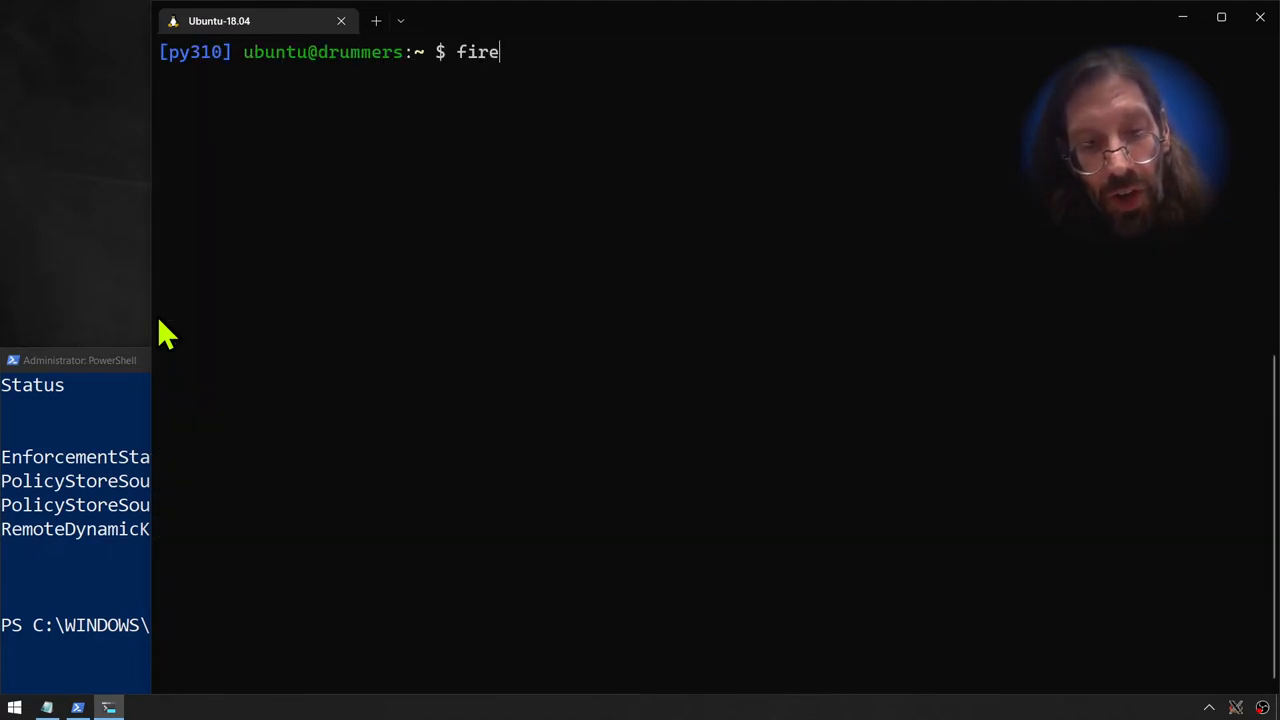
# - Clear the terminal and launch firefox to show the Welcome to Firefox page
pyautogui.write('fox')
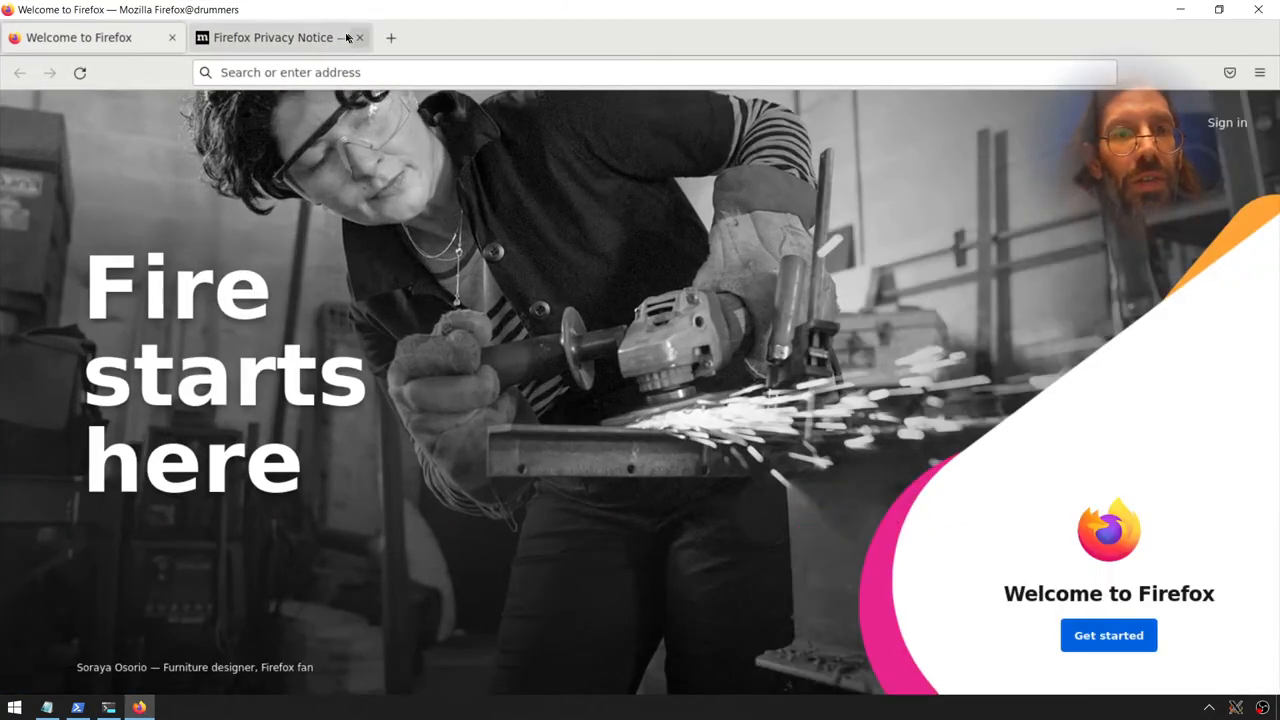
# - In a new tab, search Google for jupyter and open the 'Project Jupyter | Home' result
pyautogui.click(390, 37)
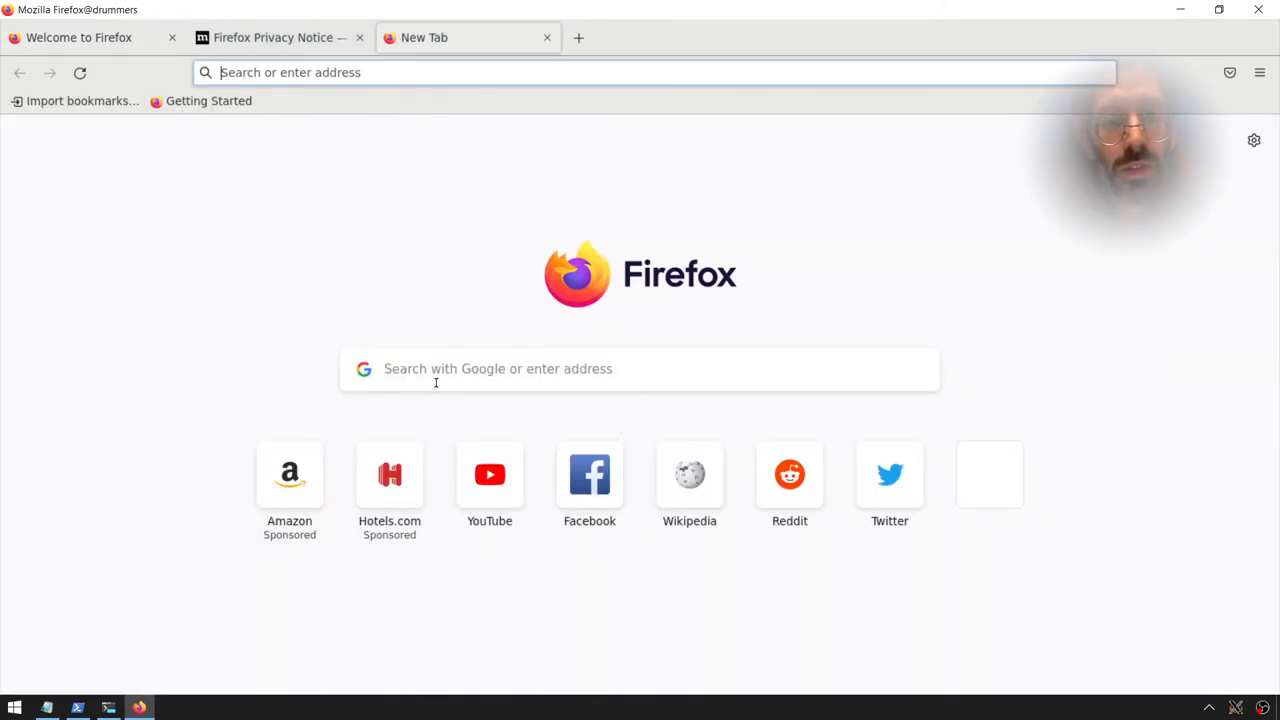
pyautogui.write('gigke,cin')
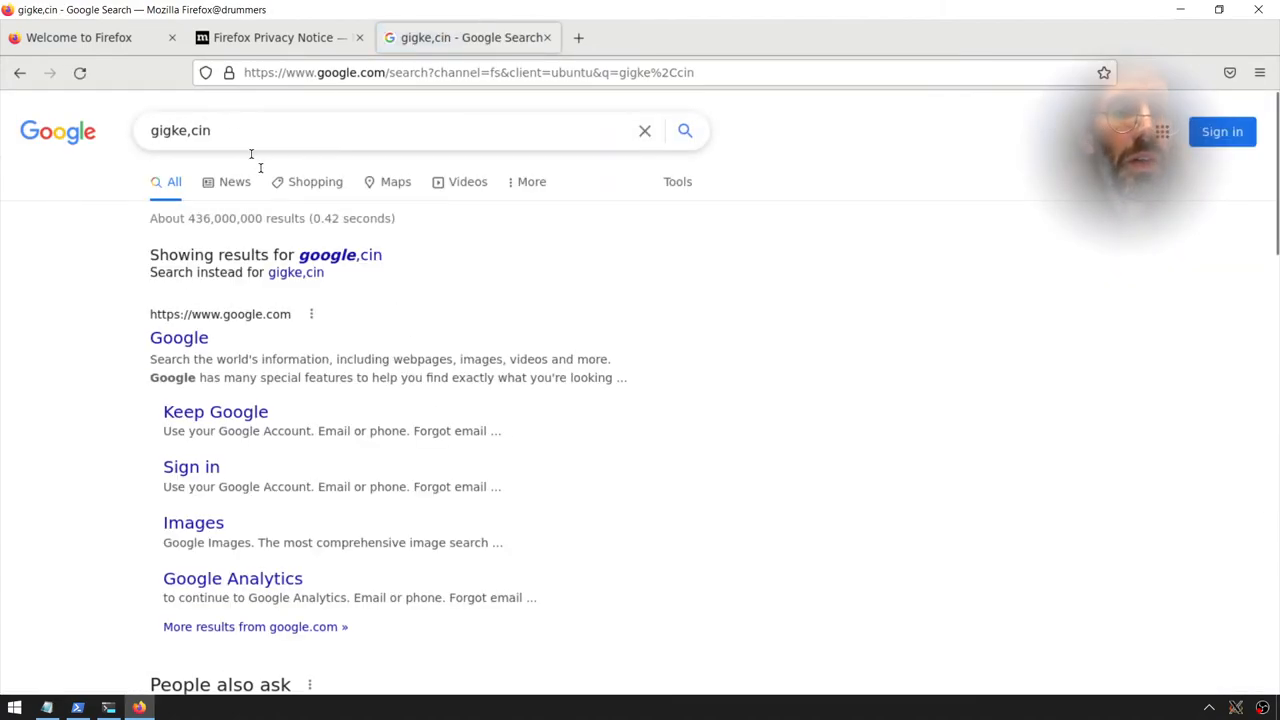
pyautogui.moveTo(58, 131)
pyautogui.write('j')
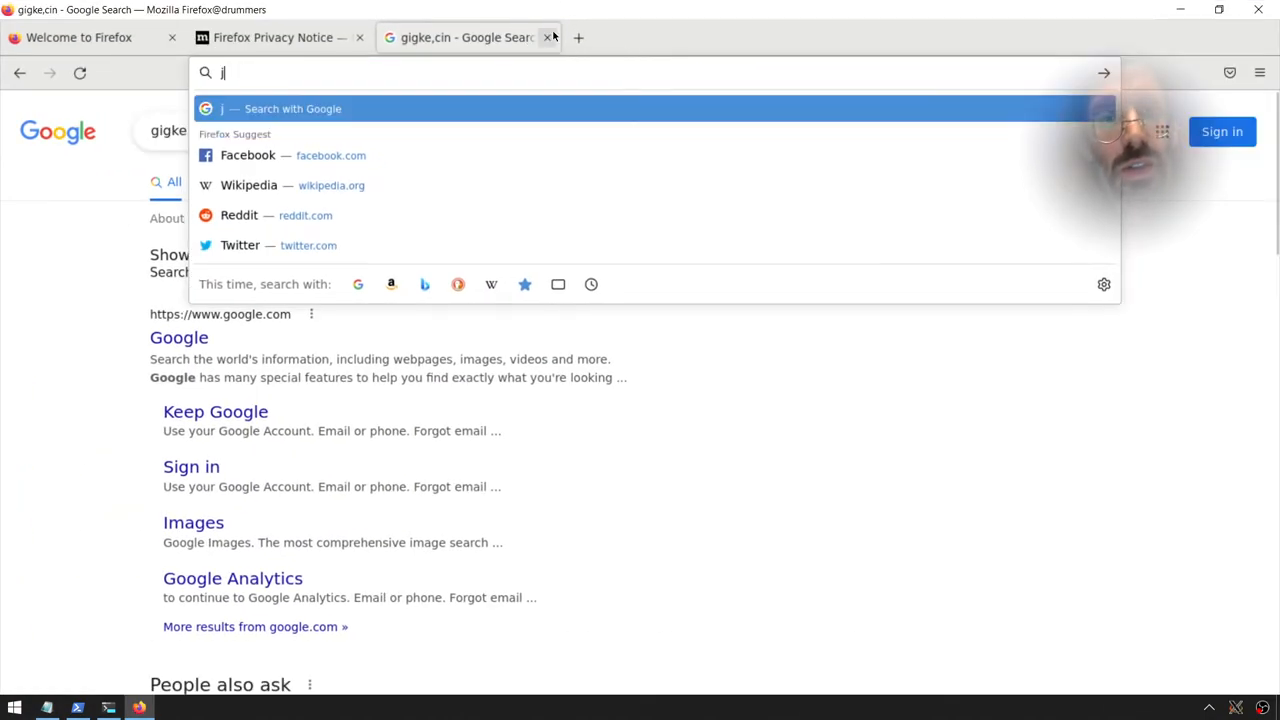
pyautogui.write('upyter')
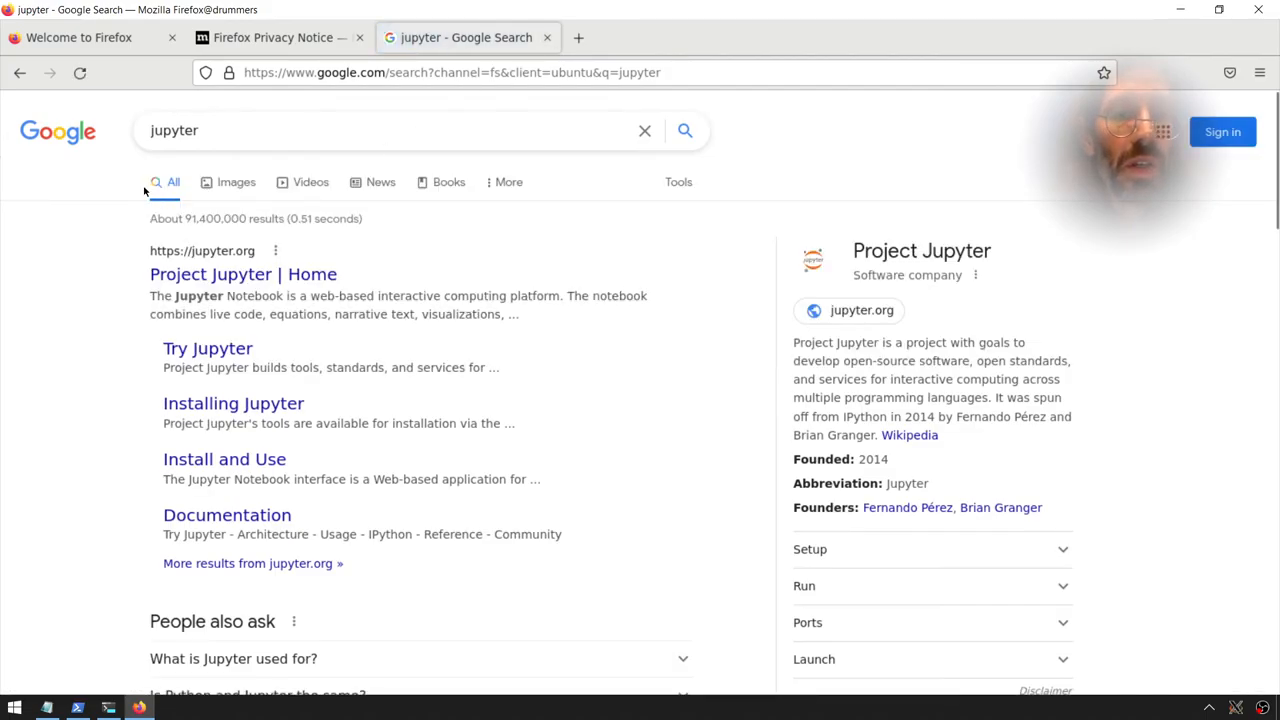
pyautogui.moveTo(383, 242)
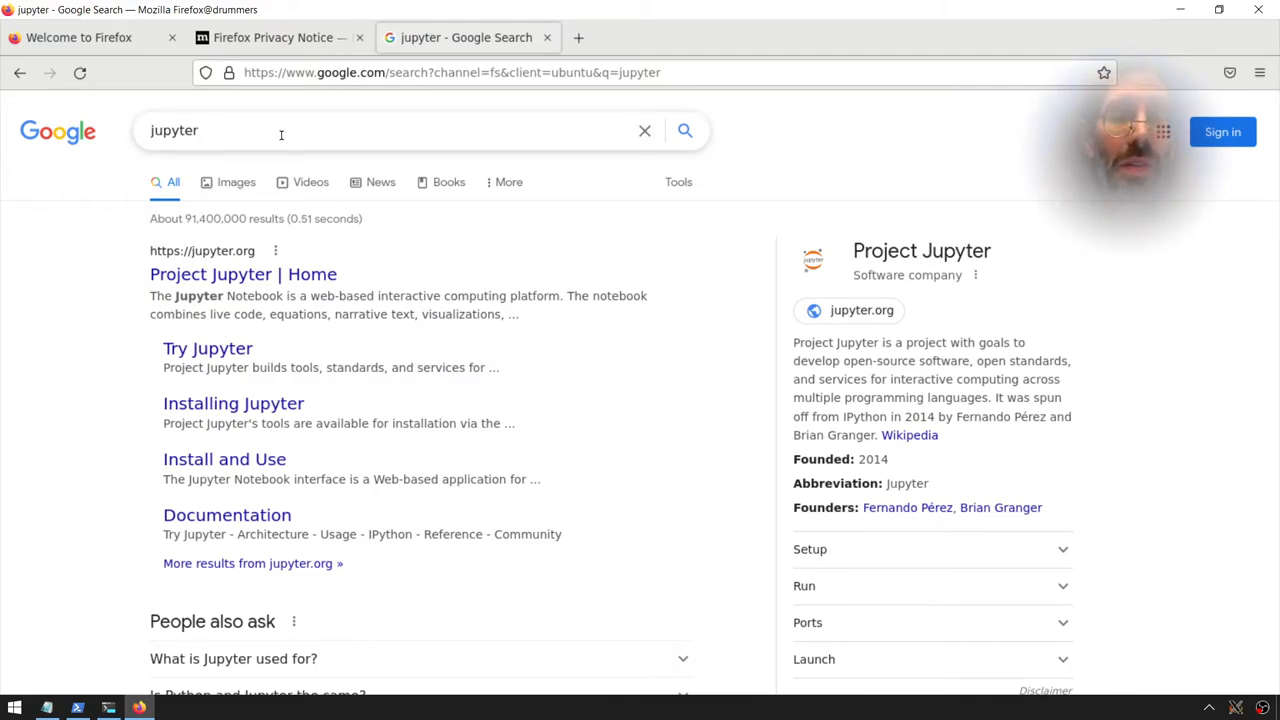
pyautogui.click(281, 130)
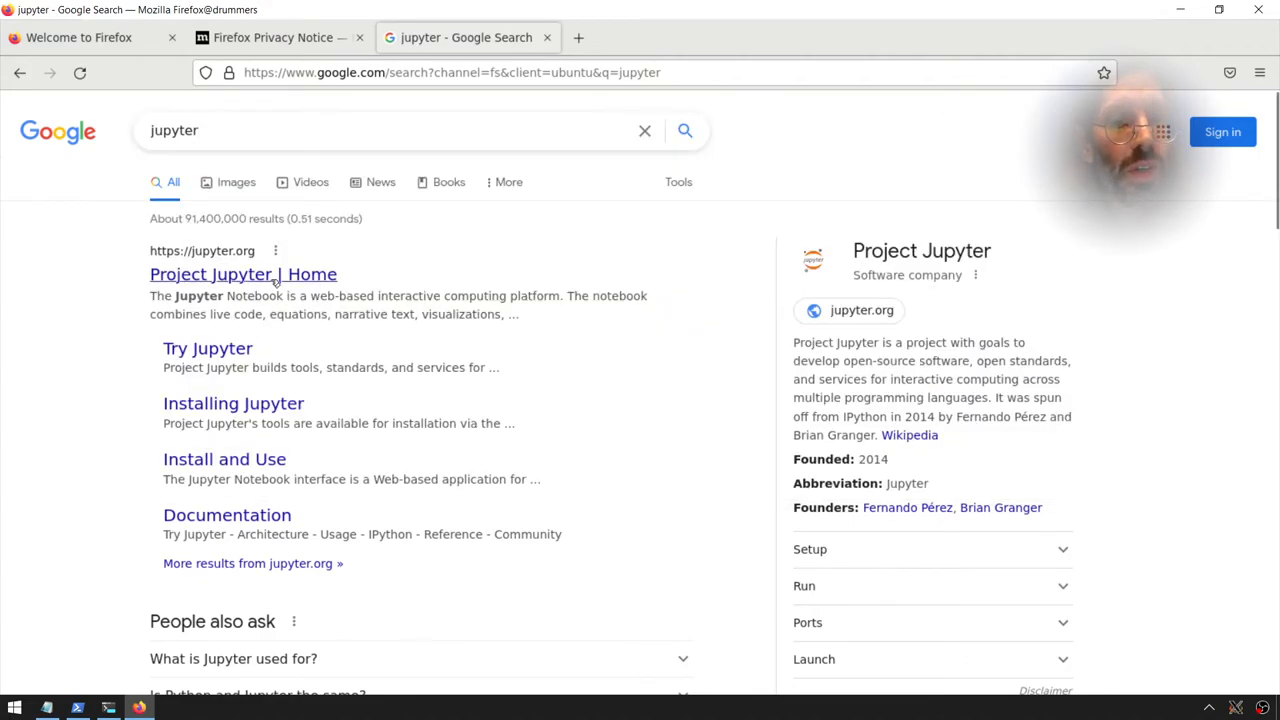
pyautogui.click(243, 274)
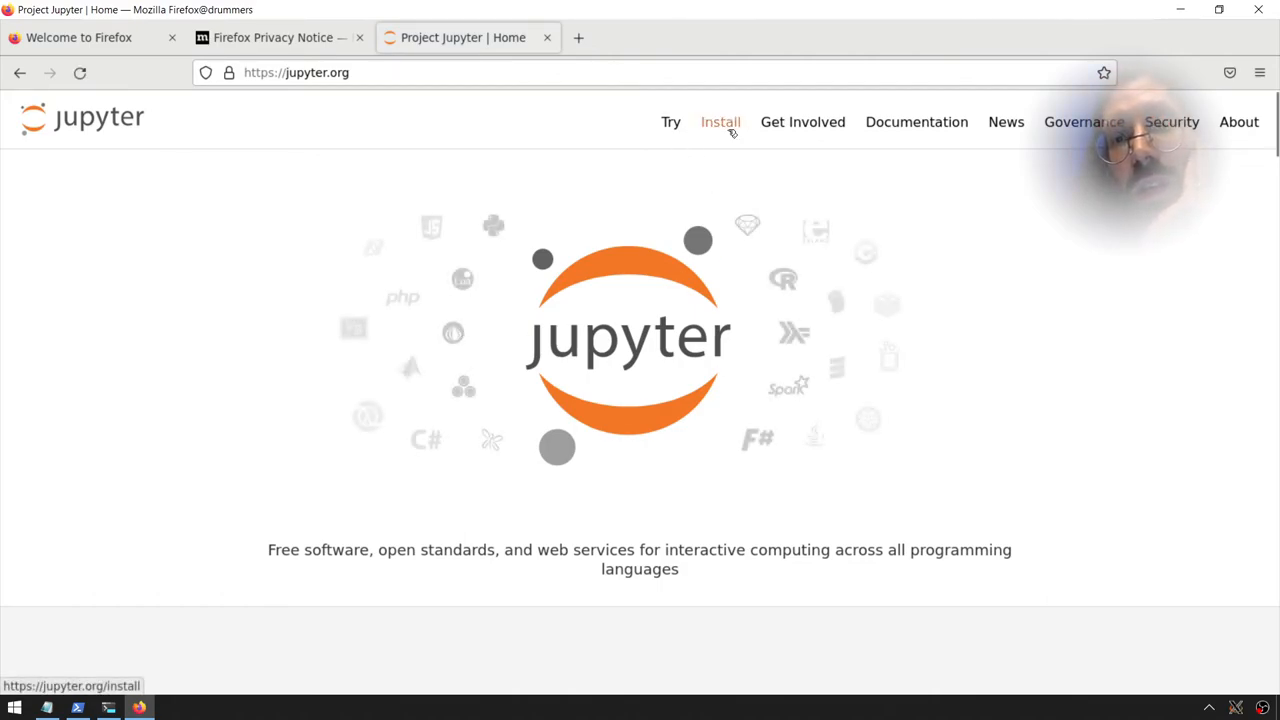
# - Read through the Installing Jupyter page, then close the Firefox window
pyautogui.click(720, 121)
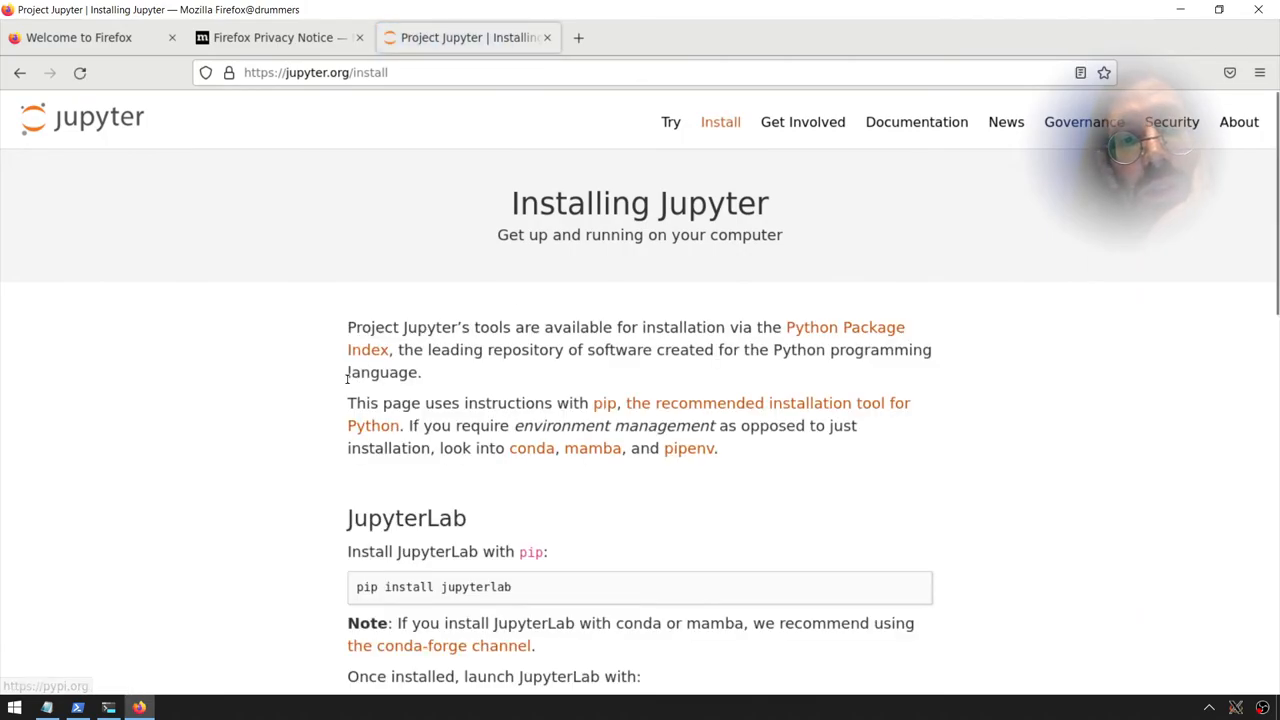
pyautogui.scroll(-3)
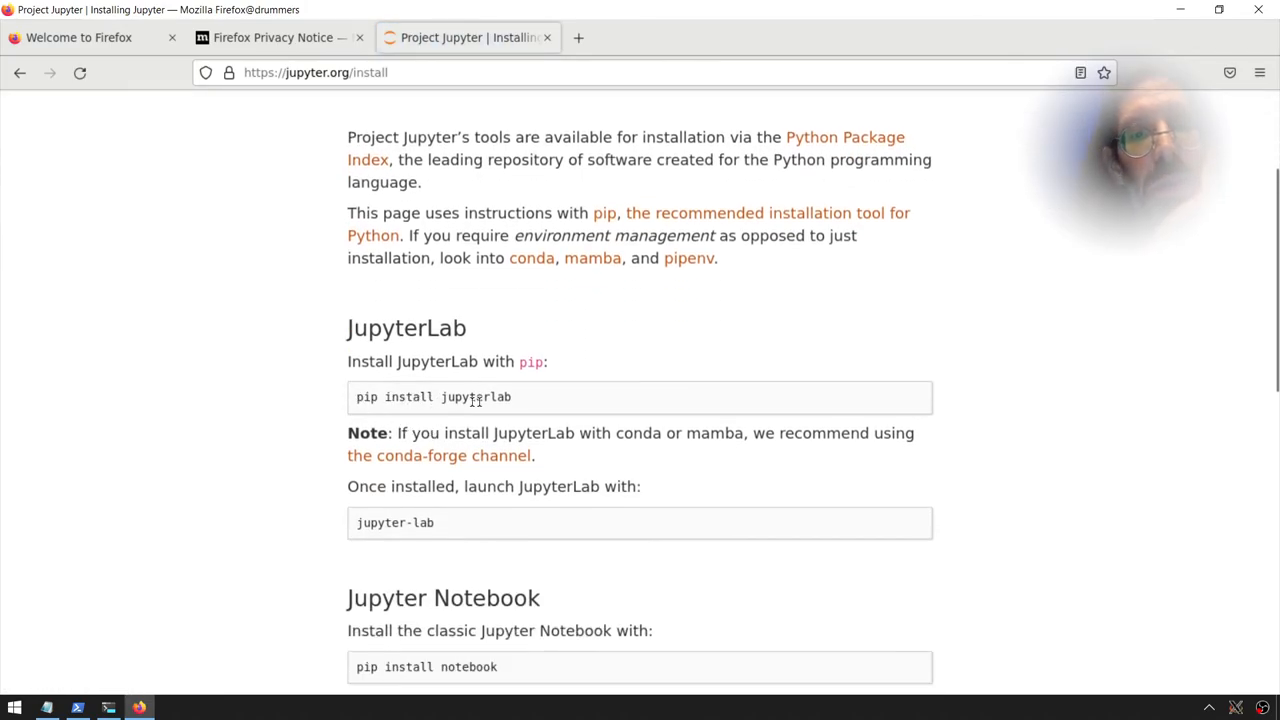
pyautogui.scroll(-3)
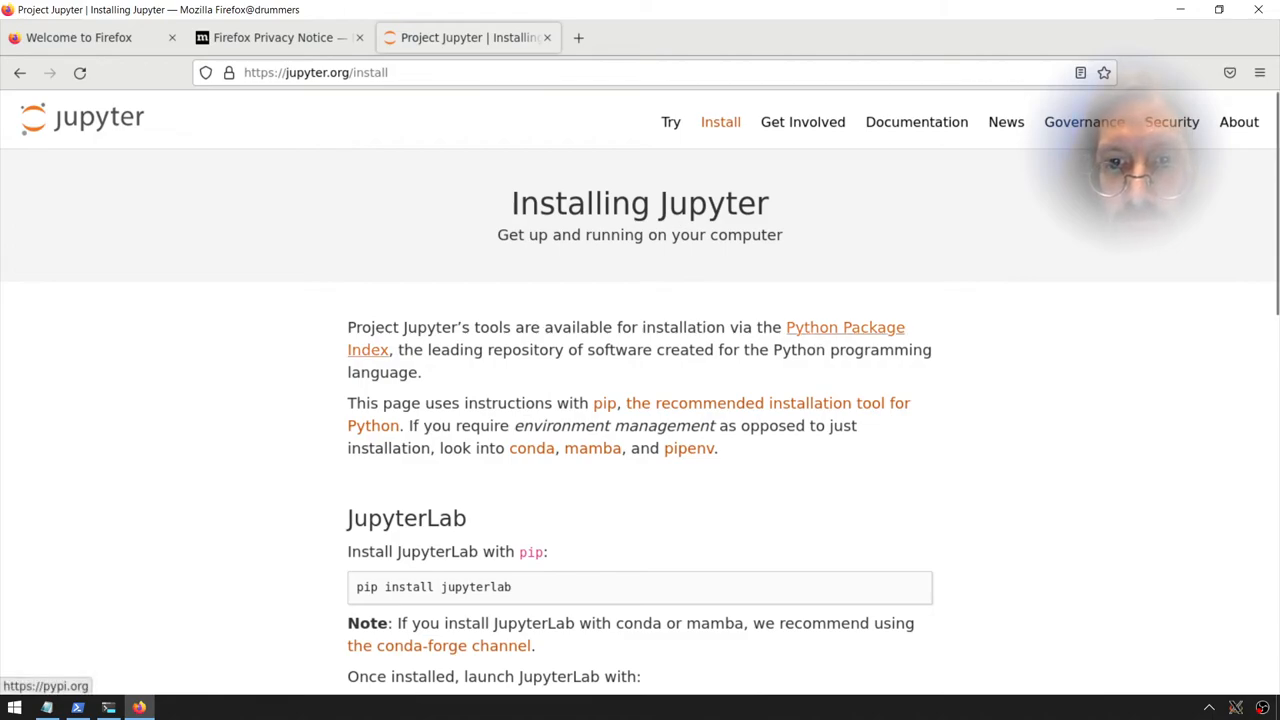
pyautogui.scroll(-3)
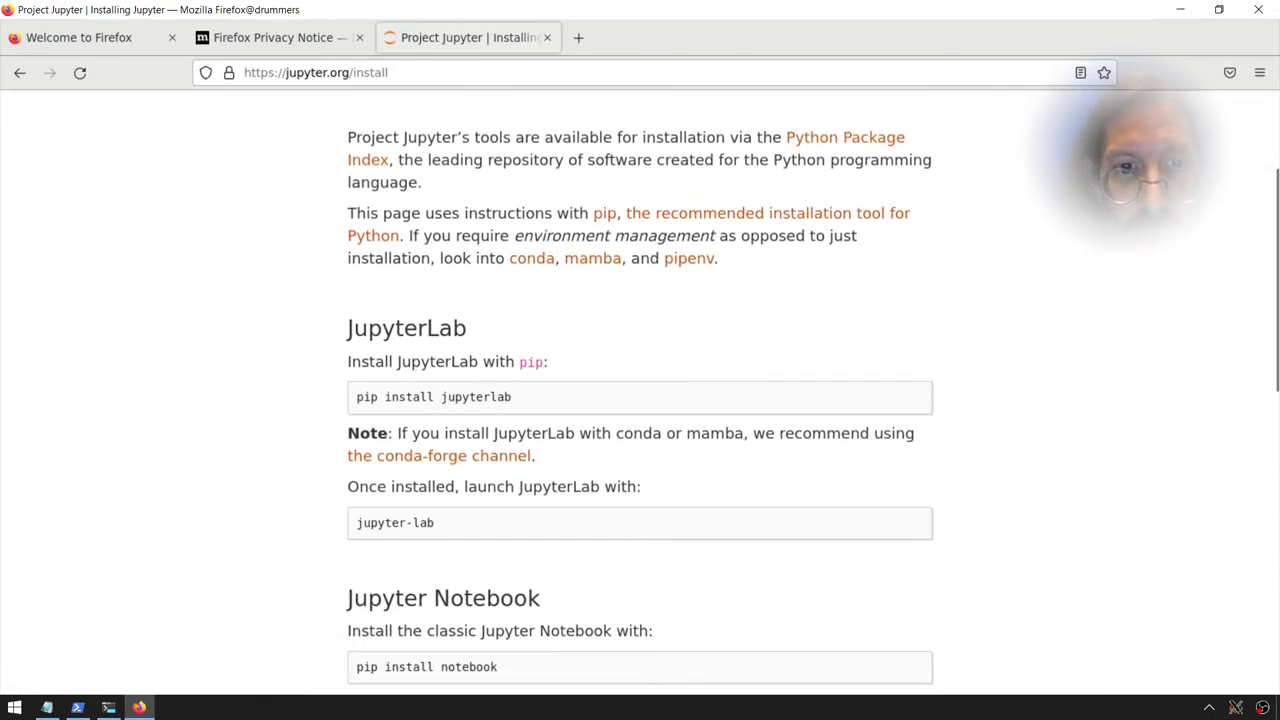
pyautogui.scroll(-3)
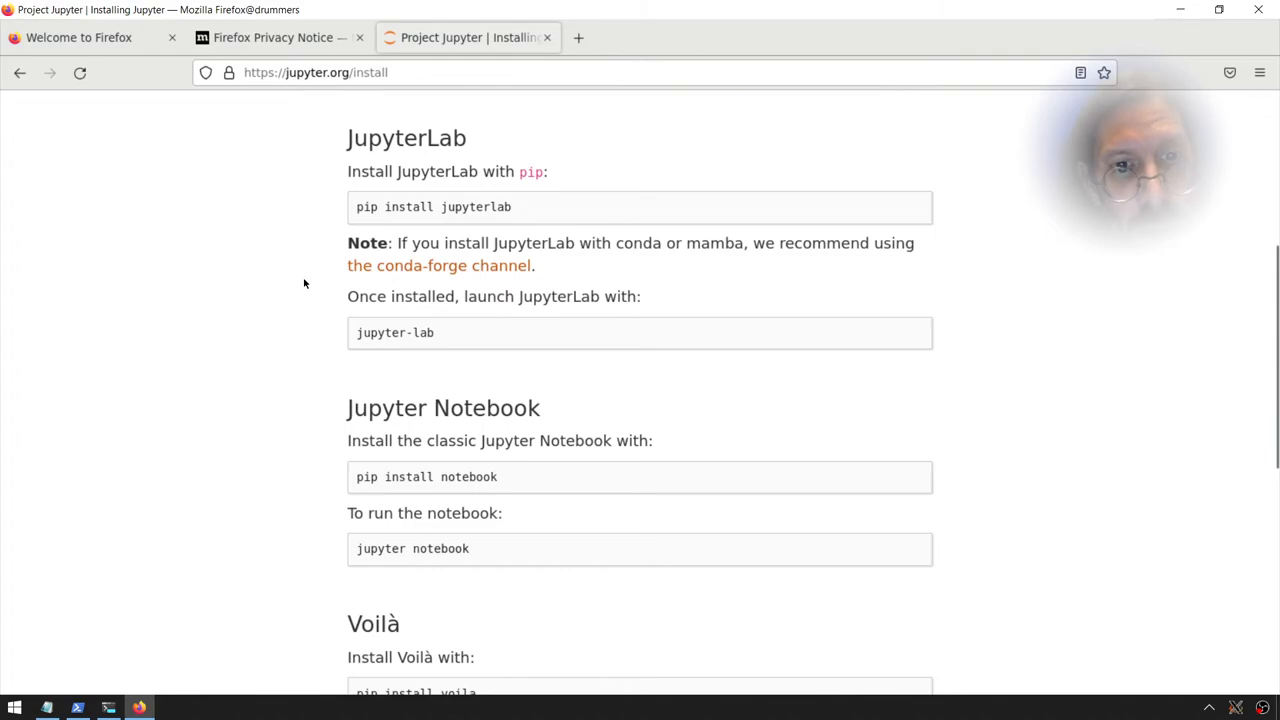
pyautogui.scroll(-3)
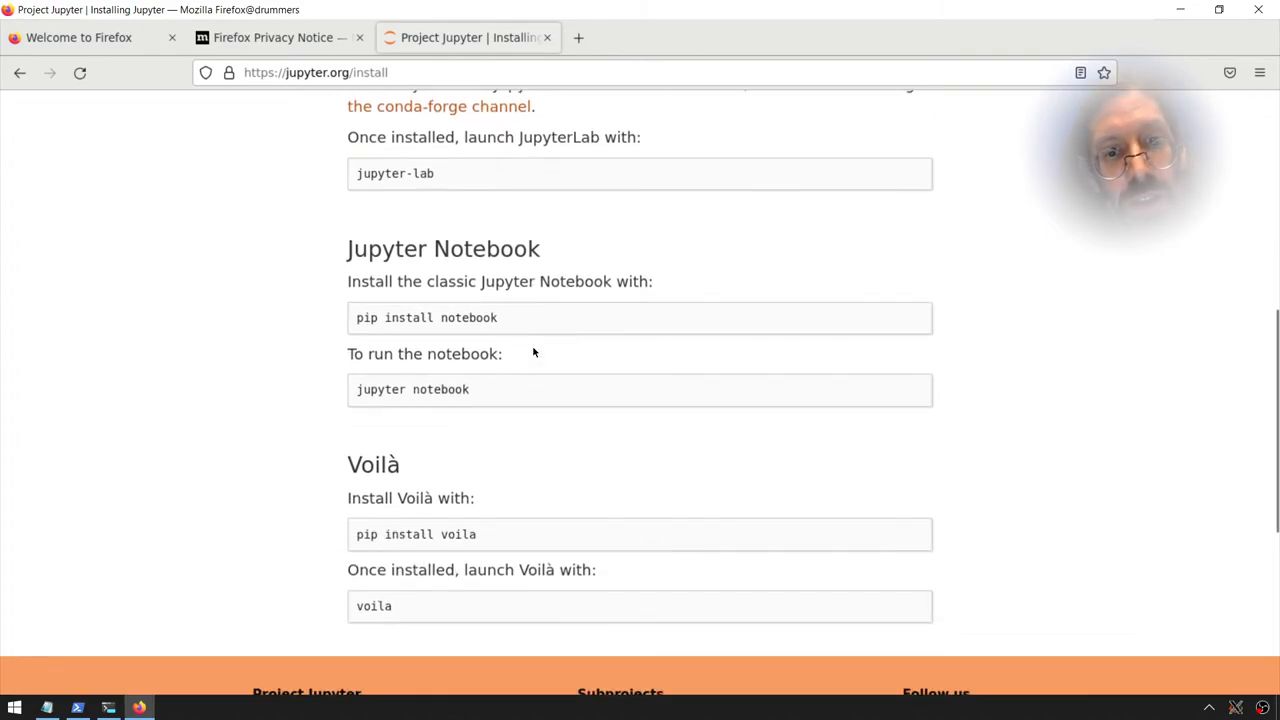
pyautogui.scroll(-3)
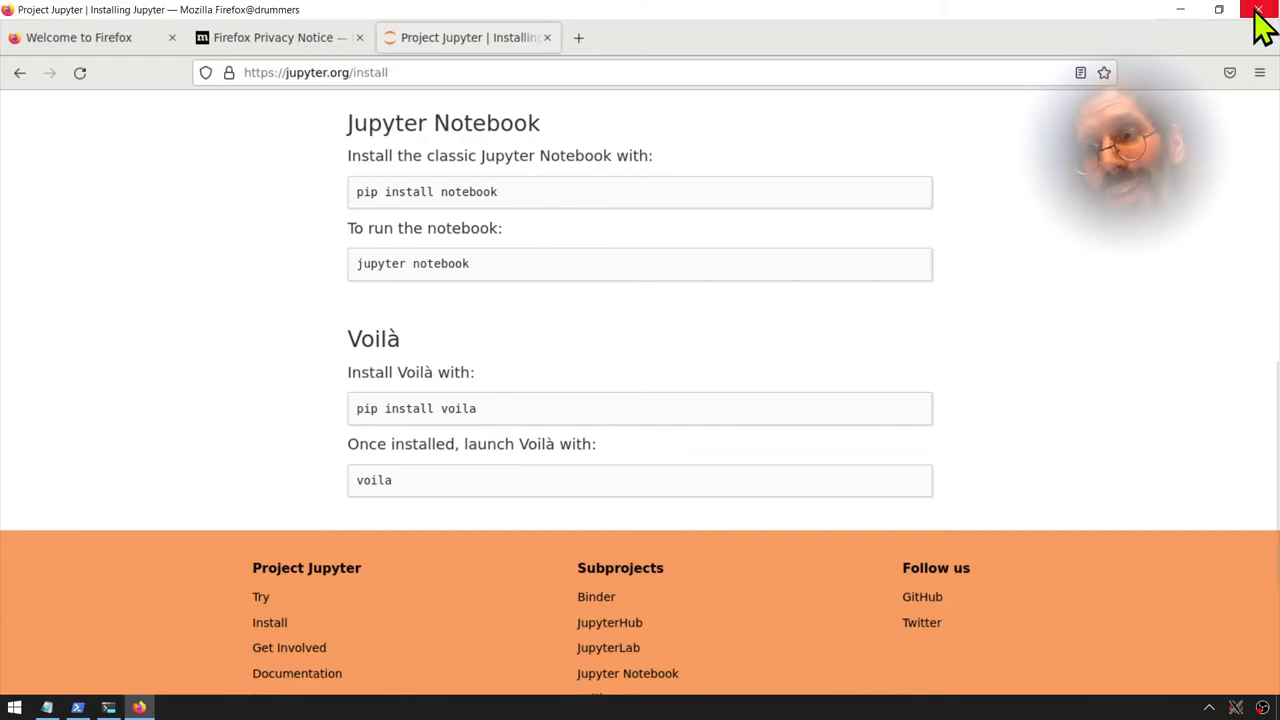
pyautogui.click(1259, 9)
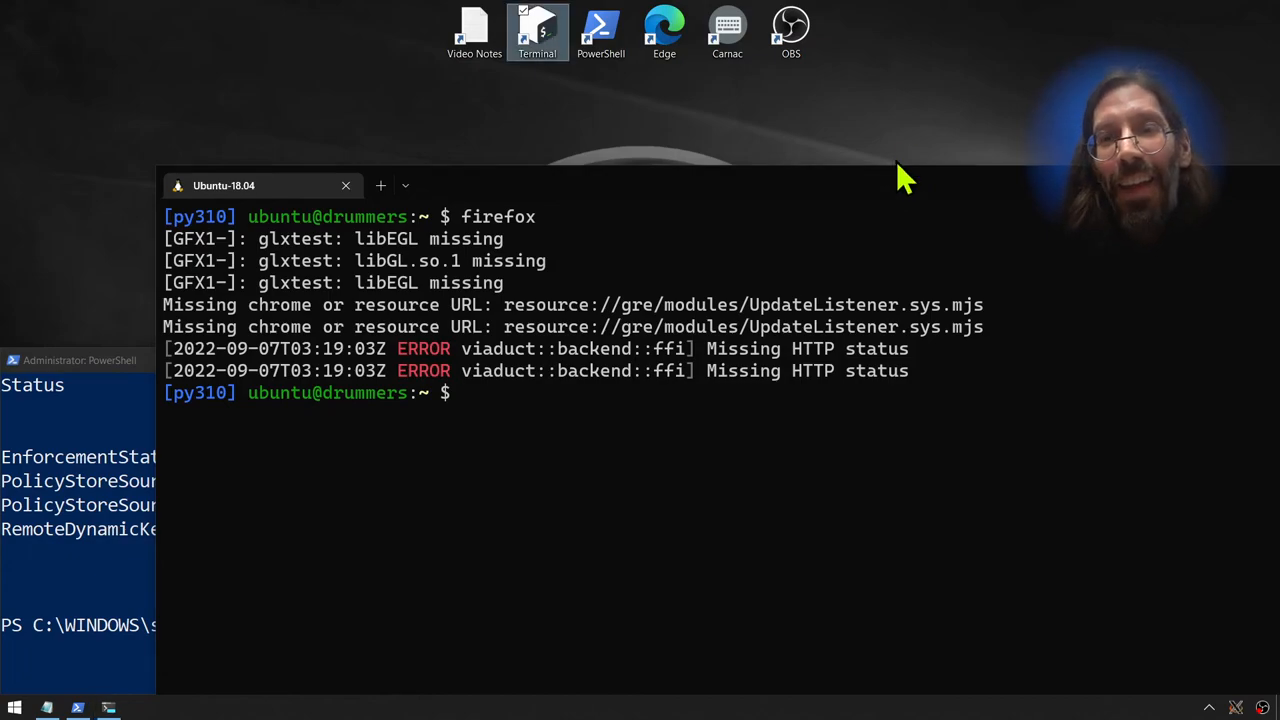
# - Close the old terminal window and launch a new session into the drummers container shell
pyautogui.moveTo(264, 185); pyautogui.dragTo(145, 98)
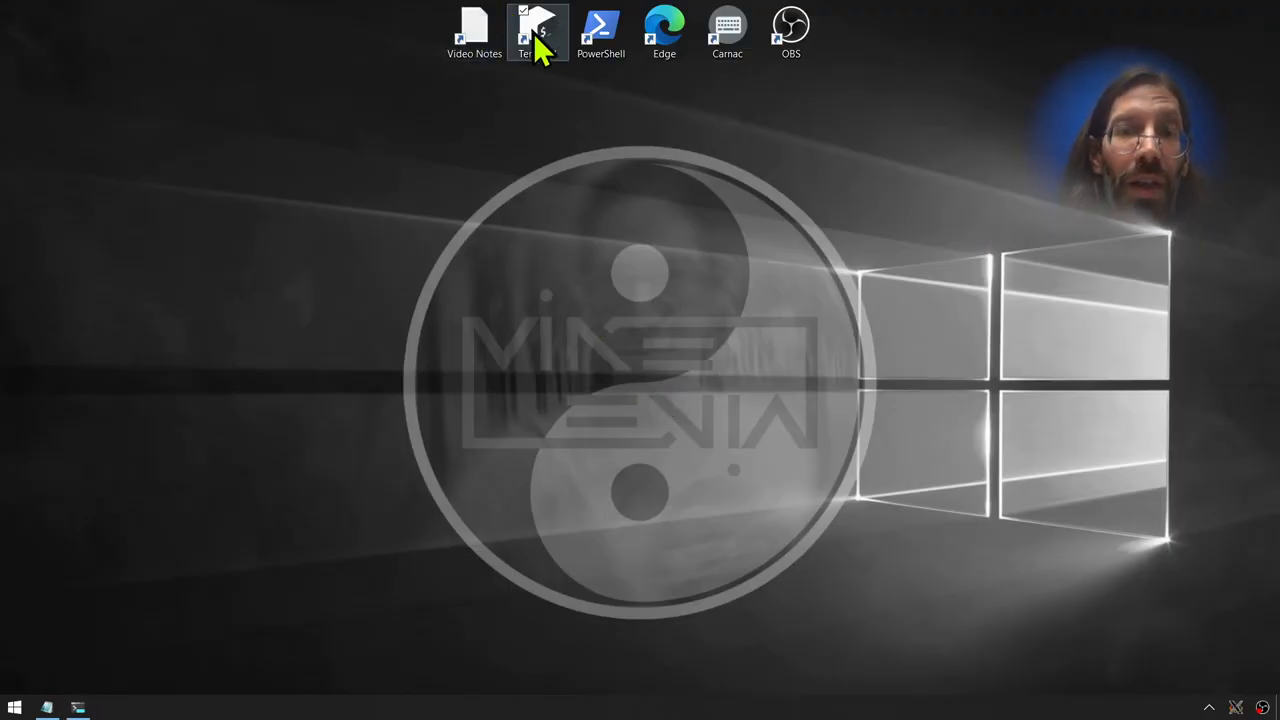
pyautogui.moveTo(540, 35)
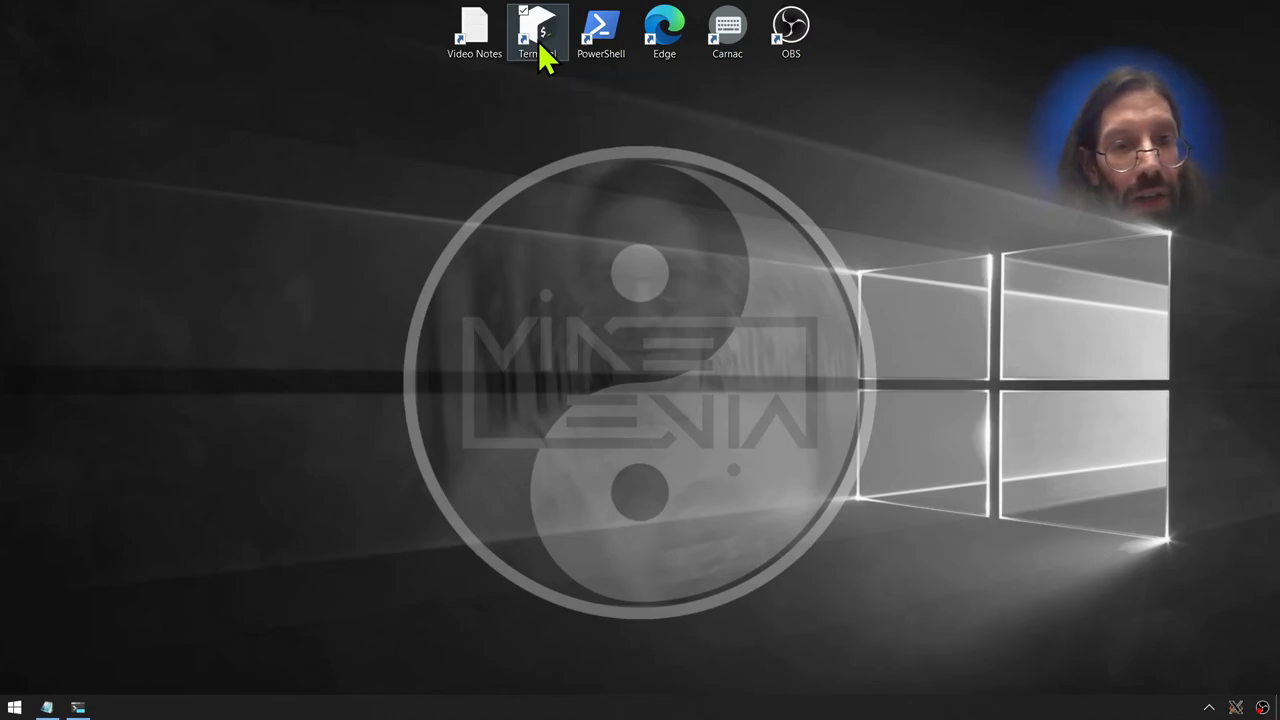
pyautogui.doubleClick(538, 30)
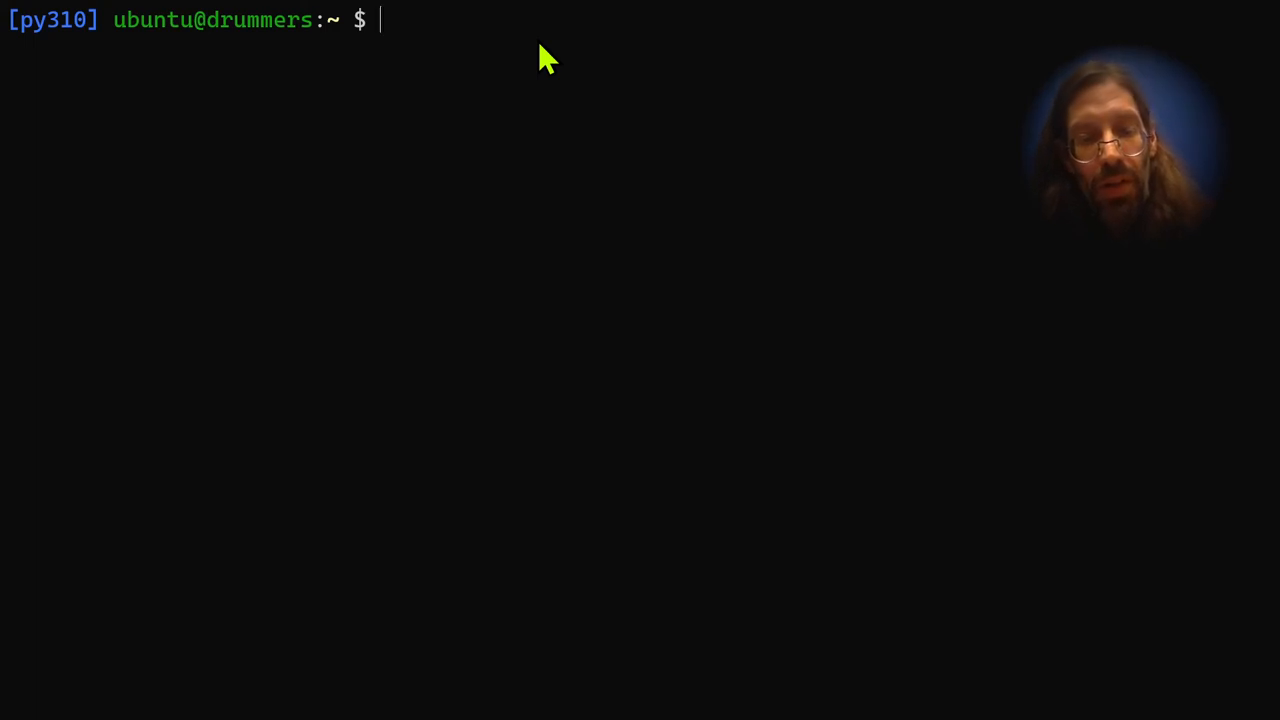
# - Exit the container and run the profile alias to view the host's ~/.bash_profile
pyautogui.write('exit')
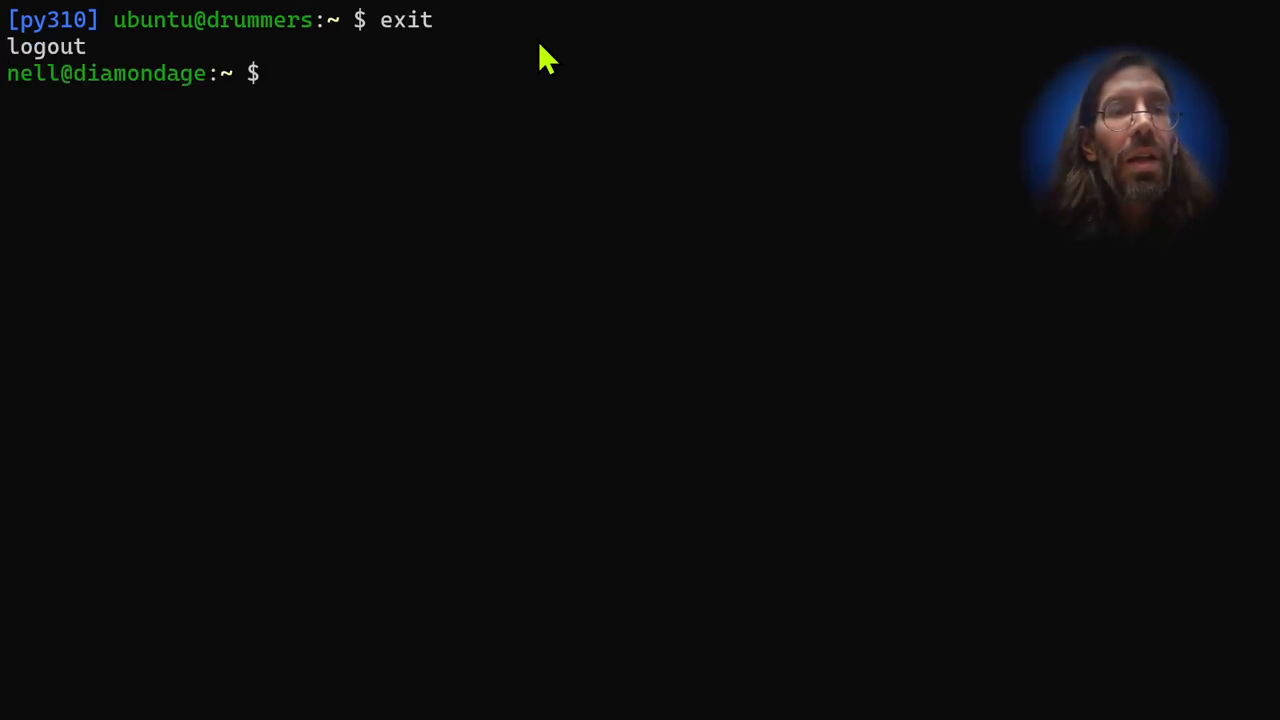
pyautogui.write('p')
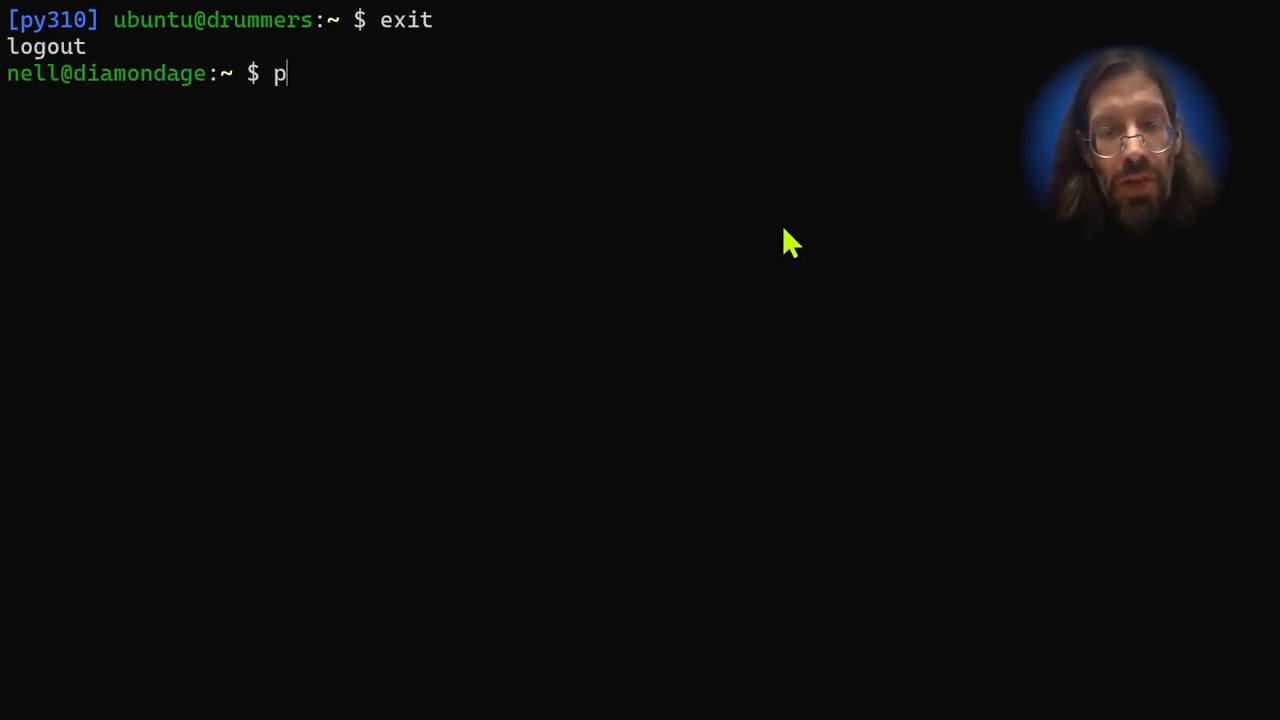
pyautogui.write('rofile')
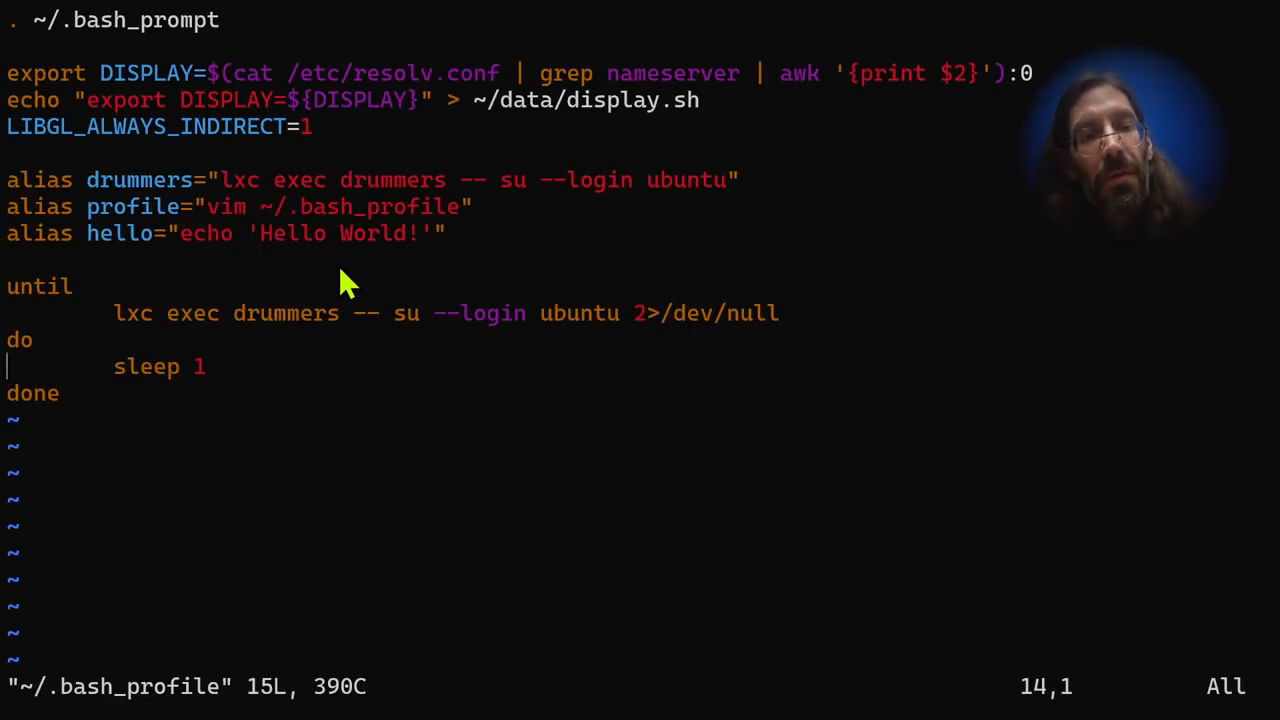
pyautogui.moveTo(222, 303)
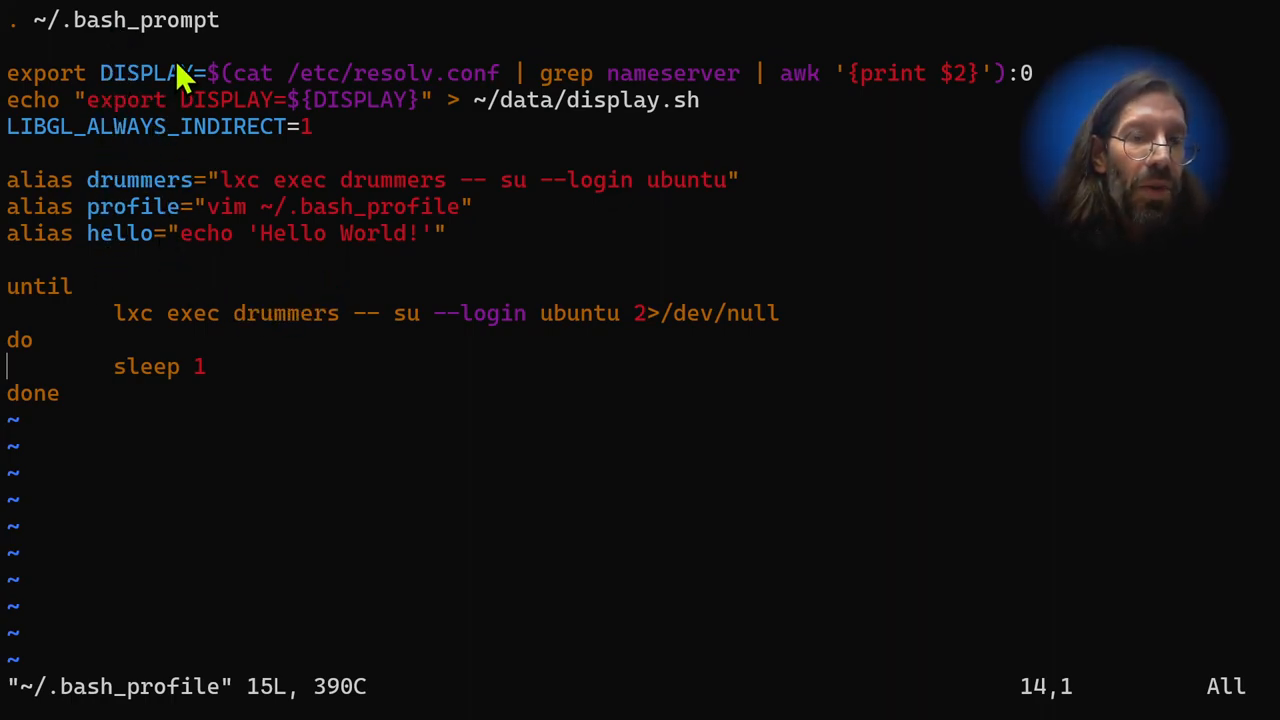
pyautogui.moveTo(110, 305)
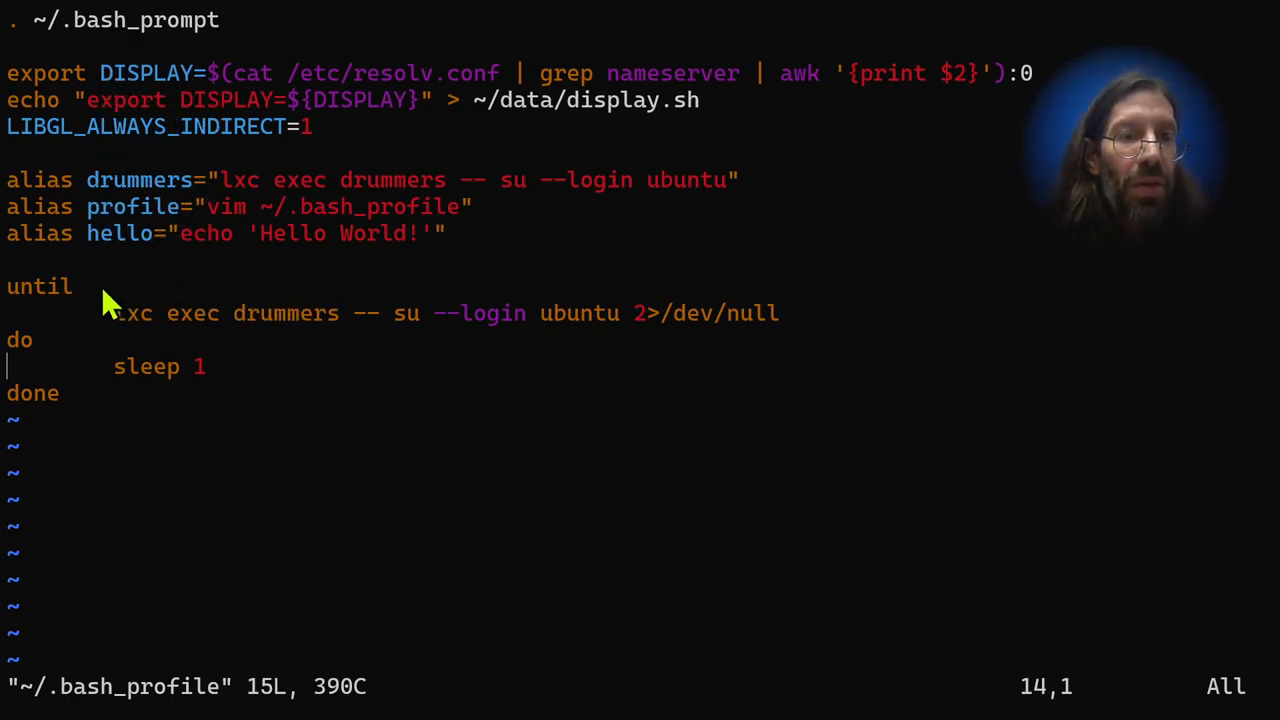
pyautogui.moveTo(140, 175)
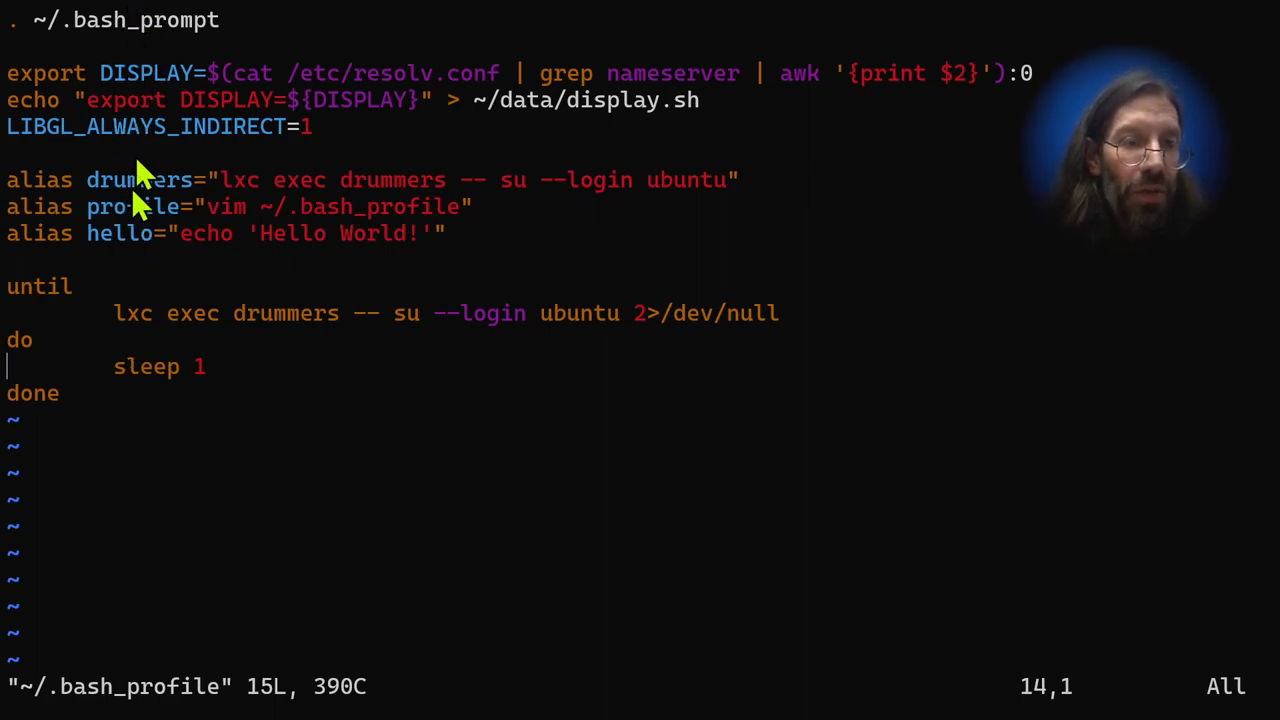
pyautogui.moveTo(375, 340)
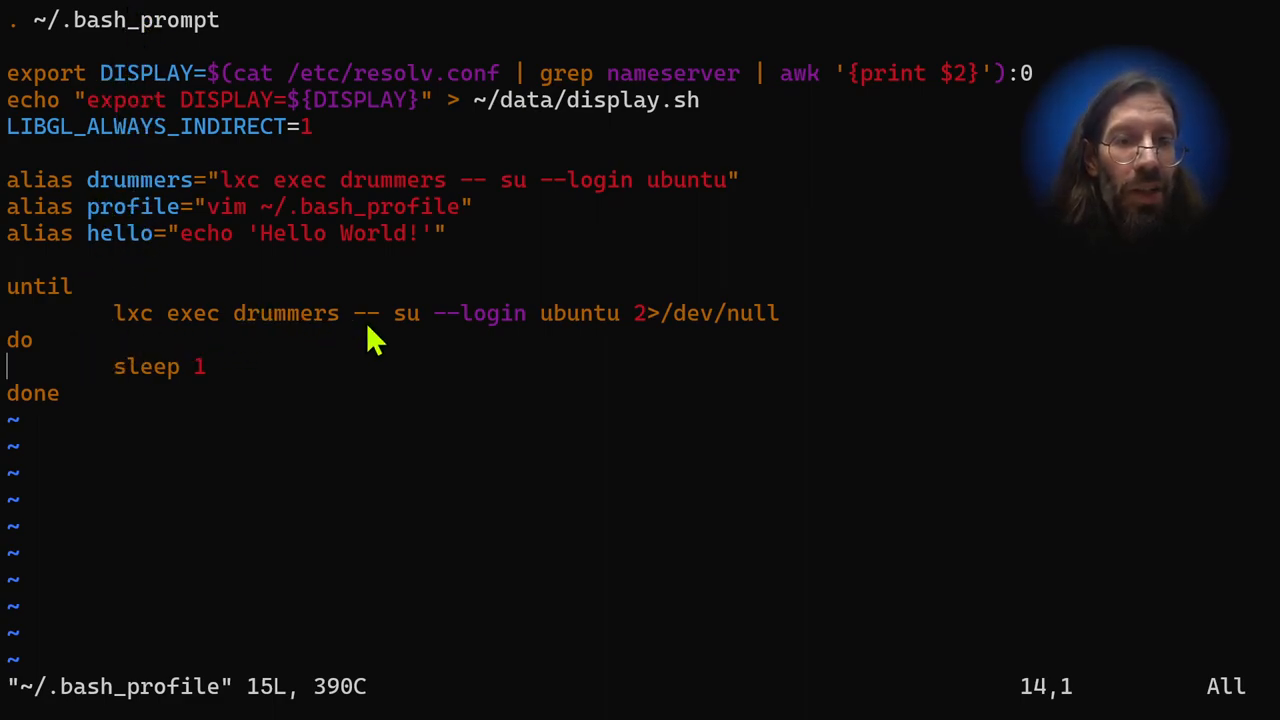
pyautogui.moveTo(248, 331)
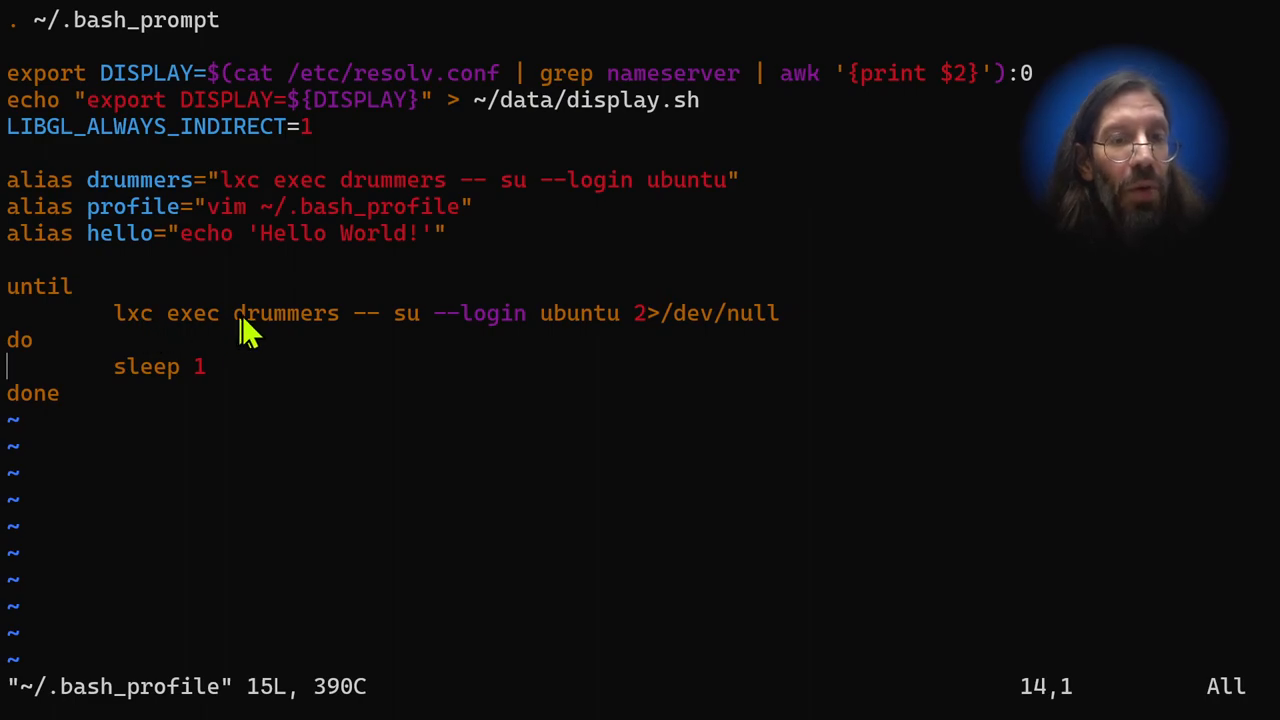
pyautogui.moveTo(595, 323)
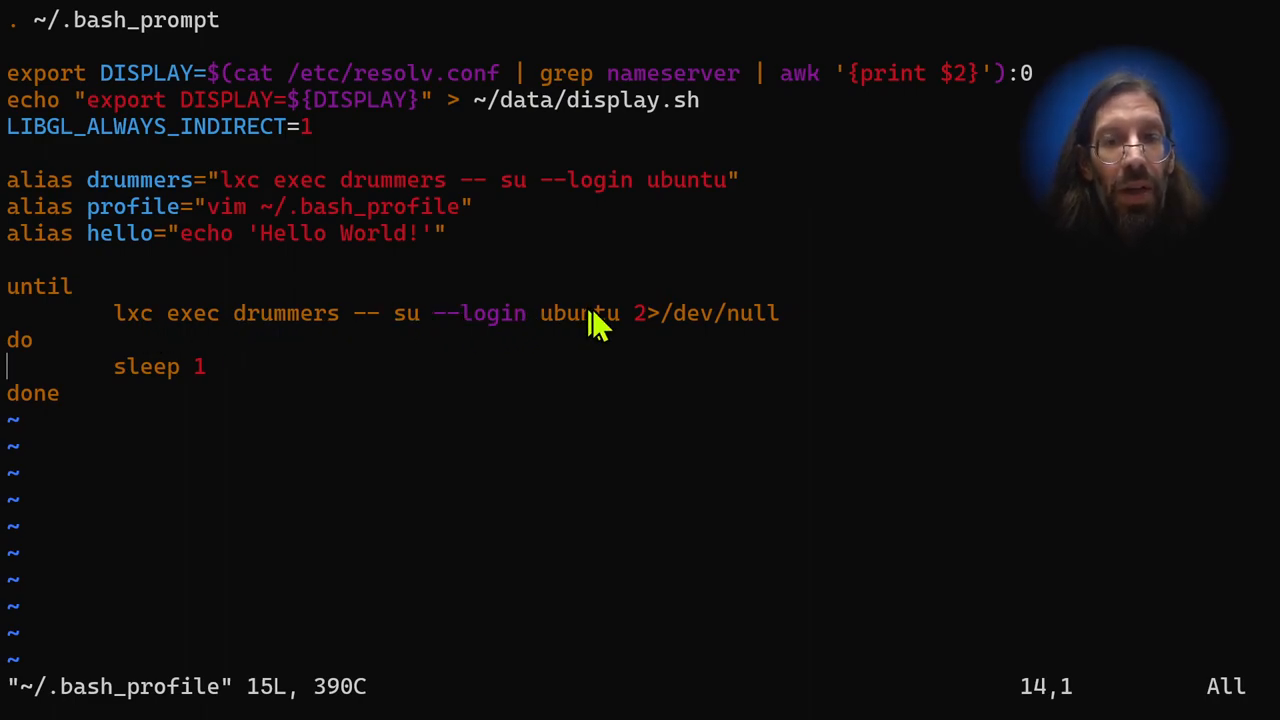
pyautogui.moveTo(250, 365)
pyautogui.write('drummers')
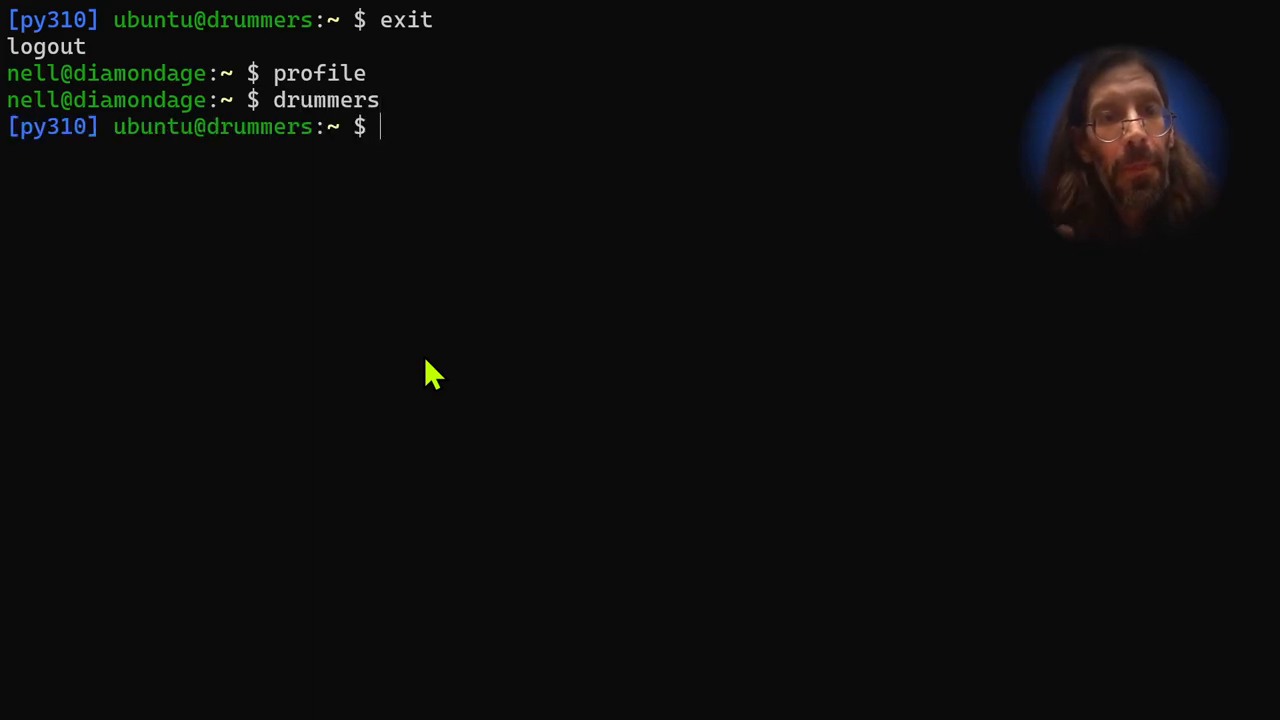
# - Launch xeyes and then Firefox from drummers, closing each, and begin the next command
pyautogui.write('eyes')
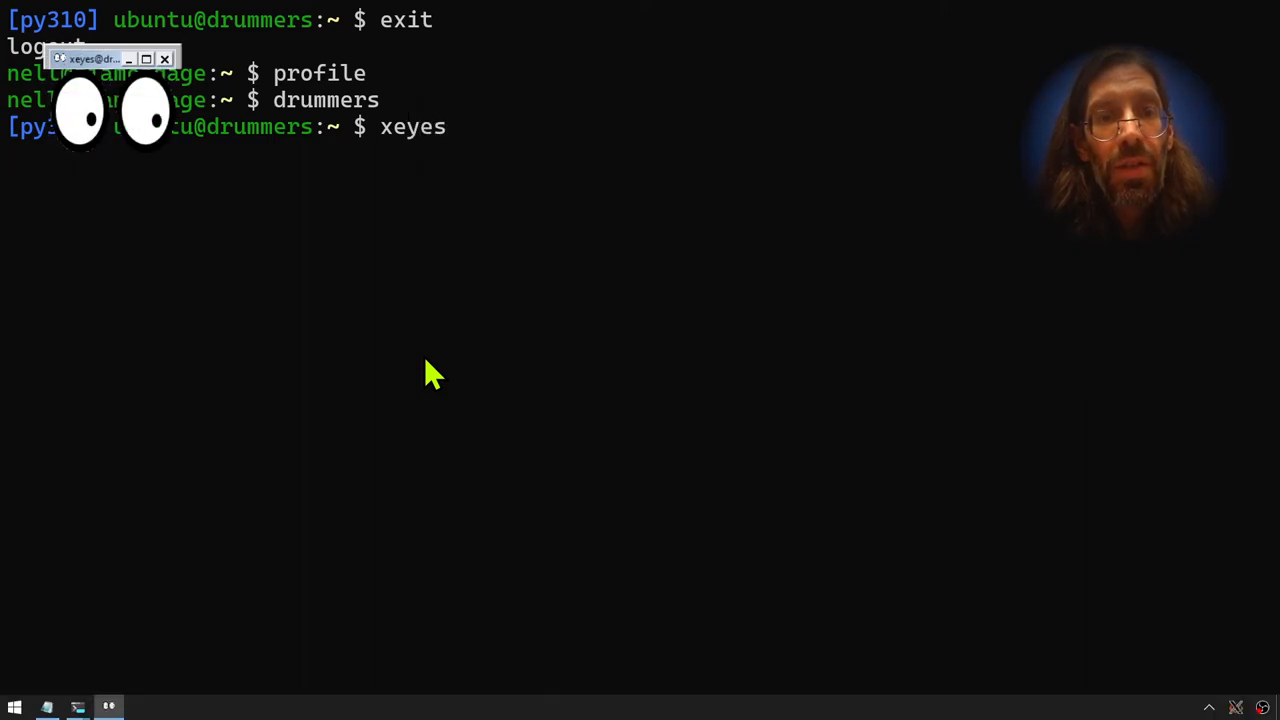
pyautogui.click(164, 58)
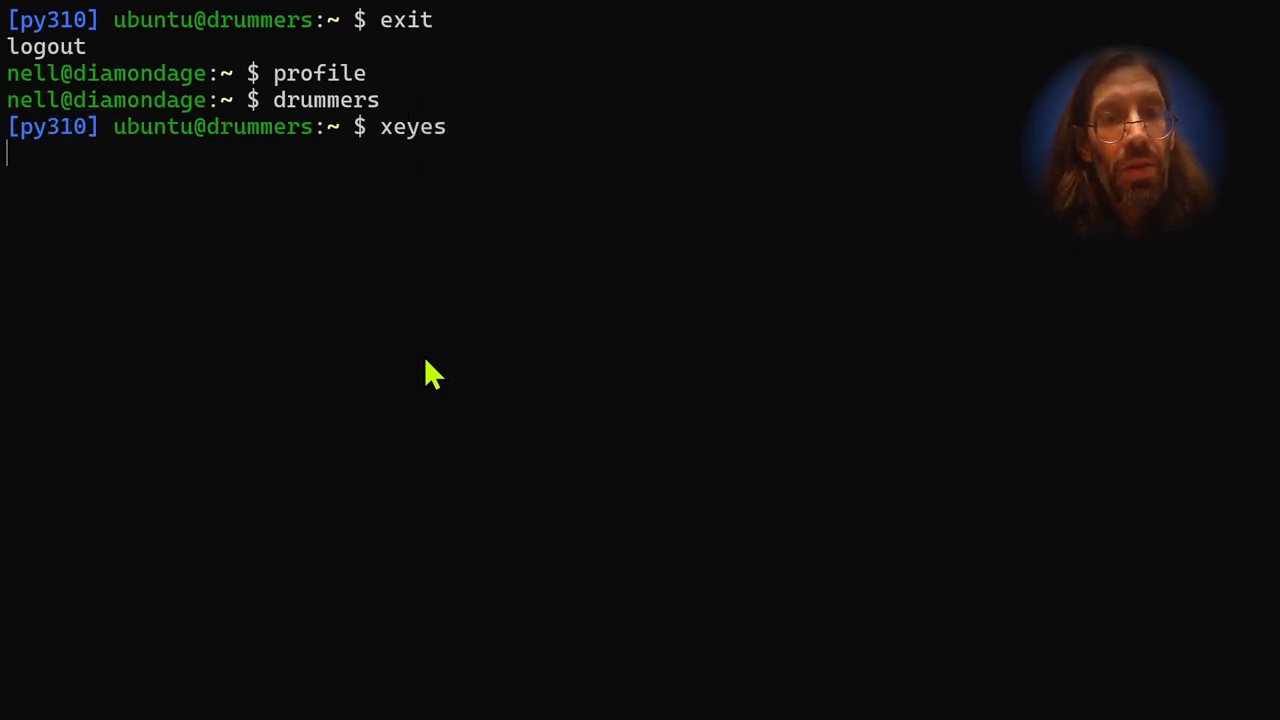
pyautogui.write('fire')
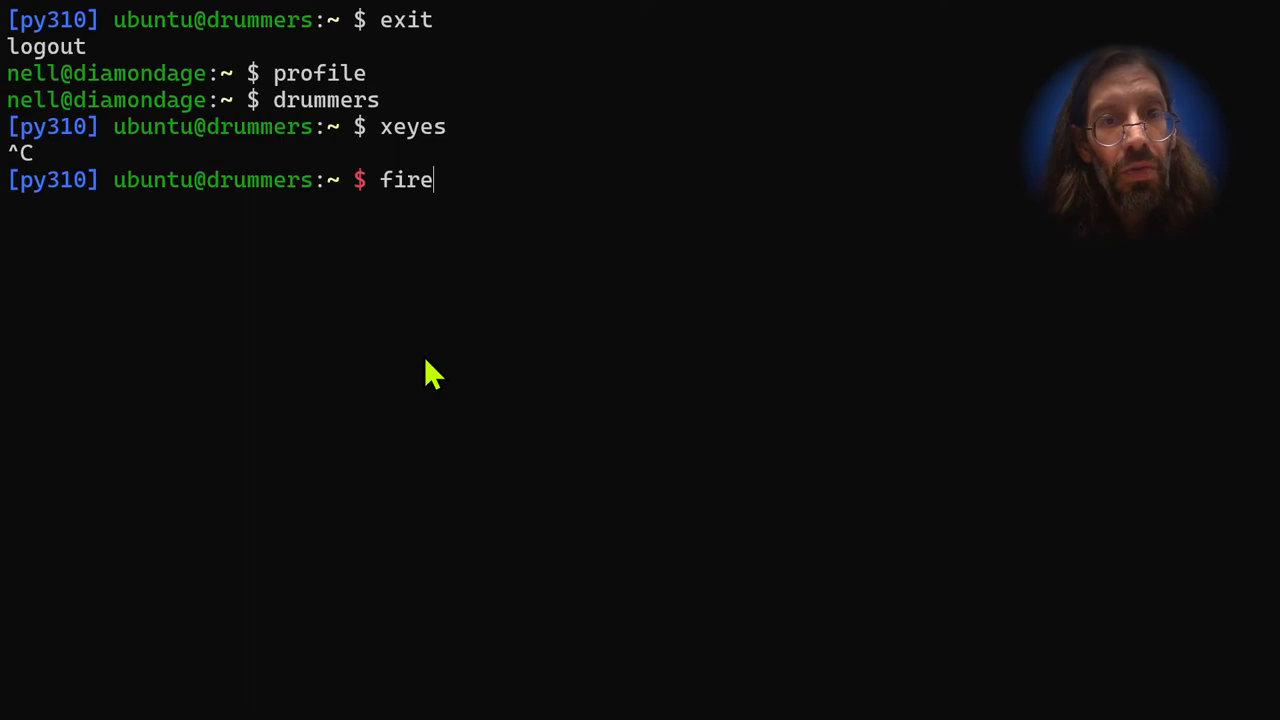
pyautogui.press('Return')
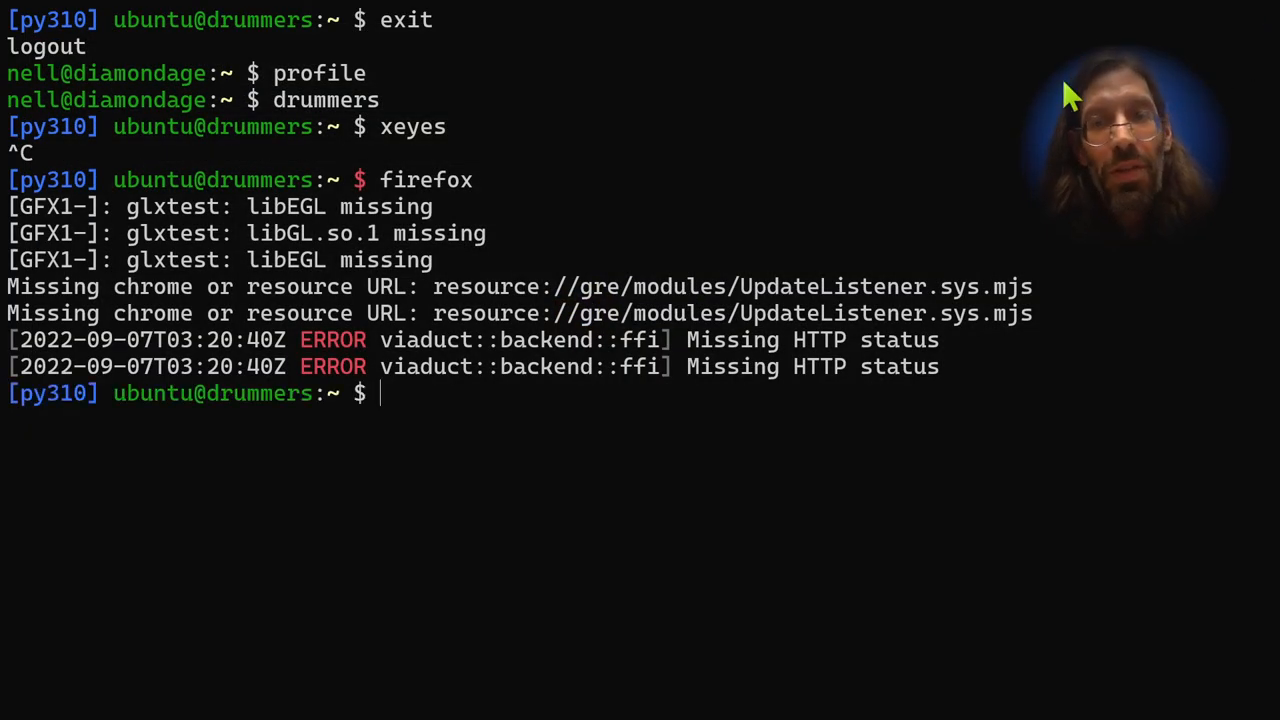
pyautogui.write('ex')
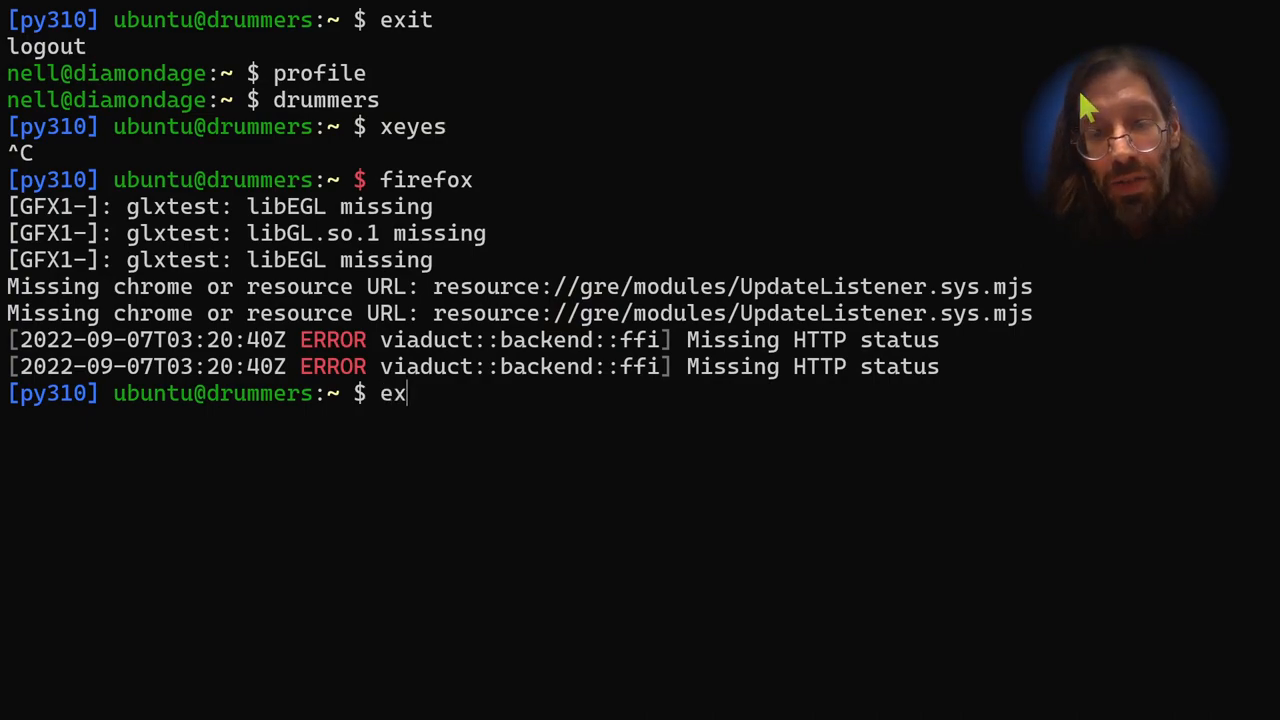